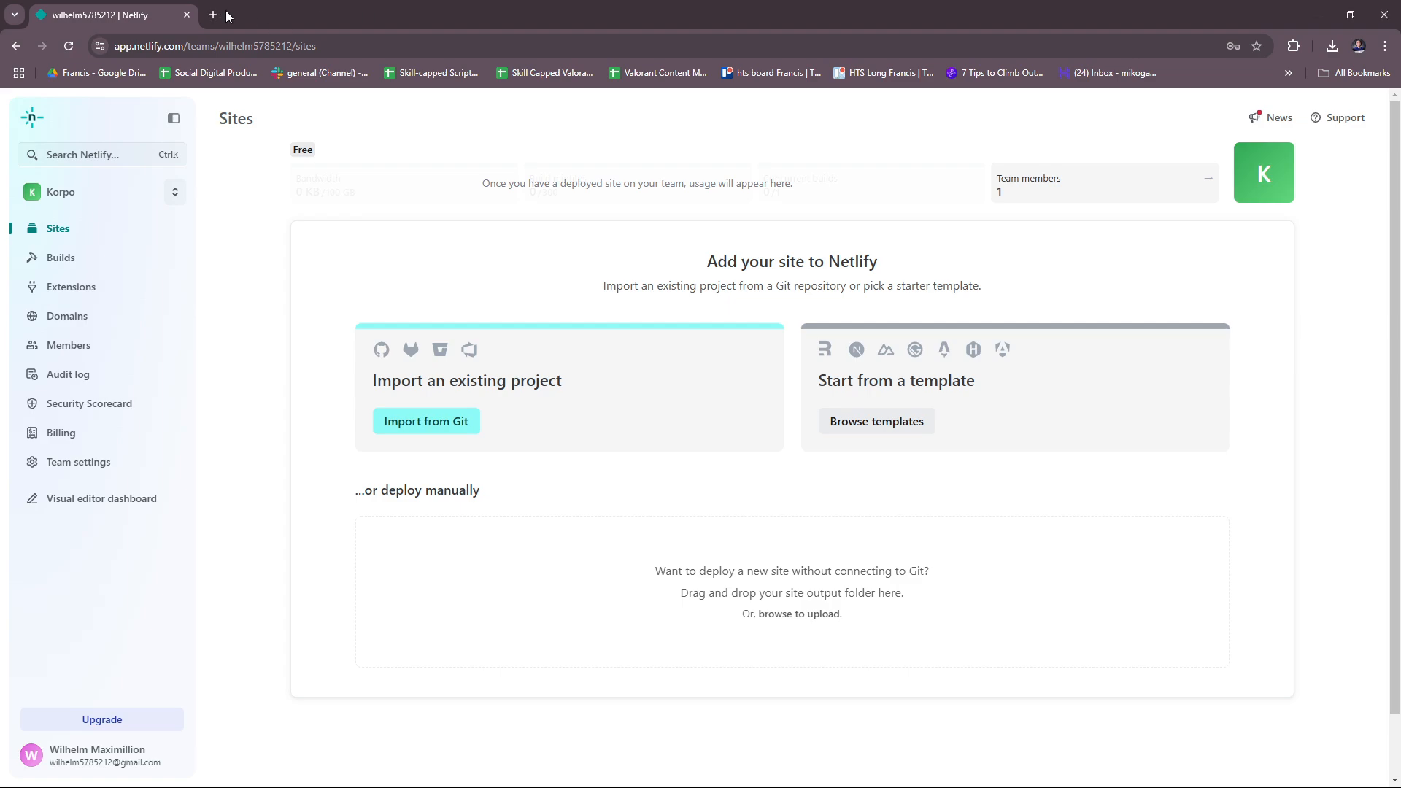
Start a fresh browser tab for searching Netlify on Google
{"action": "left_click", "coordinate": [212, 15]}
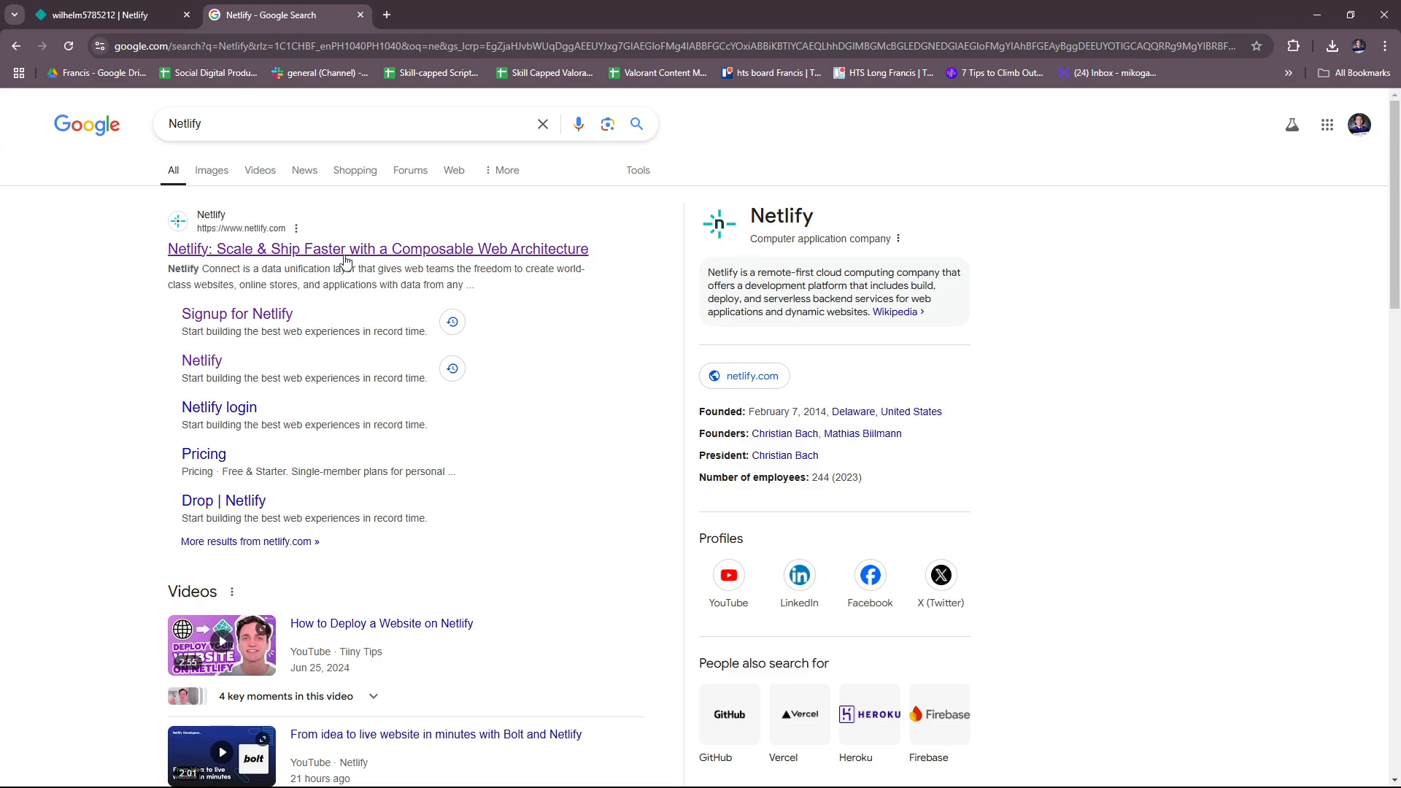
Go from the top search result to netlify.com and request a sales demo
{"action": "left_click", "coordinate": [377, 248]}
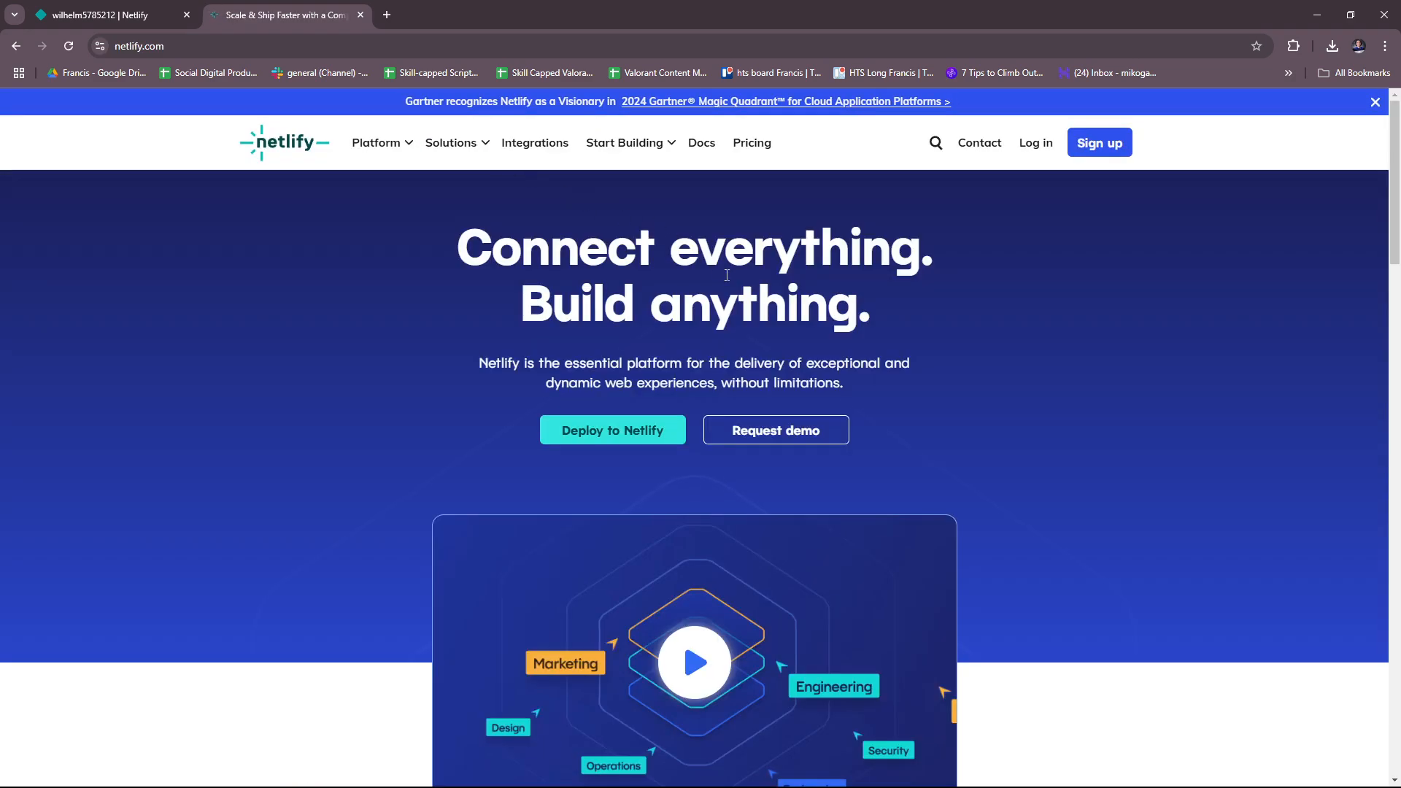
{"action": "scroll", "scroll_direction": "down", "scroll_amount": 3}
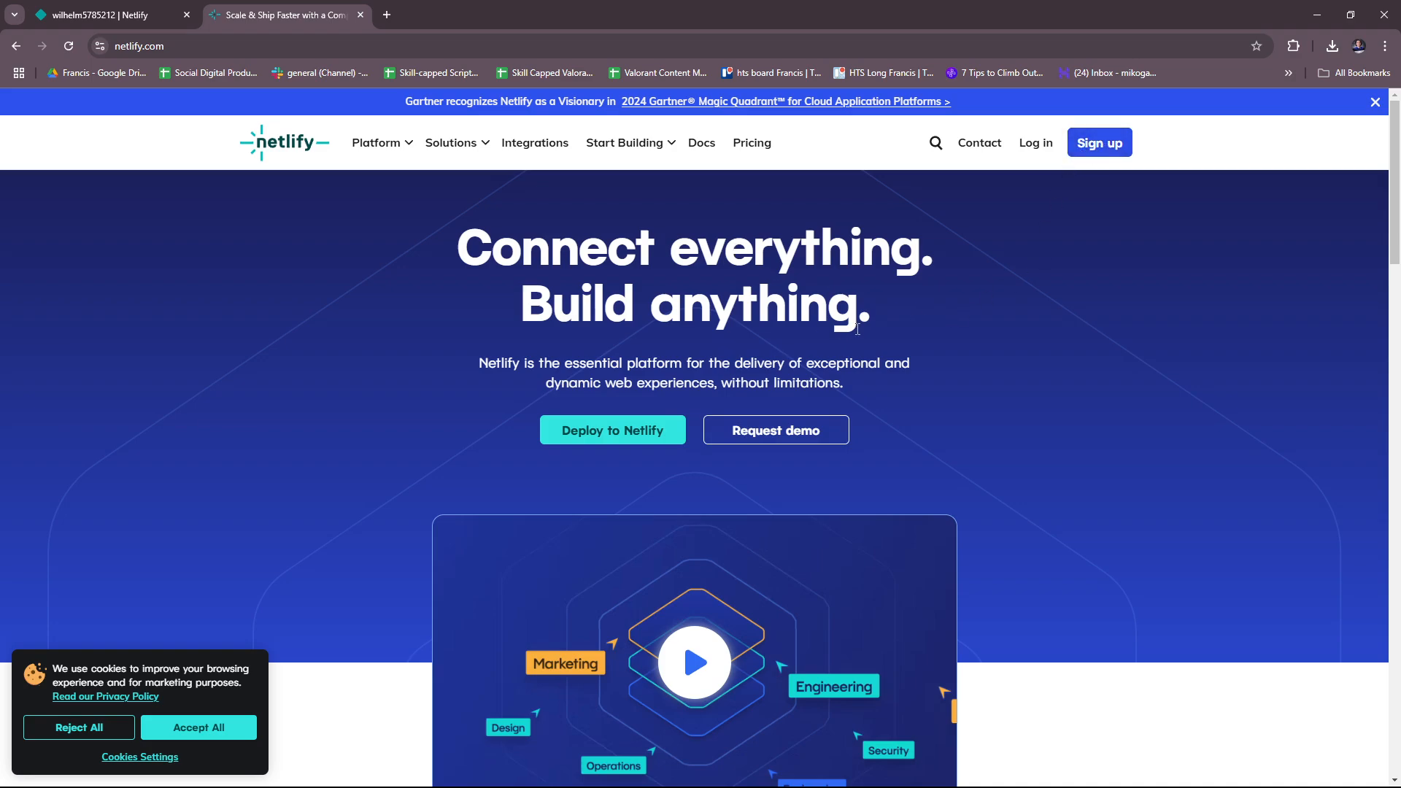
{"action": "mouse_move", "coordinate": [803, 438]}
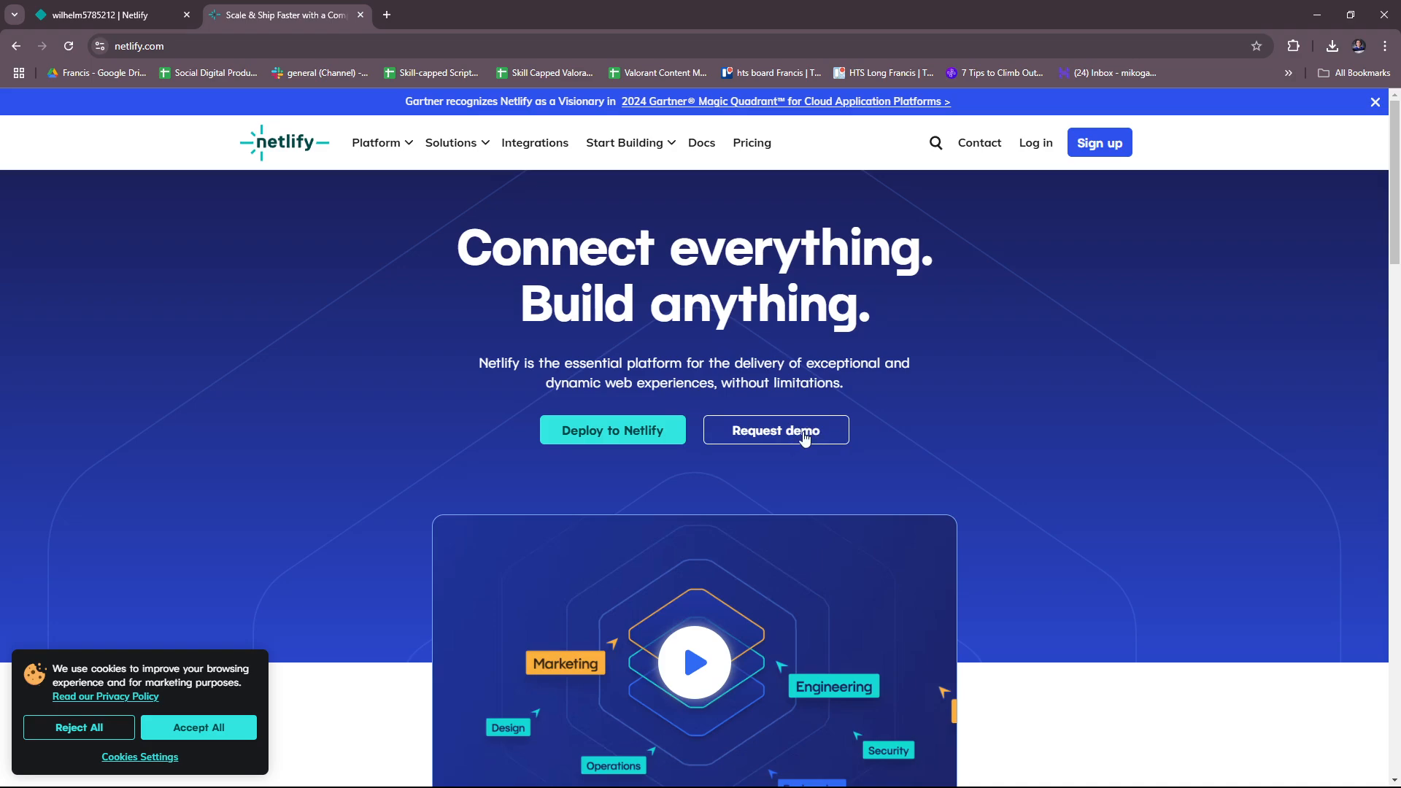
{"action": "left_click", "coordinate": [775, 430]}
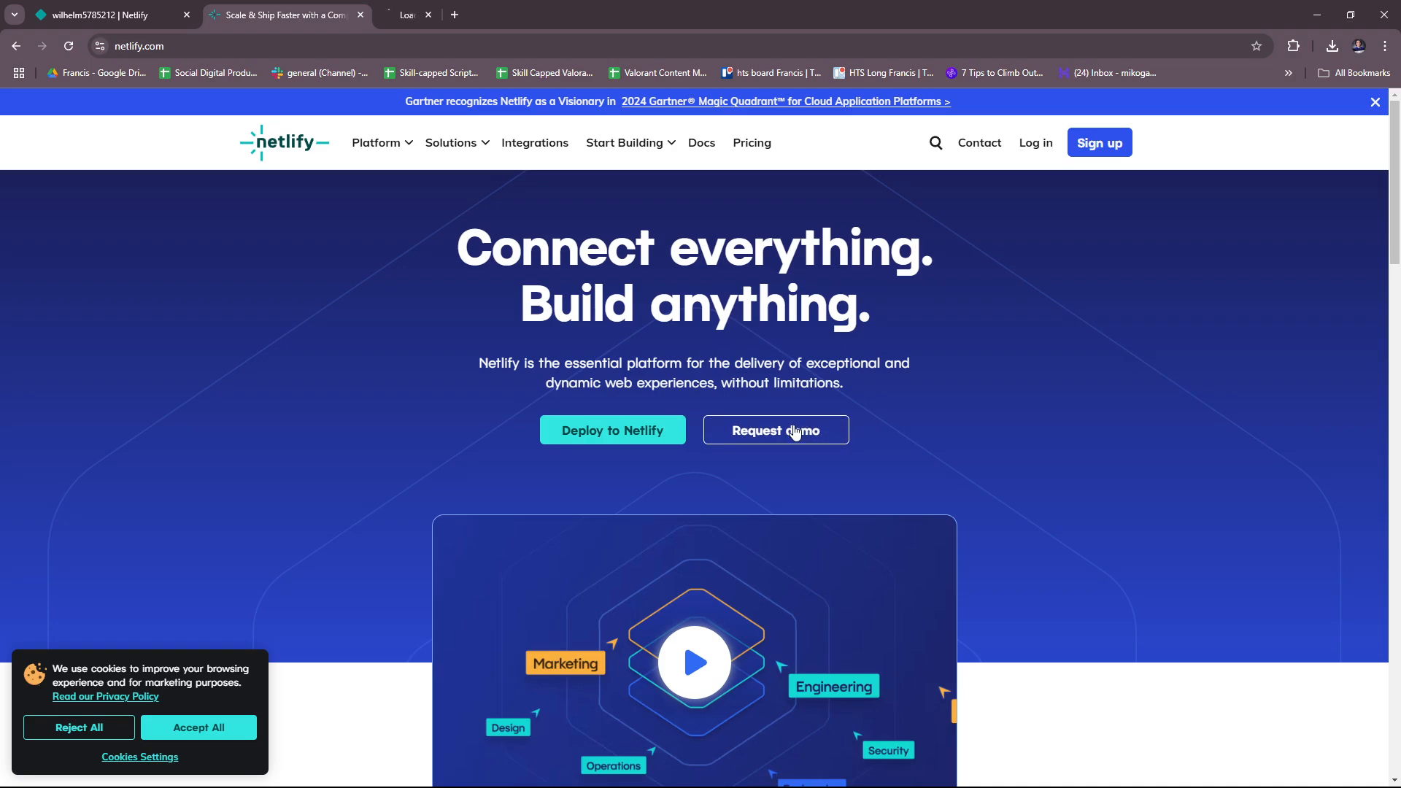
{"action": "left_click", "coordinate": [775, 429]}
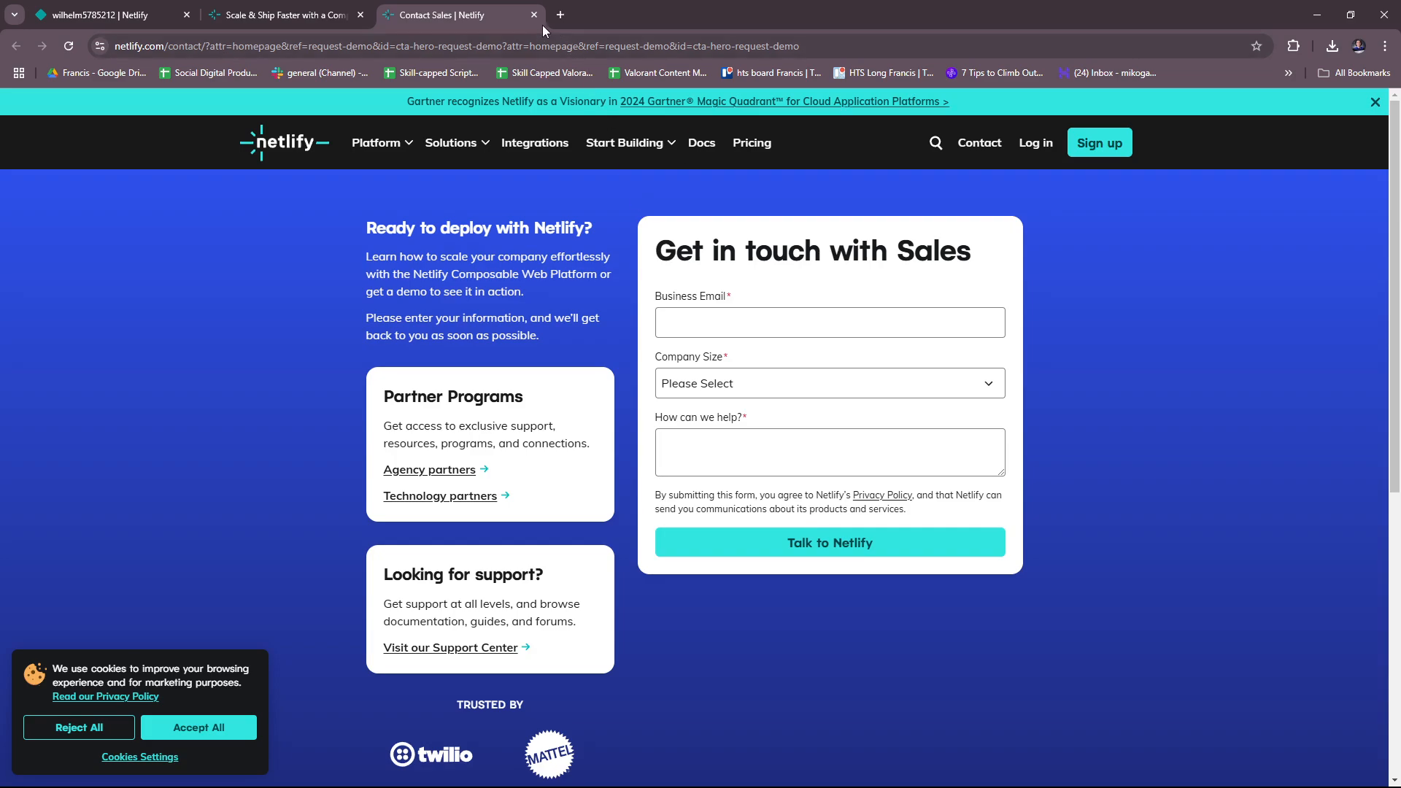
Close the Contact Sales page and look further down the Netlify homepage
{"action": "left_click", "coordinate": [533, 15]}
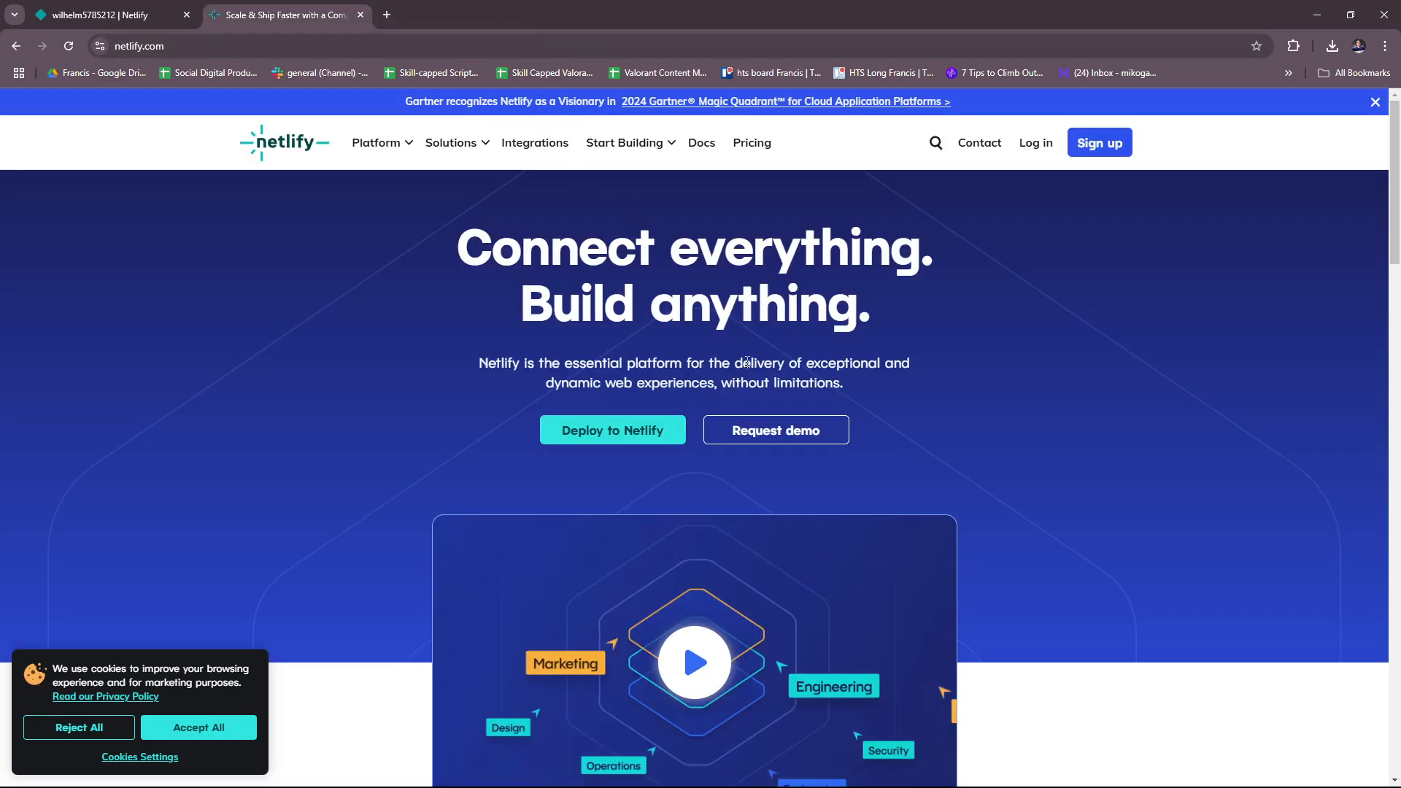
{"action": "scroll", "scroll_direction": "down", "scroll_amount": 3}
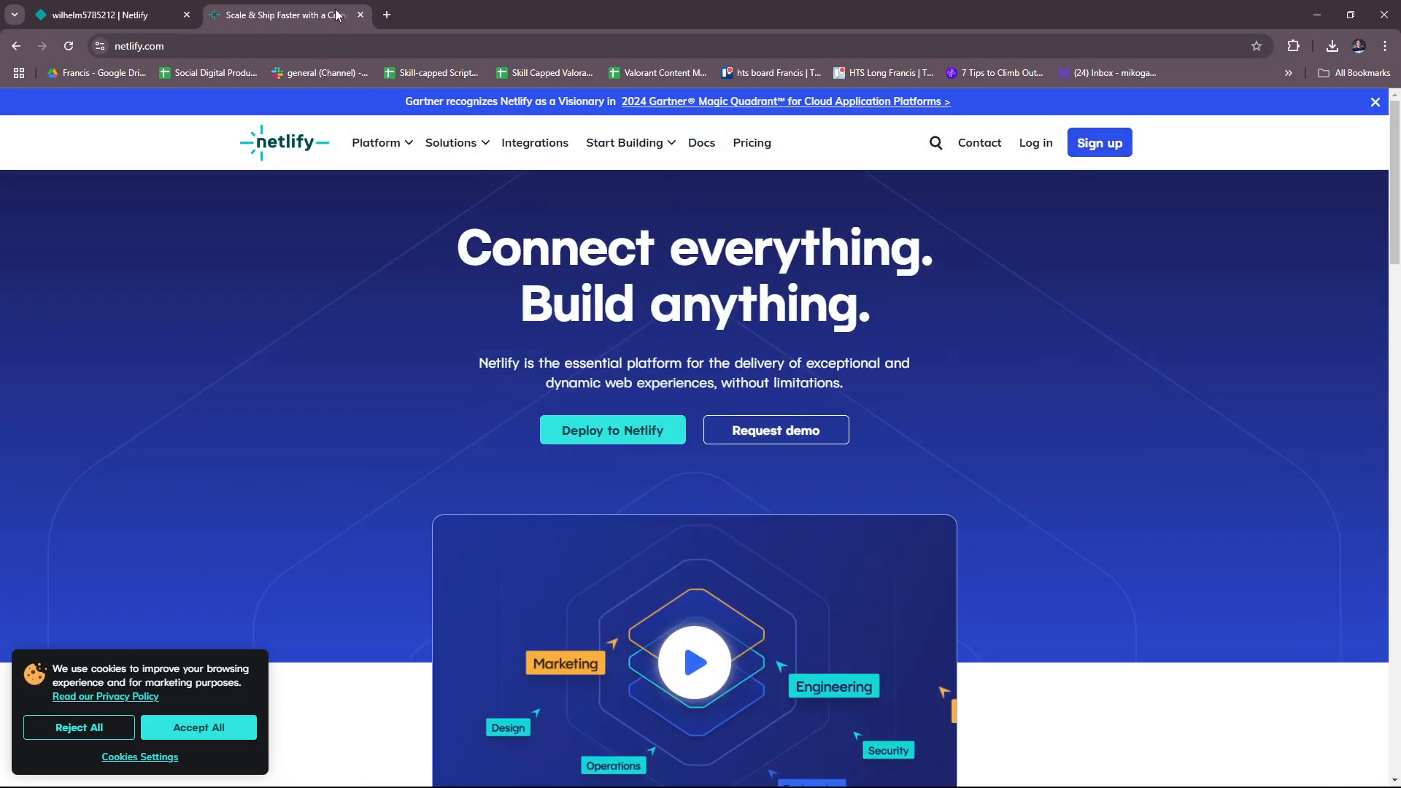
Close the netlify.com homepage, leaving only the app.netlify.com Sites dashboard
{"action": "left_click", "coordinate": [98, 16]}
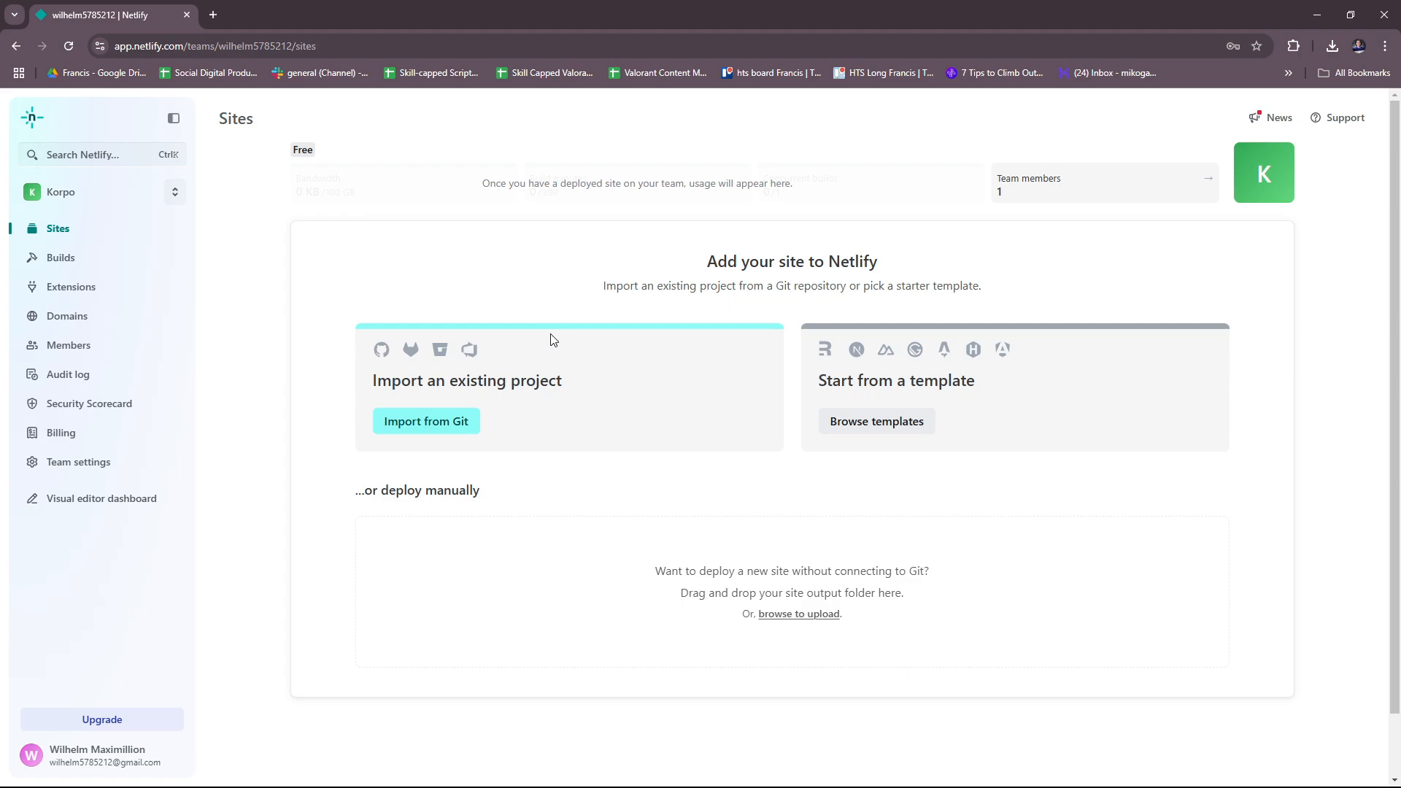
{"action": "mouse_move", "coordinate": [753, 333]}
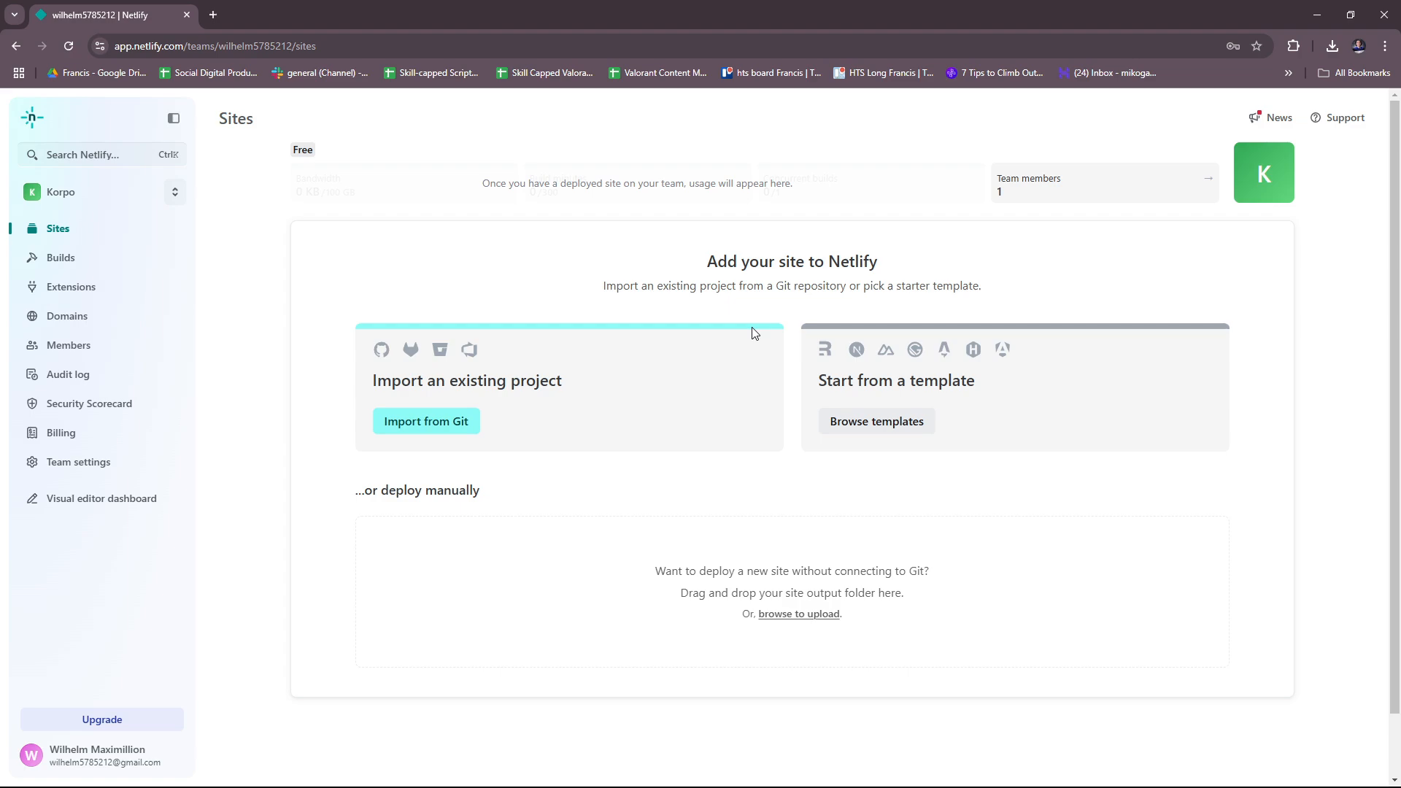
{"action": "mouse_move", "coordinate": [772, 374]}
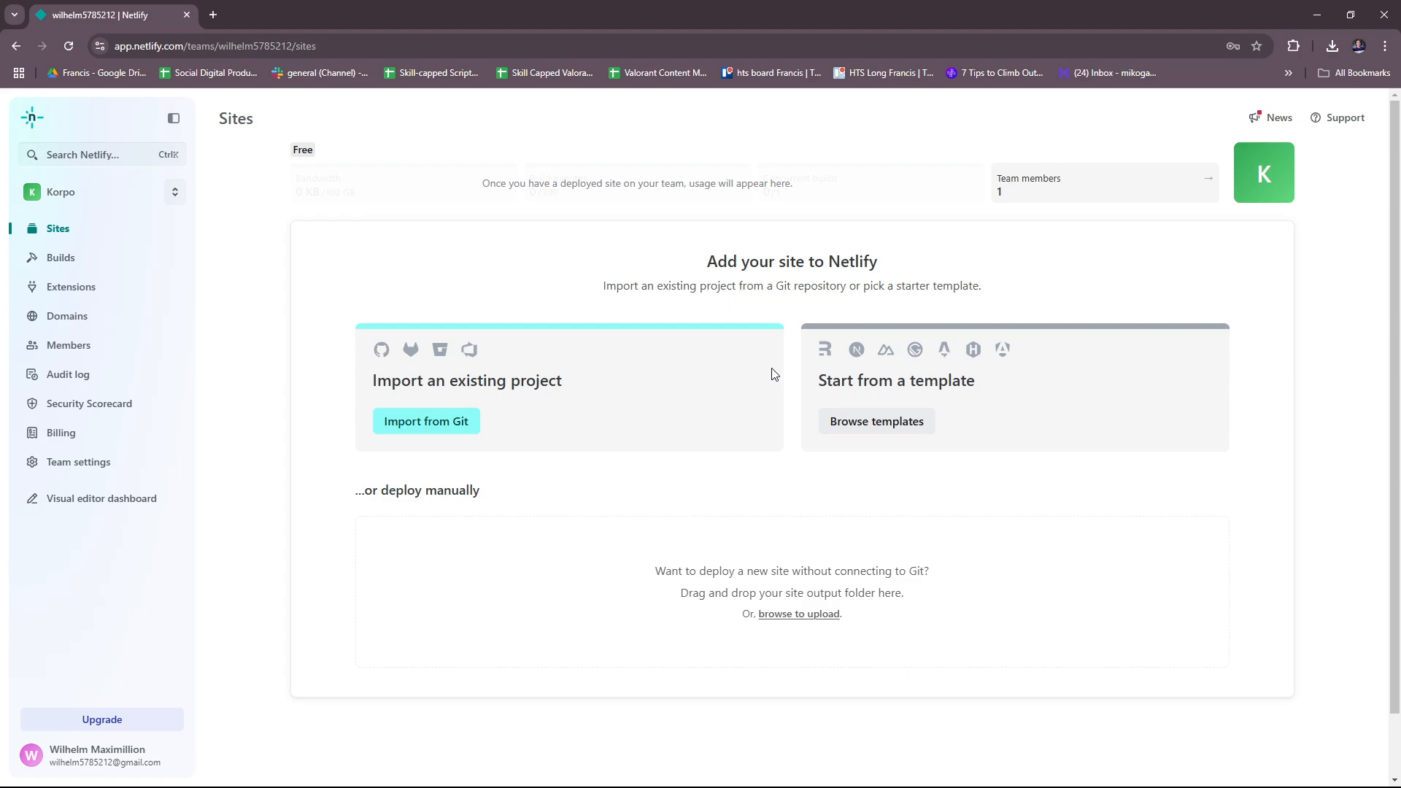
{"action": "mouse_move", "coordinate": [650, 321]}
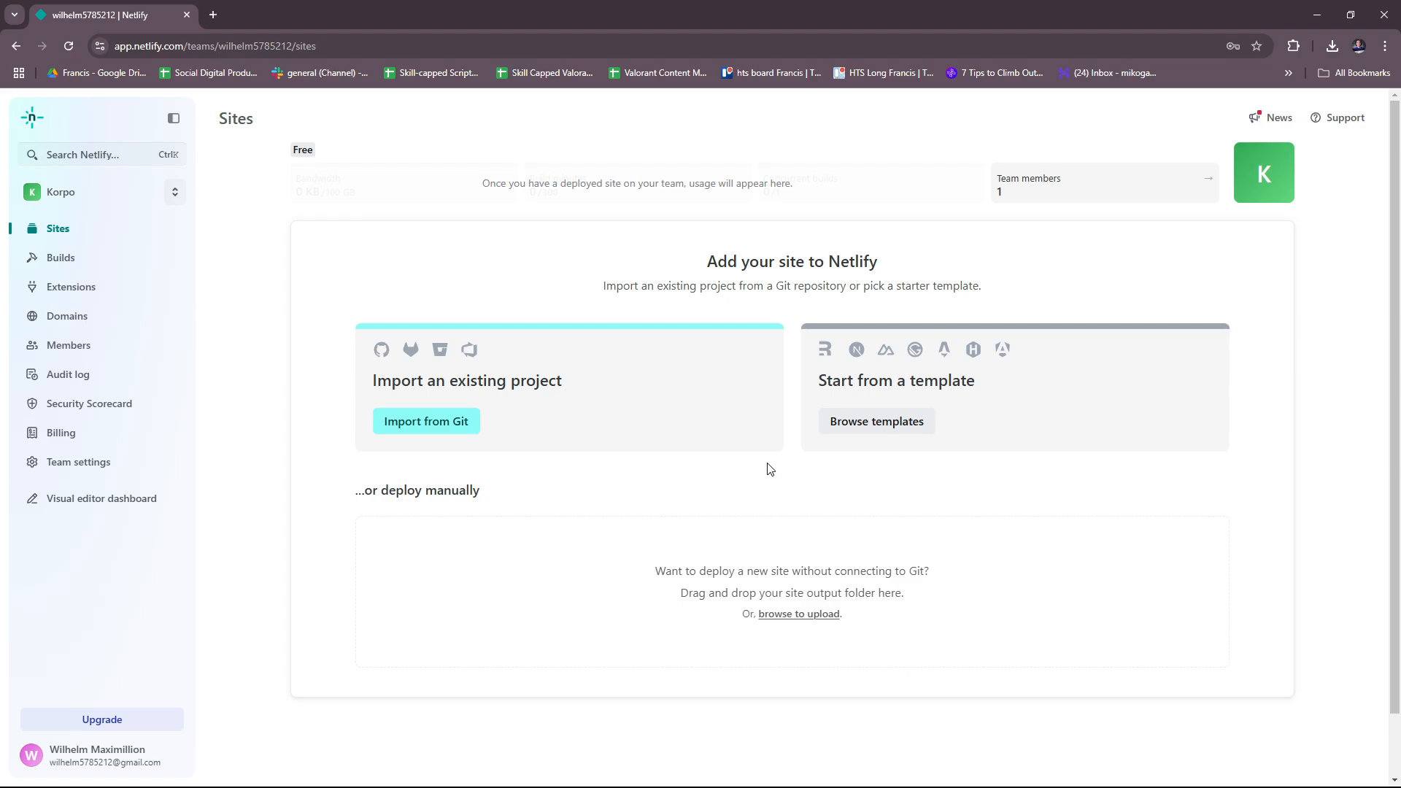
{"action": "mouse_move", "coordinate": [764, 420]}
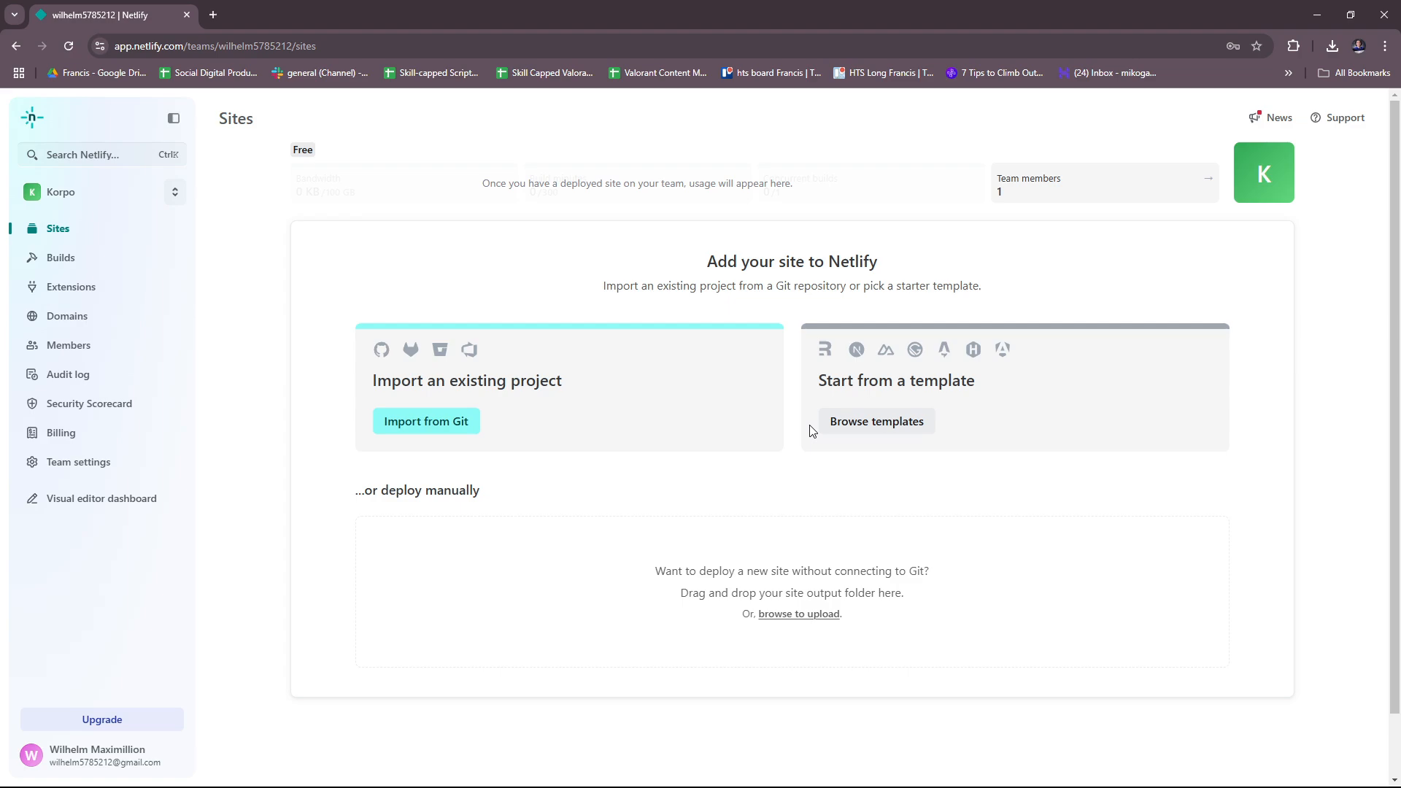
{"action": "mouse_move", "coordinate": [1027, 379]}
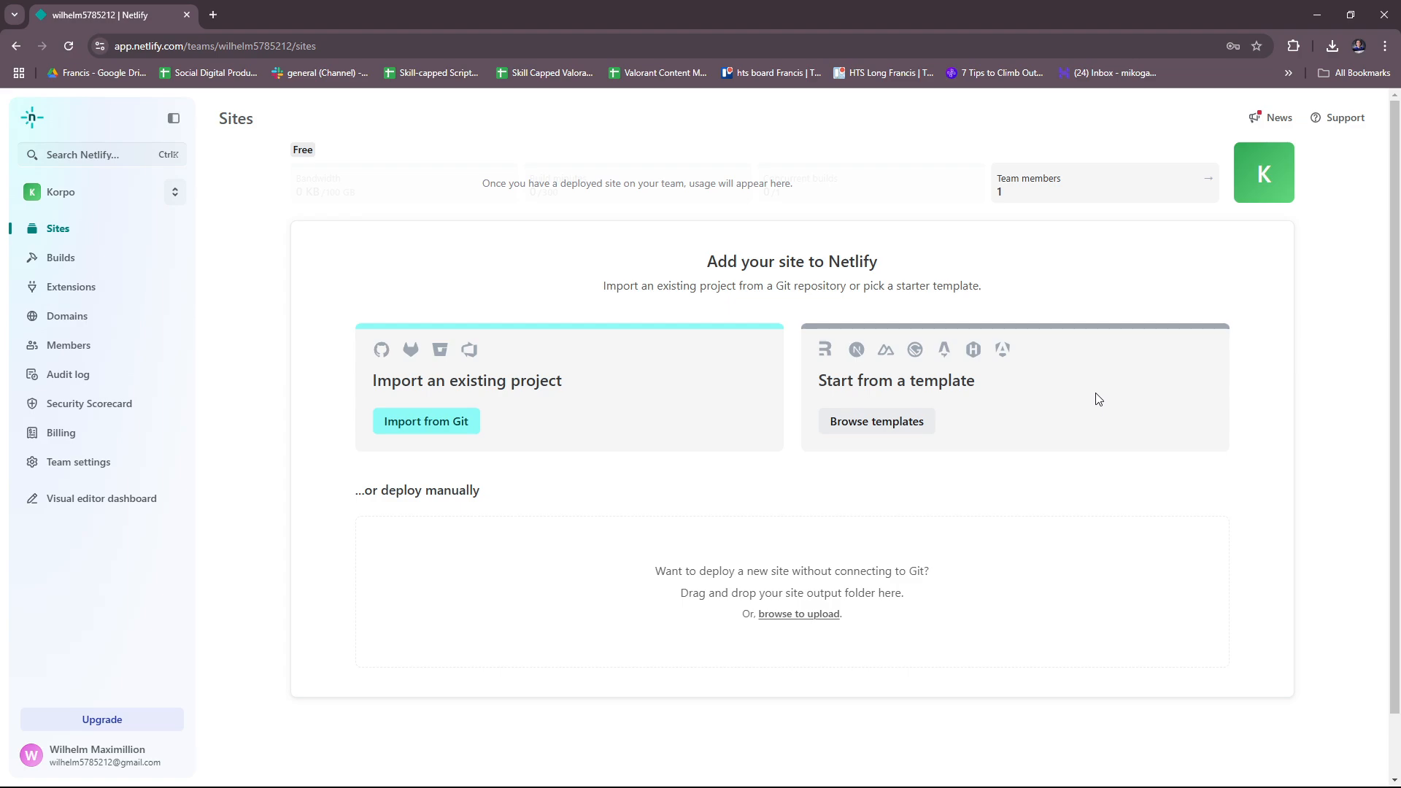
{"action": "mouse_move", "coordinate": [439, 355]}
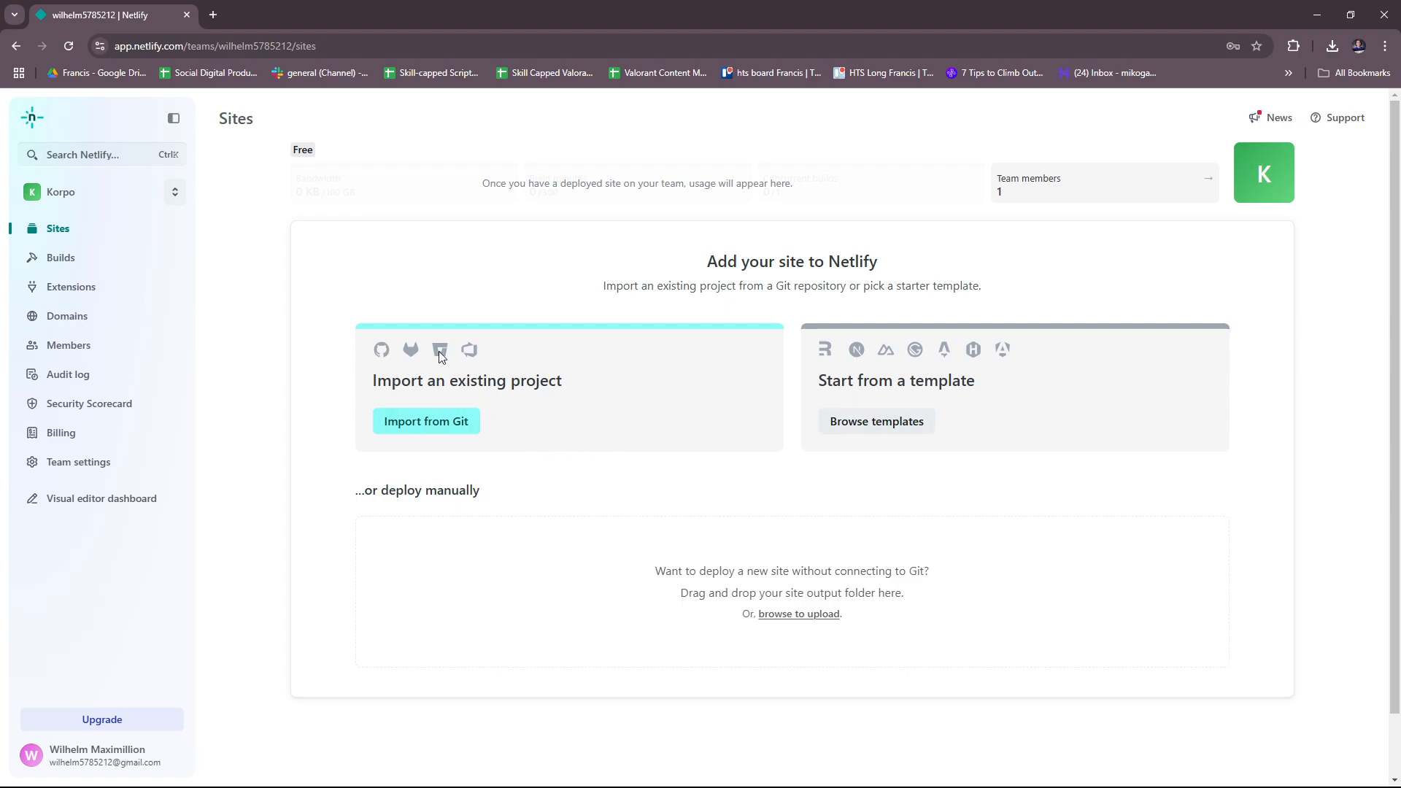
{"action": "mouse_move", "coordinate": [446, 406]}
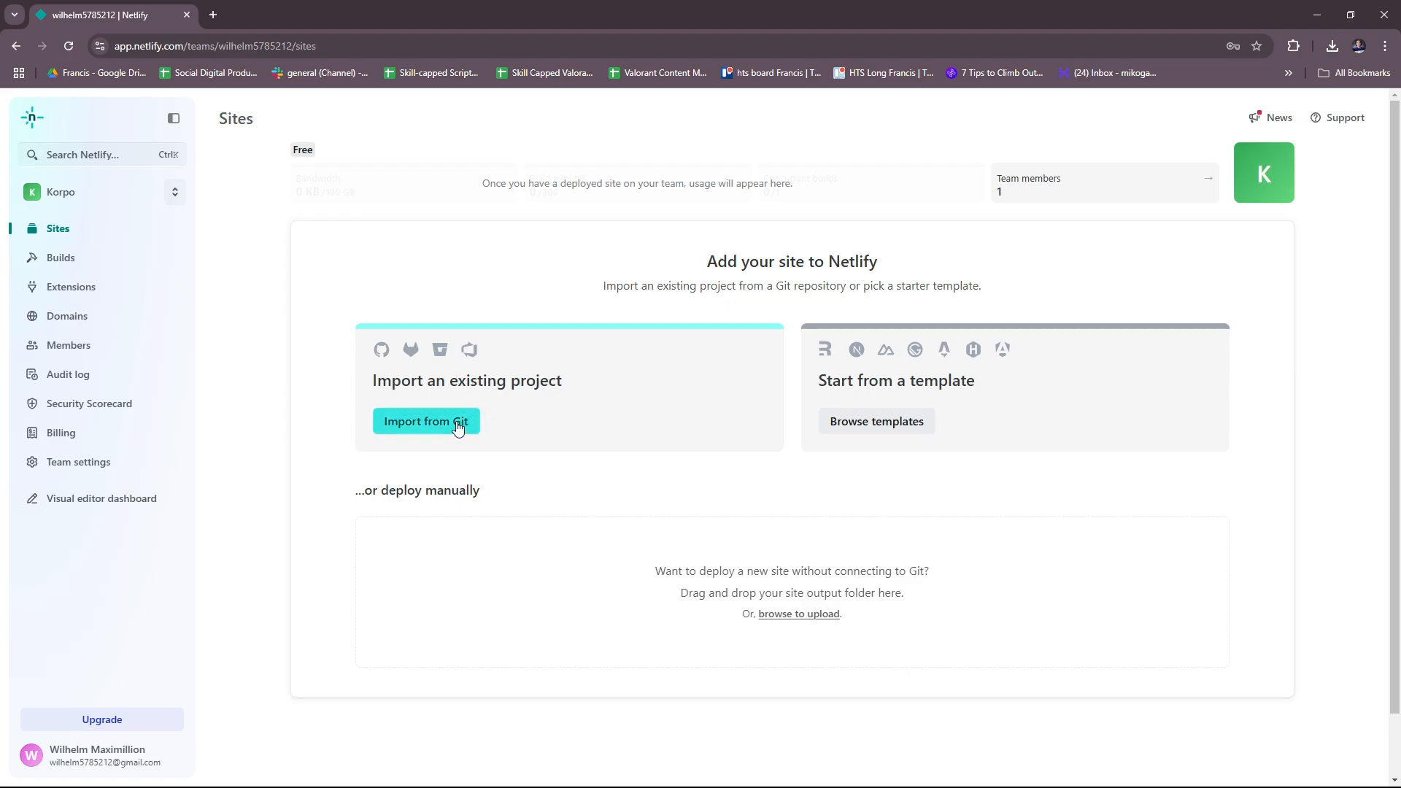
{"action": "left_click", "coordinate": [426, 421]}
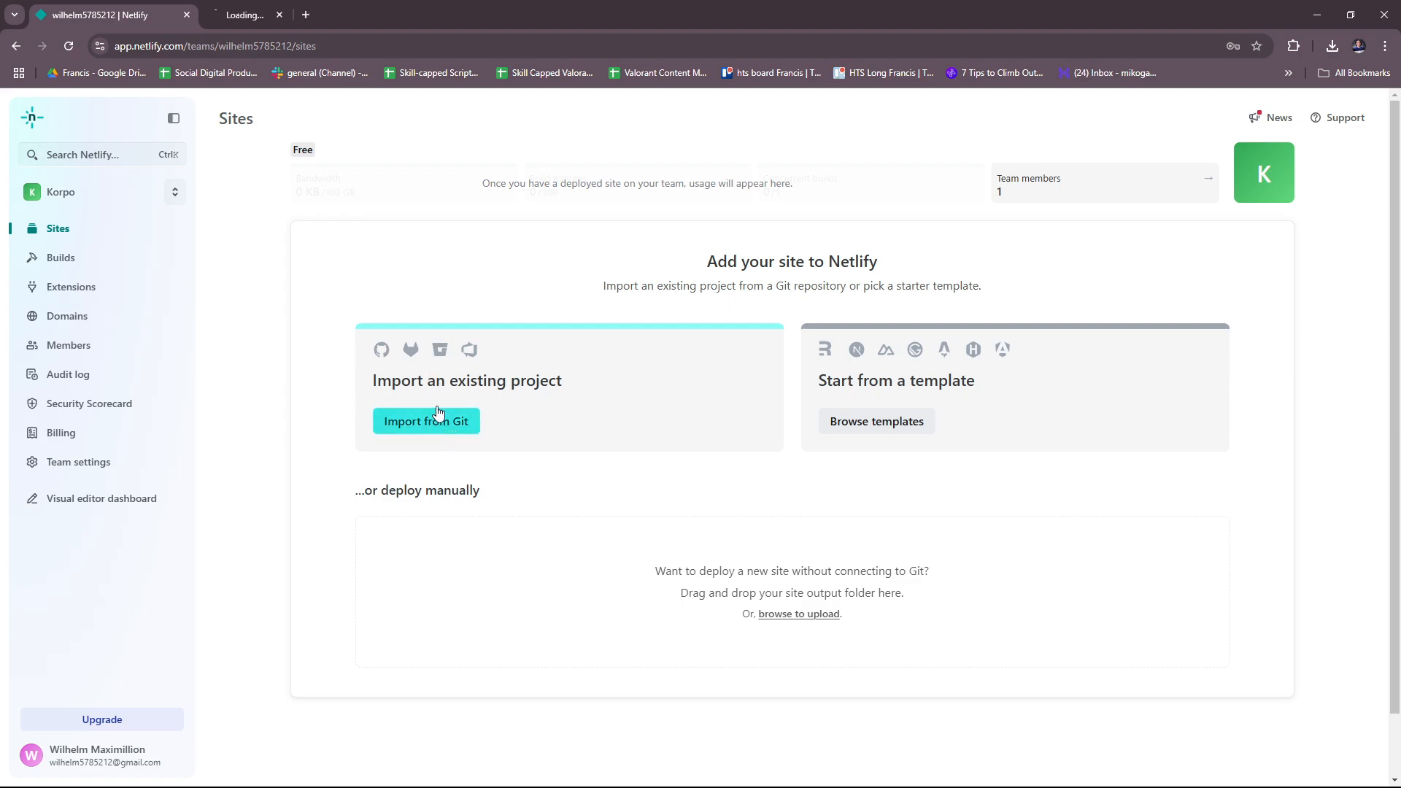
{"action": "left_click", "coordinate": [426, 421]}
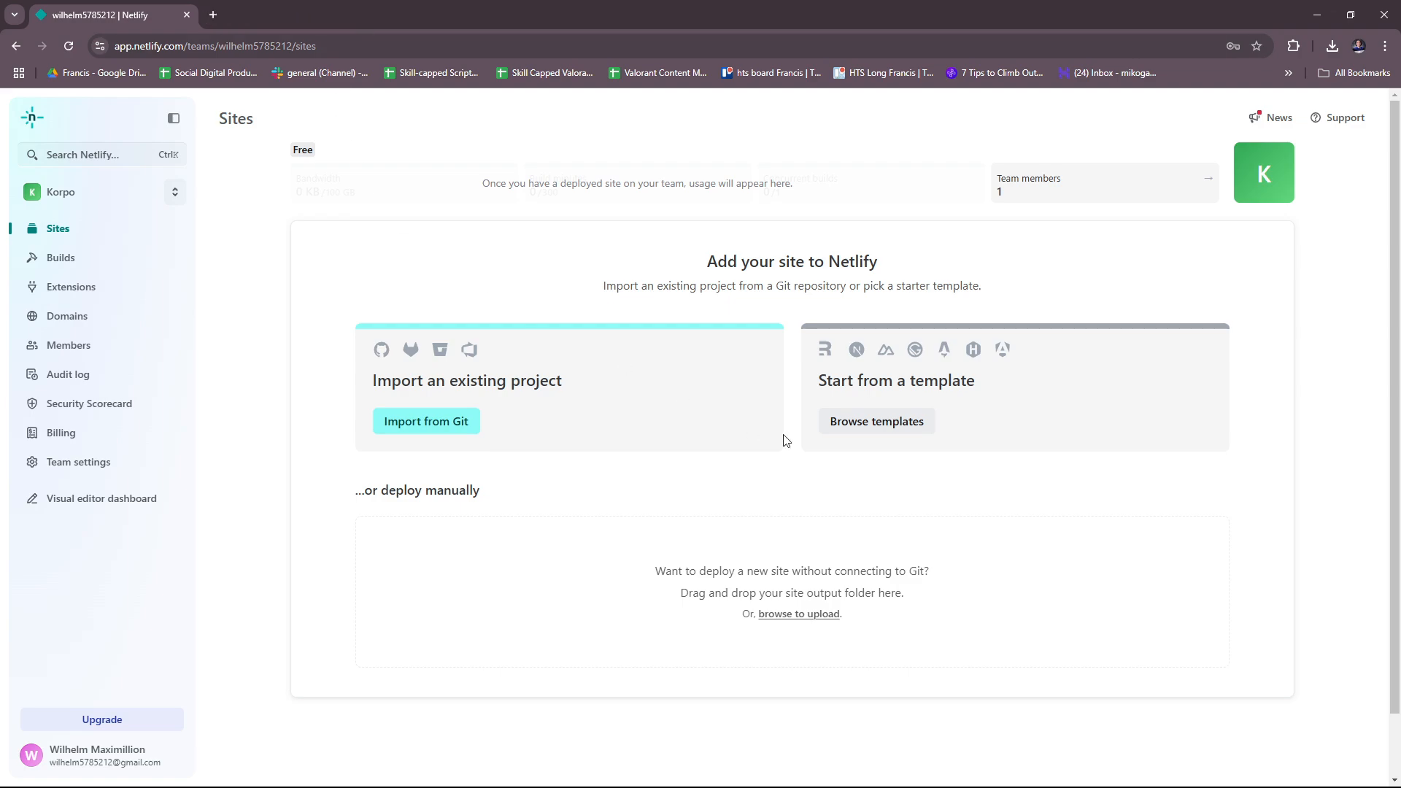
{"action": "mouse_move", "coordinate": [984, 395]}
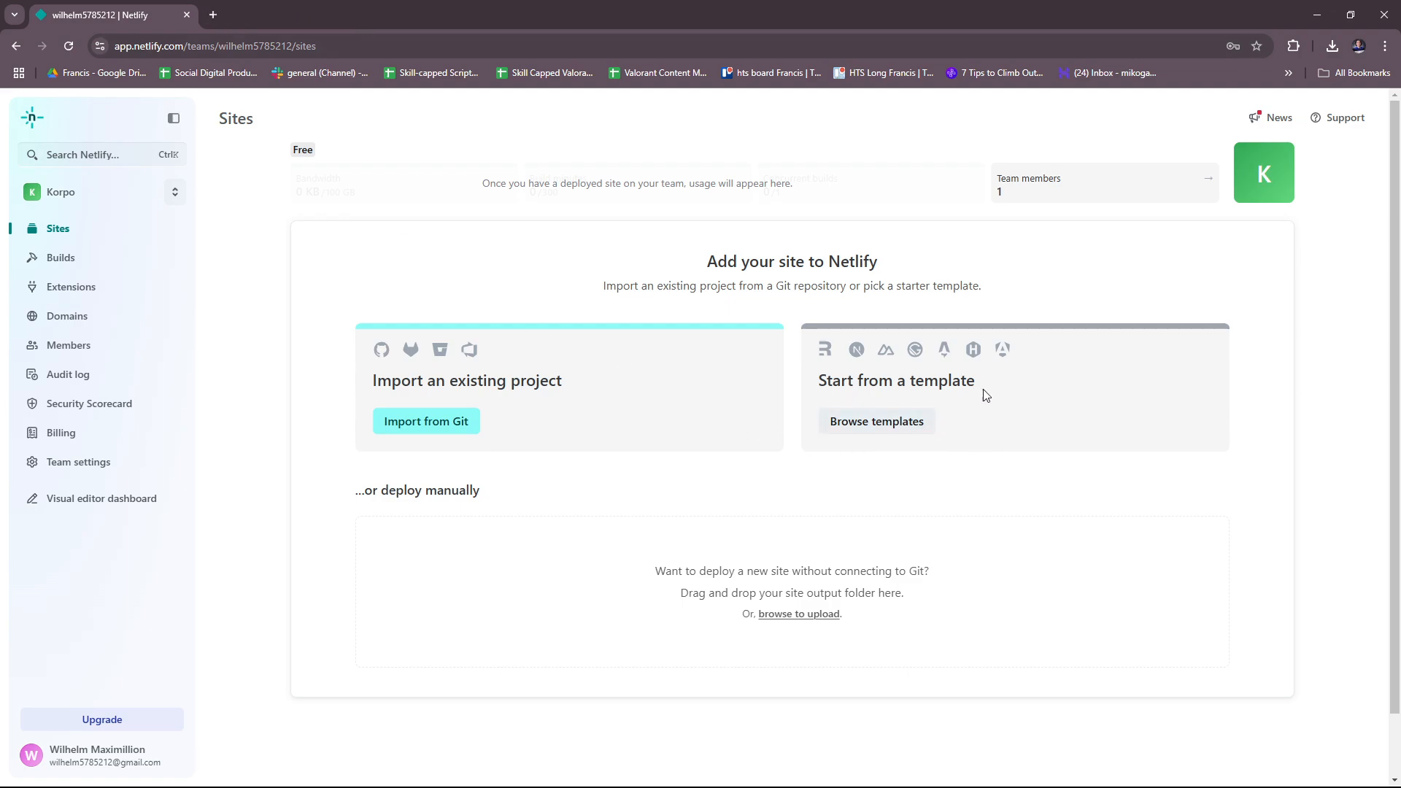
{"action": "mouse_move", "coordinate": [977, 401]}
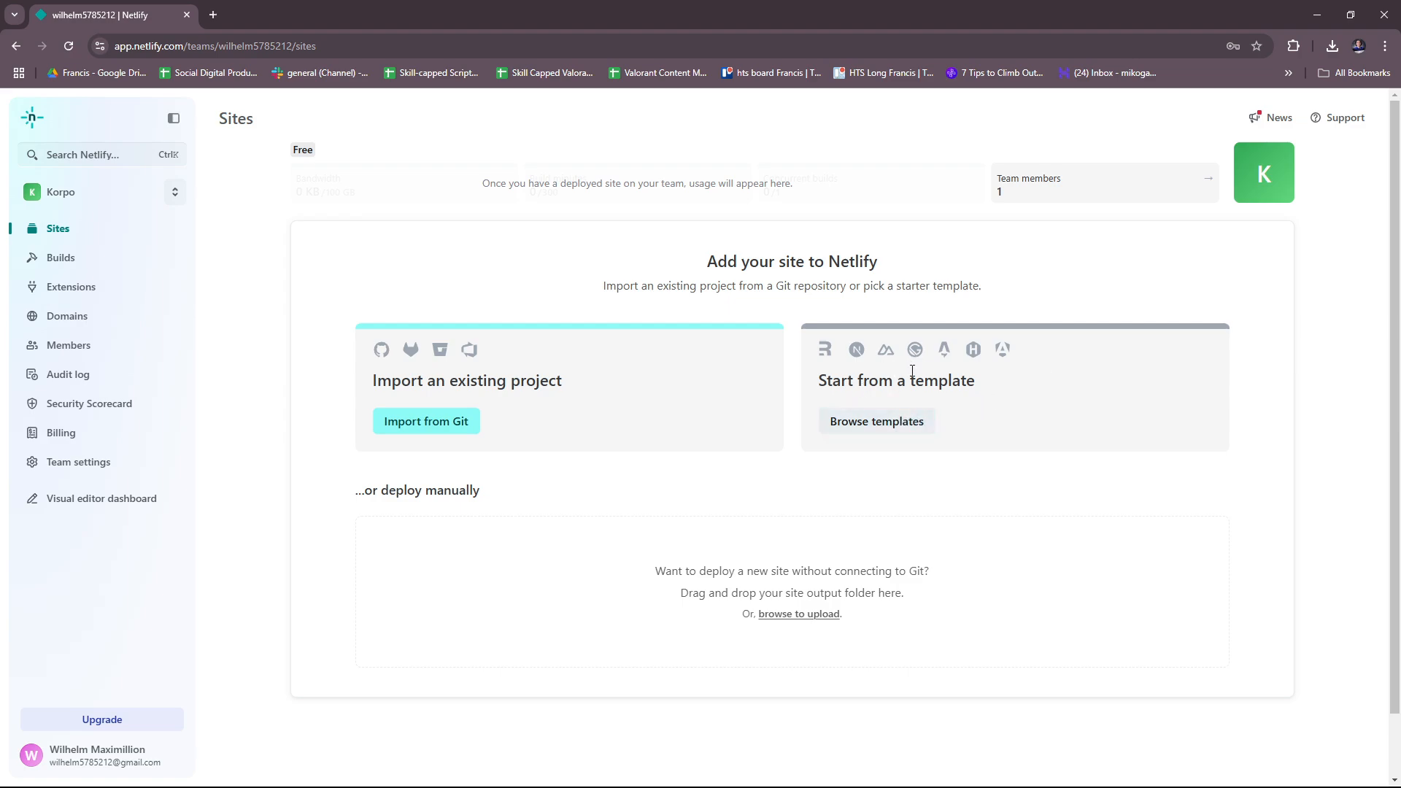
{"action": "mouse_move", "coordinate": [943, 399]}
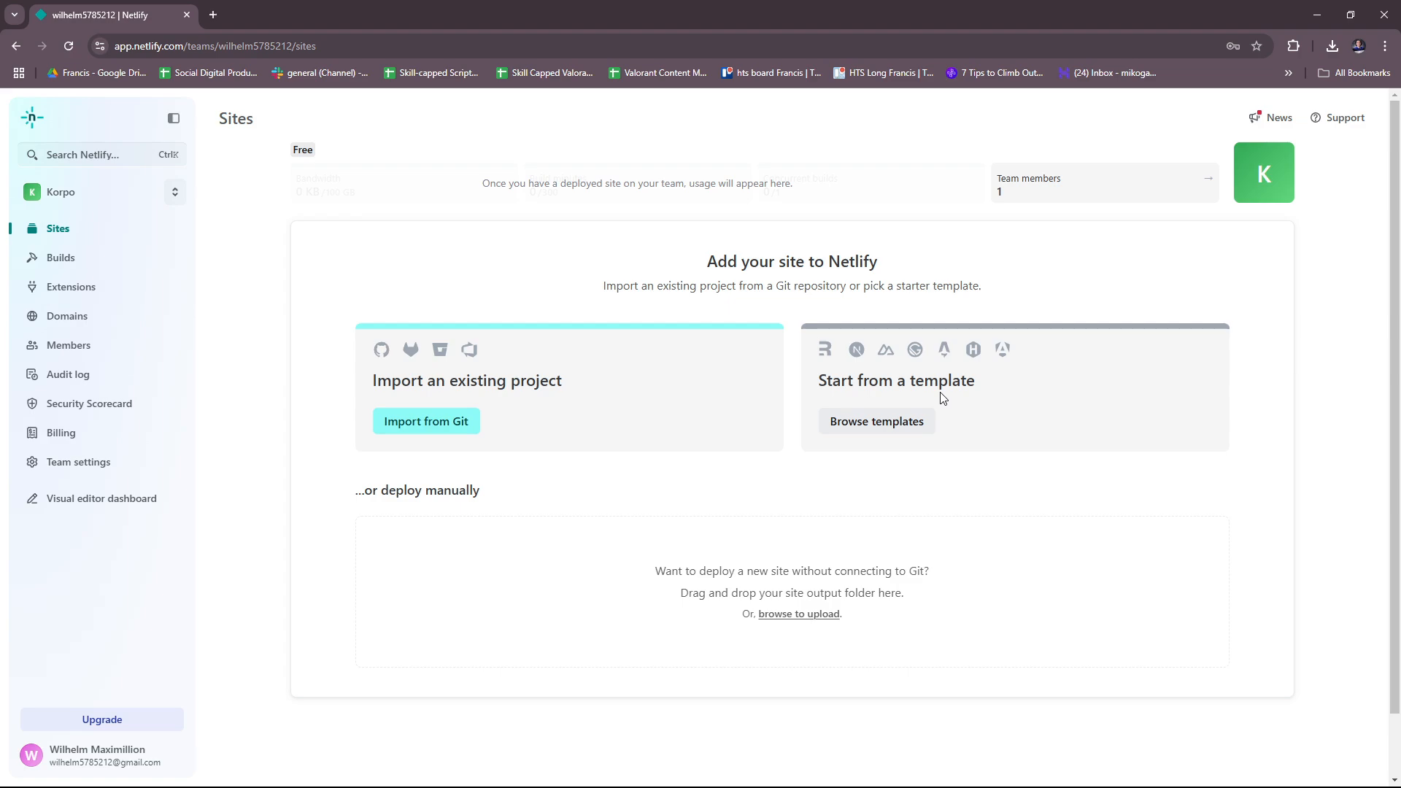
{"action": "mouse_move", "coordinate": [946, 400]}
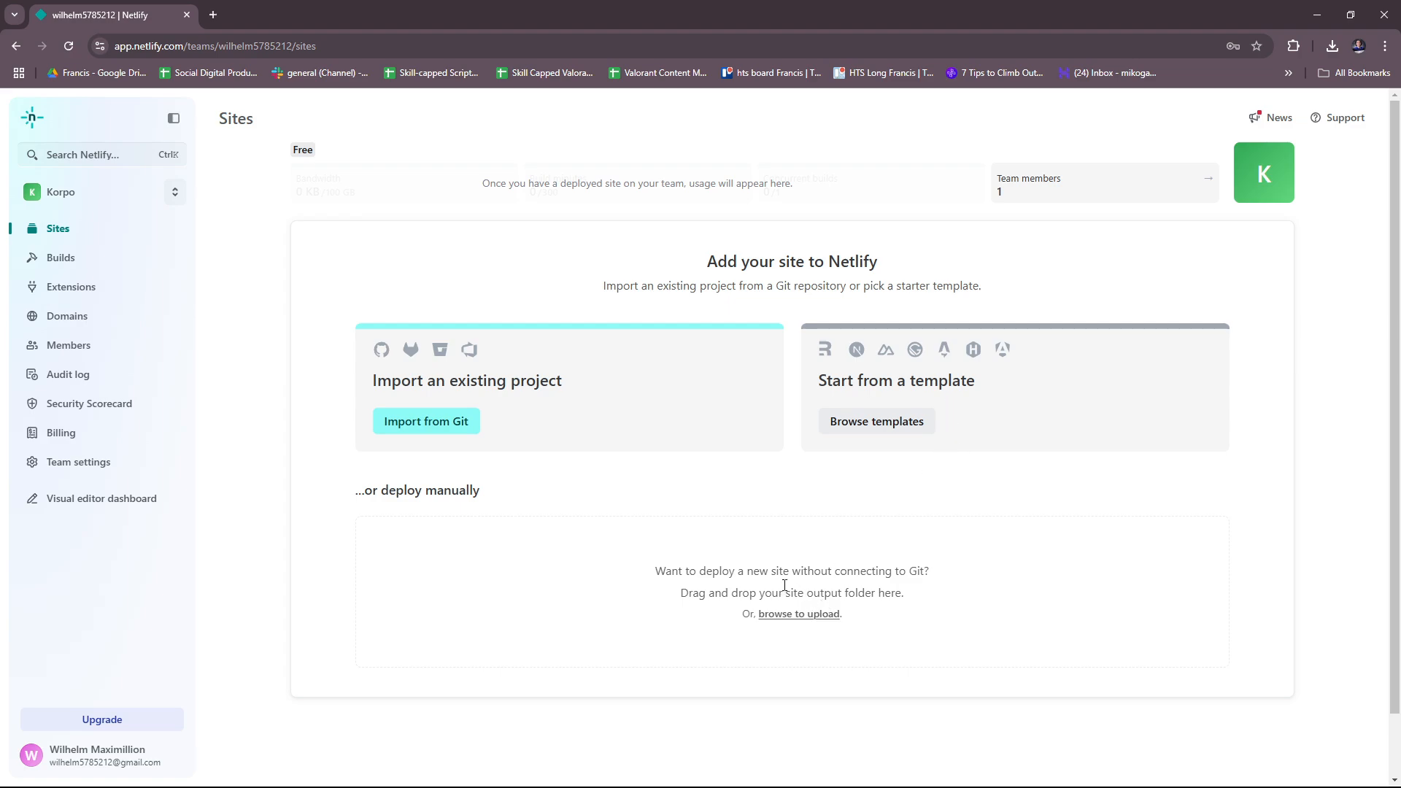
{"action": "mouse_move", "coordinate": [855, 613]}
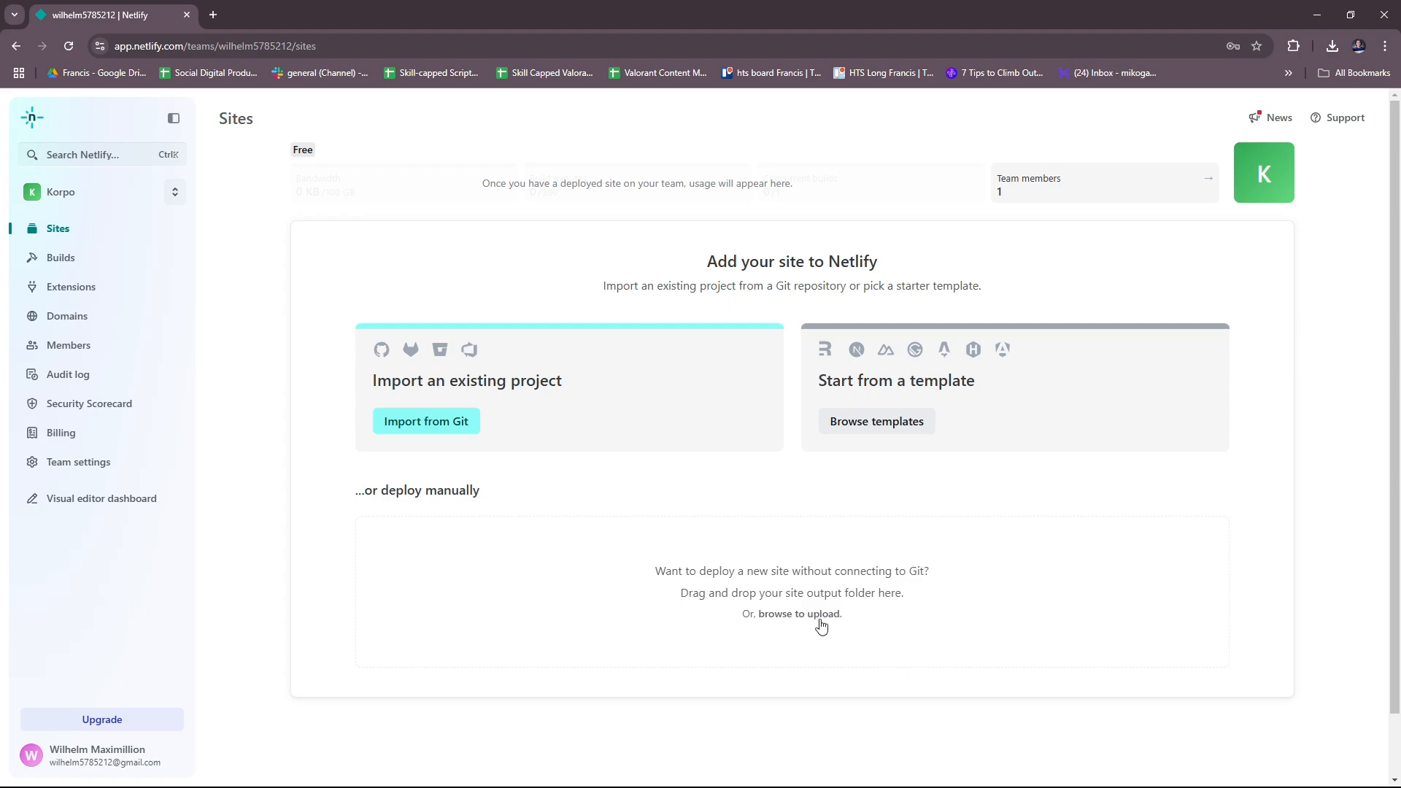
{"action": "mouse_move", "coordinate": [804, 620]}
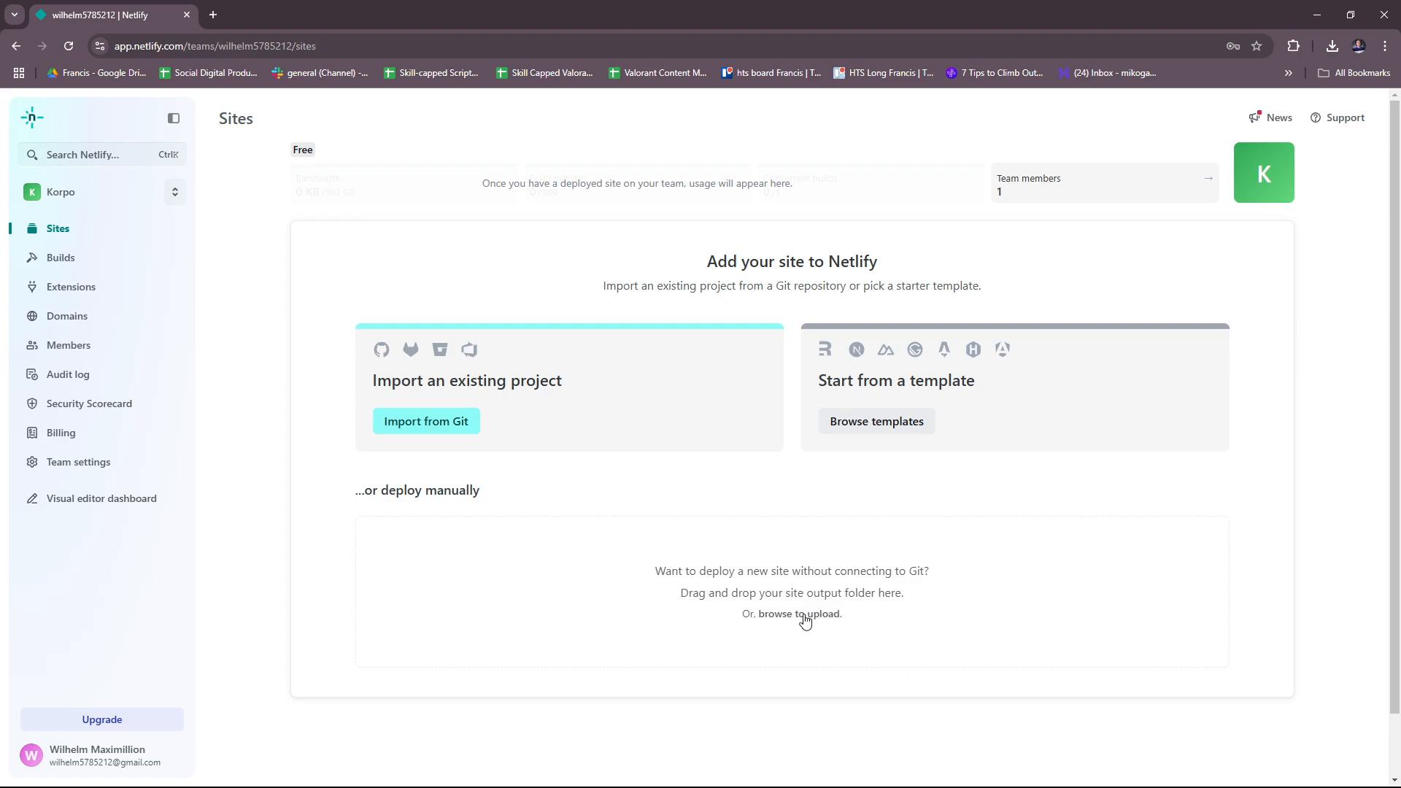
Browse for a local site folder to upload from the Sites page
{"action": "left_click", "coordinate": [798, 613]}
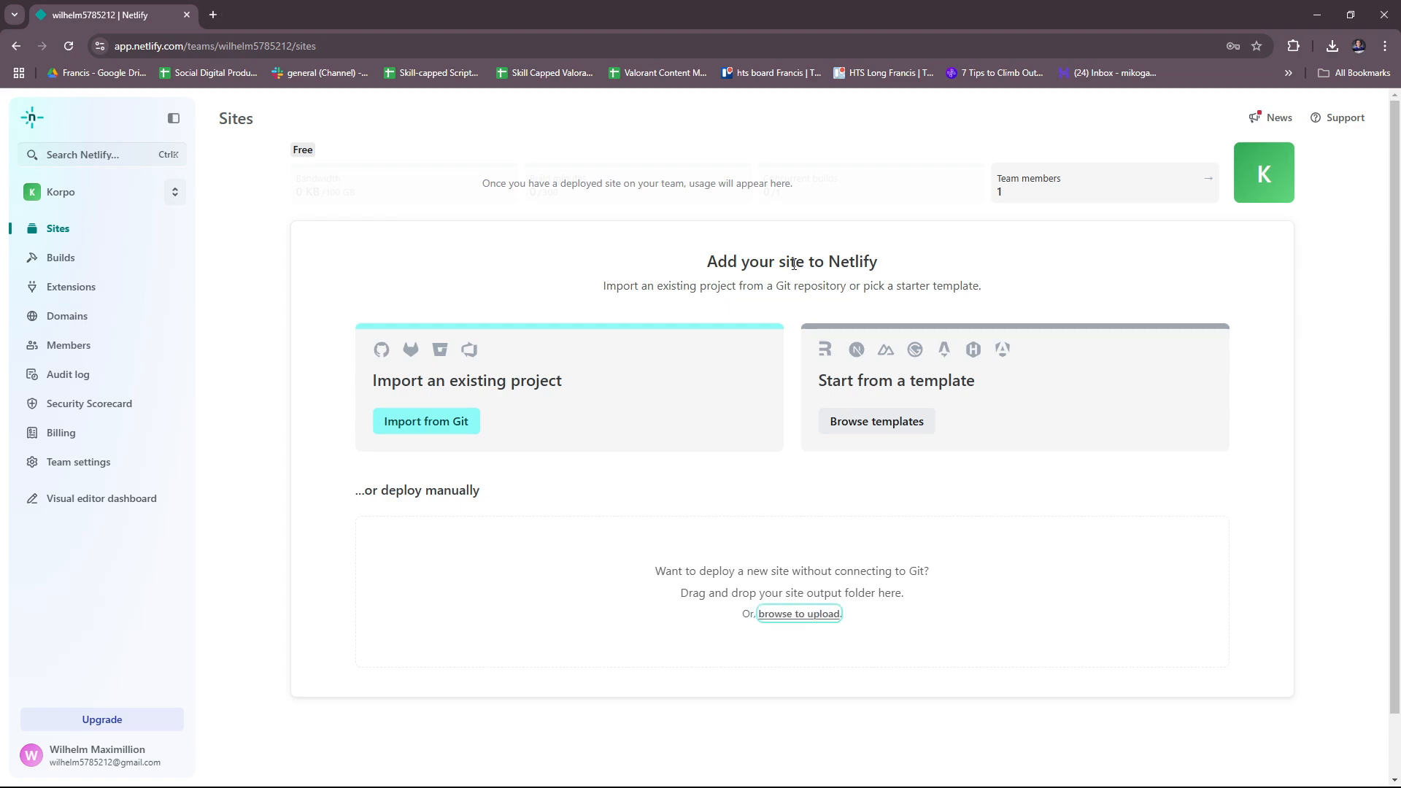
{"action": "mouse_move", "coordinate": [796, 311]}
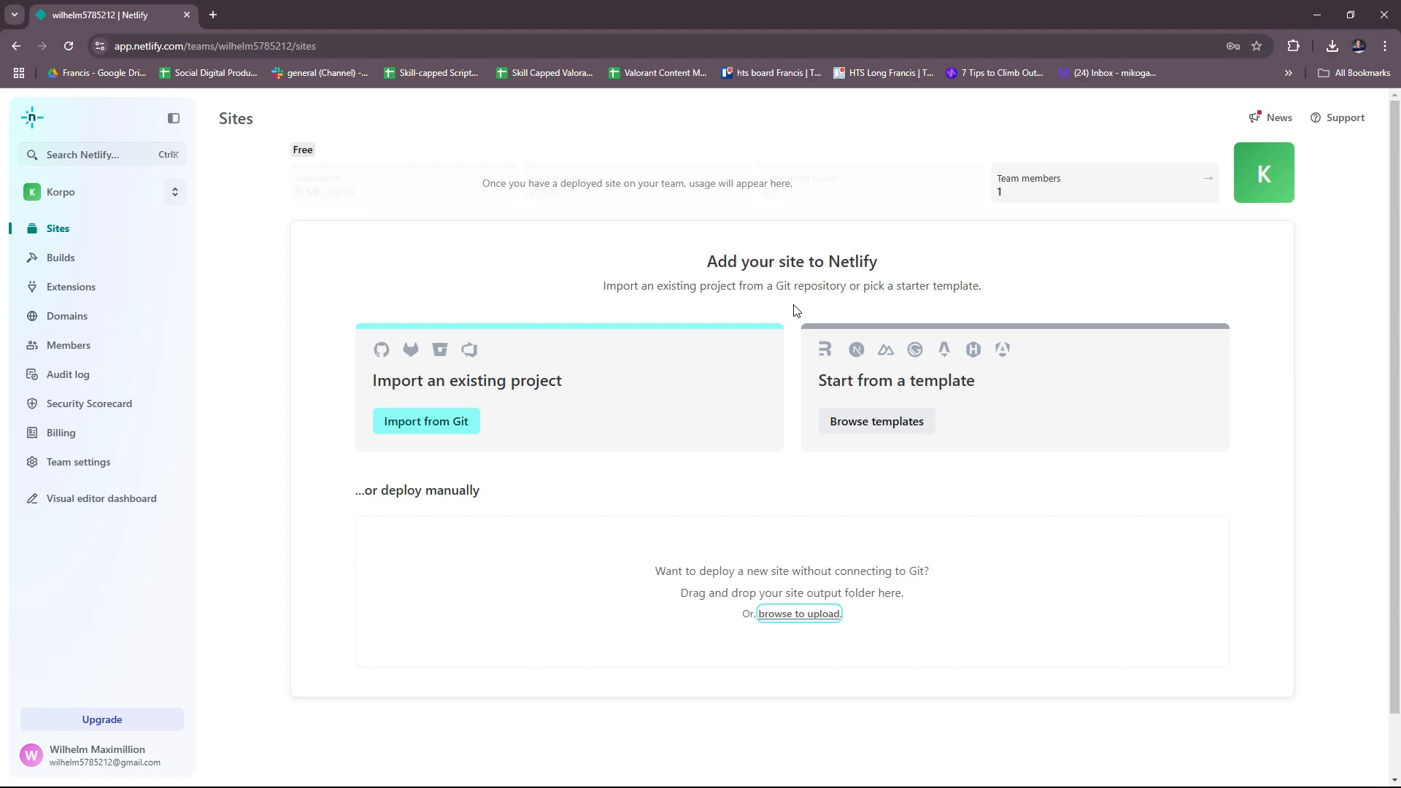
{"action": "mouse_move", "coordinate": [772, 378]}
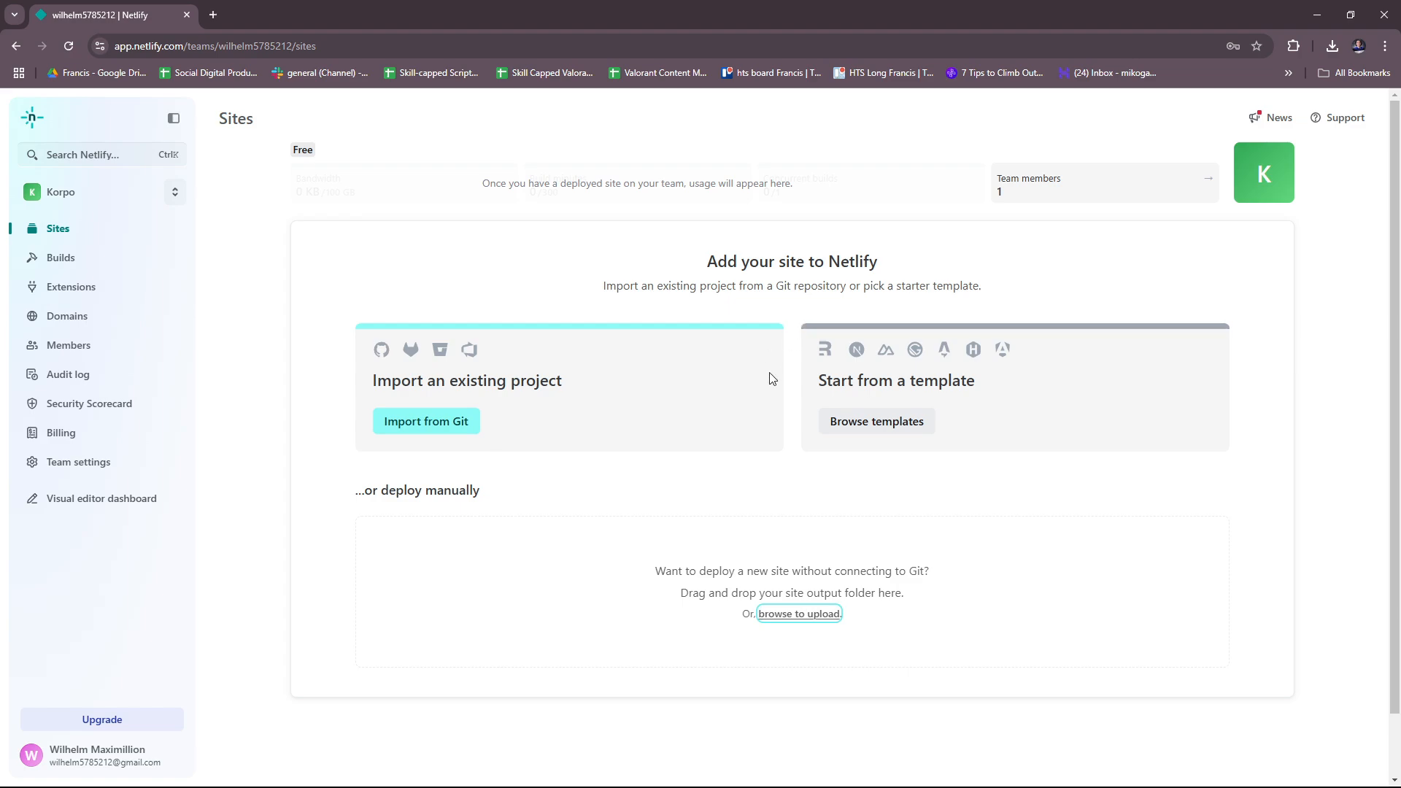
{"action": "mouse_move", "coordinate": [741, 561]}
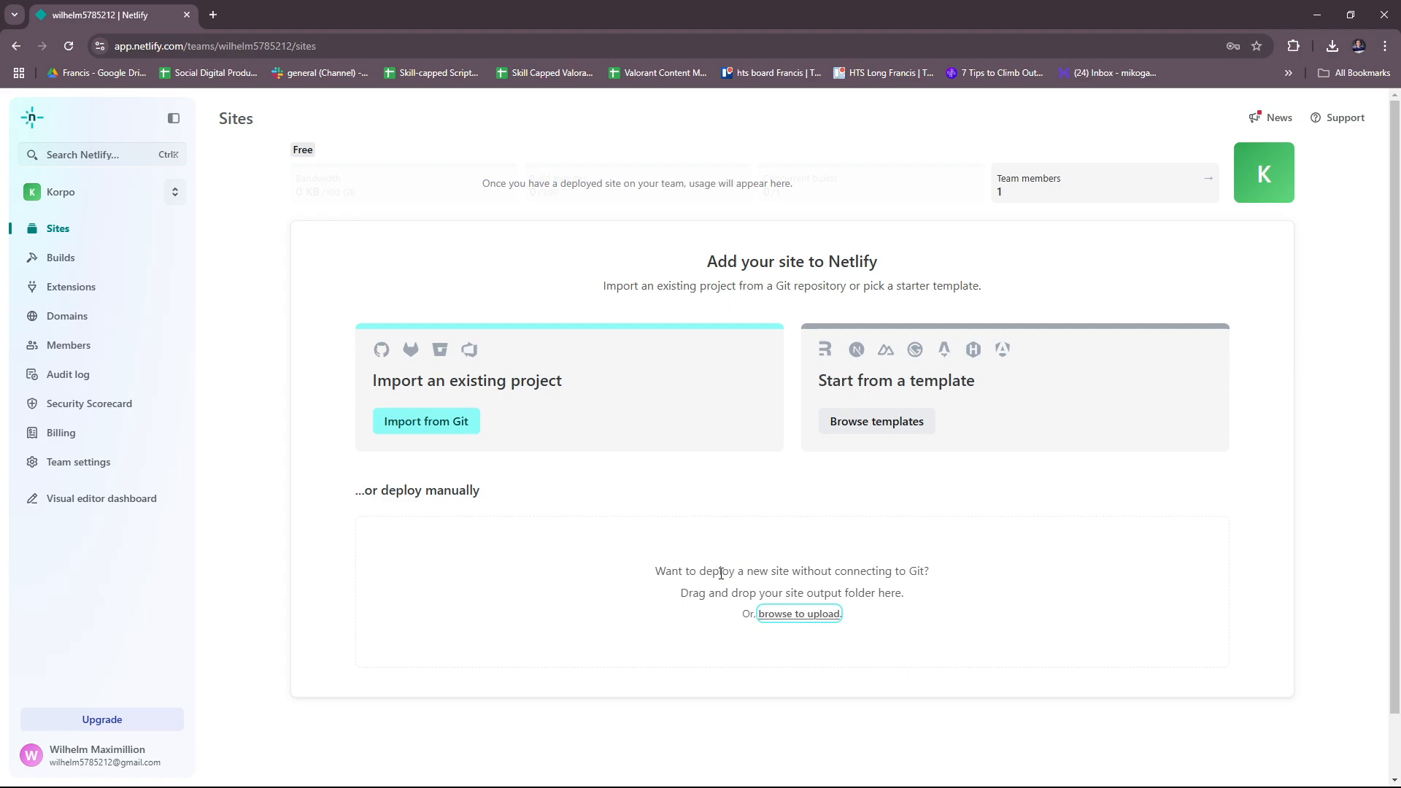
{"action": "mouse_move", "coordinate": [758, 570]}
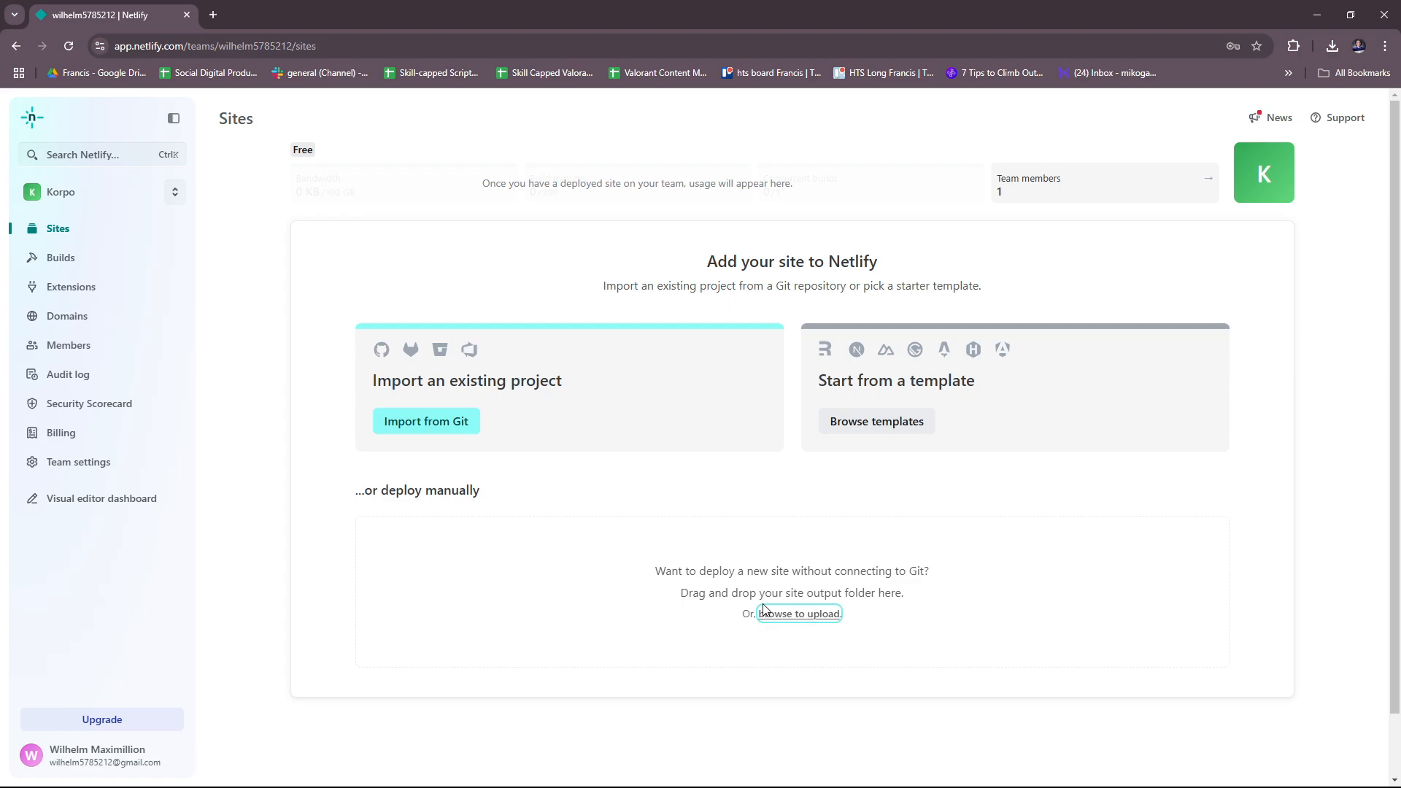
{"action": "mouse_move", "coordinate": [608, 710]}
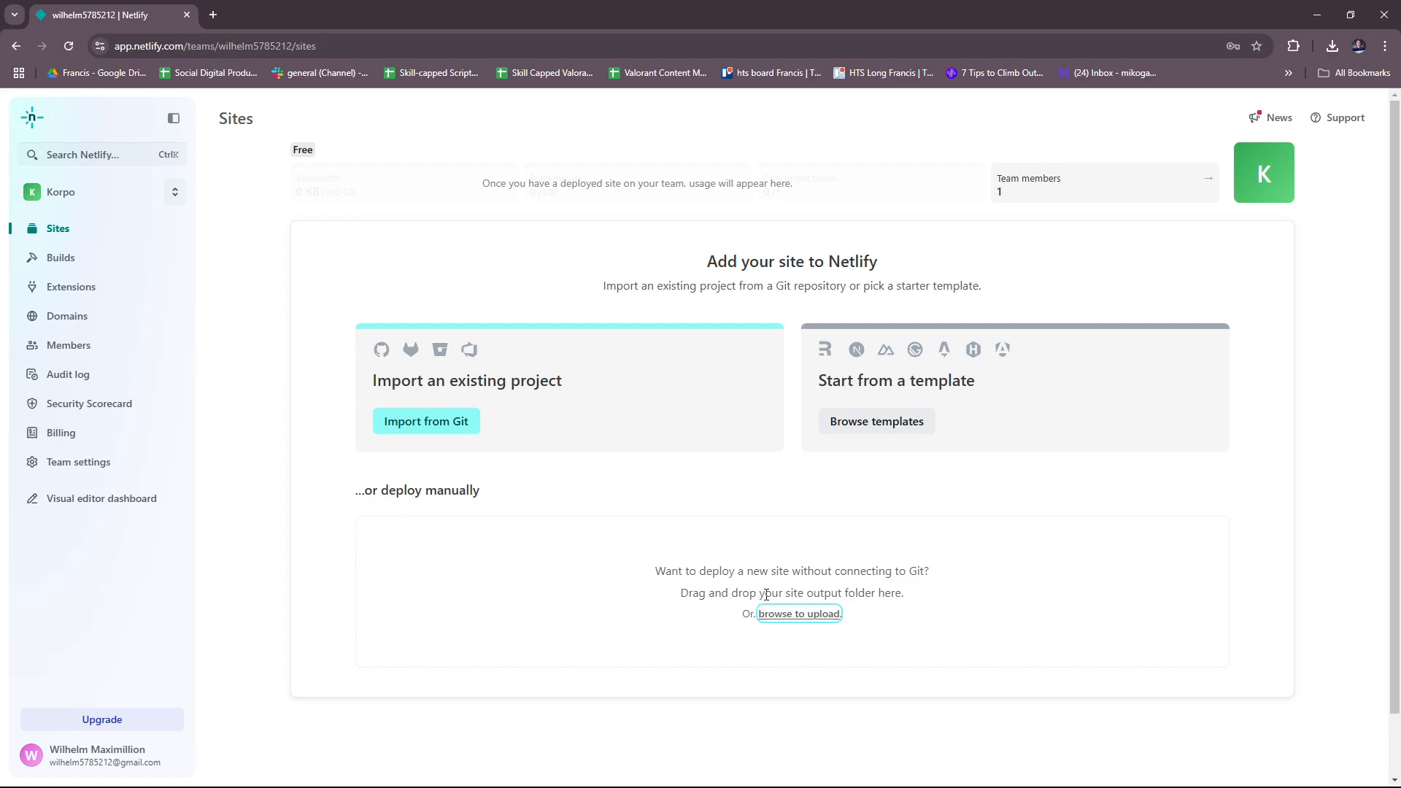
{"action": "mouse_move", "coordinate": [839, 585]}
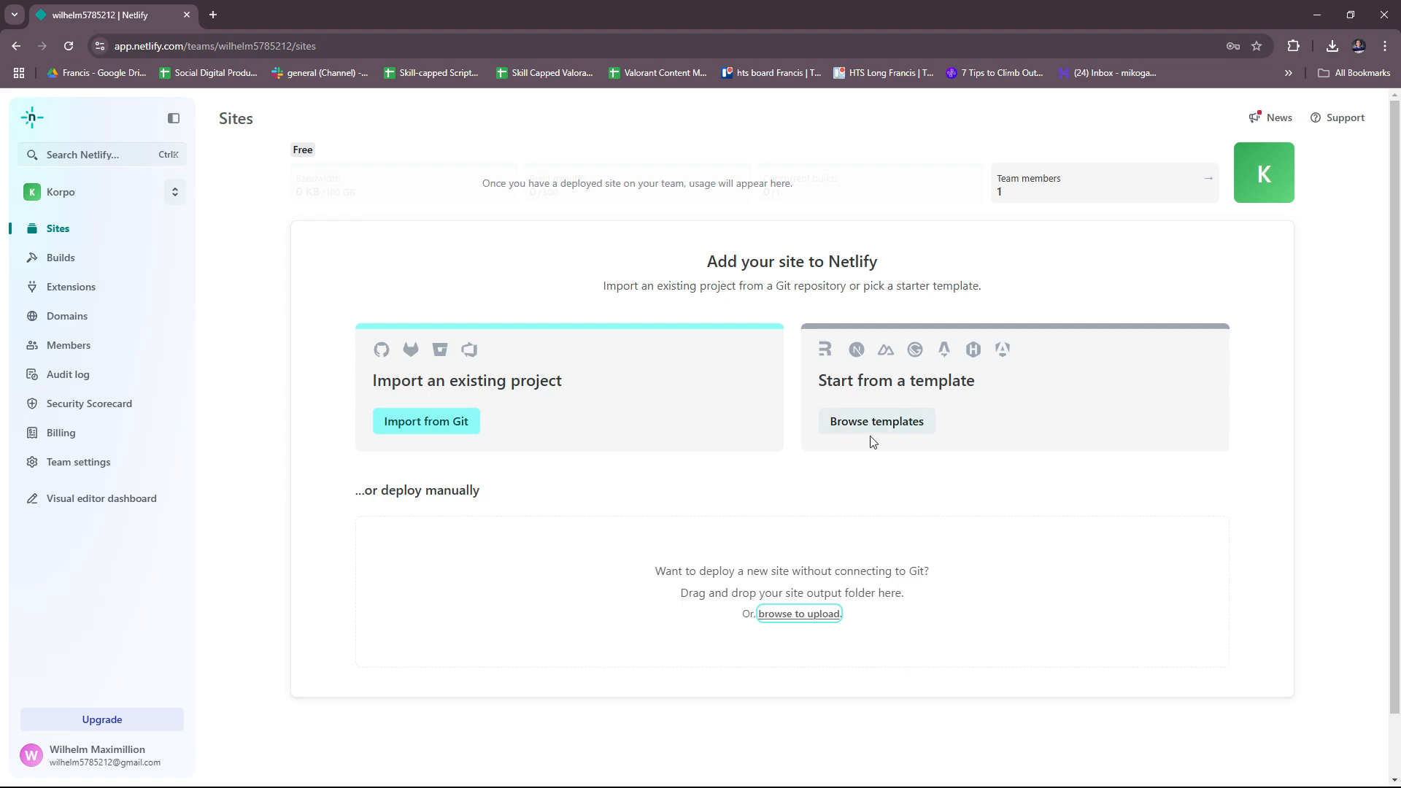
{"action": "mouse_move", "coordinate": [939, 455]}
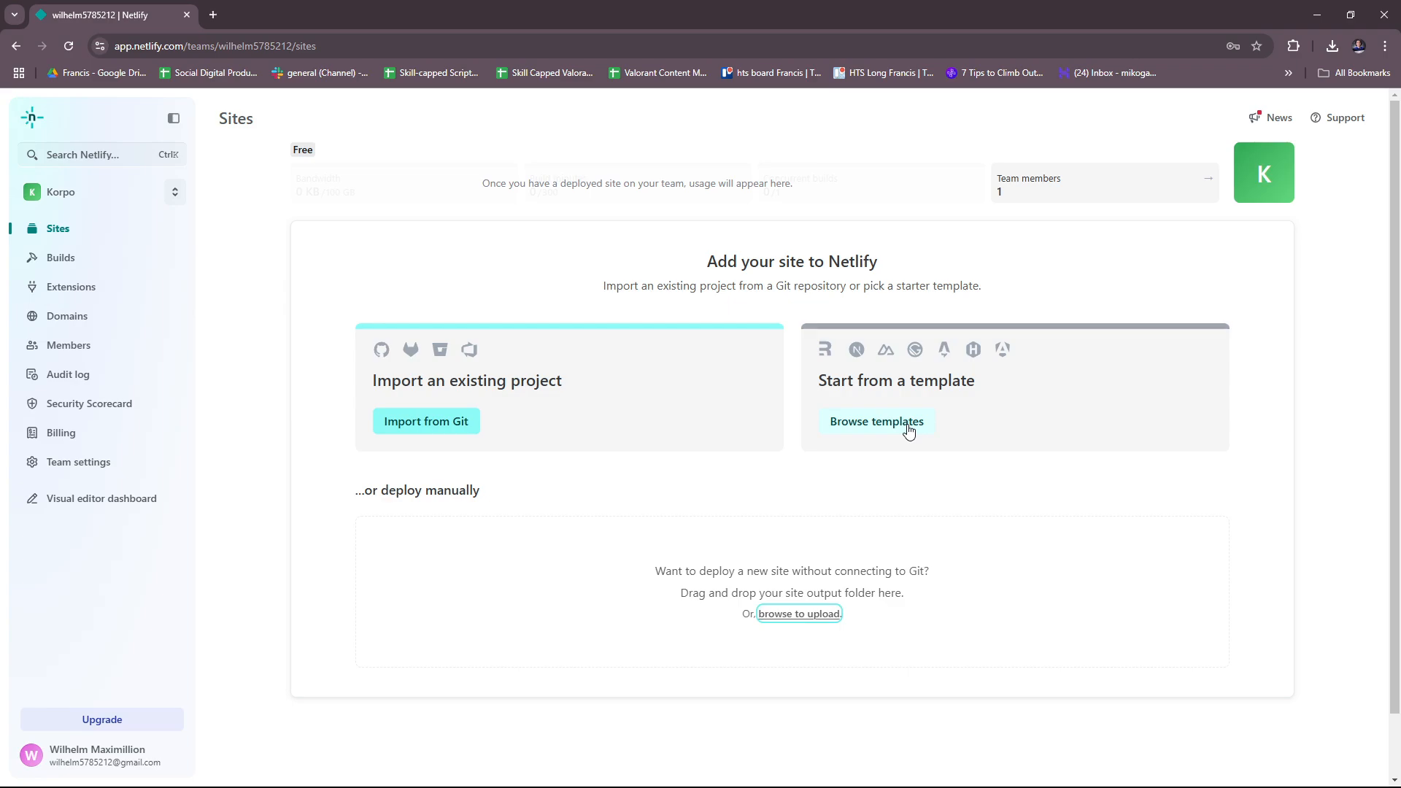
Browse the Popular templates gallery as the first step of creating a new site
{"action": "left_click", "coordinate": [876, 421]}
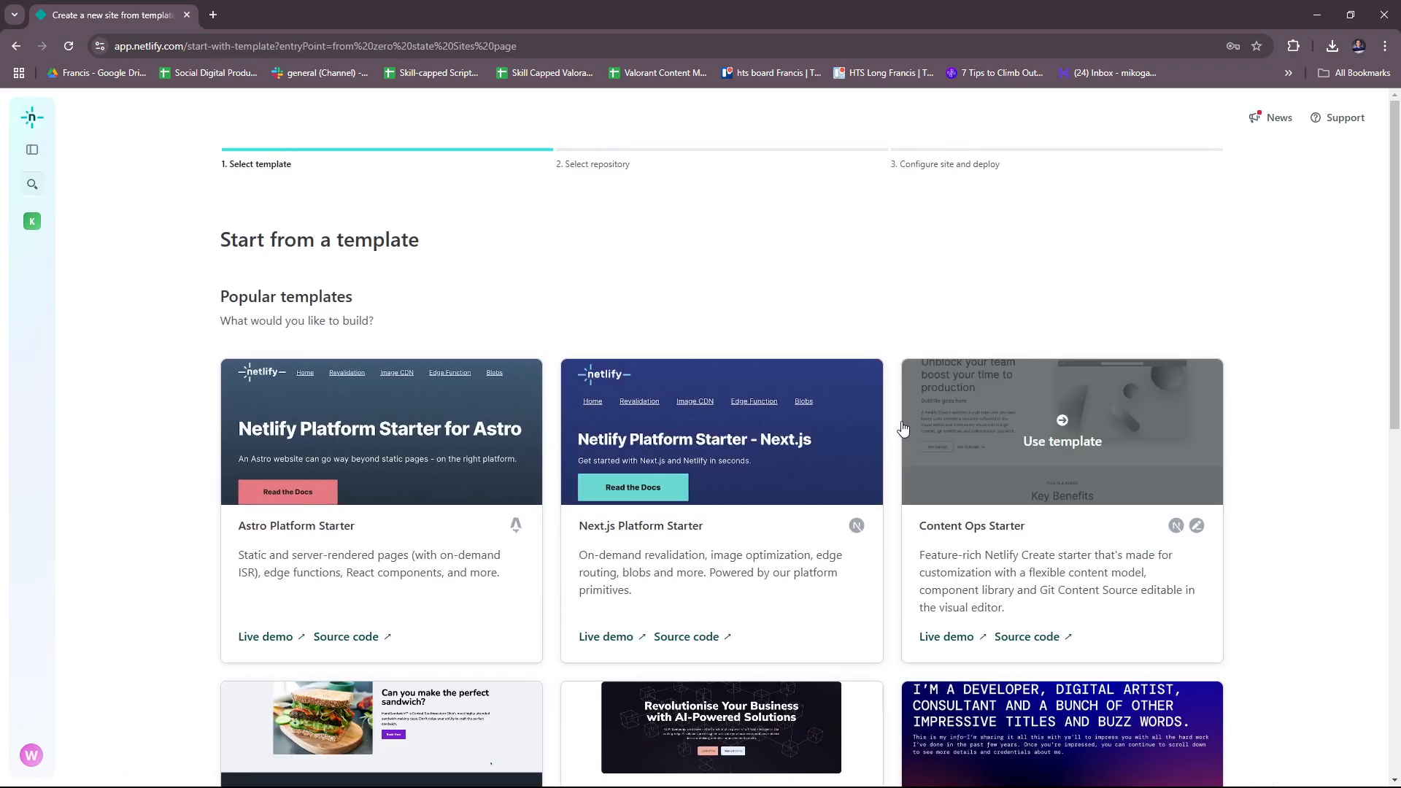
{"action": "mouse_move", "coordinate": [661, 369]}
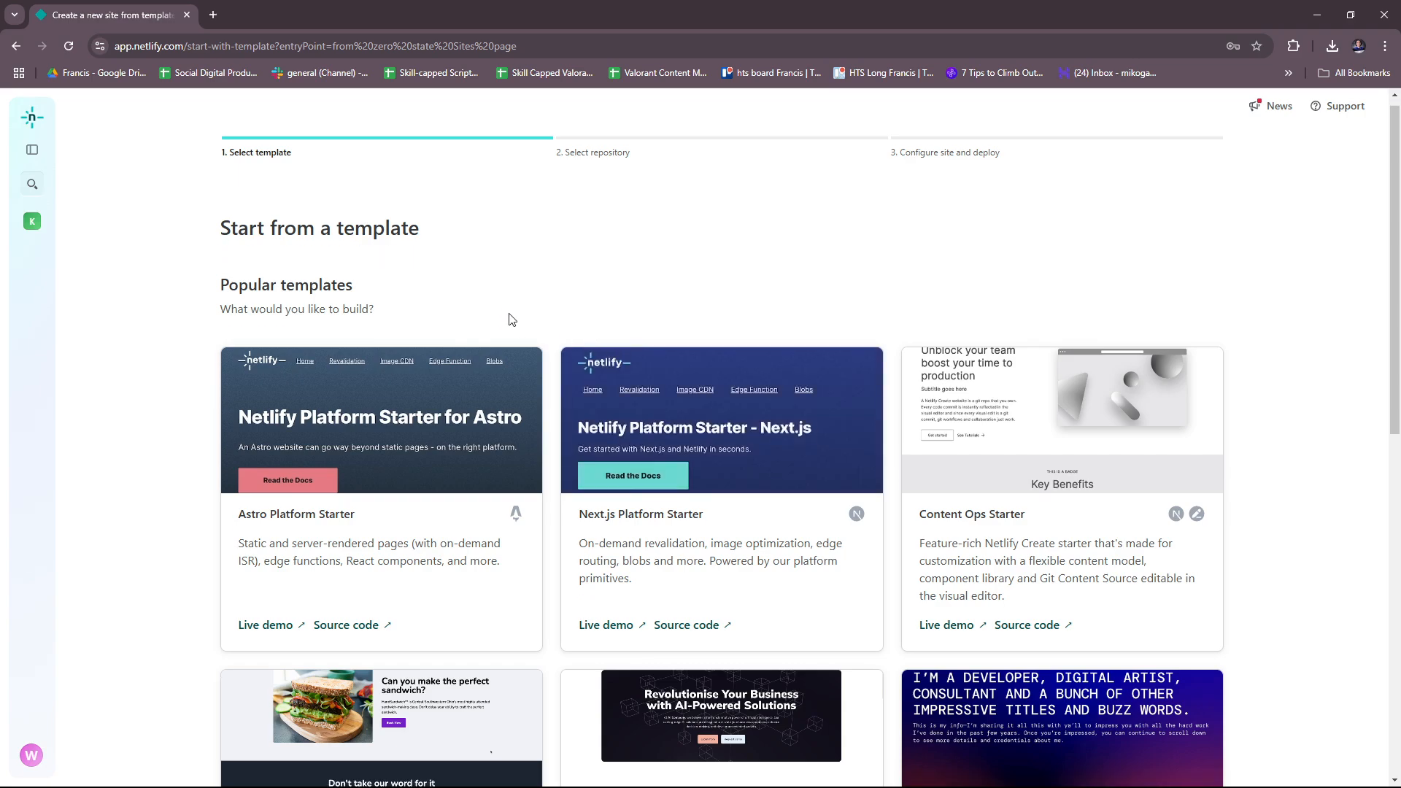
{"action": "scroll", "scroll_direction": "down", "scroll_amount": 3}
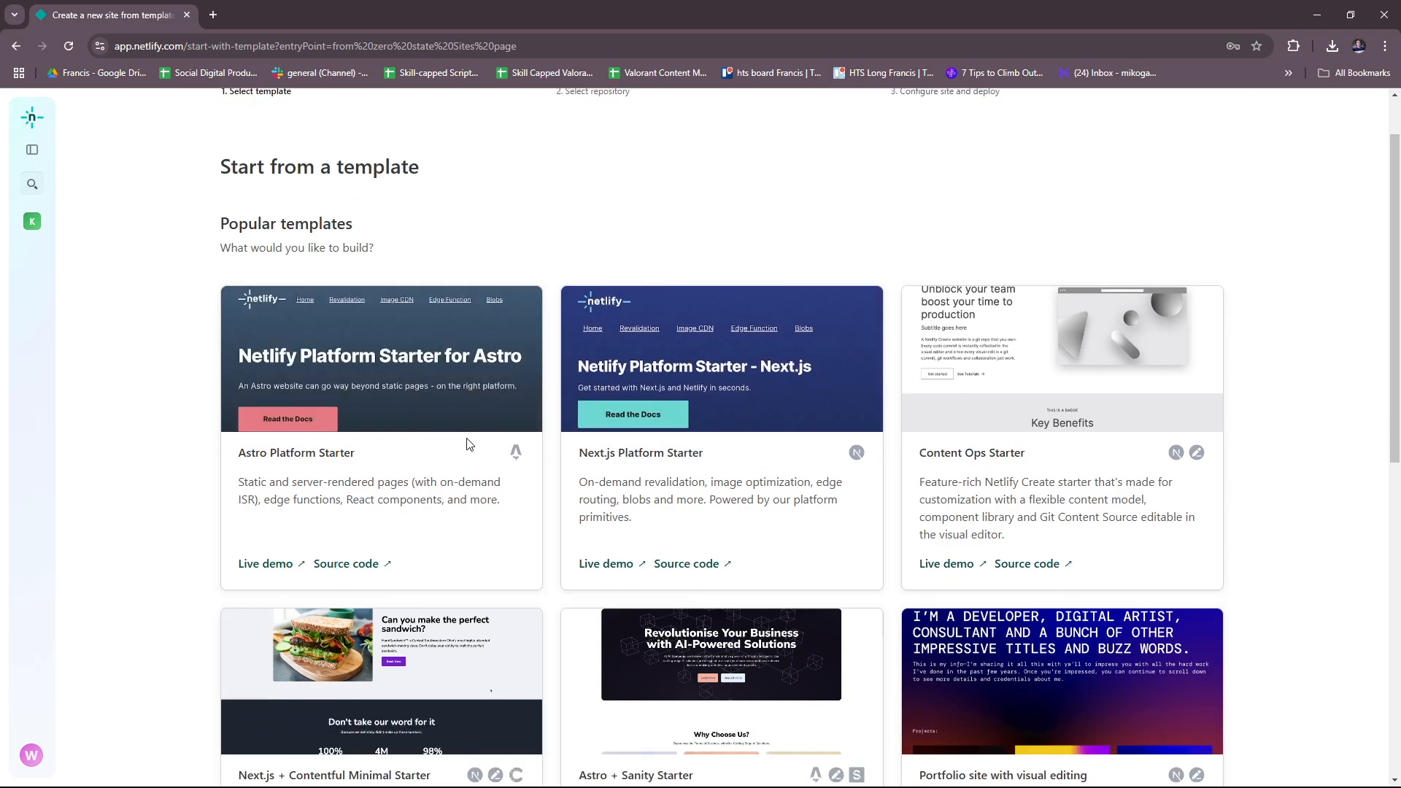
{"action": "scroll", "scroll_direction": "down", "scroll_amount": 3}
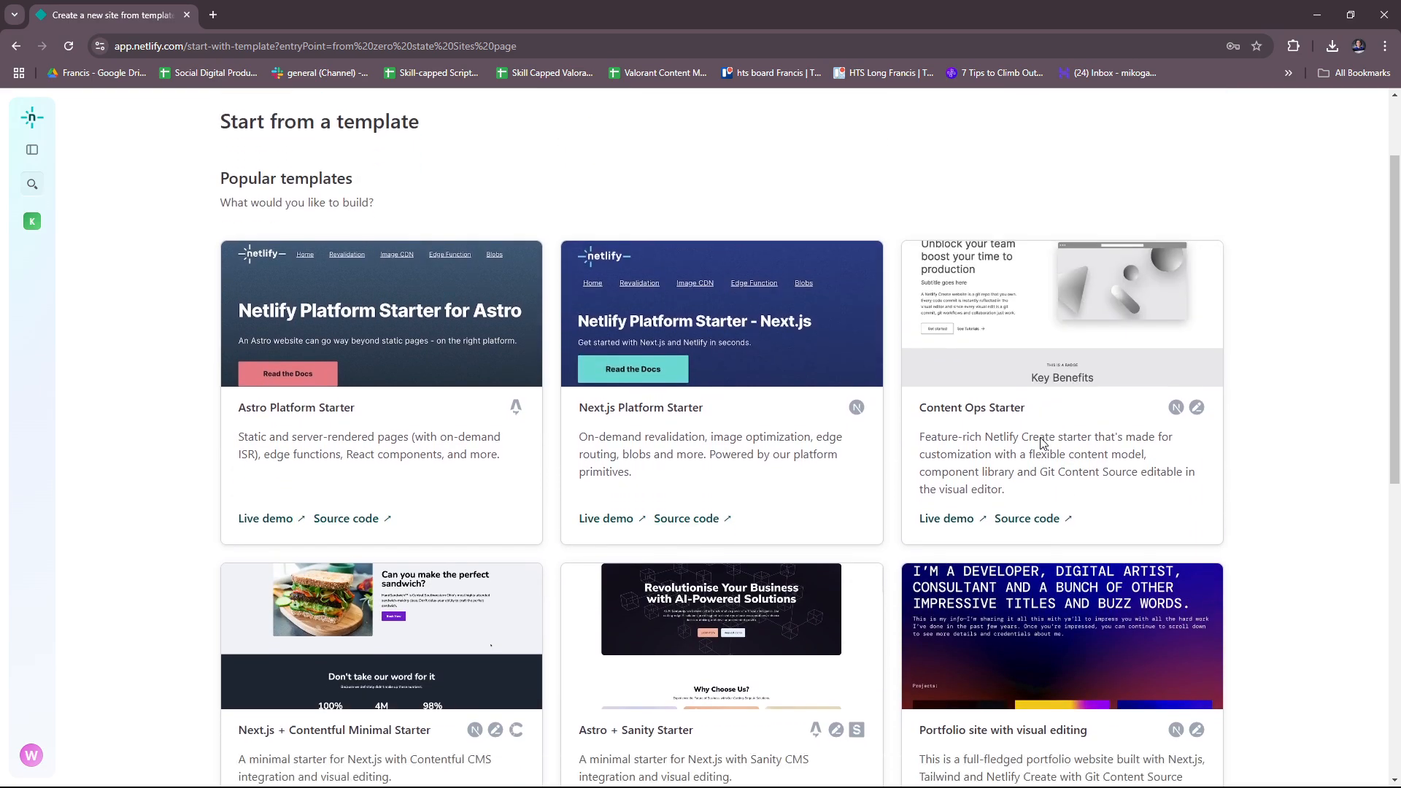
{"action": "scroll", "scroll_direction": "down", "scroll_amount": 3}
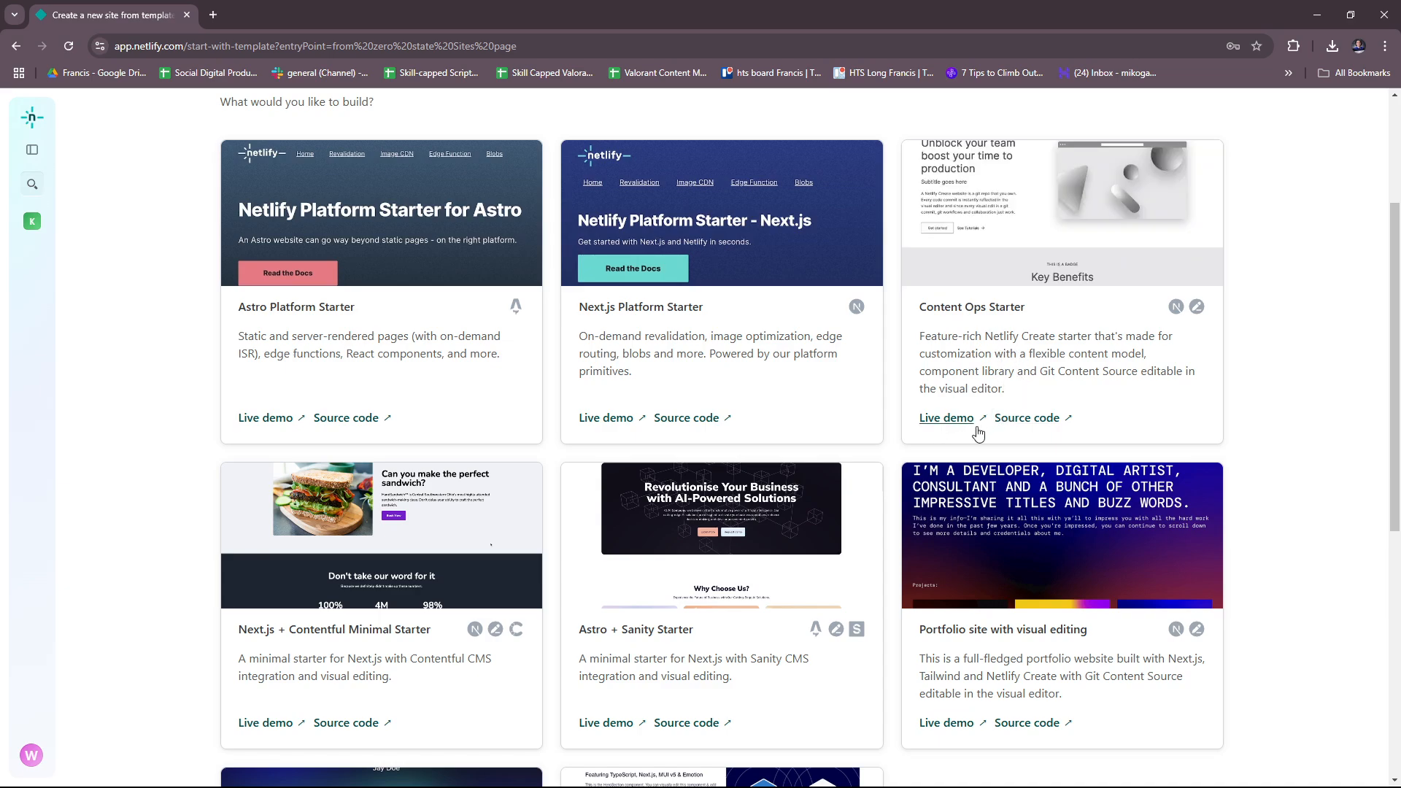
{"action": "scroll", "scroll_direction": "down", "scroll_amount": 3}
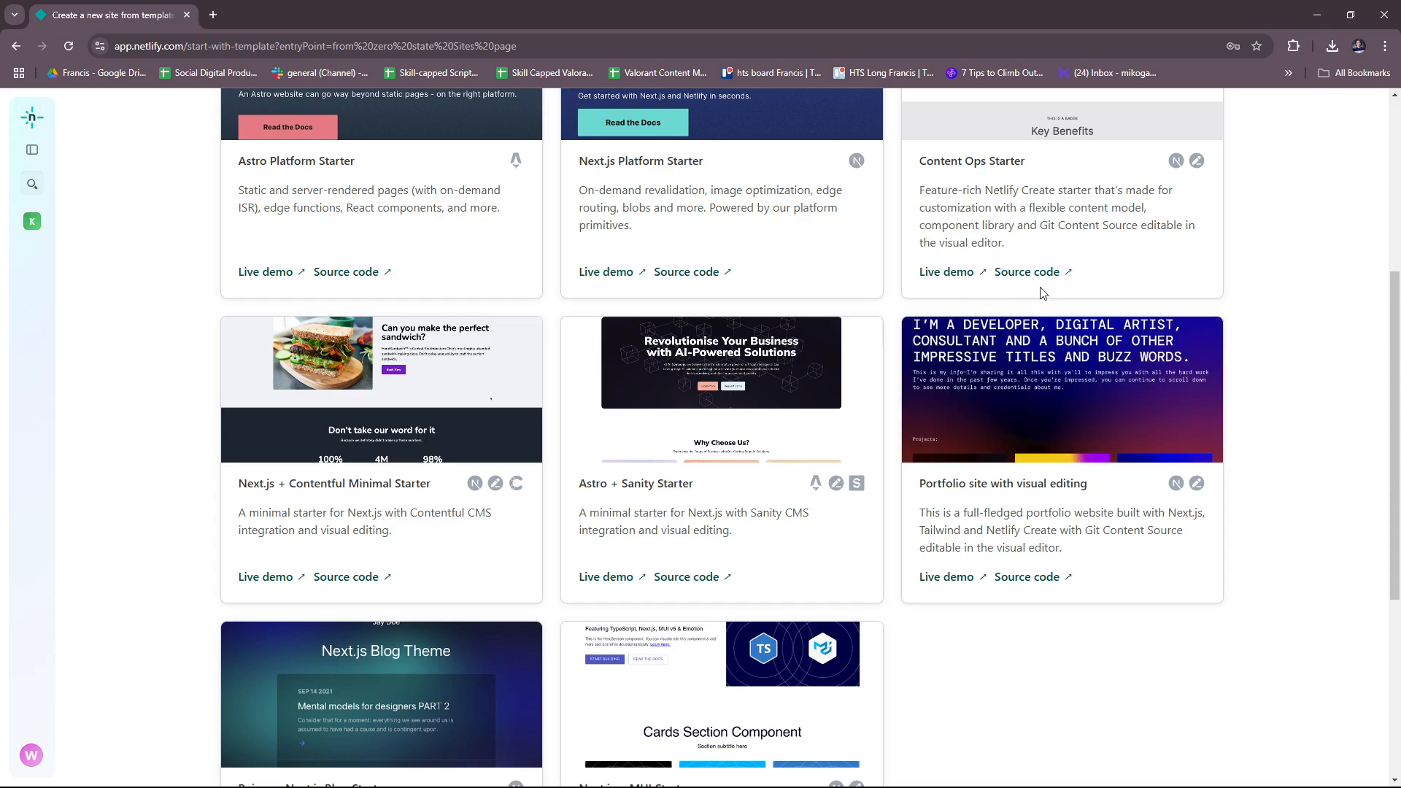
{"action": "mouse_move", "coordinate": [946, 271]}
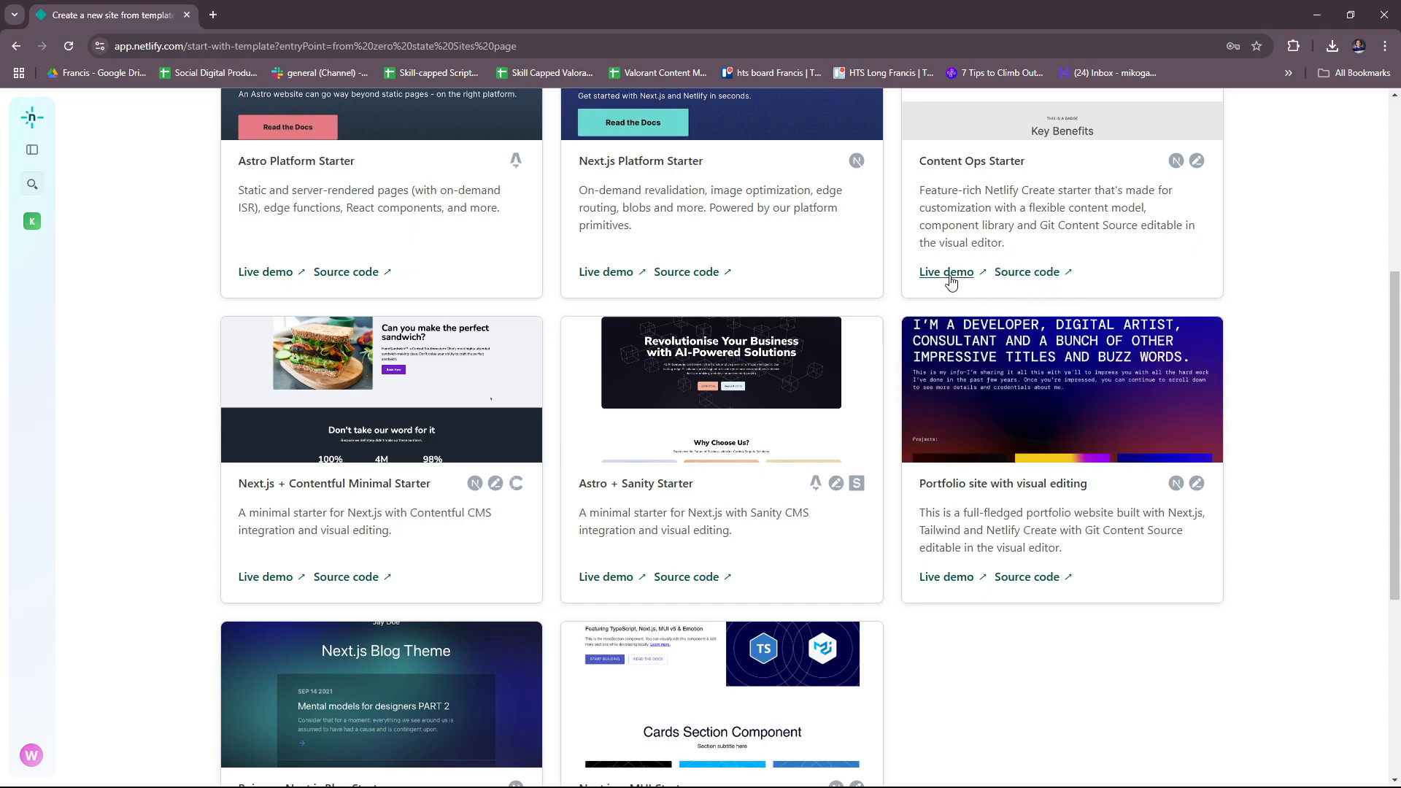
Launch the Content Ops Starter live demo and close its duplicate copy
{"action": "left_click", "coordinate": [946, 273]}
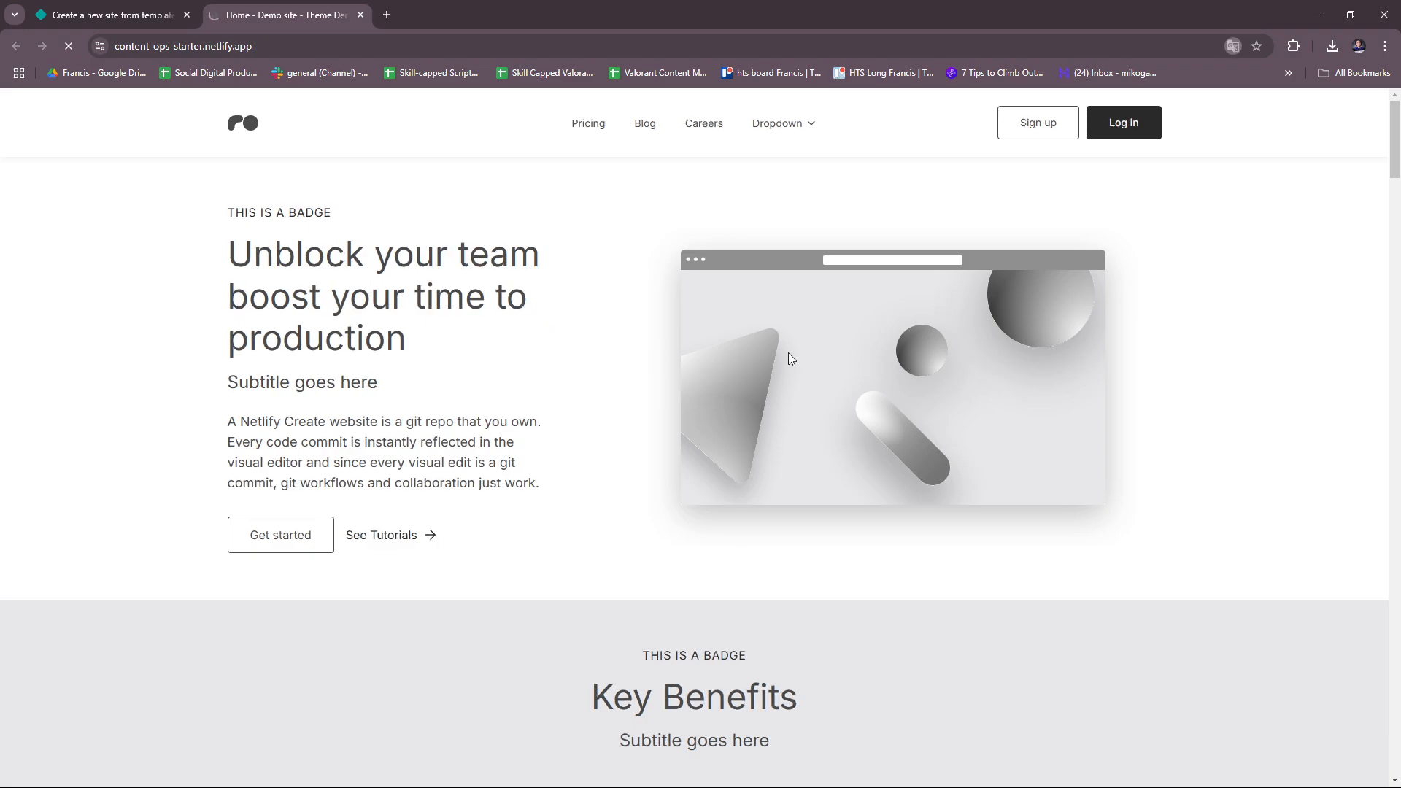
{"action": "scroll", "scroll_direction": "down", "scroll_amount": 3}
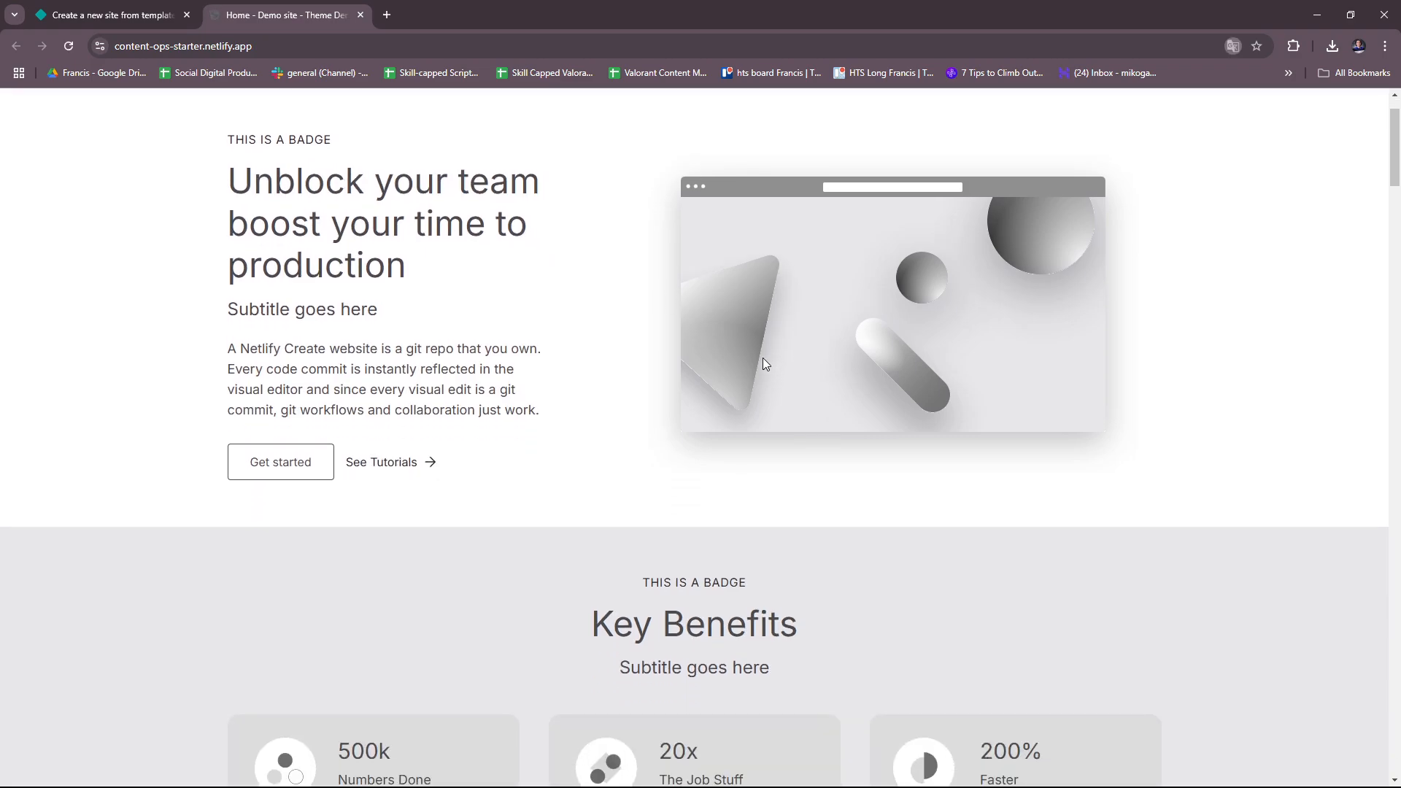
{"action": "mouse_move", "coordinate": [334, 210]}
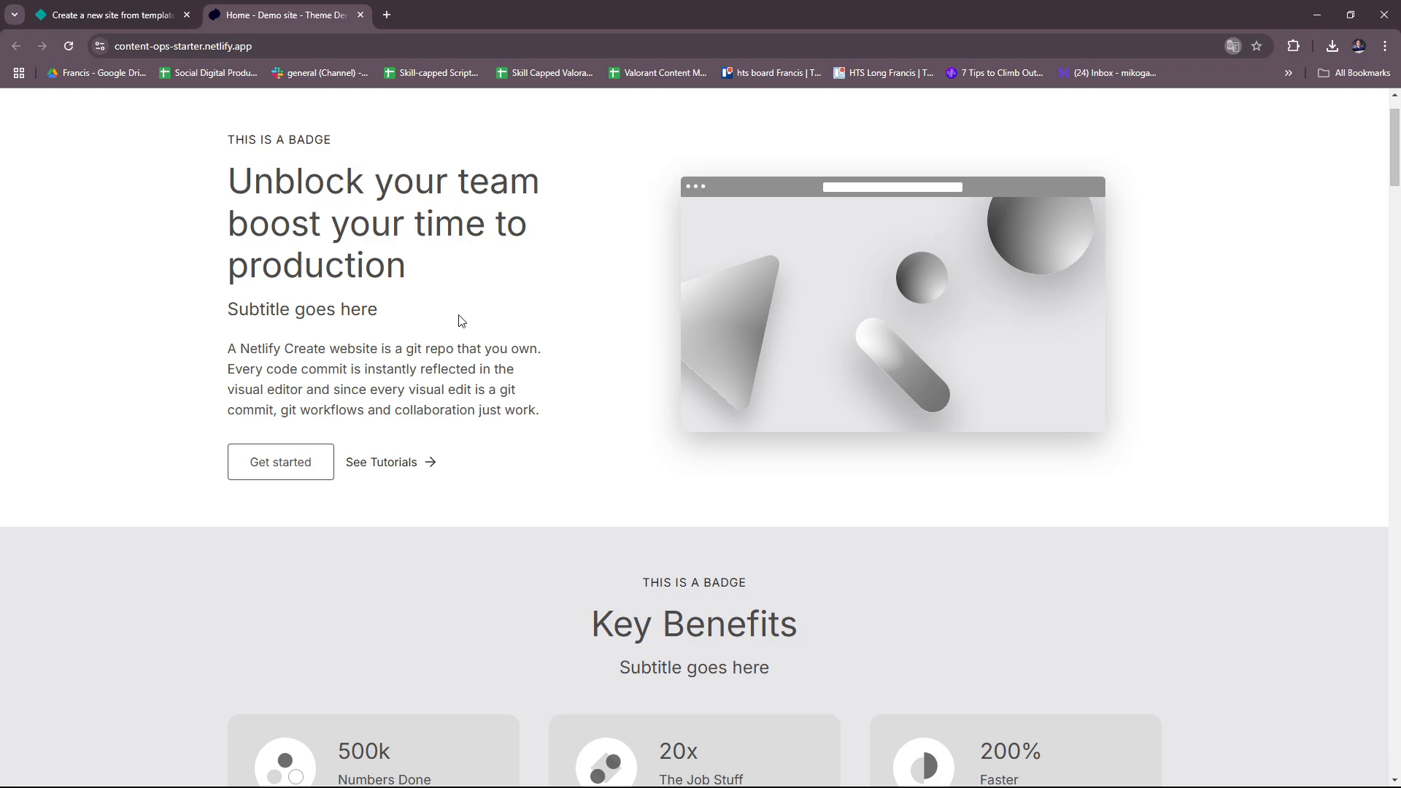
{"action": "mouse_move", "coordinate": [418, 467]}
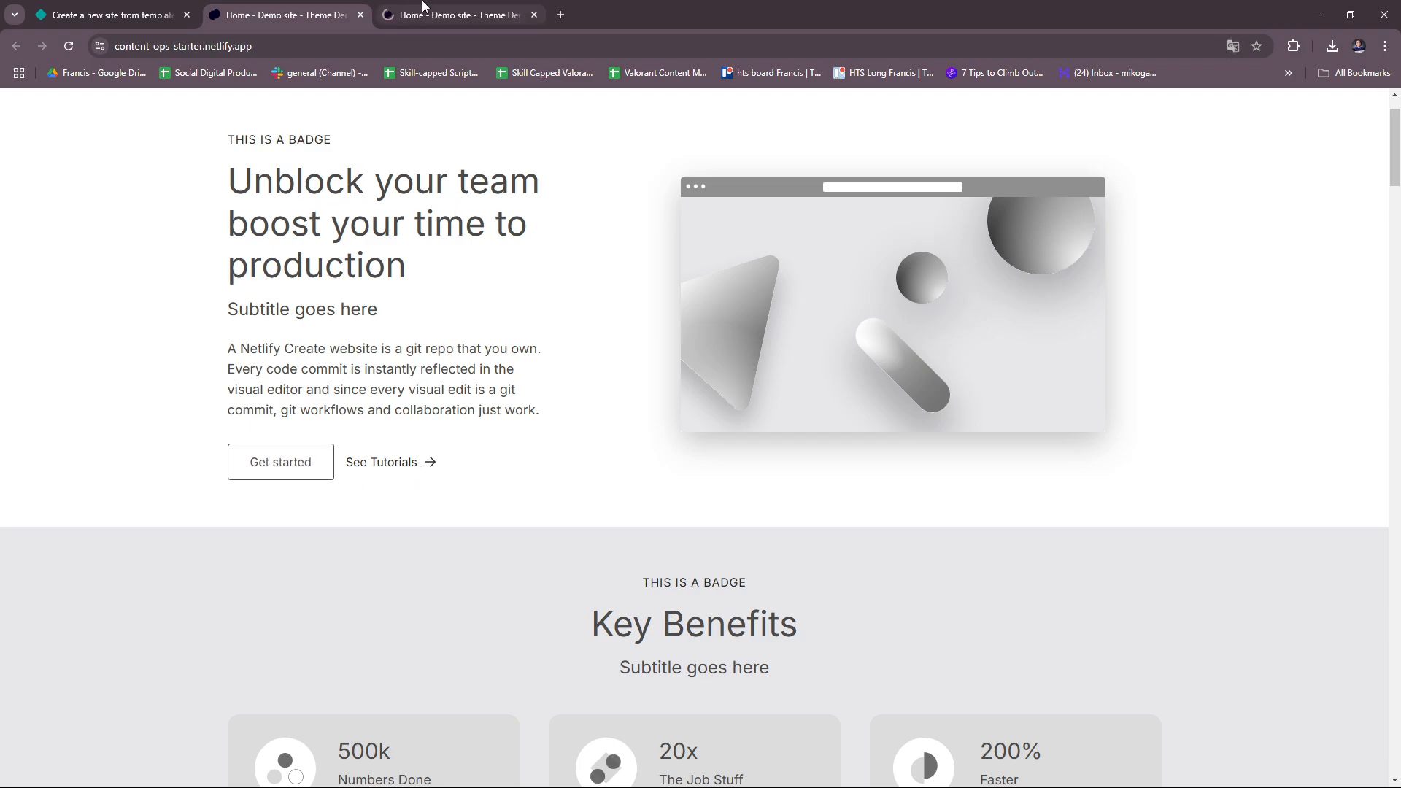
{"action": "left_click", "coordinate": [534, 14]}
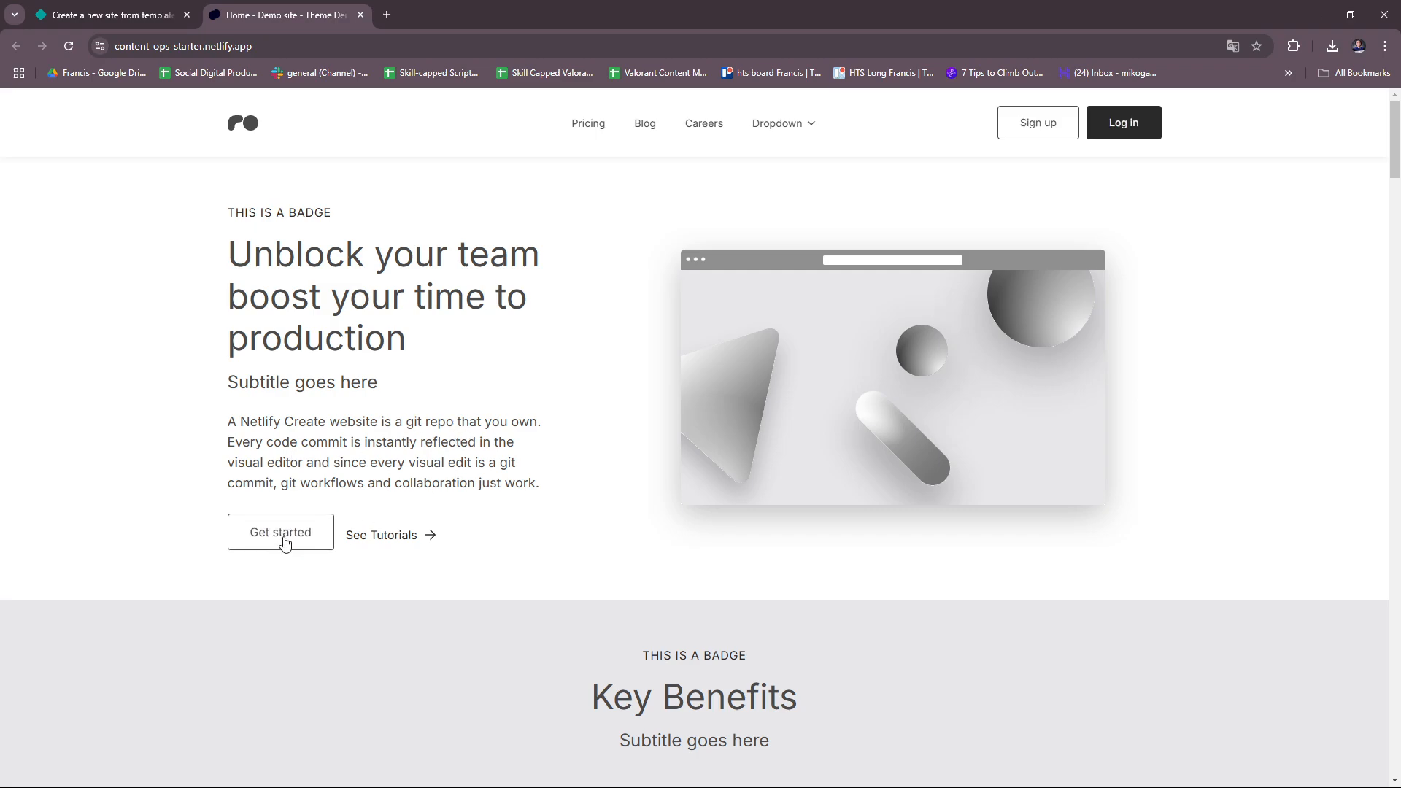
Return to the demo homepage and look through its hero and Key Benefits sections
{"action": "scroll", "scroll_direction": "down", "scroll_amount": 3}
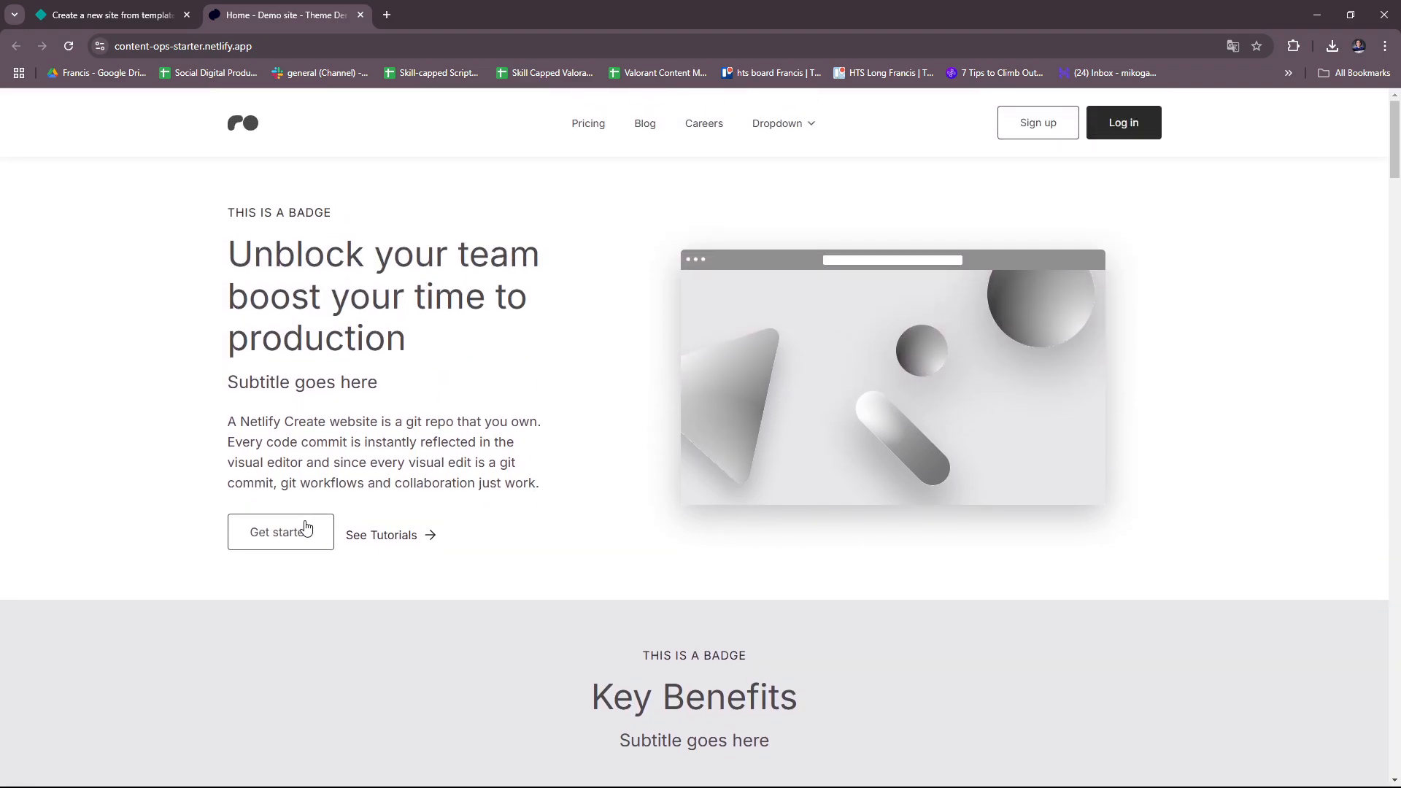
{"action": "mouse_move", "coordinate": [285, 29]}
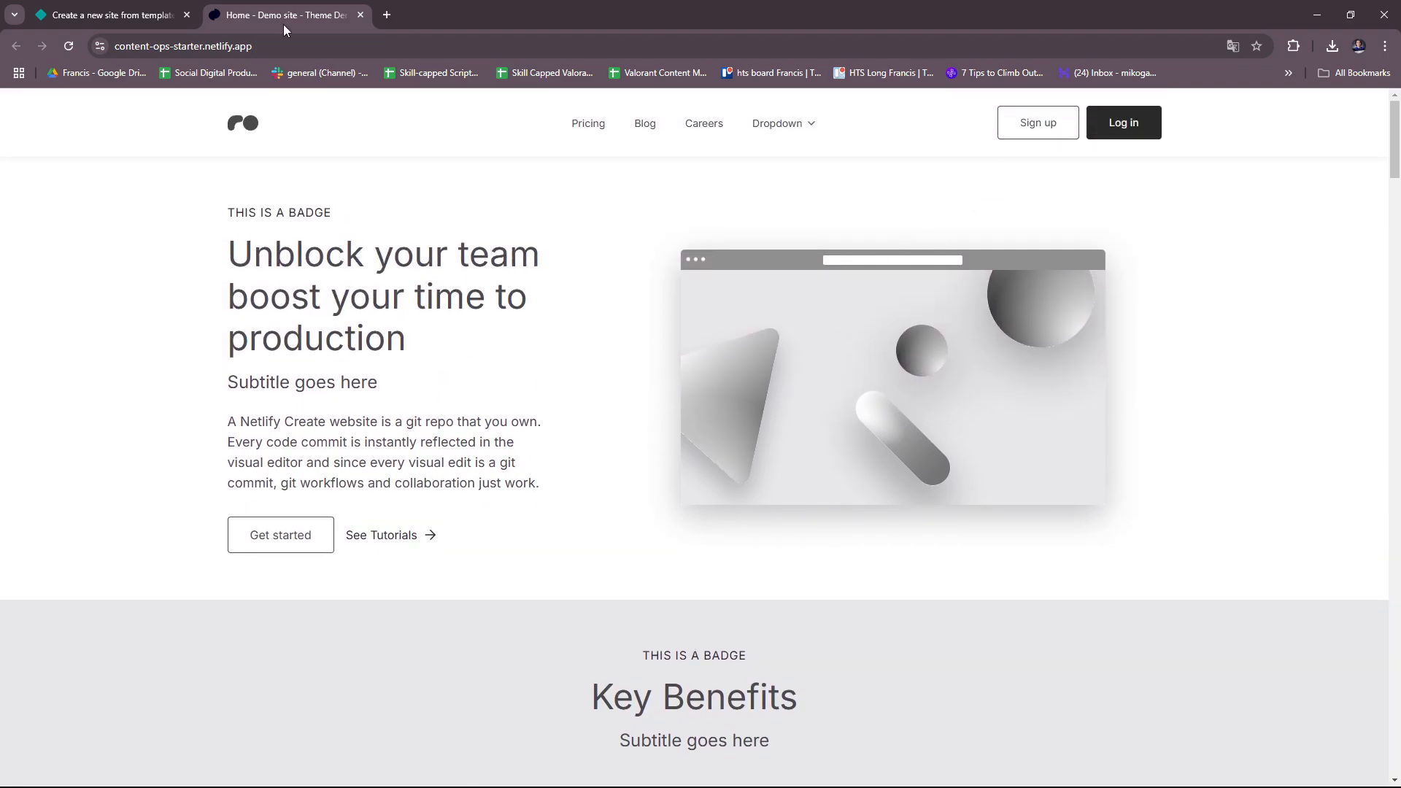
{"action": "mouse_move", "coordinate": [713, 122]}
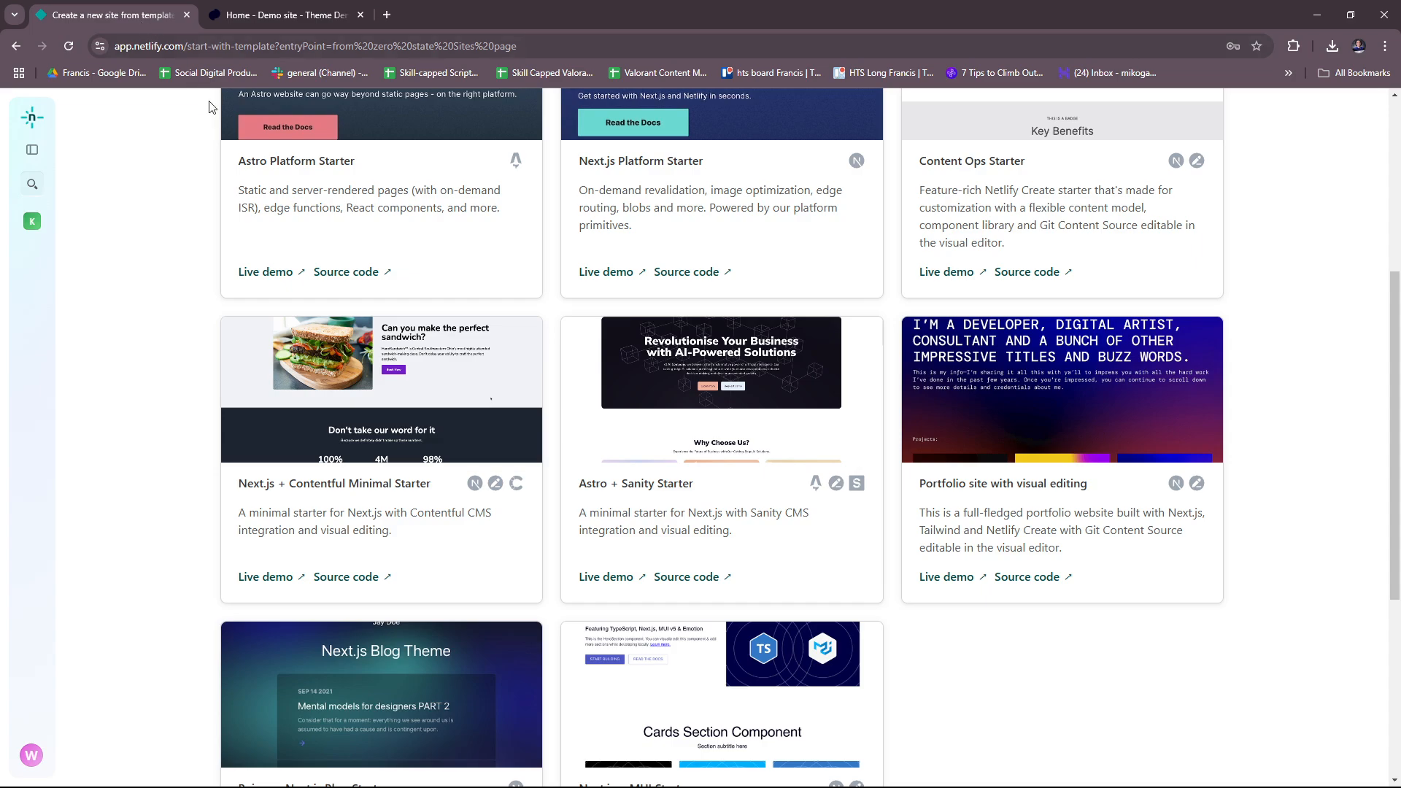
{"action": "left_click", "coordinate": [286, 15]}
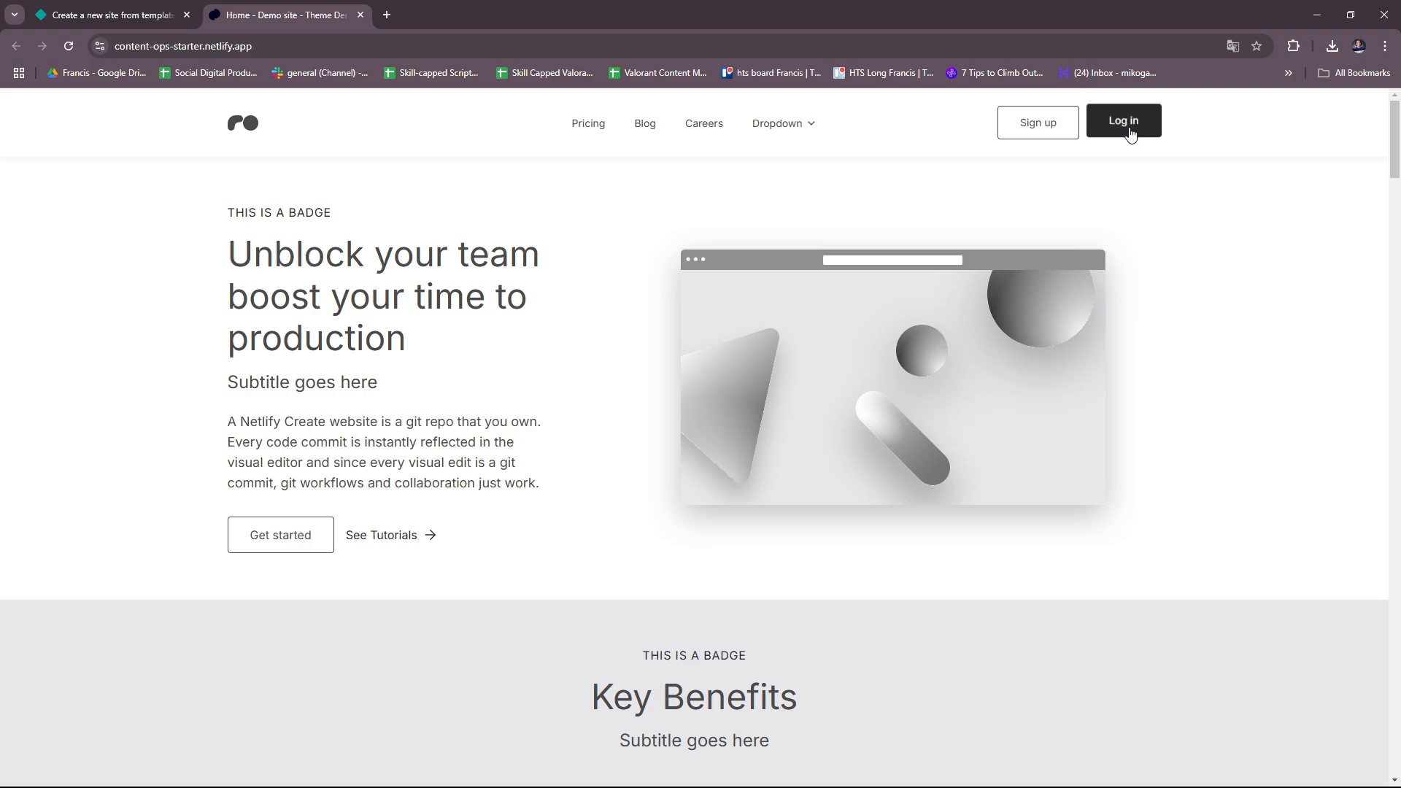
{"action": "scroll", "scroll_direction": "down", "scroll_amount": 3}
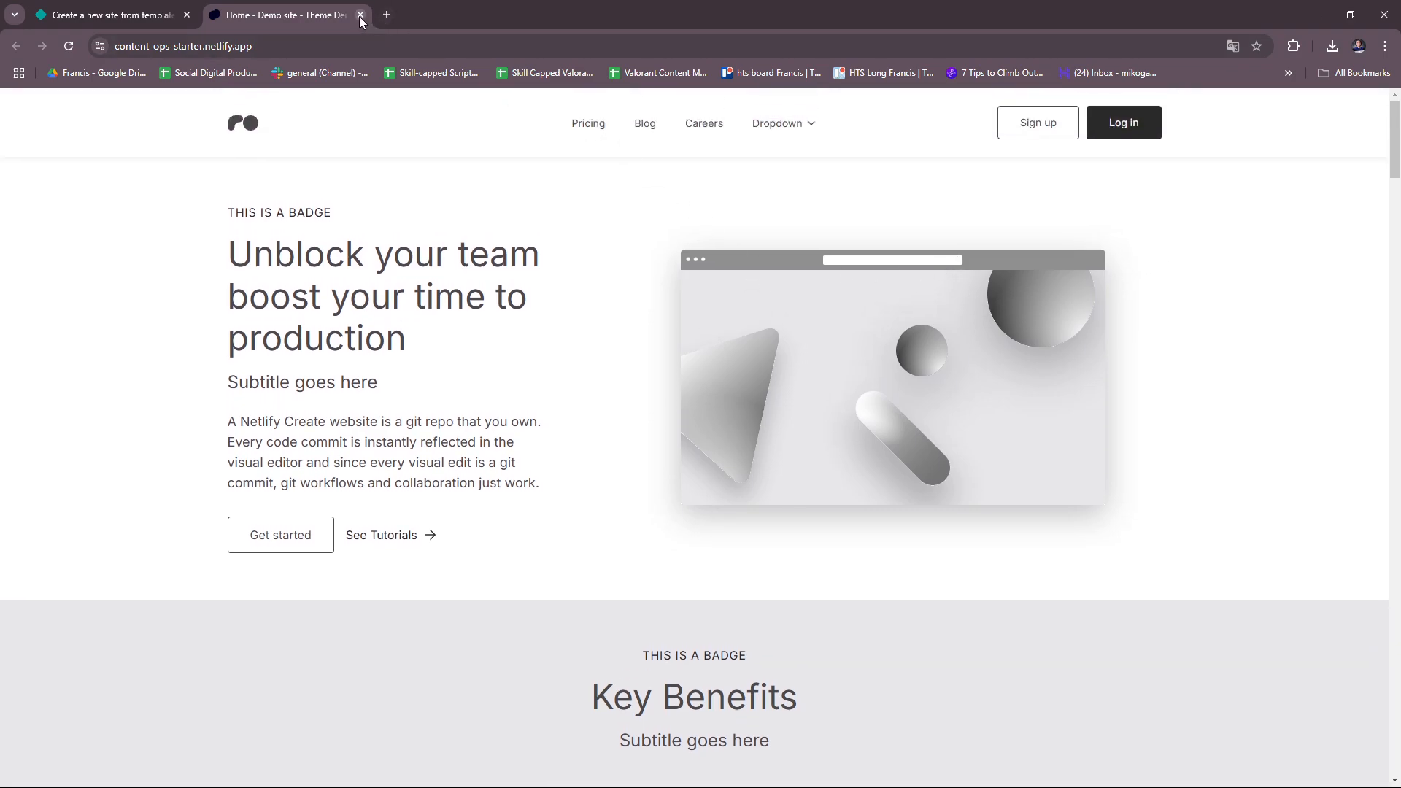
Close the demo and choose Content Ops Starter as the template to deploy via GitHub
{"action": "left_click", "coordinate": [360, 16]}
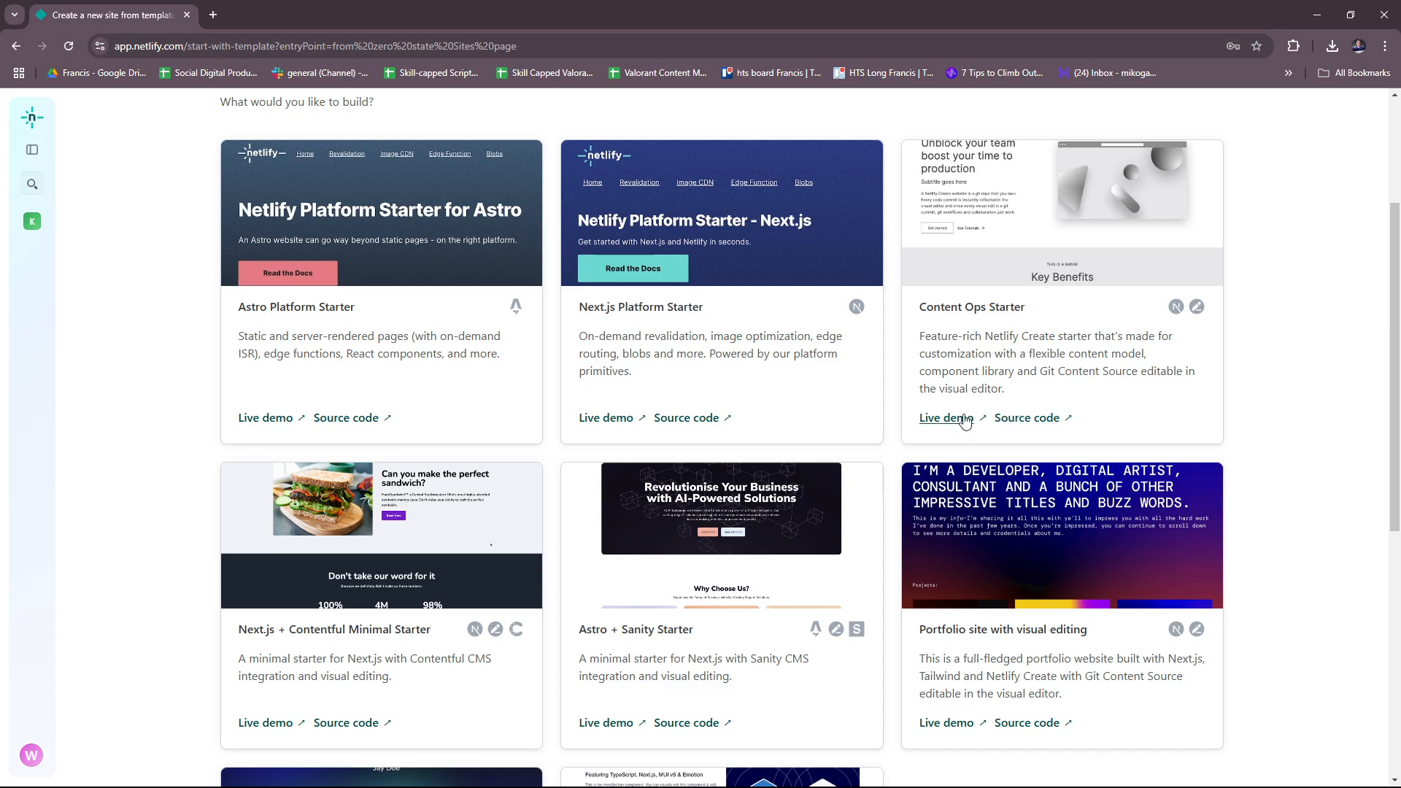
{"action": "mouse_move", "coordinate": [1061, 212]}
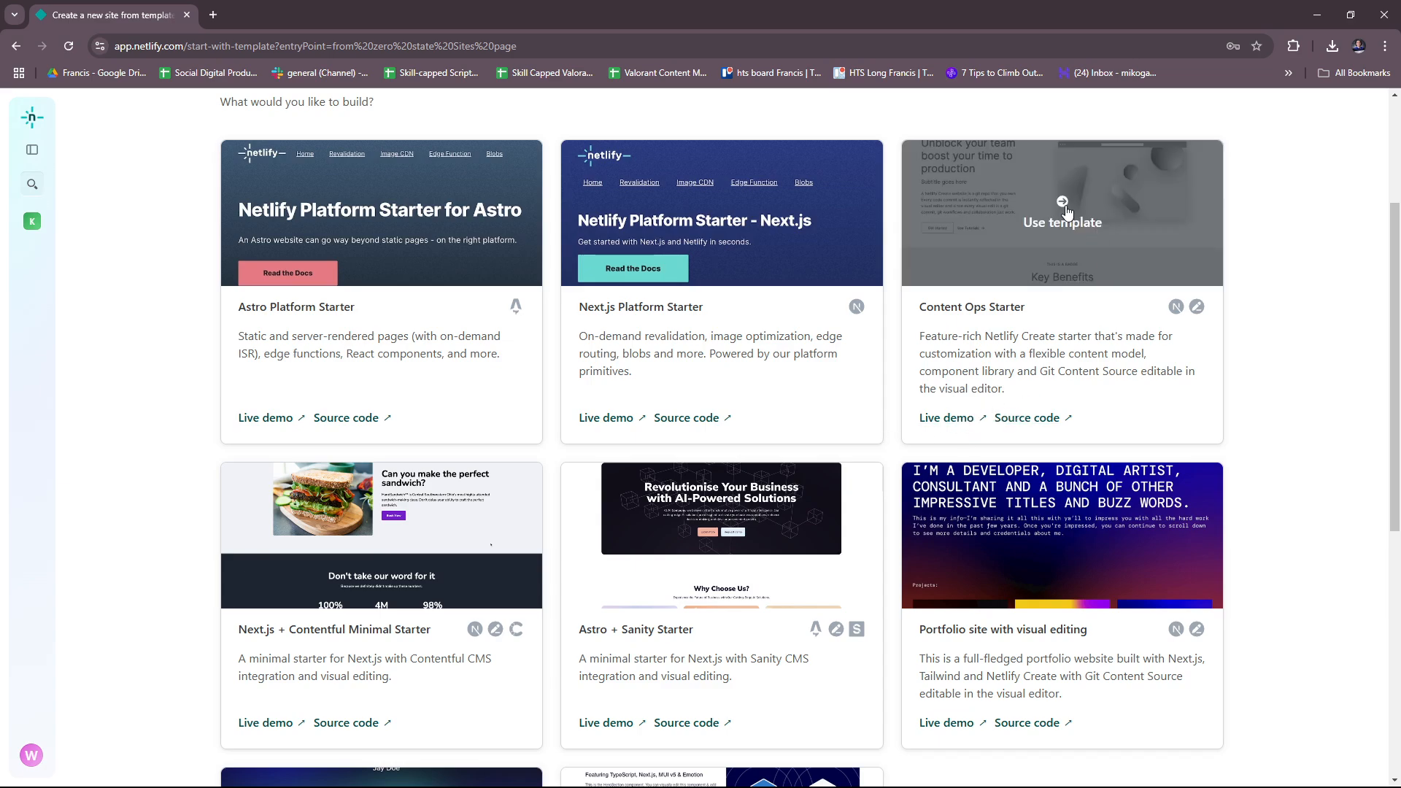
{"action": "left_click", "coordinate": [1061, 212]}
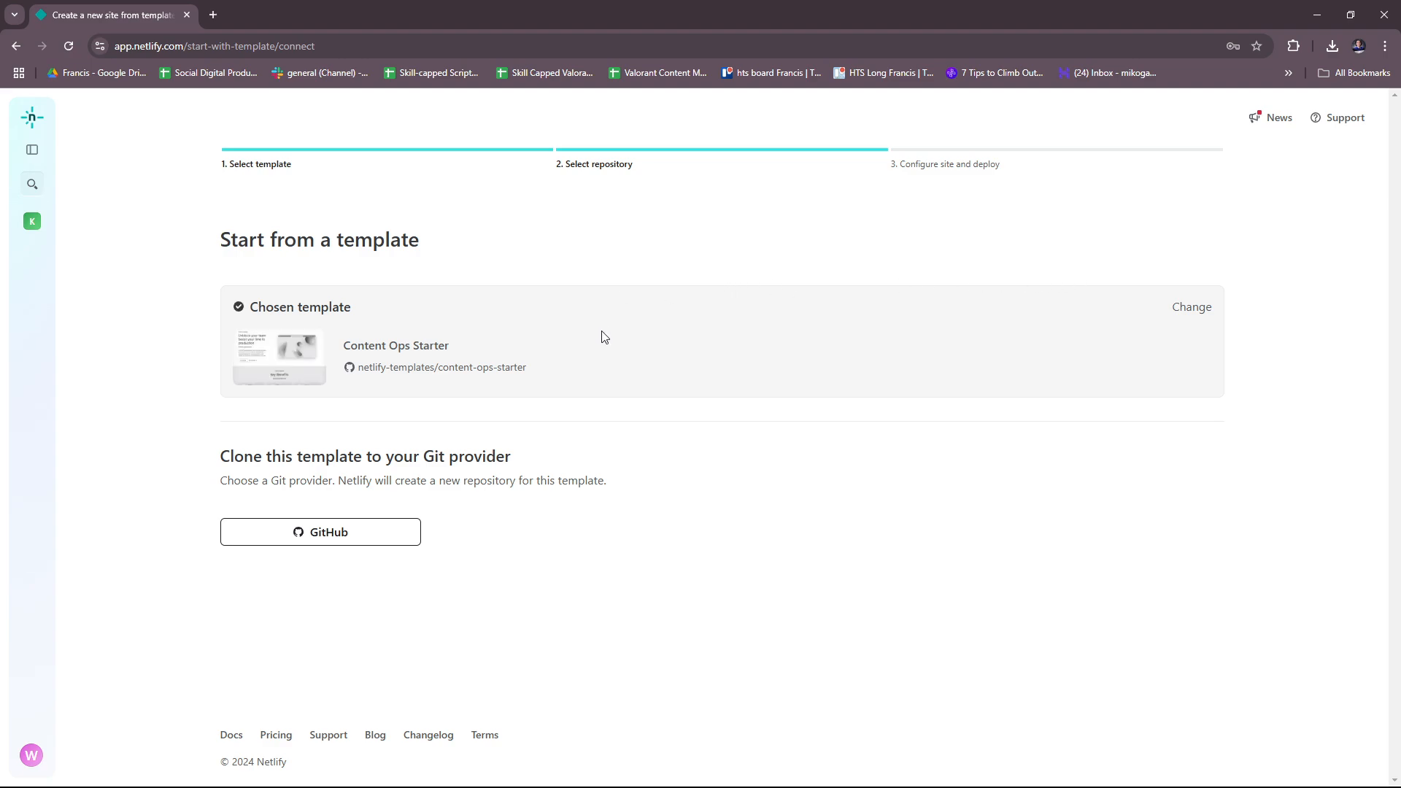
{"action": "mouse_move", "coordinate": [613, 378]}
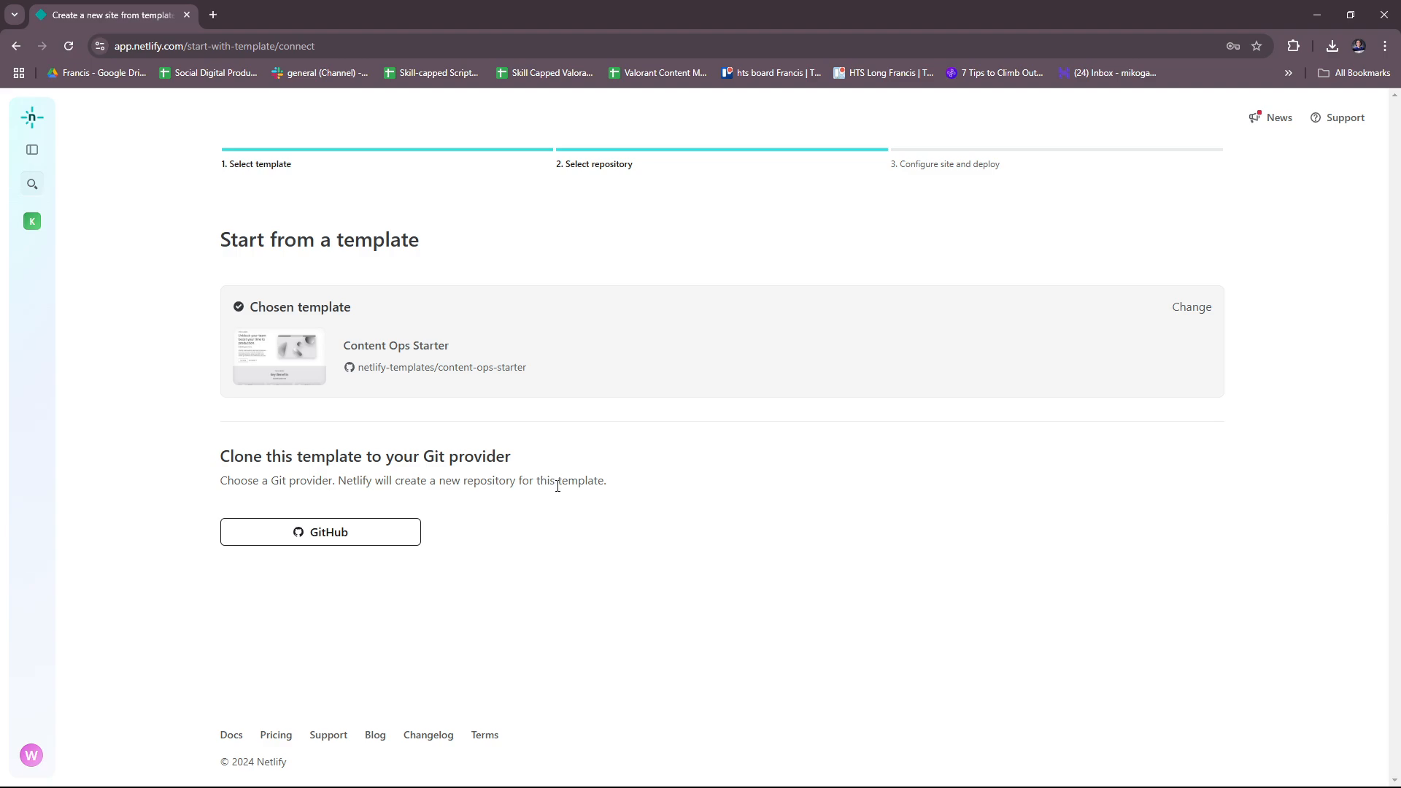
{"action": "mouse_move", "coordinate": [684, 502]}
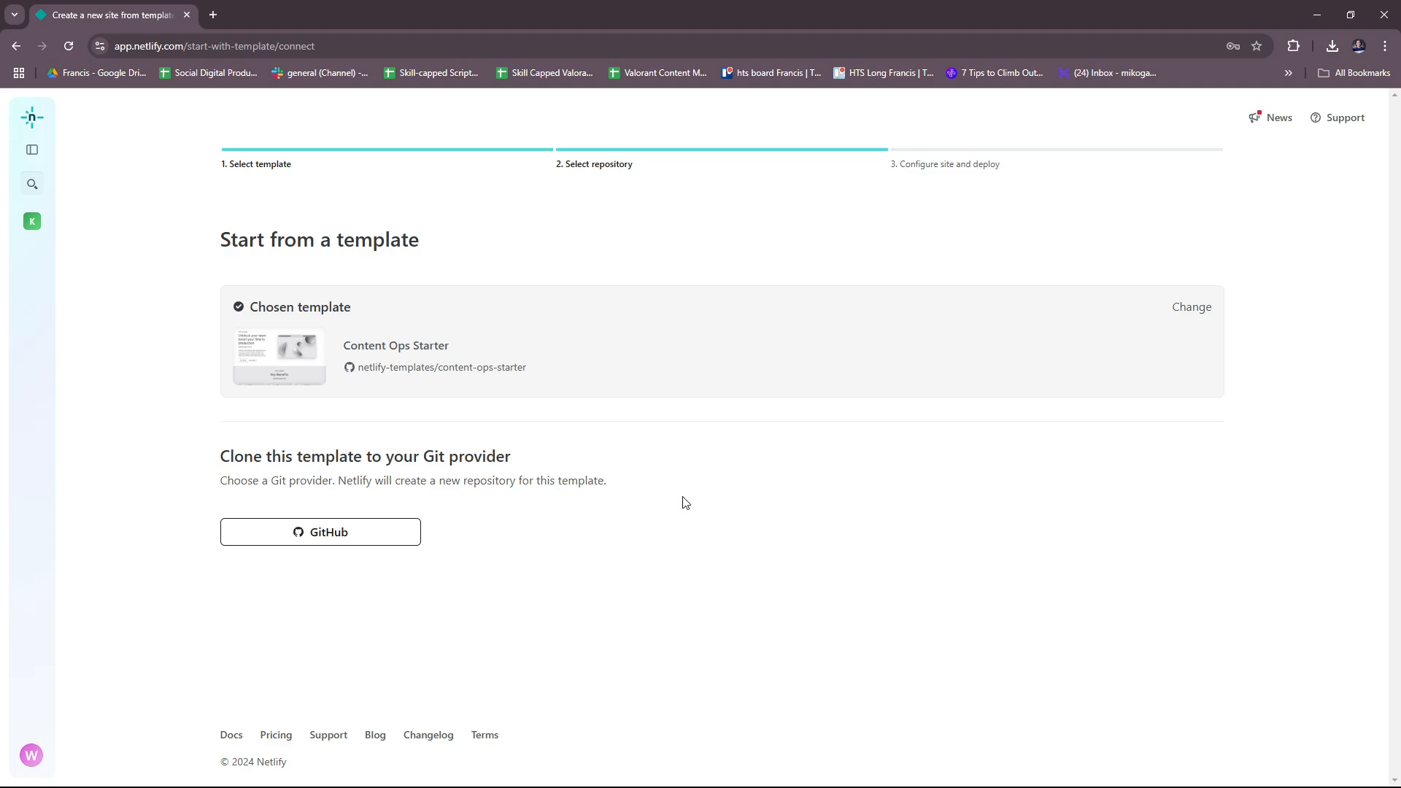
{"action": "mouse_move", "coordinate": [601, 474]}
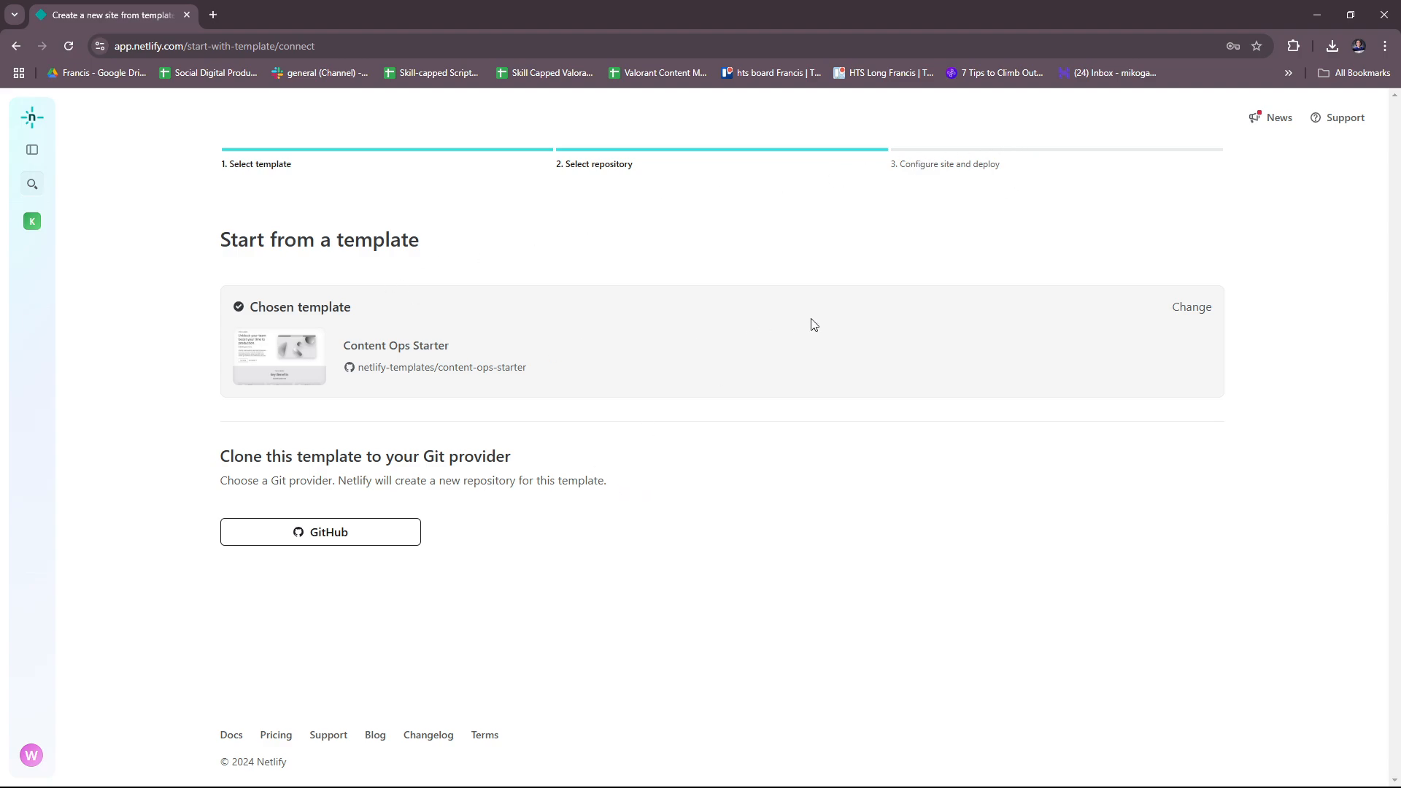
{"action": "mouse_move", "coordinate": [375, 572]}
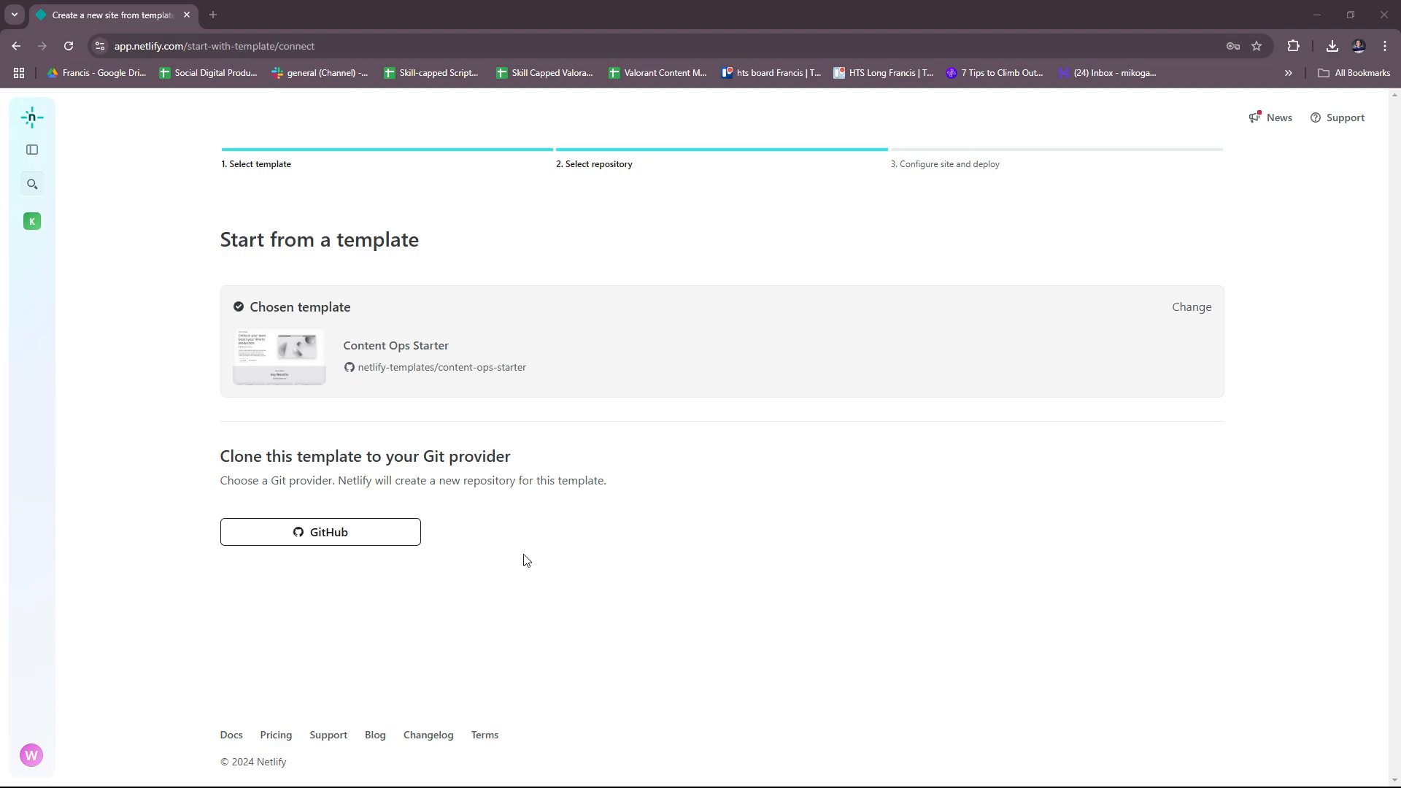
{"action": "mouse_move", "coordinate": [795, 207]}
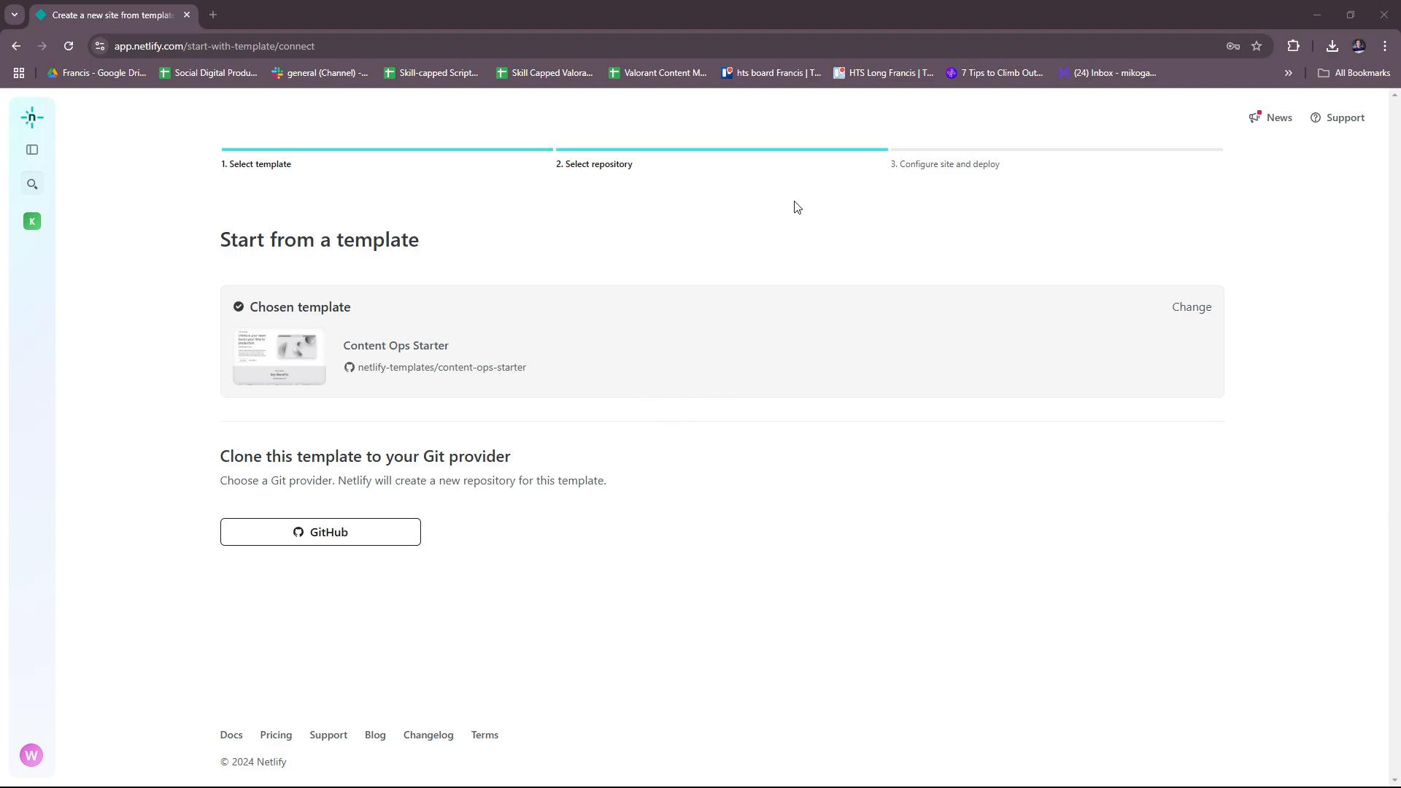
{"action": "mouse_move", "coordinate": [884, 304]}
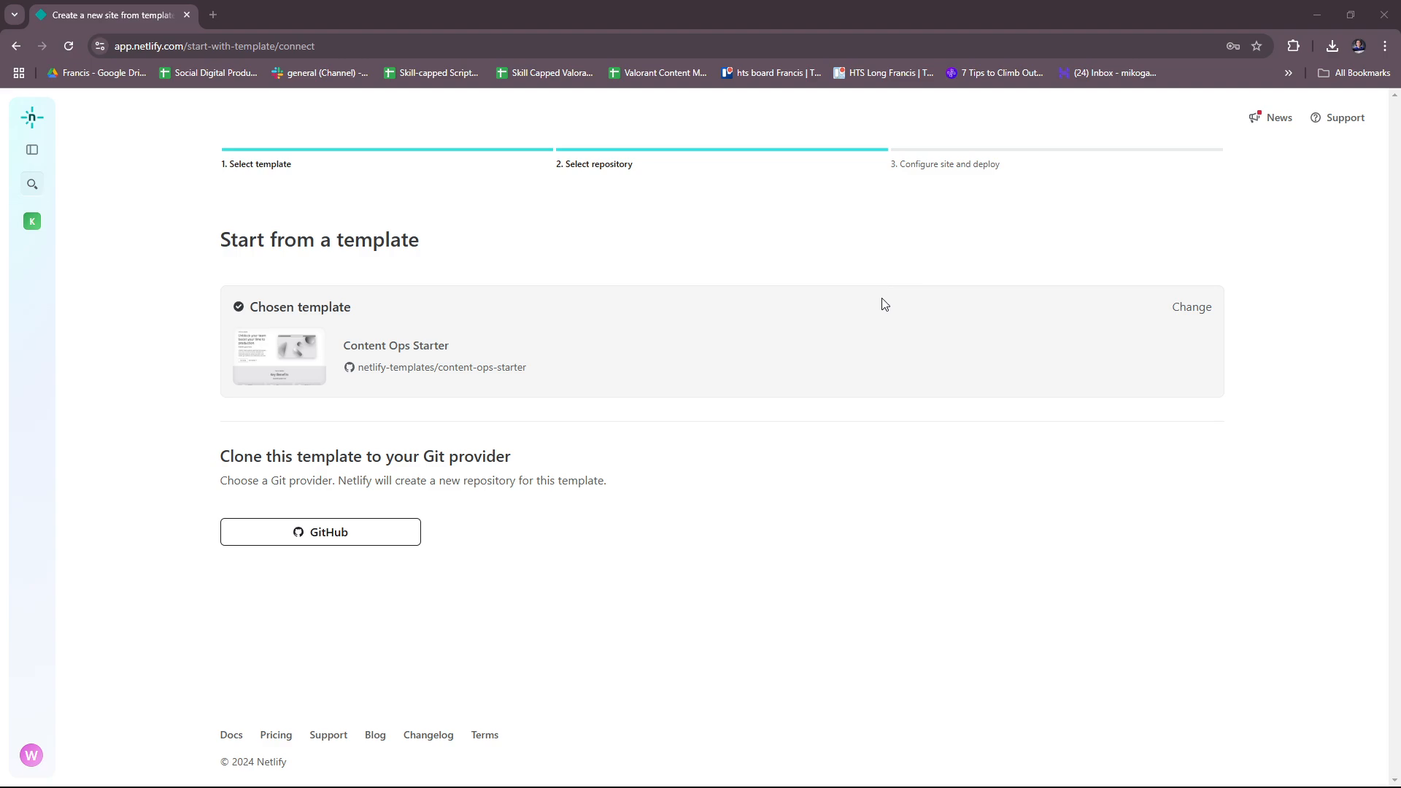
{"action": "mouse_move", "coordinate": [933, 381]}
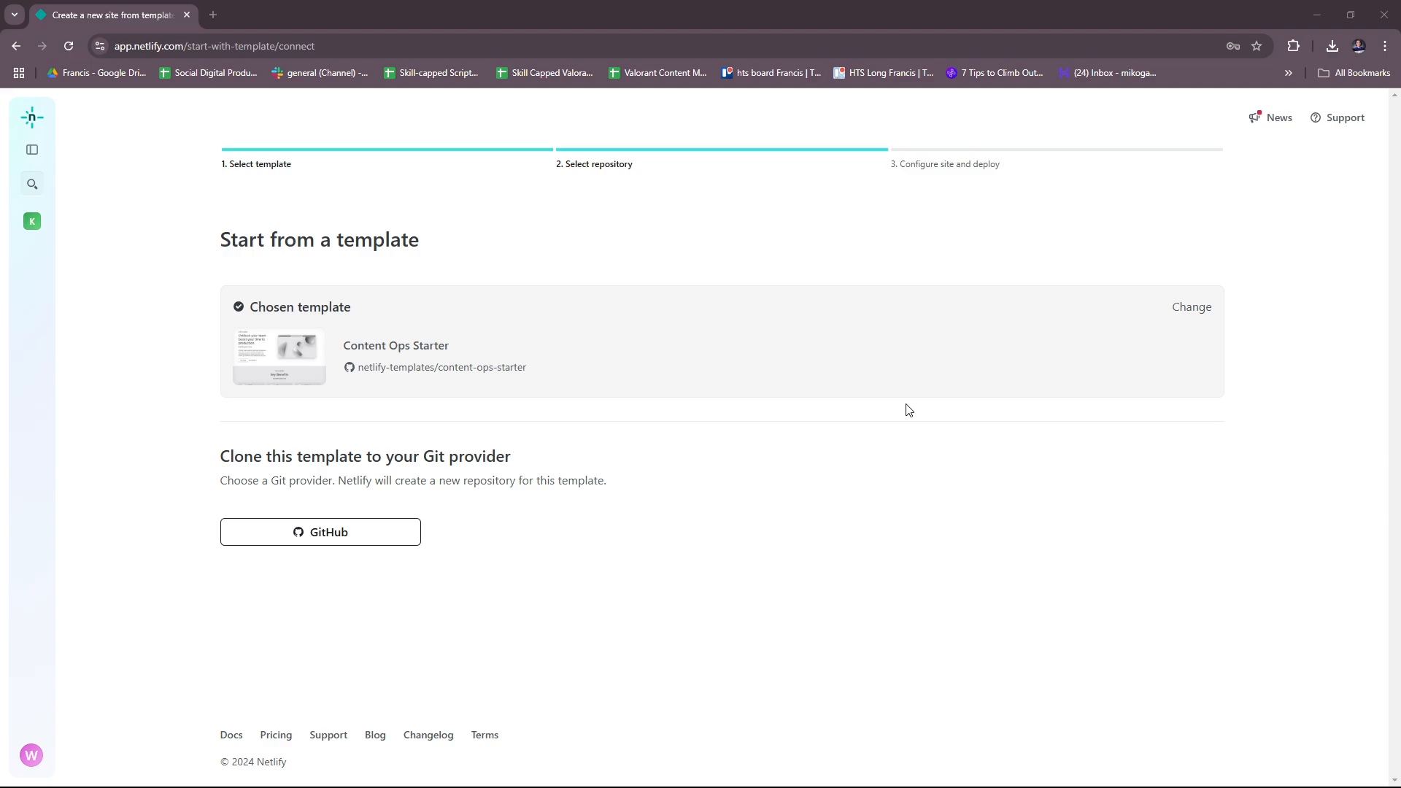
{"action": "mouse_move", "coordinate": [932, 309]}
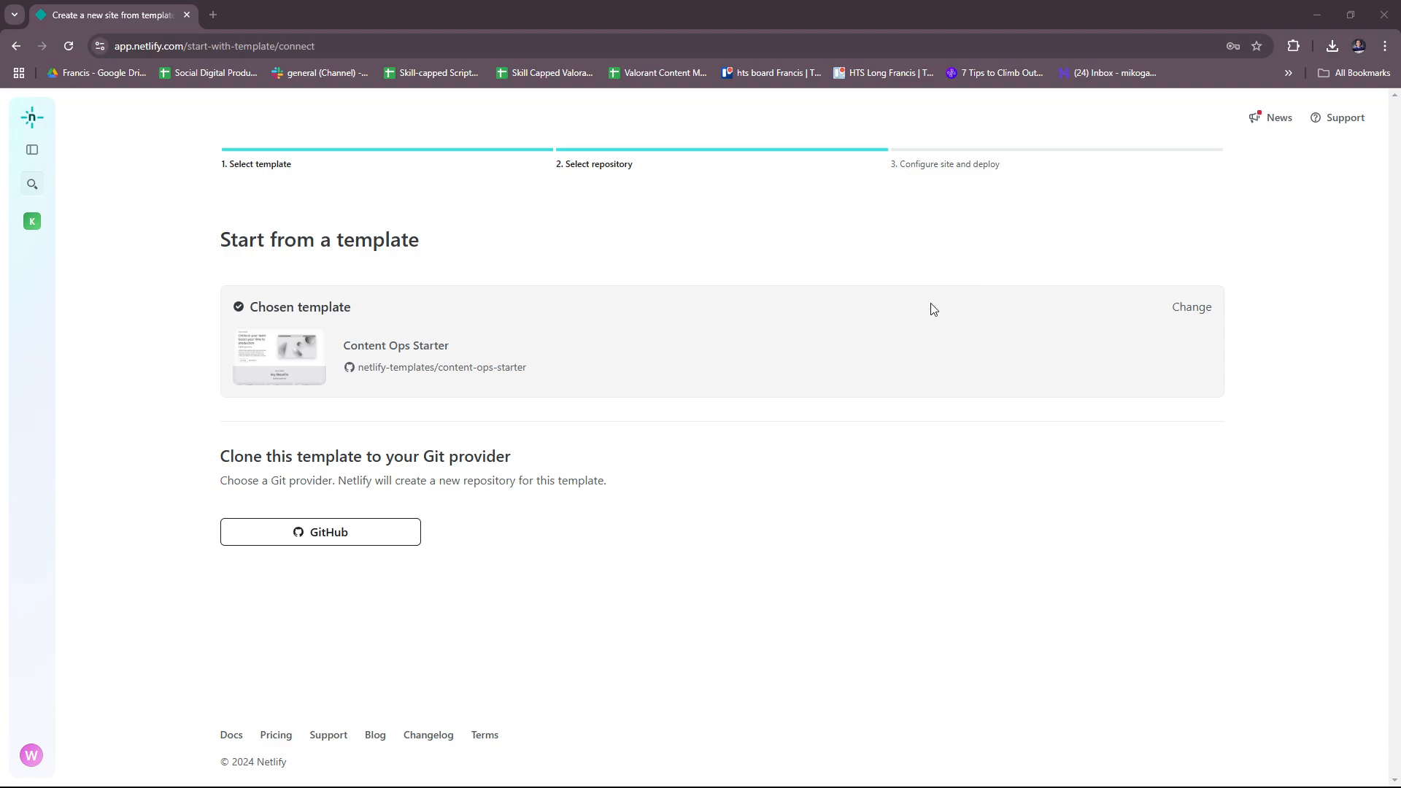
{"action": "mouse_move", "coordinate": [1116, 179]}
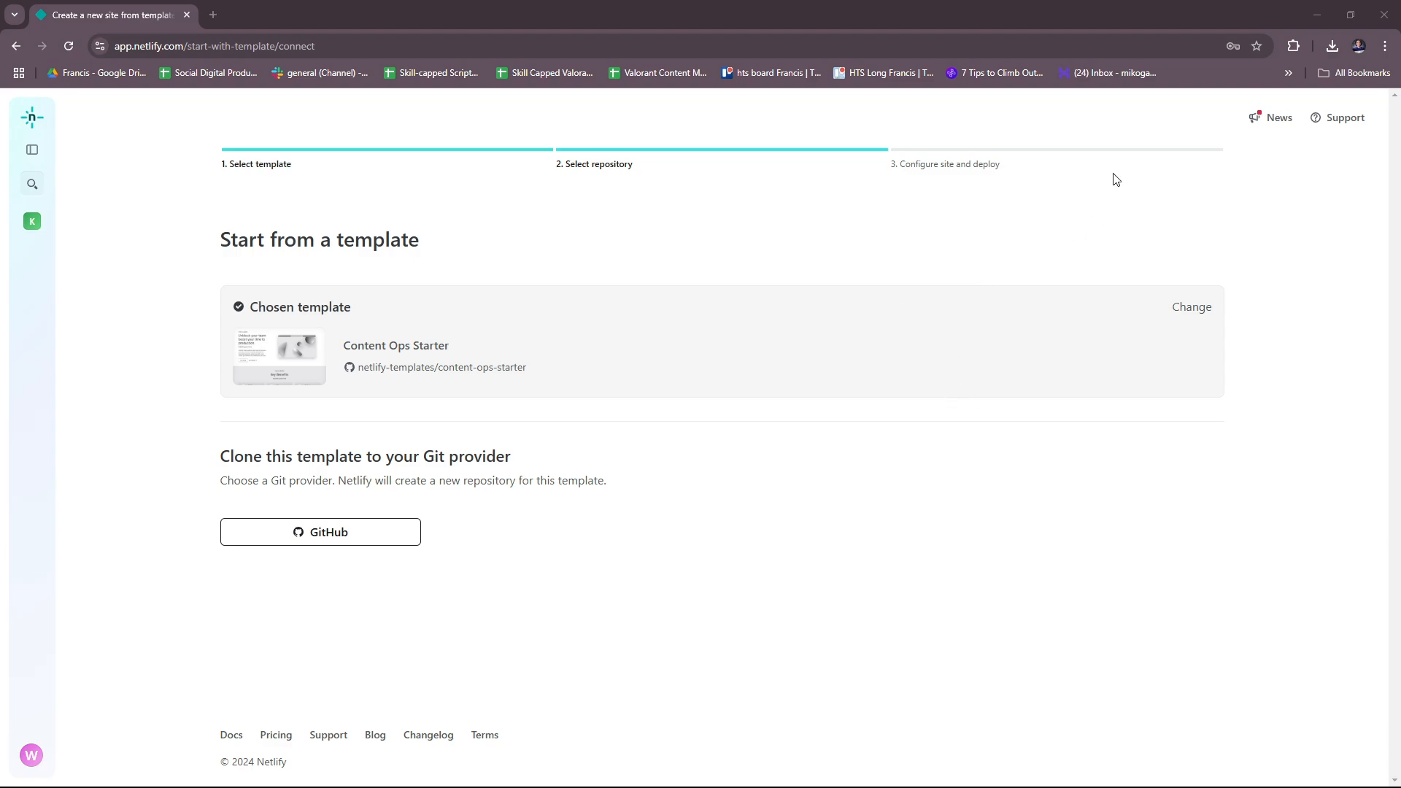
{"action": "mouse_move", "coordinate": [1082, 242]}
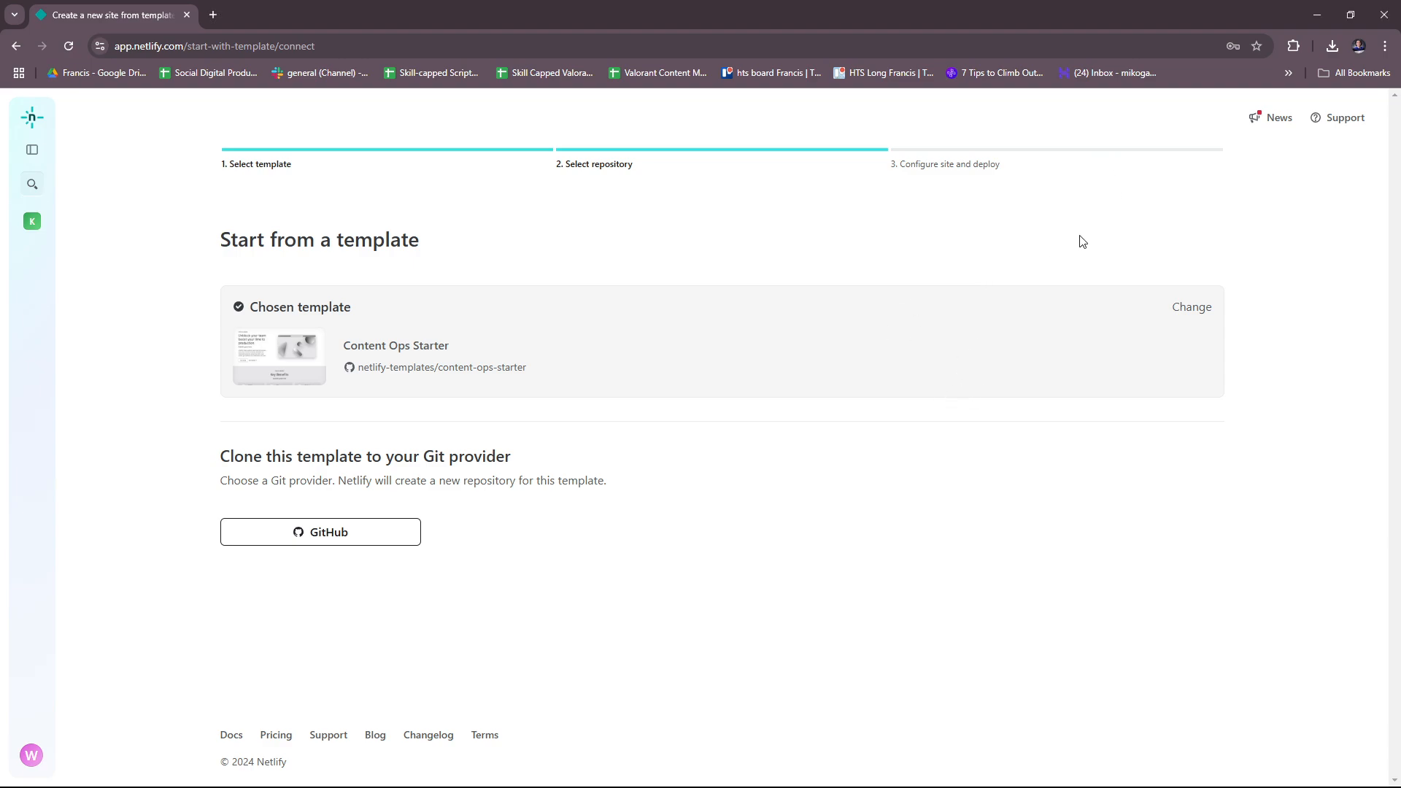
{"action": "mouse_move", "coordinate": [1034, 303]}
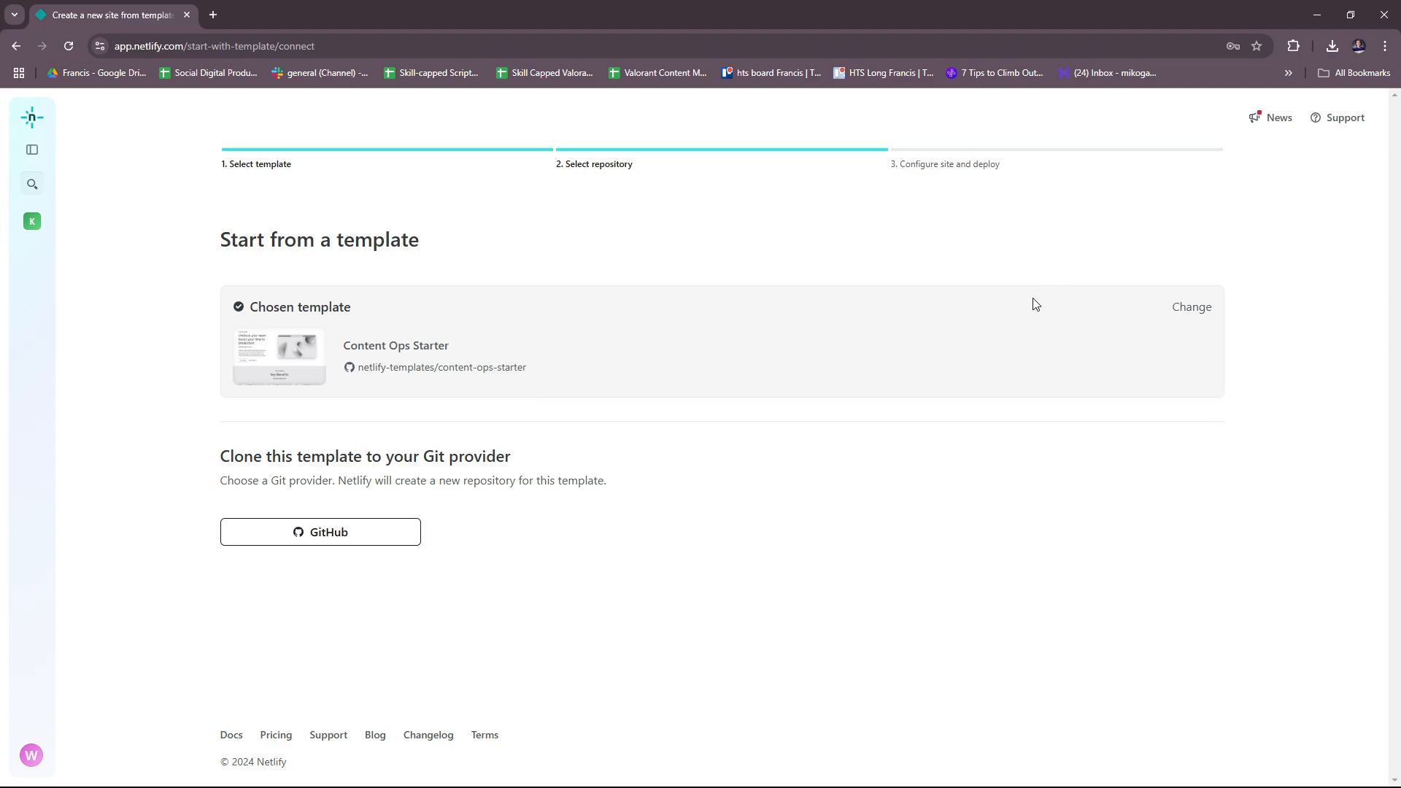
{"action": "mouse_move", "coordinate": [891, 429]}
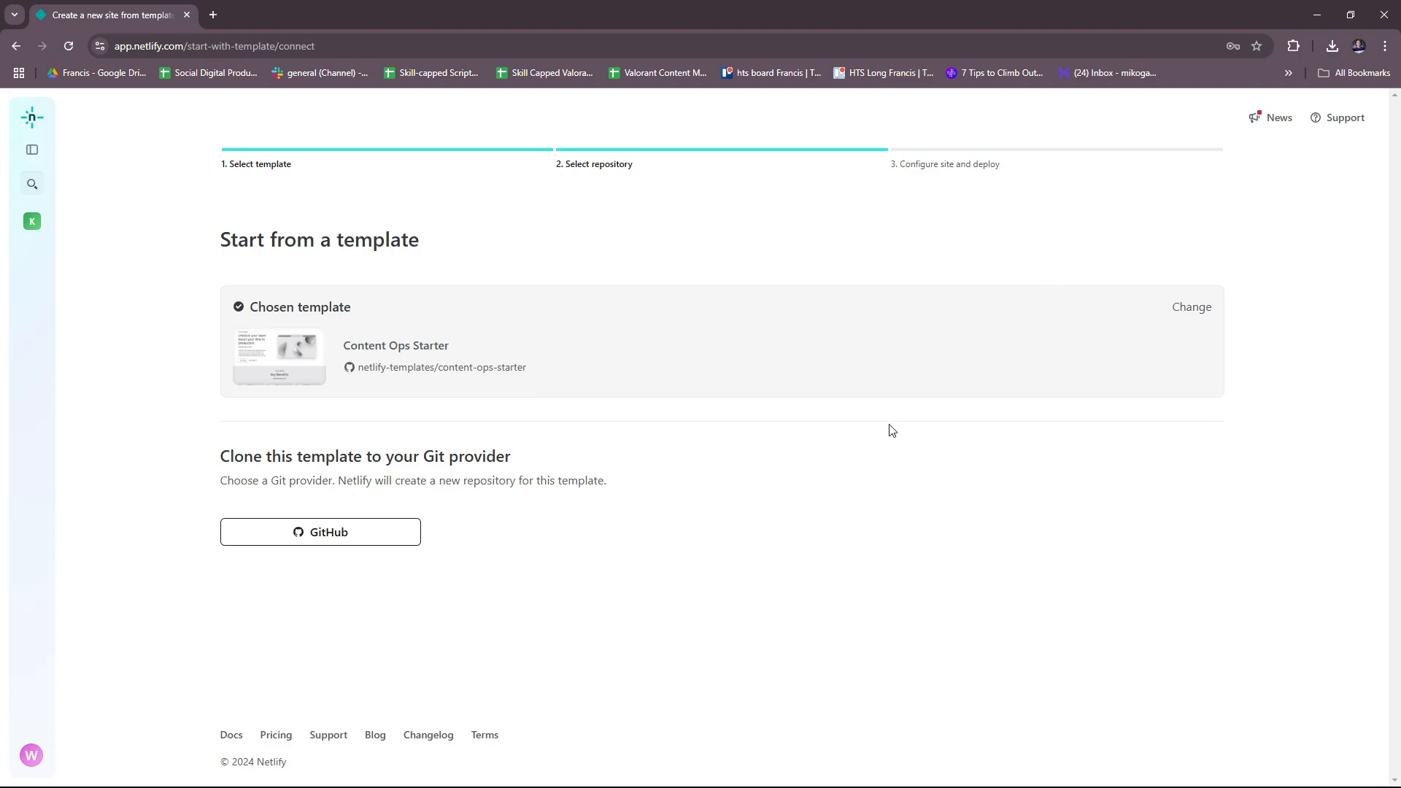
{"action": "mouse_move", "coordinate": [488, 259]}
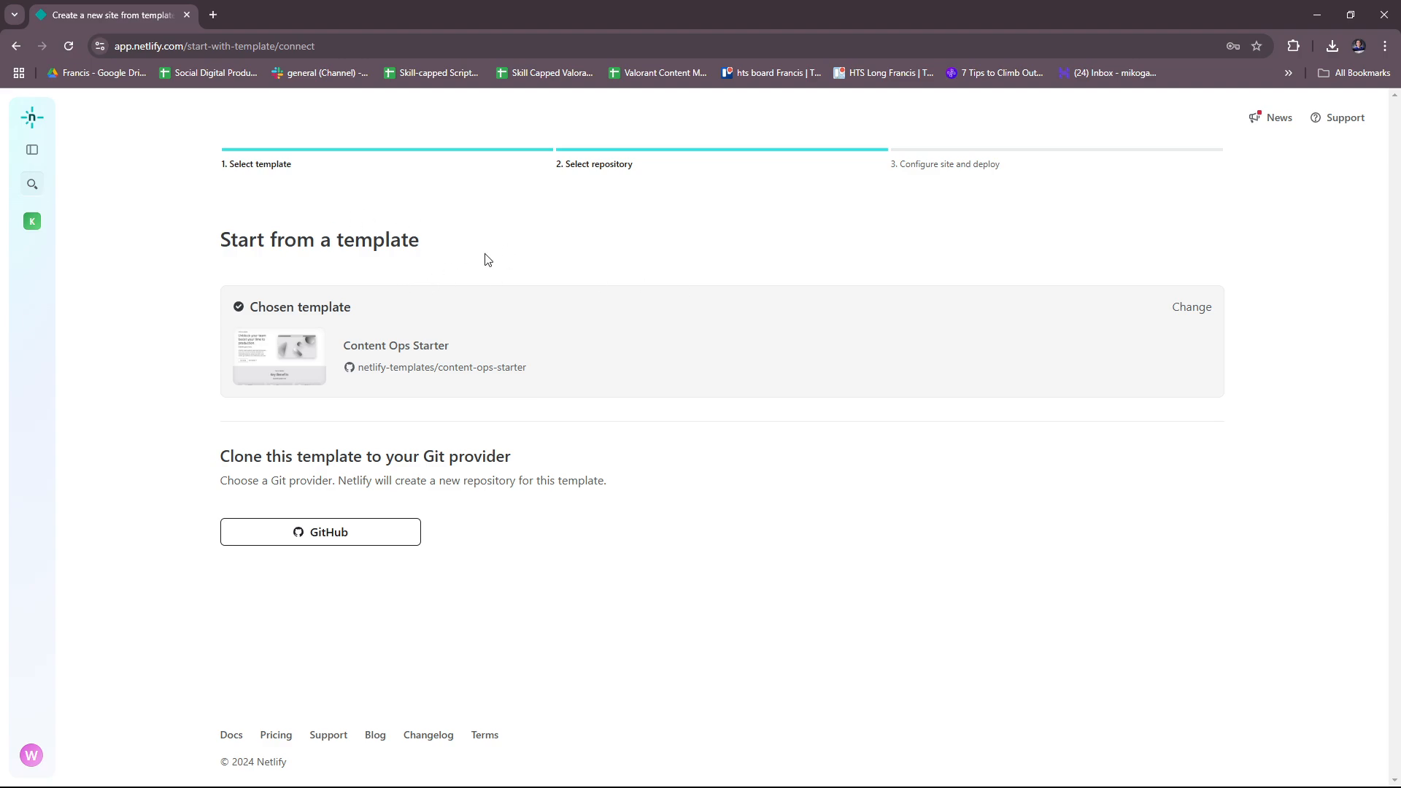
{"action": "mouse_move", "coordinate": [725, 779]}
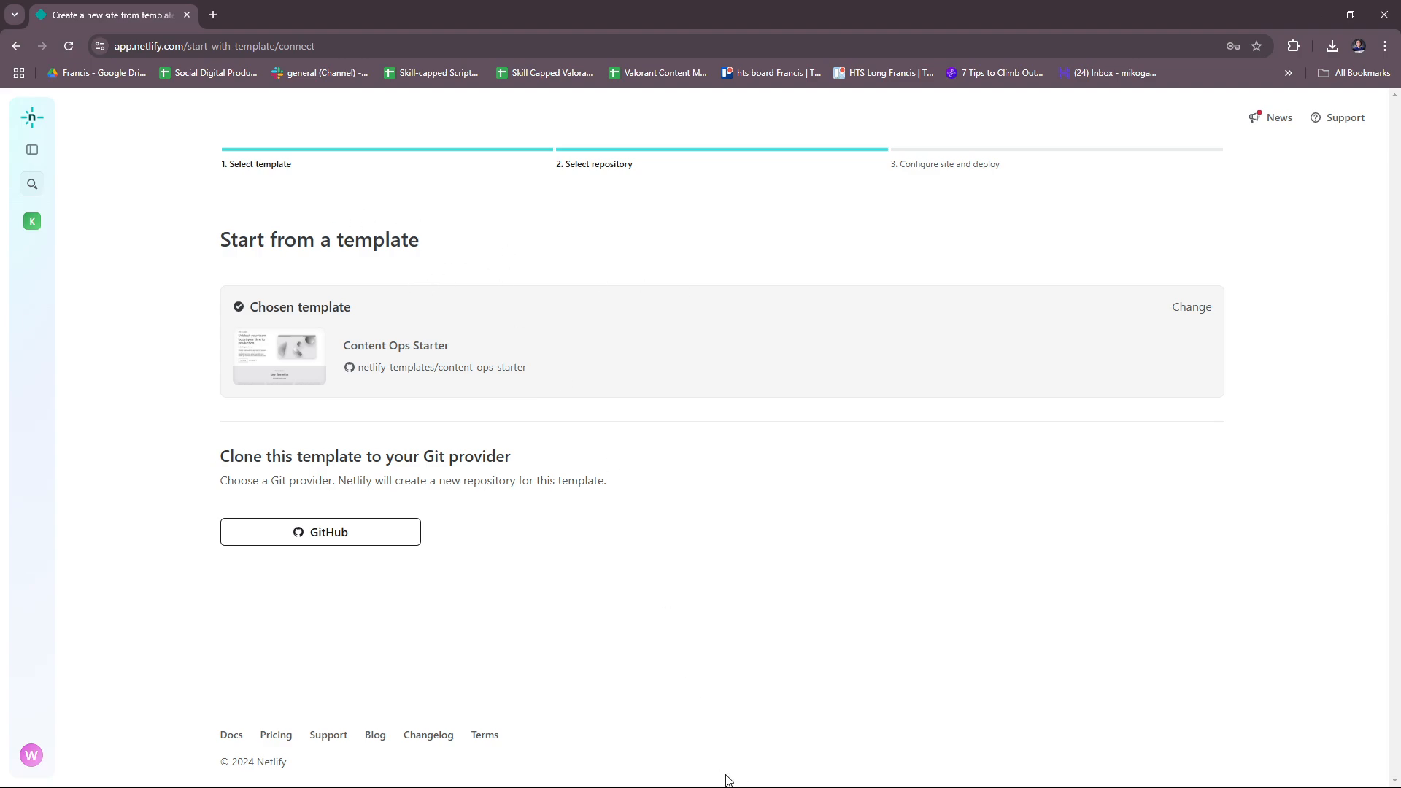
{"action": "mouse_move", "coordinate": [155, 322]}
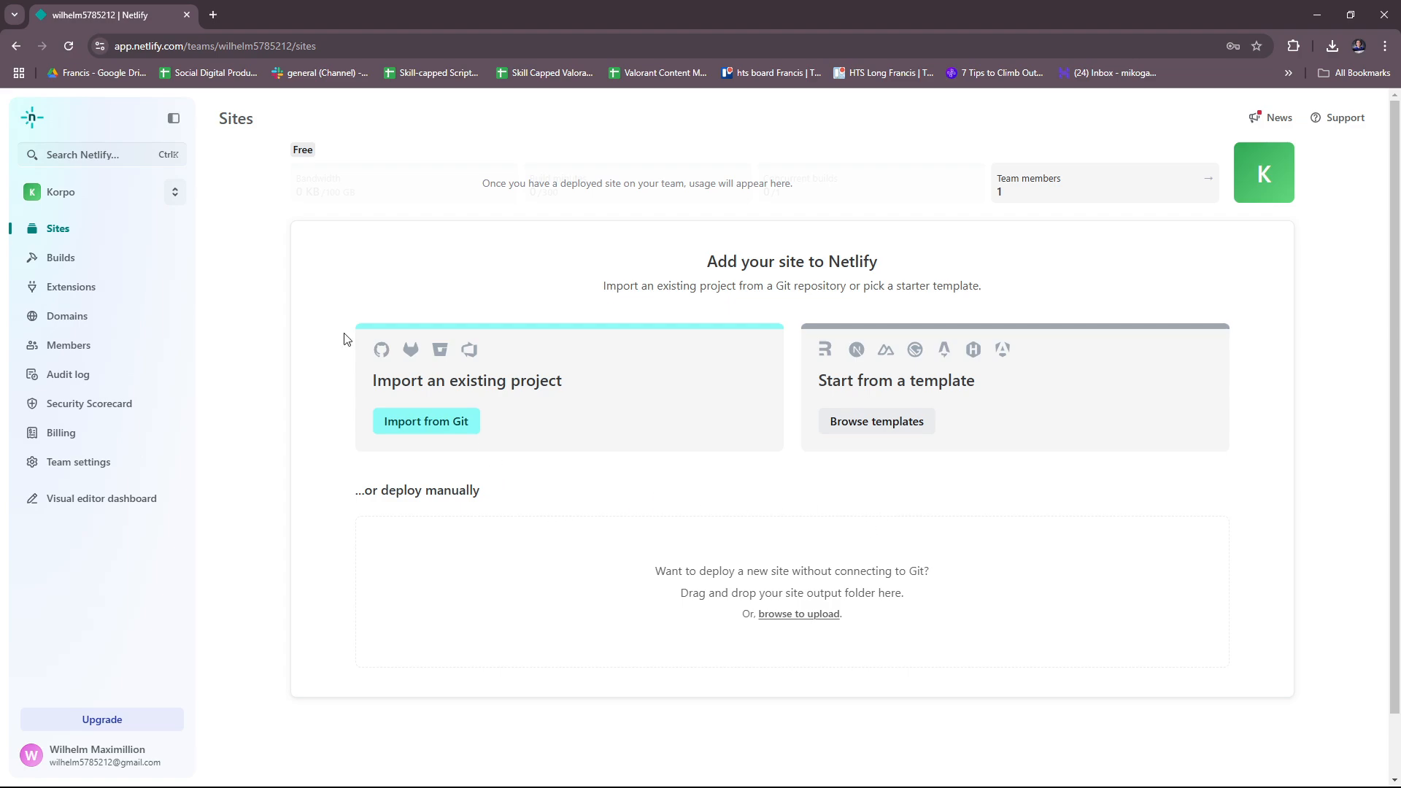
{"action": "mouse_move", "coordinate": [226, 280]}
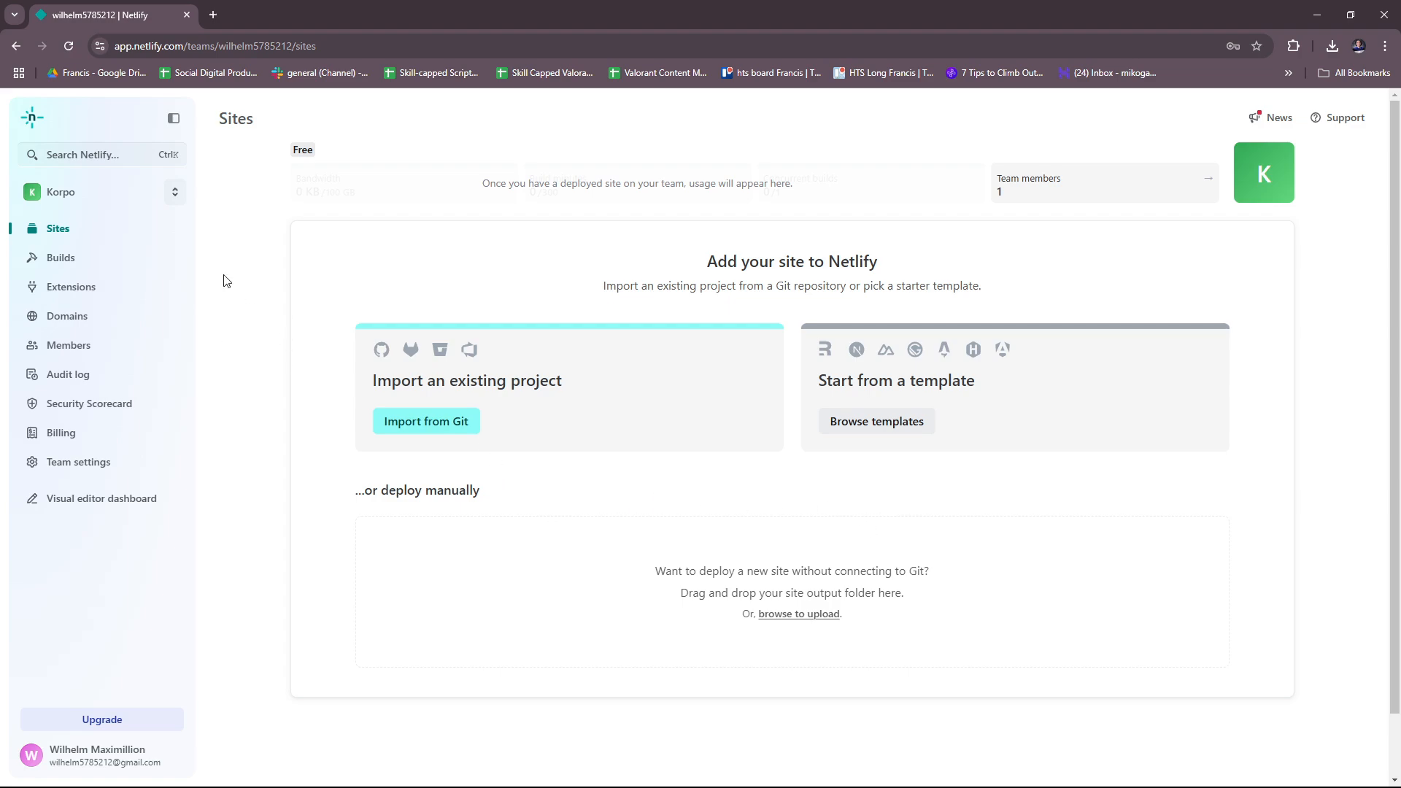
{"action": "mouse_move", "coordinate": [89, 155]}
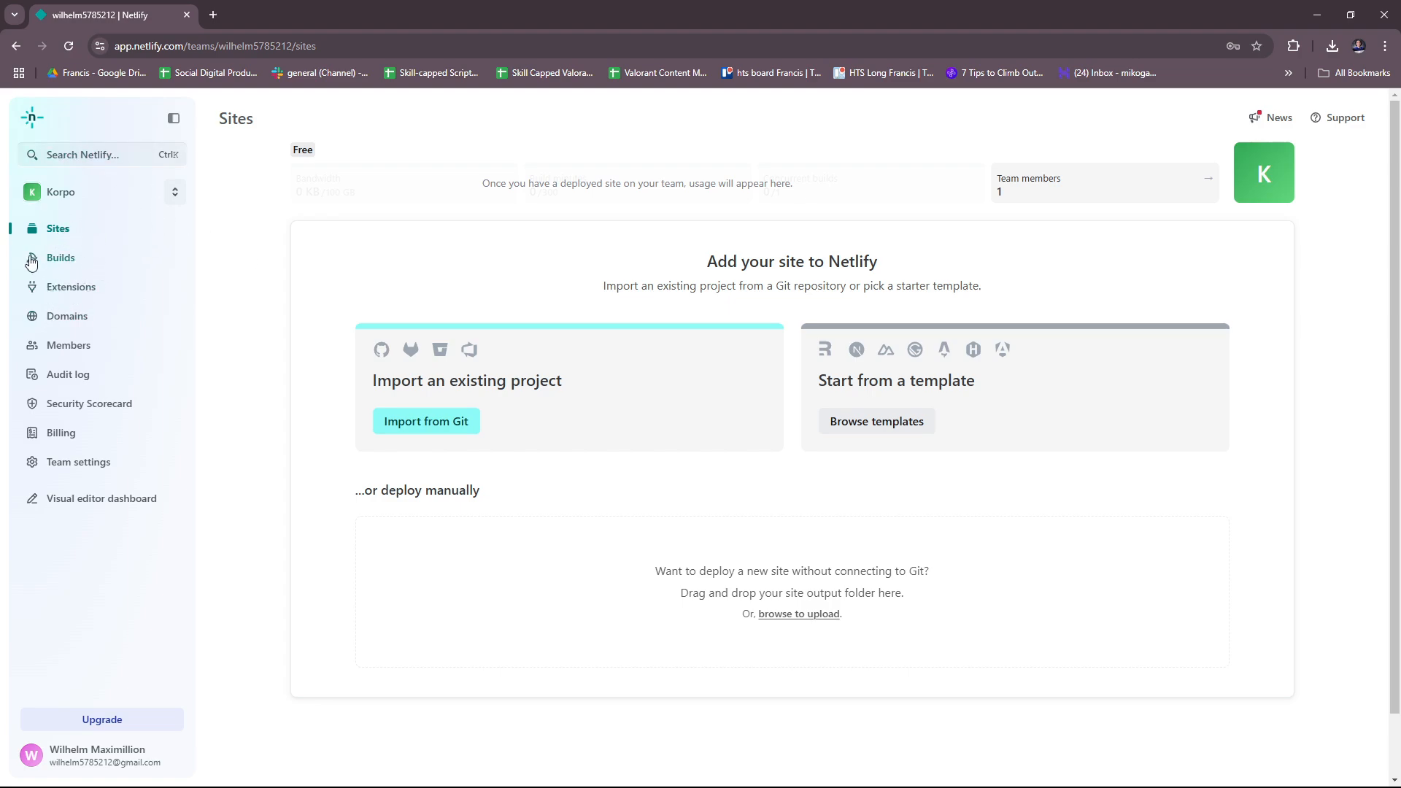
{"action": "mouse_move", "coordinate": [171, 240]}
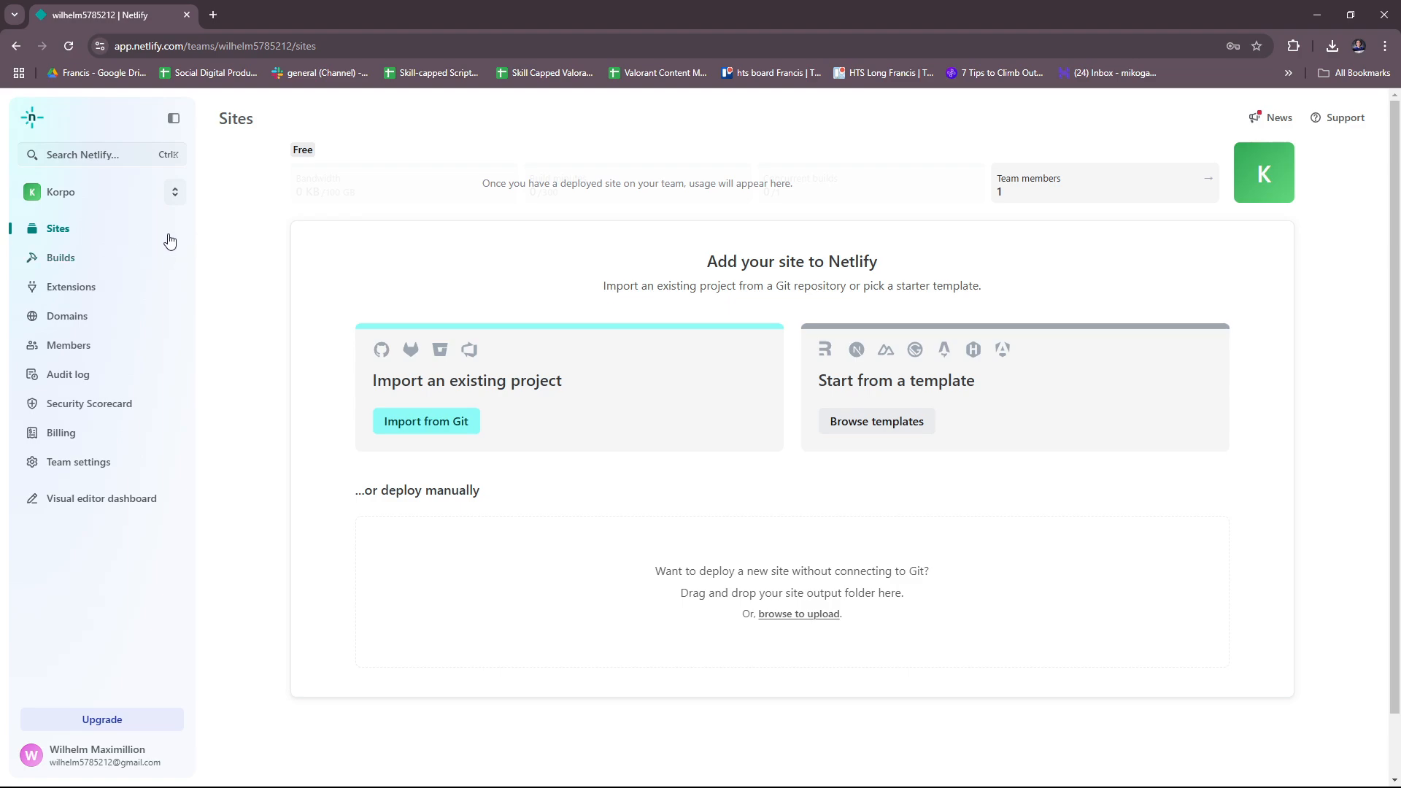
{"action": "mouse_move", "coordinate": [759, 278]}
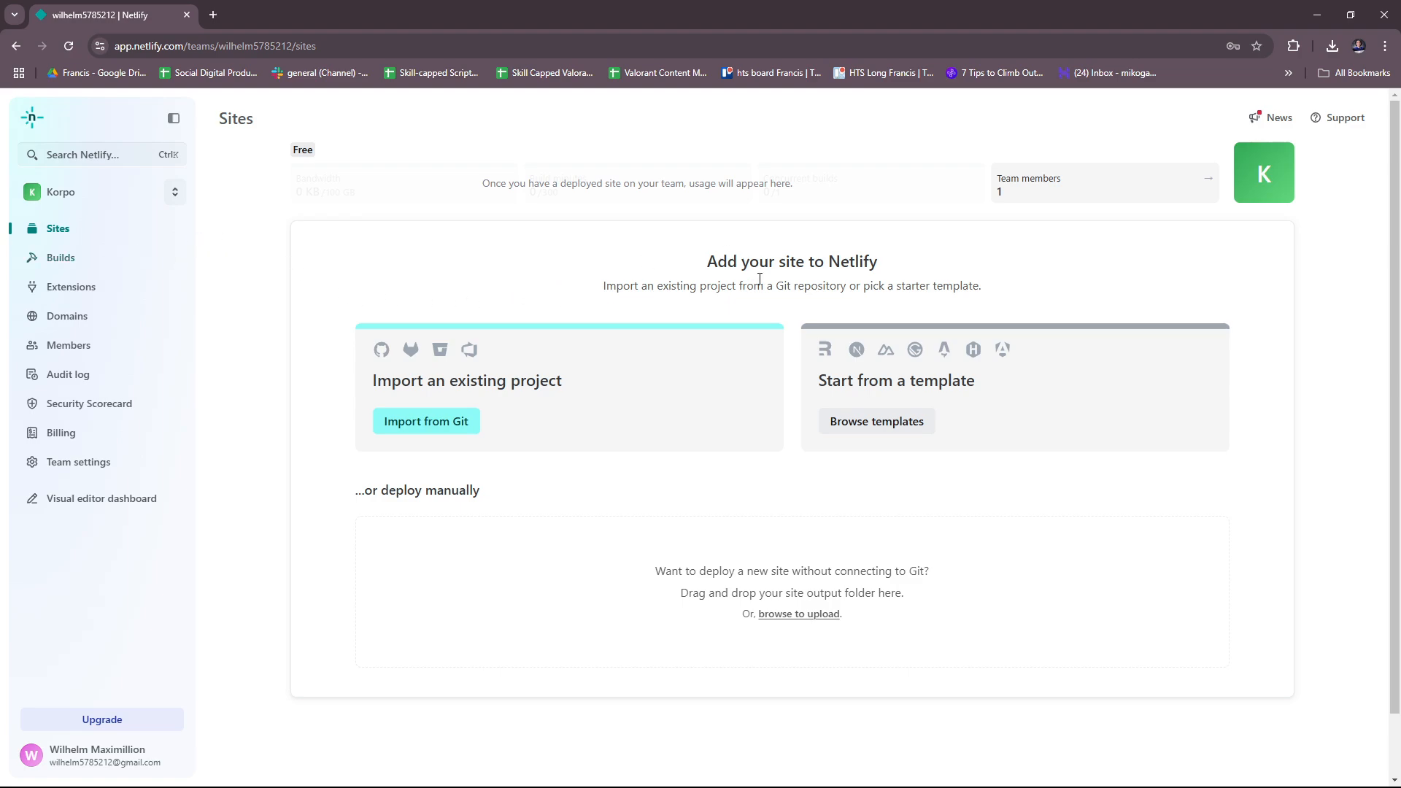
{"action": "mouse_move", "coordinate": [860, 176]}
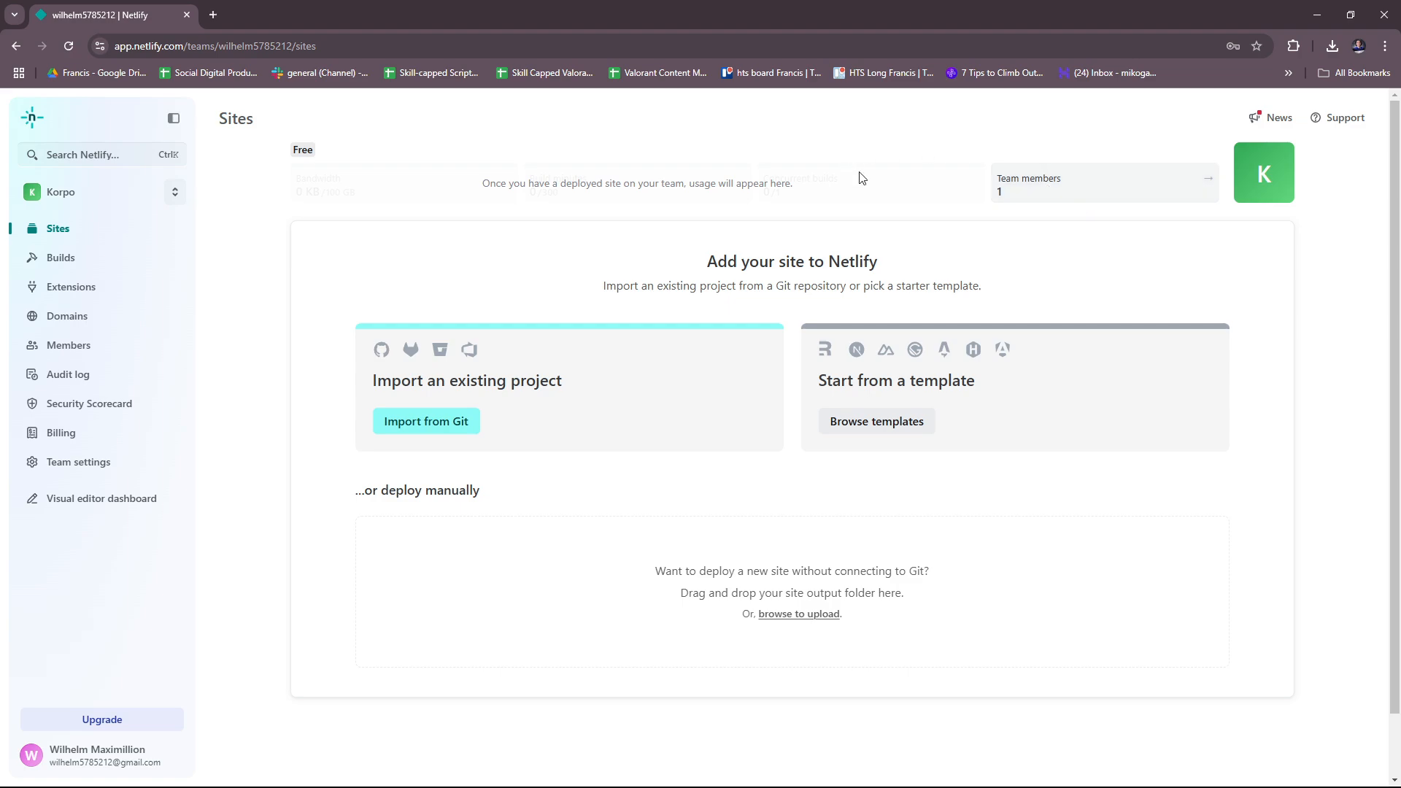
{"action": "mouse_move", "coordinate": [1281, 182]}
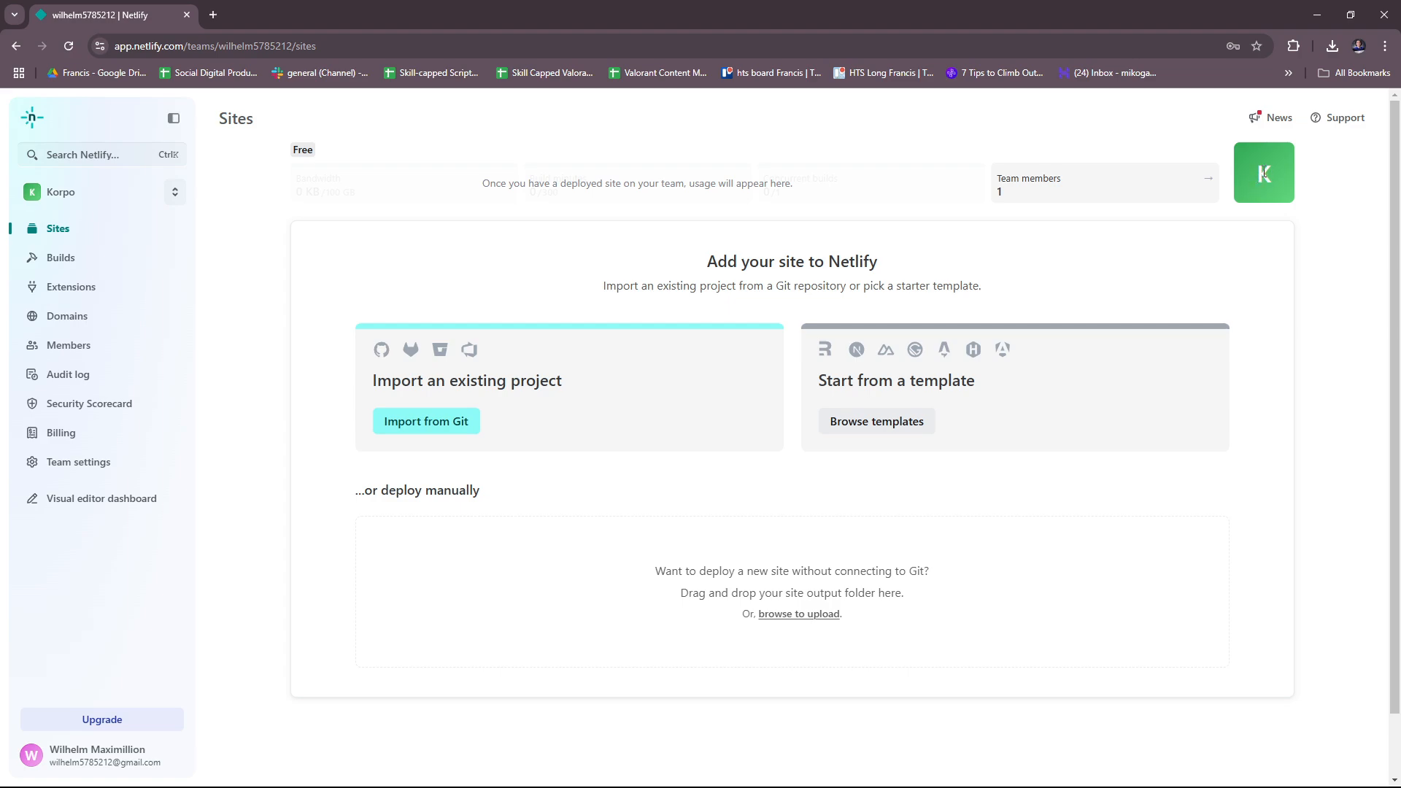
Leave the template cloning step for the team's Members page
{"action": "left_click", "coordinate": [69, 345]}
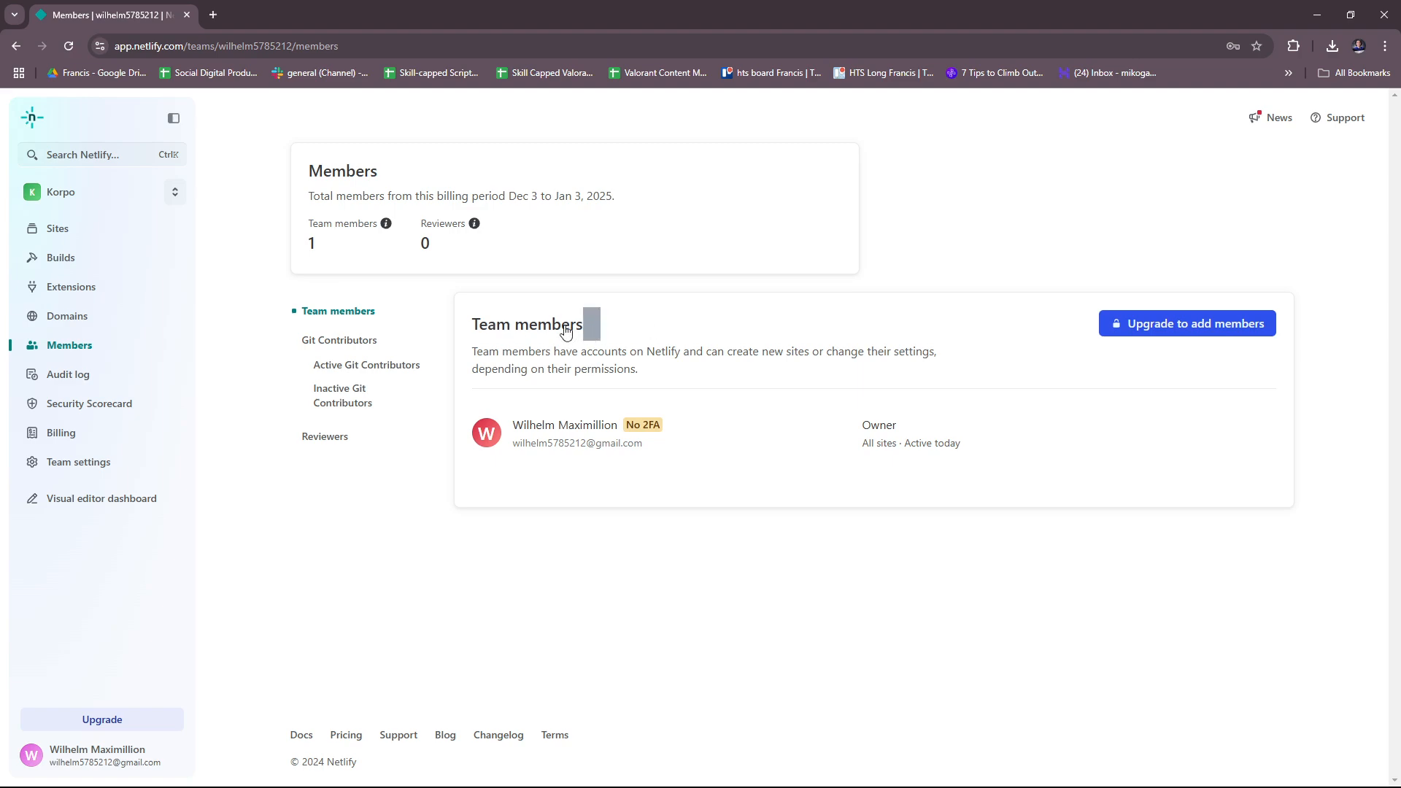
{"action": "mouse_move", "coordinate": [1186, 323]}
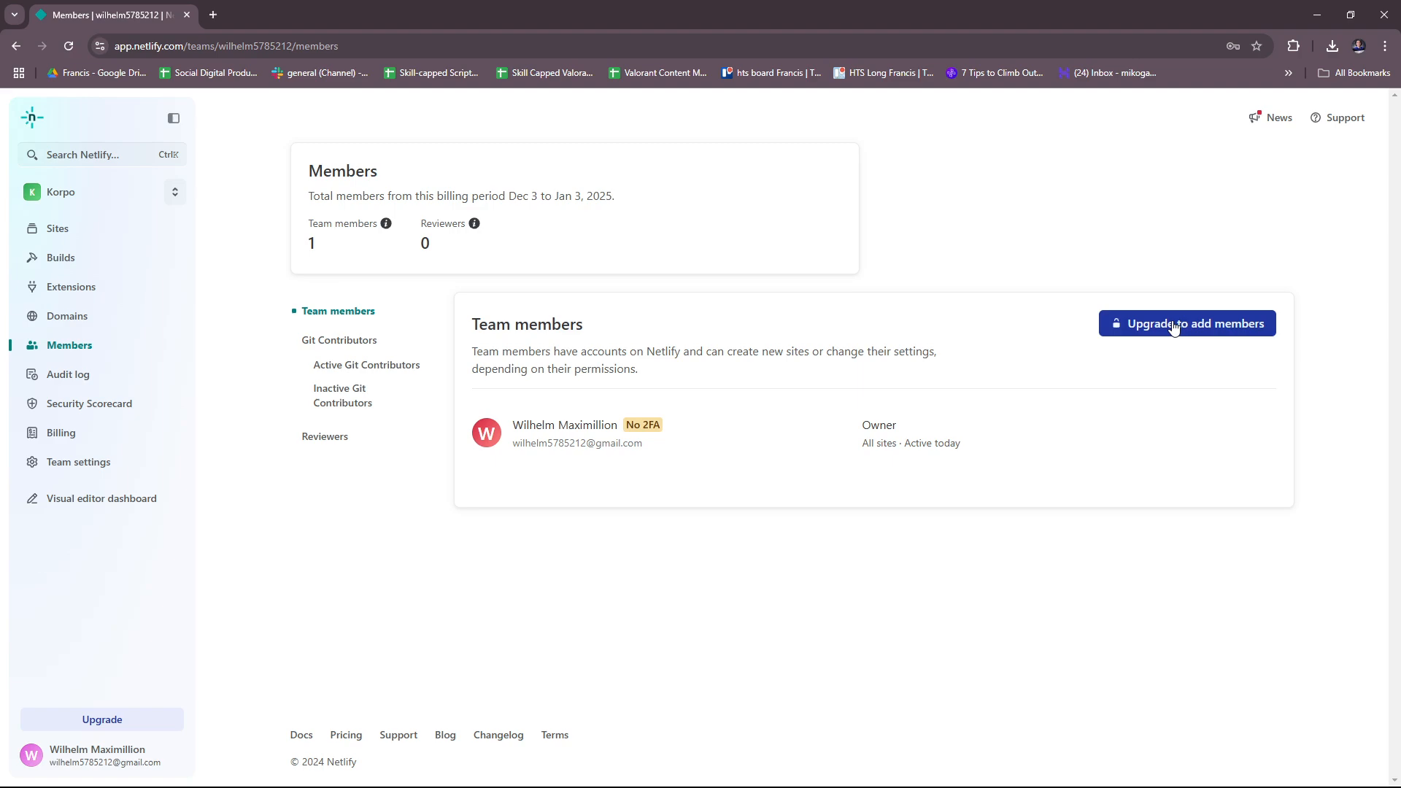
{"action": "mouse_move", "coordinate": [1164, 345]}
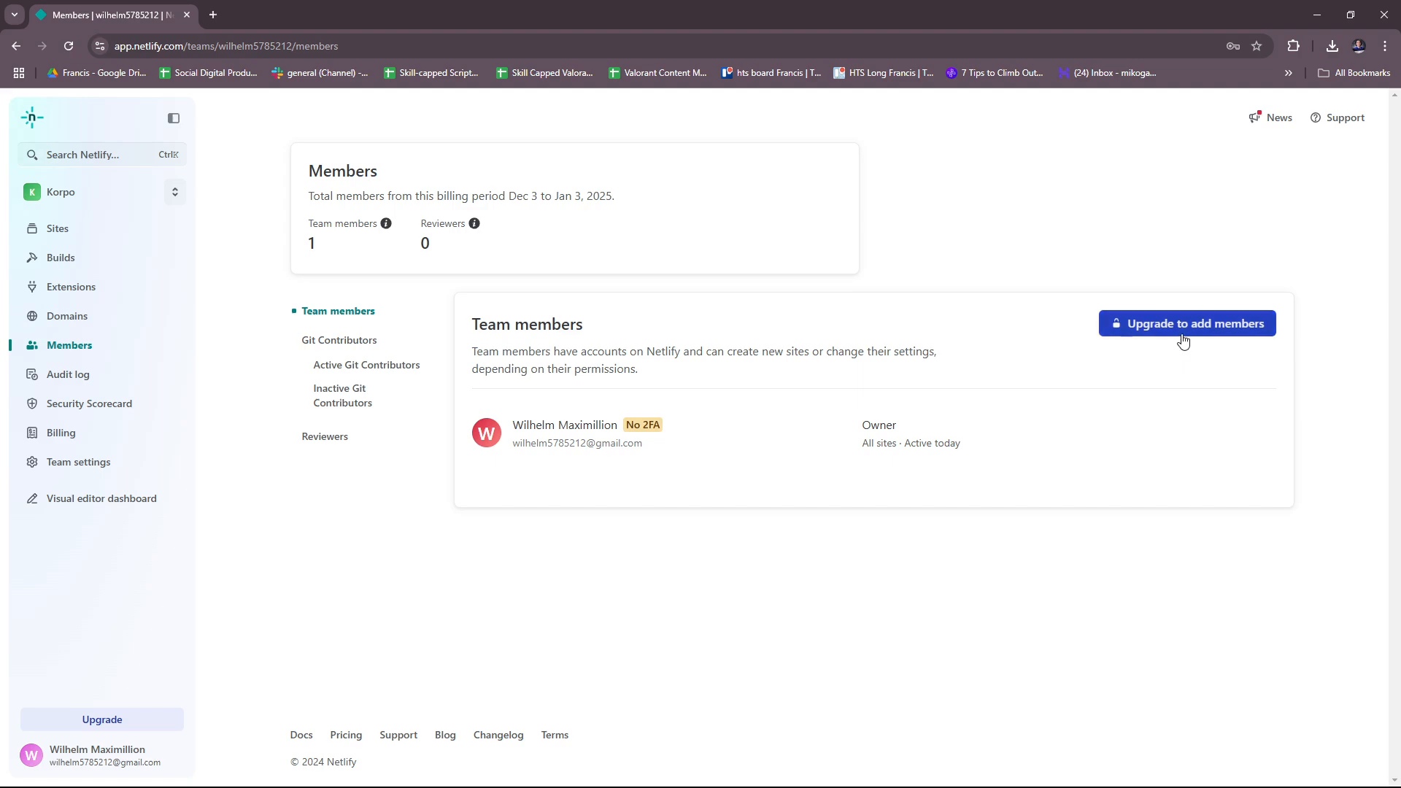
{"action": "mouse_move", "coordinate": [365, 198]}
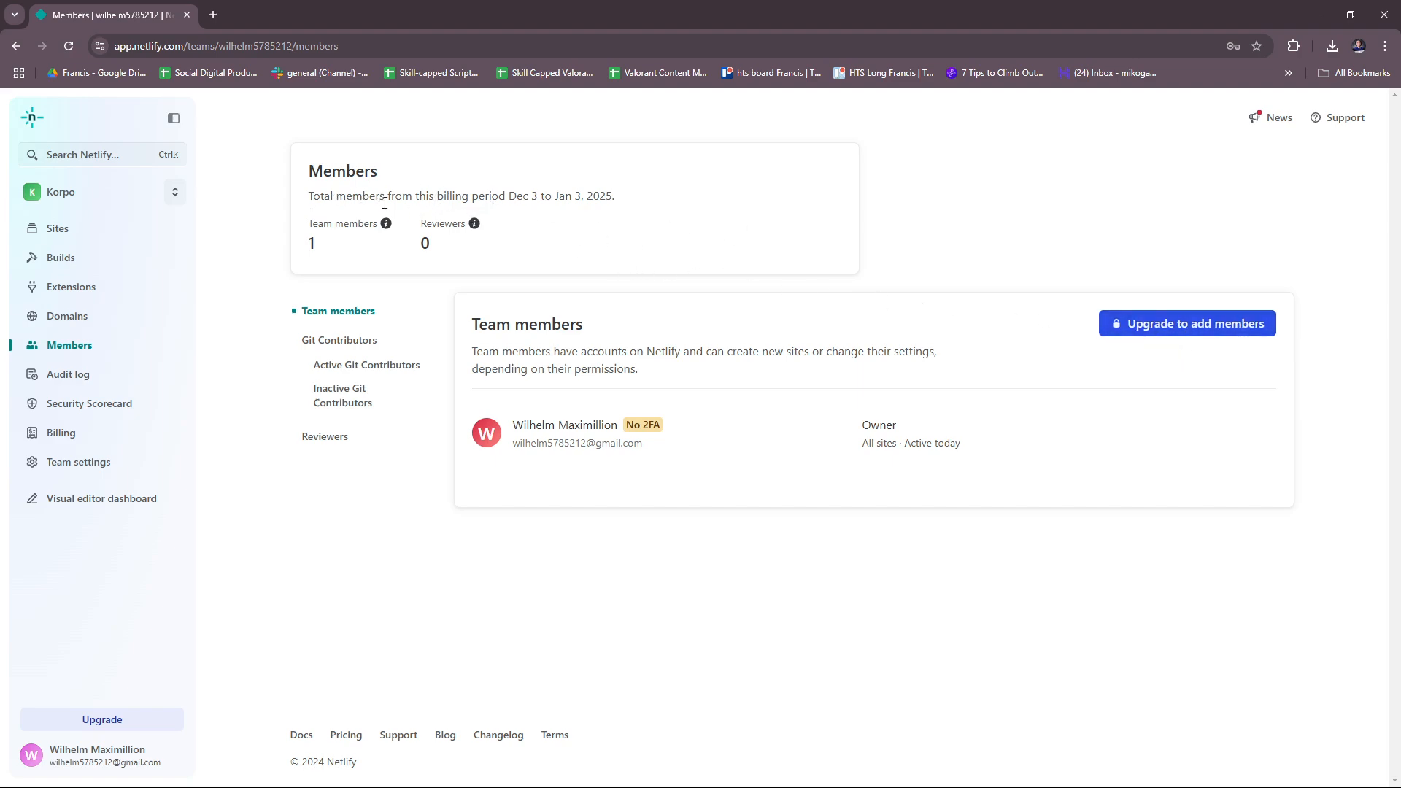
{"action": "mouse_move", "coordinate": [515, 214]}
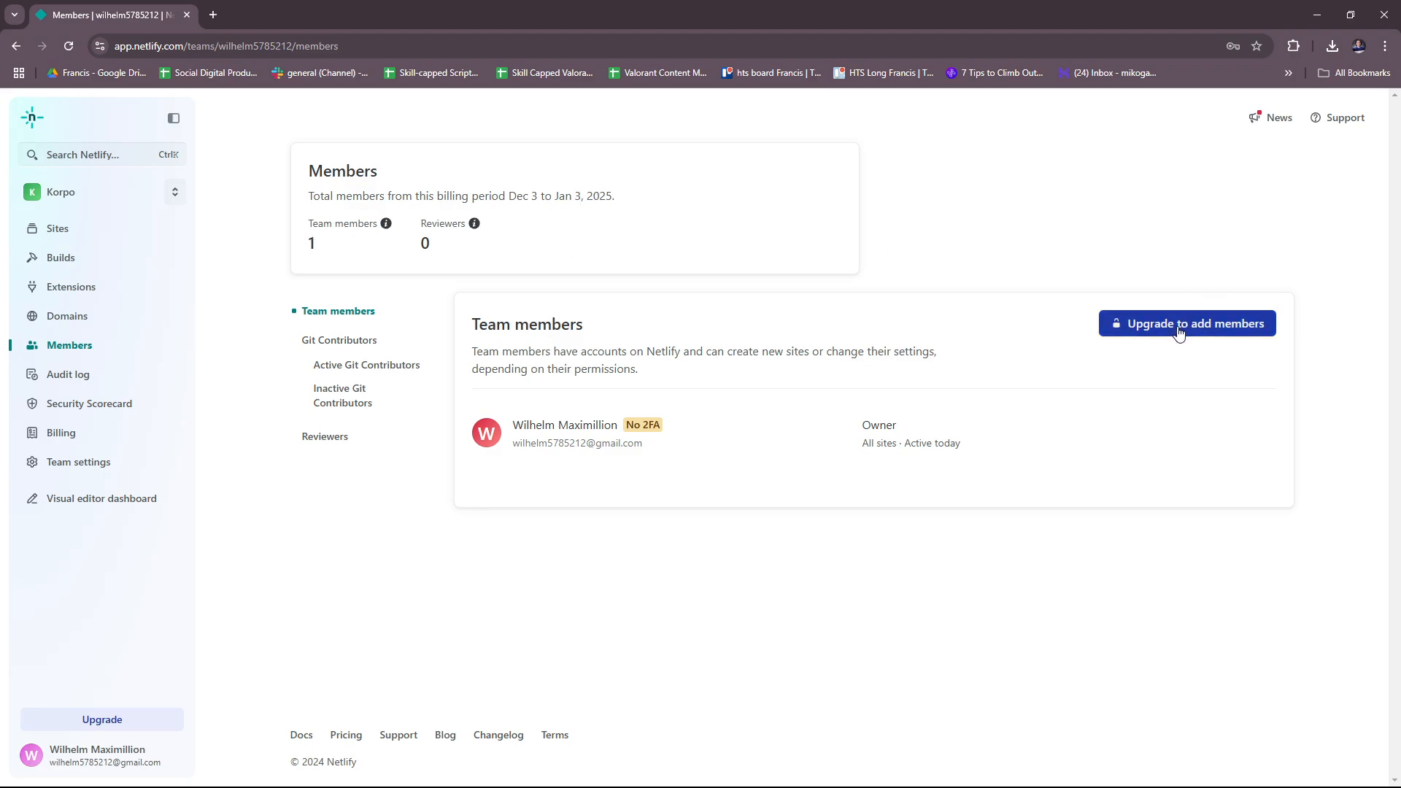
Bring up the Upgrade to Pro offer ($19/month) required for adding team members
{"action": "left_click", "coordinate": [1185, 322]}
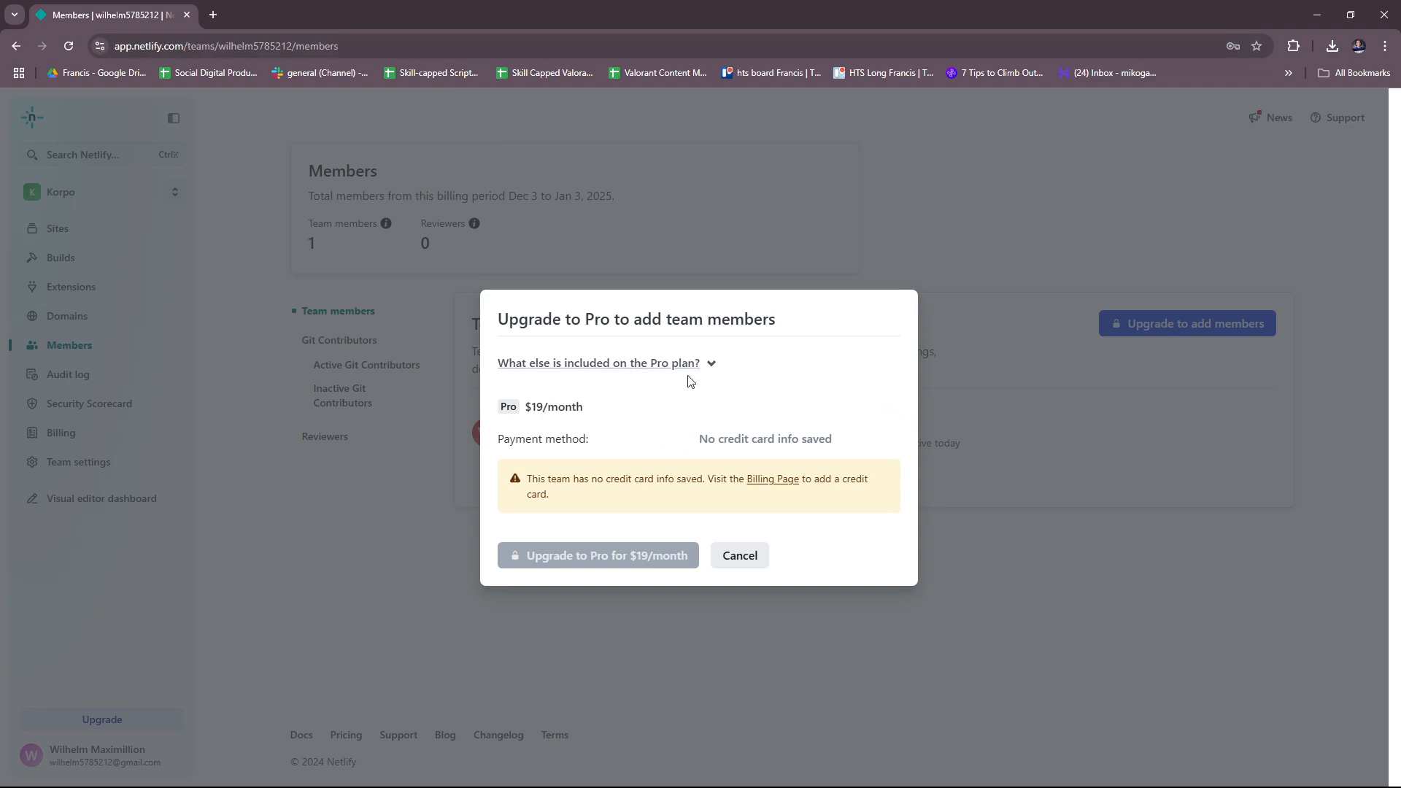
{"action": "mouse_move", "coordinate": [733, 386]}
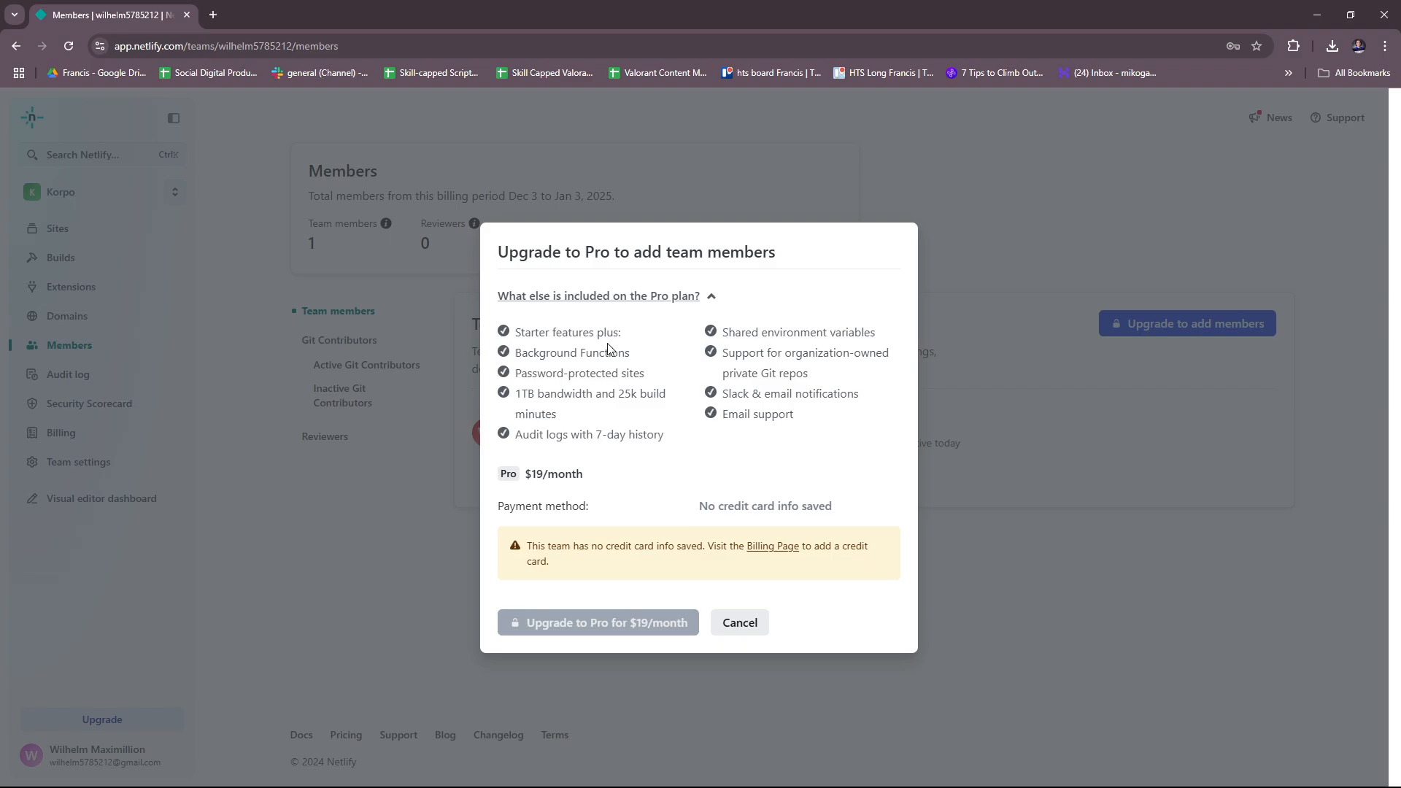
{"action": "mouse_move", "coordinate": [724, 367]}
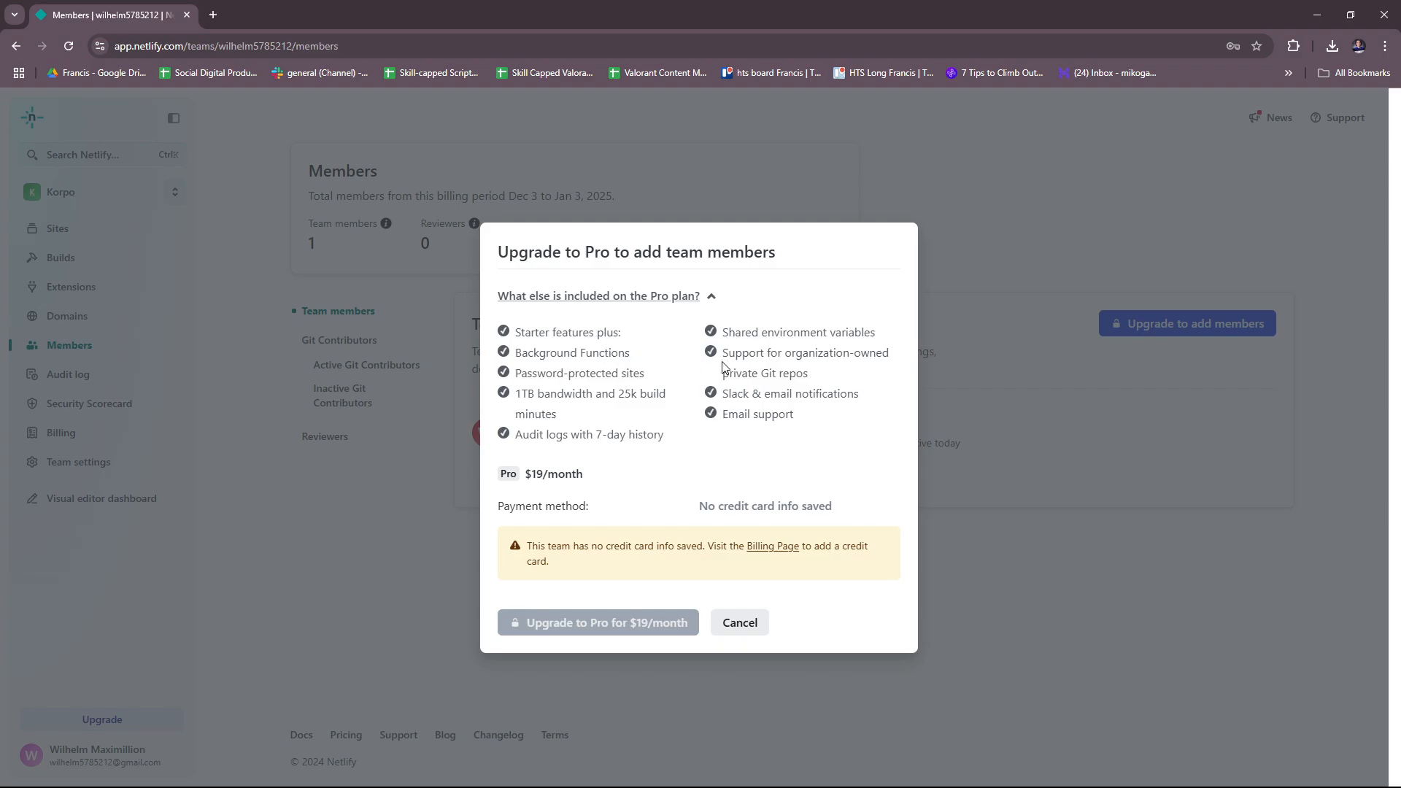
{"action": "mouse_move", "coordinate": [688, 426]}
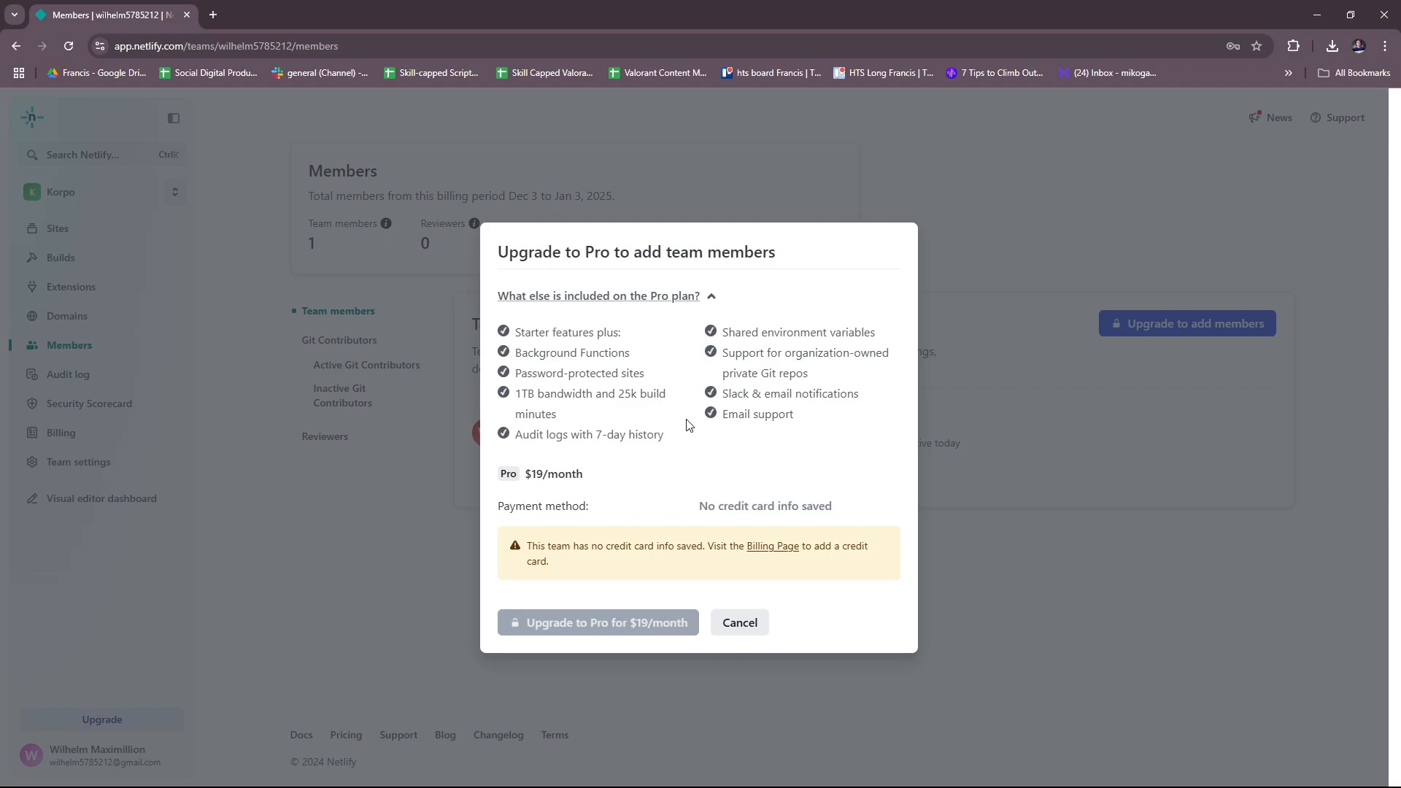
{"action": "mouse_move", "coordinate": [645, 422]}
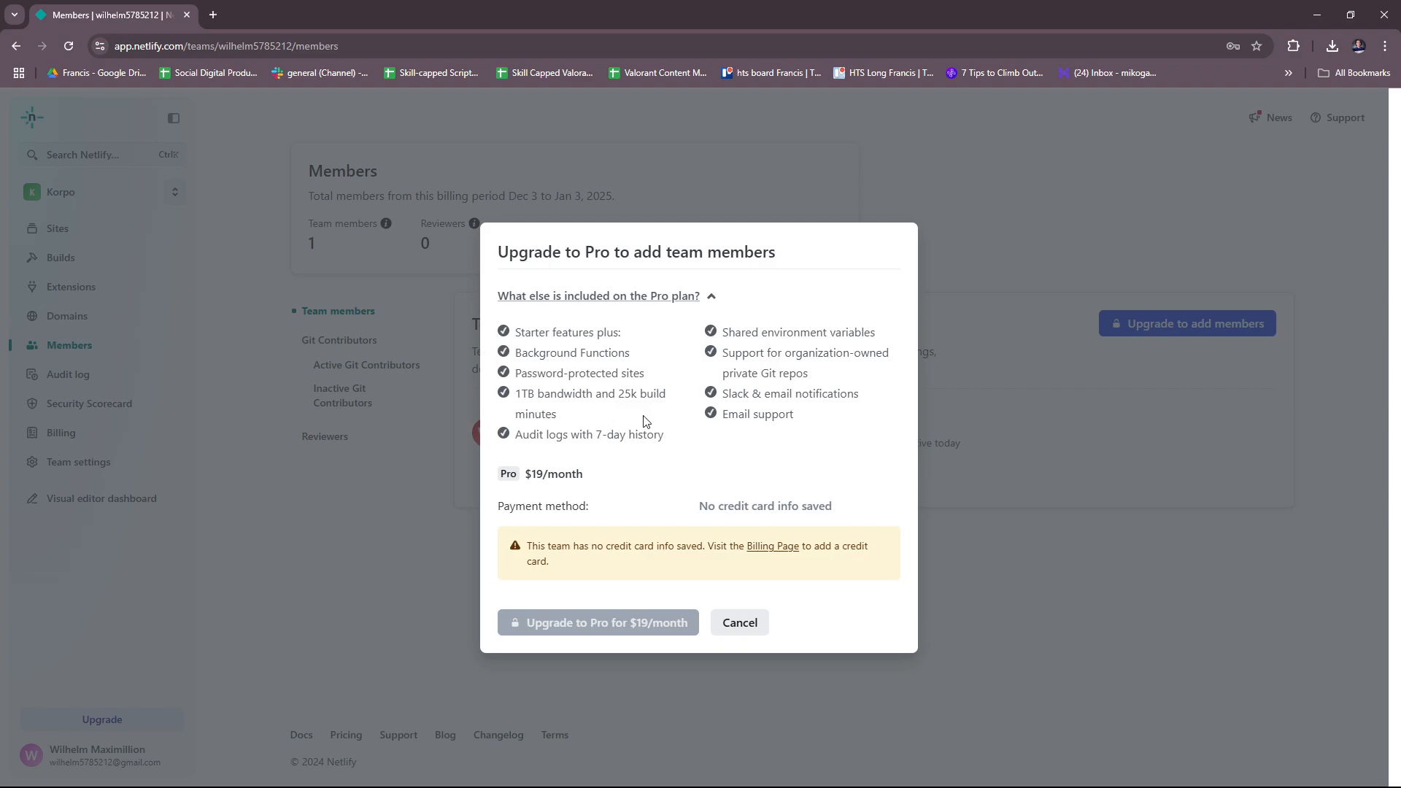
{"action": "mouse_move", "coordinate": [646, 422]}
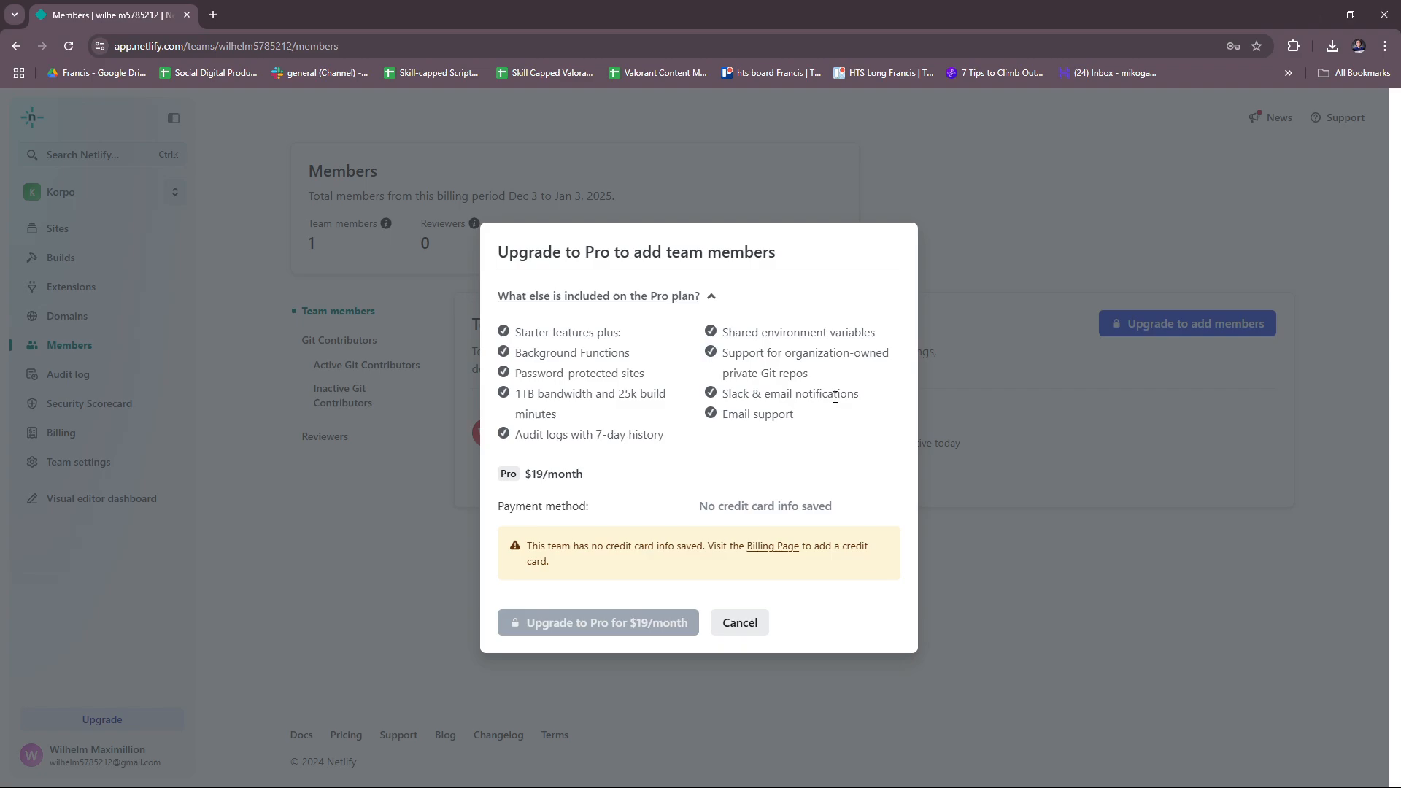
{"action": "mouse_move", "coordinate": [825, 438]}
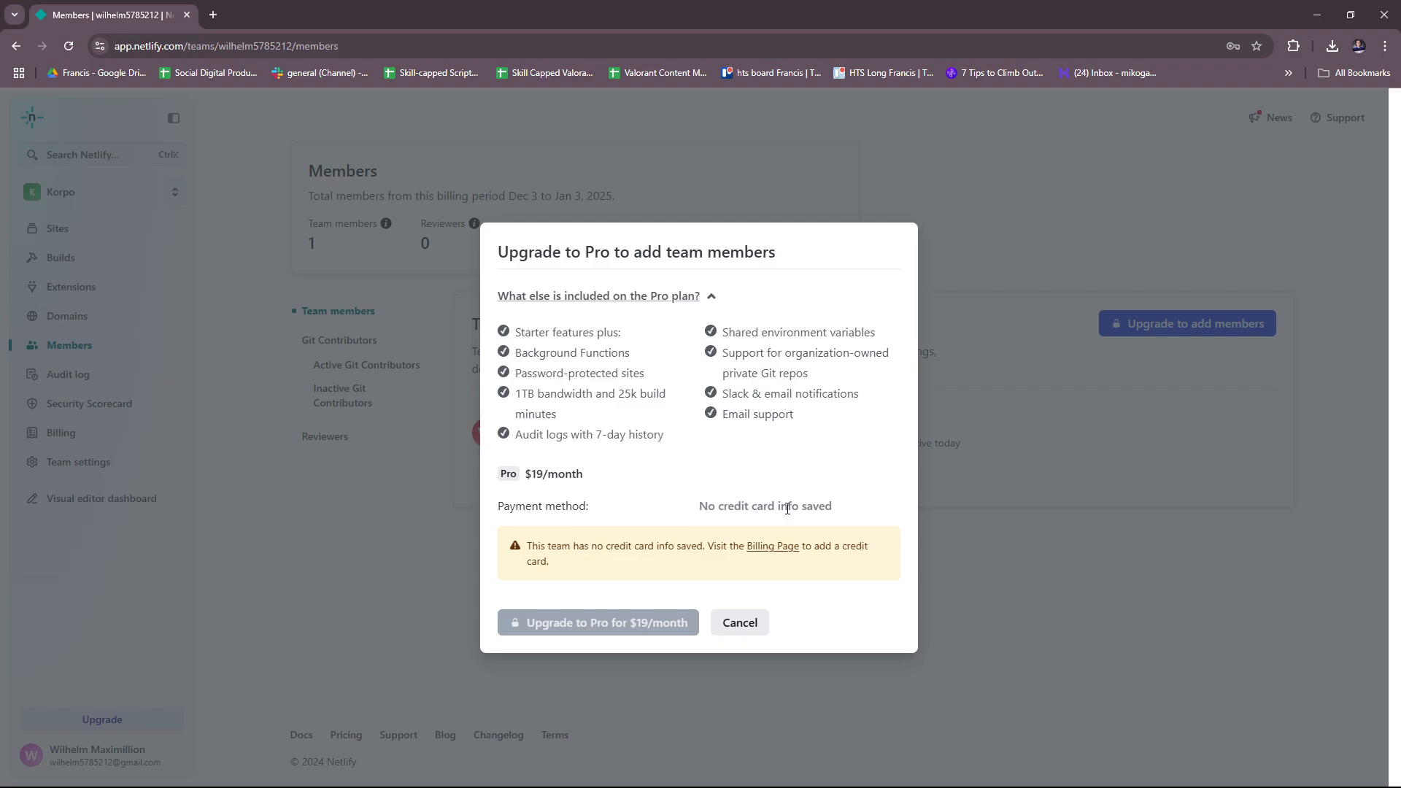
{"action": "mouse_move", "coordinate": [795, 497]}
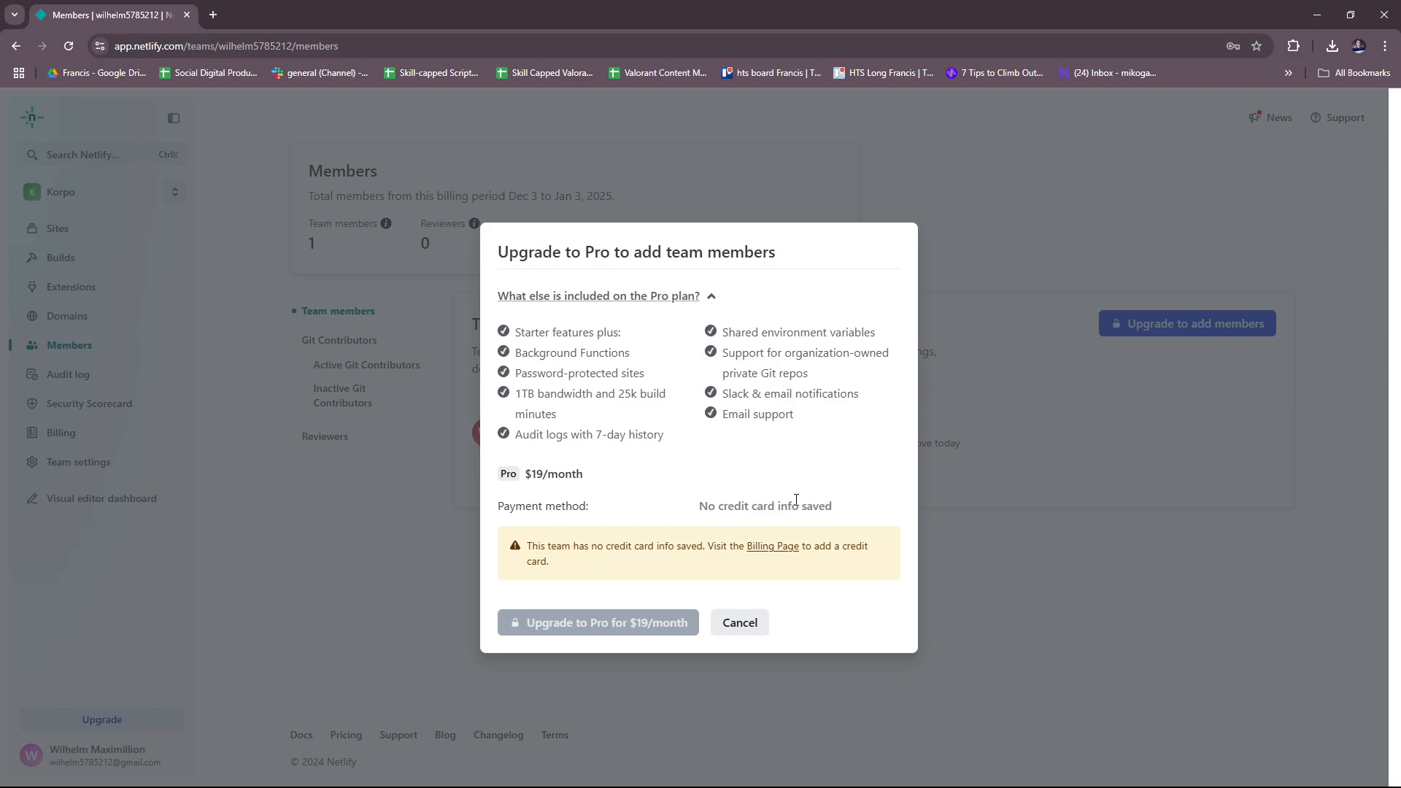
{"action": "mouse_move", "coordinate": [848, 461]}
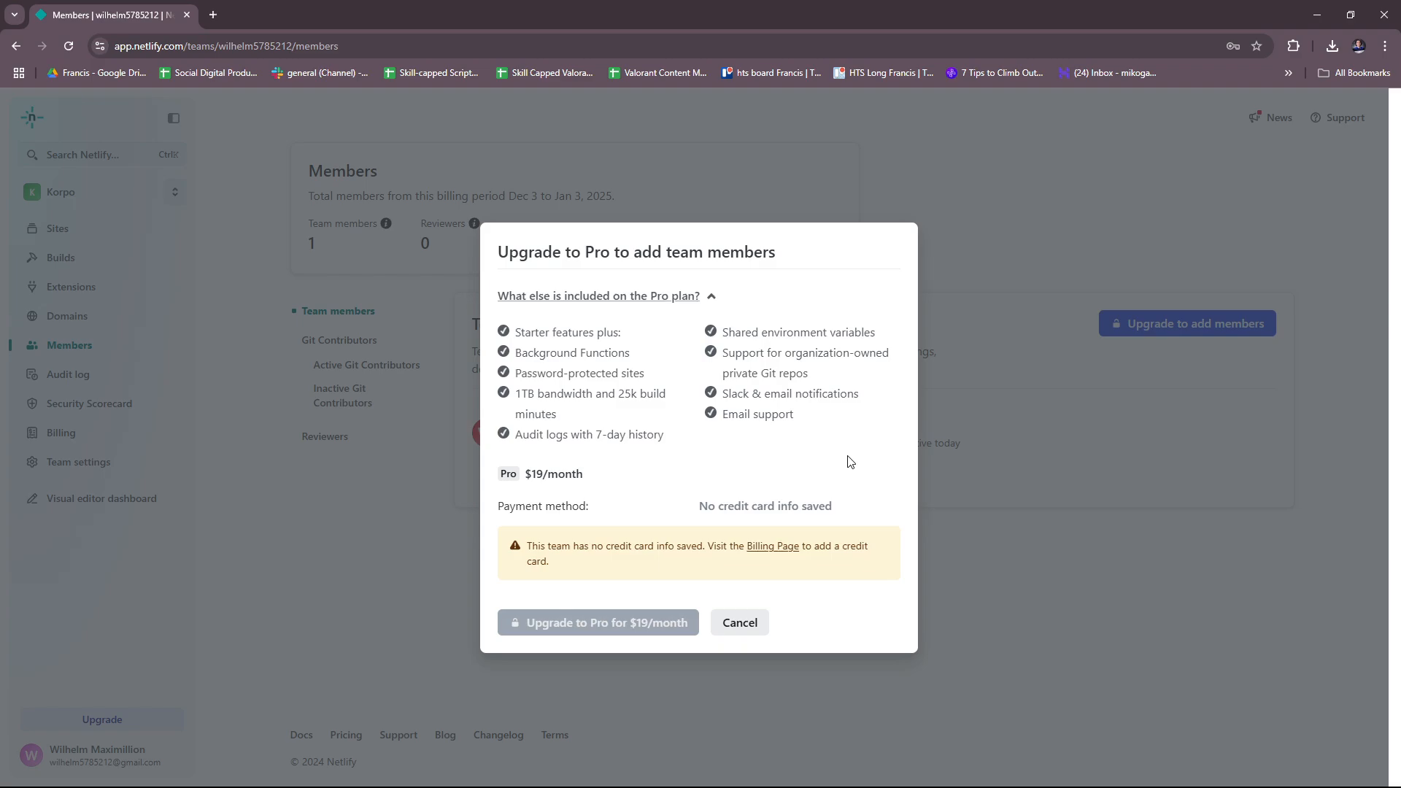
{"action": "mouse_move", "coordinate": [802, 455]}
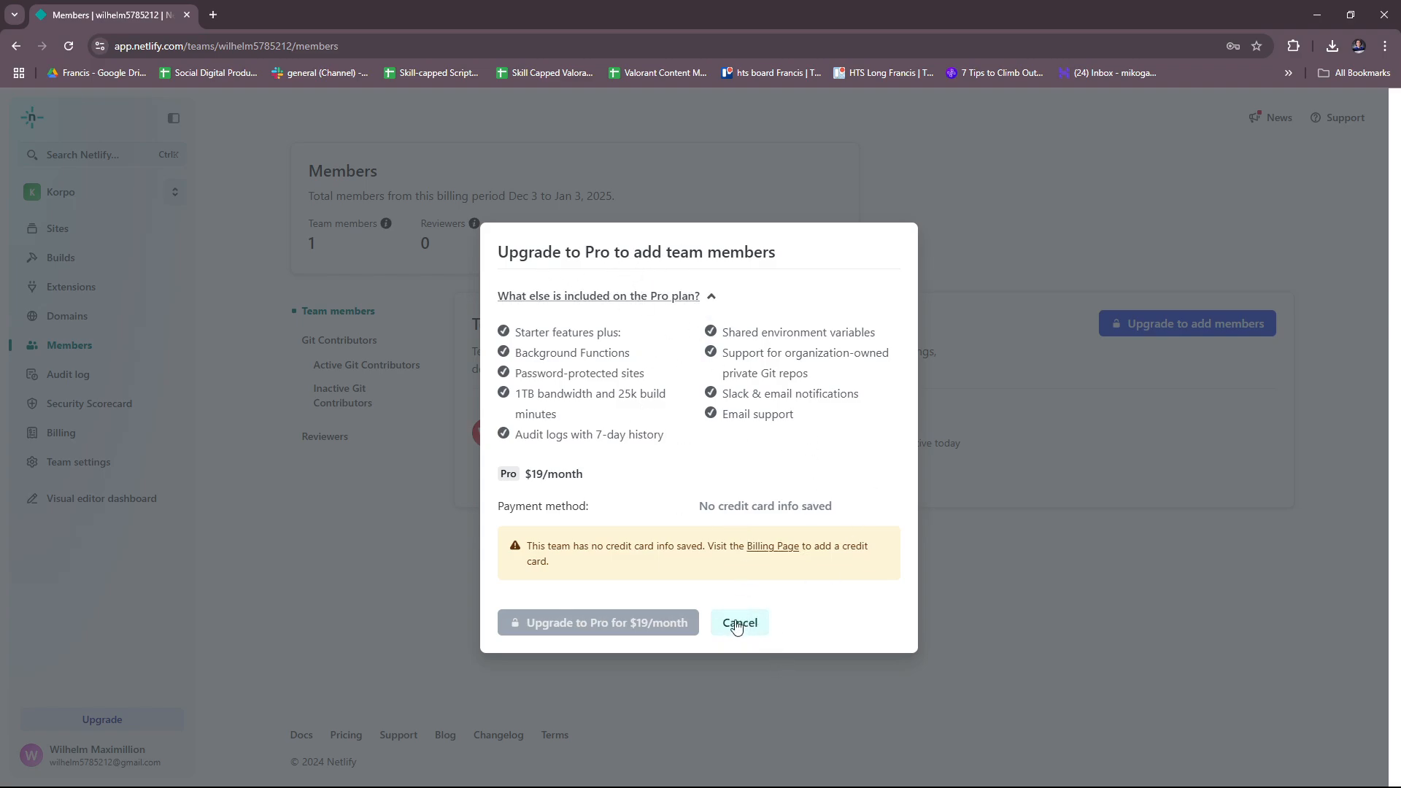
Cancel the Pro upgrade offer and stay on the Members page with one Owner
{"action": "left_click", "coordinate": [739, 622]}
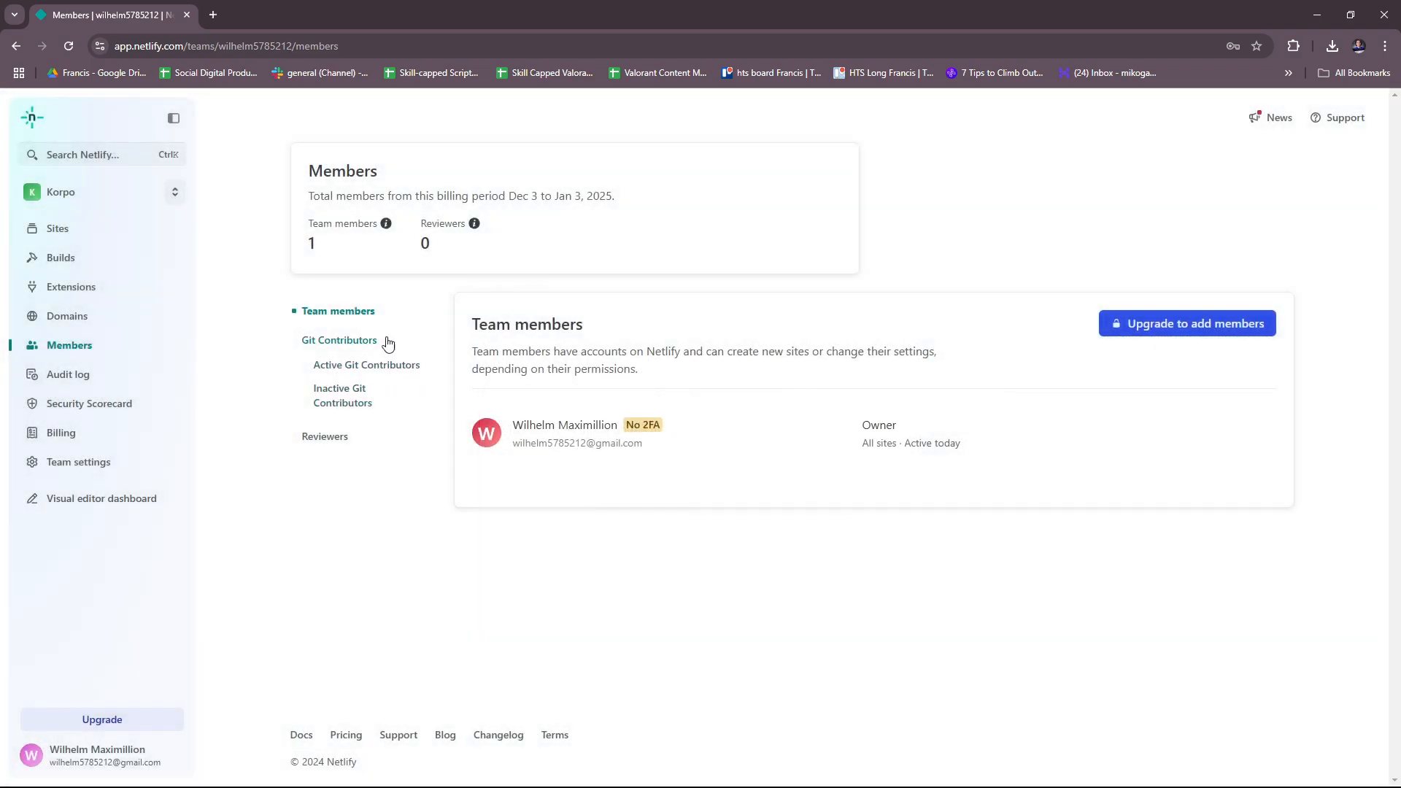
View the Git Contributors and Reviewers sections, then go to the team's Builds page
{"action": "left_click", "coordinate": [340, 339]}
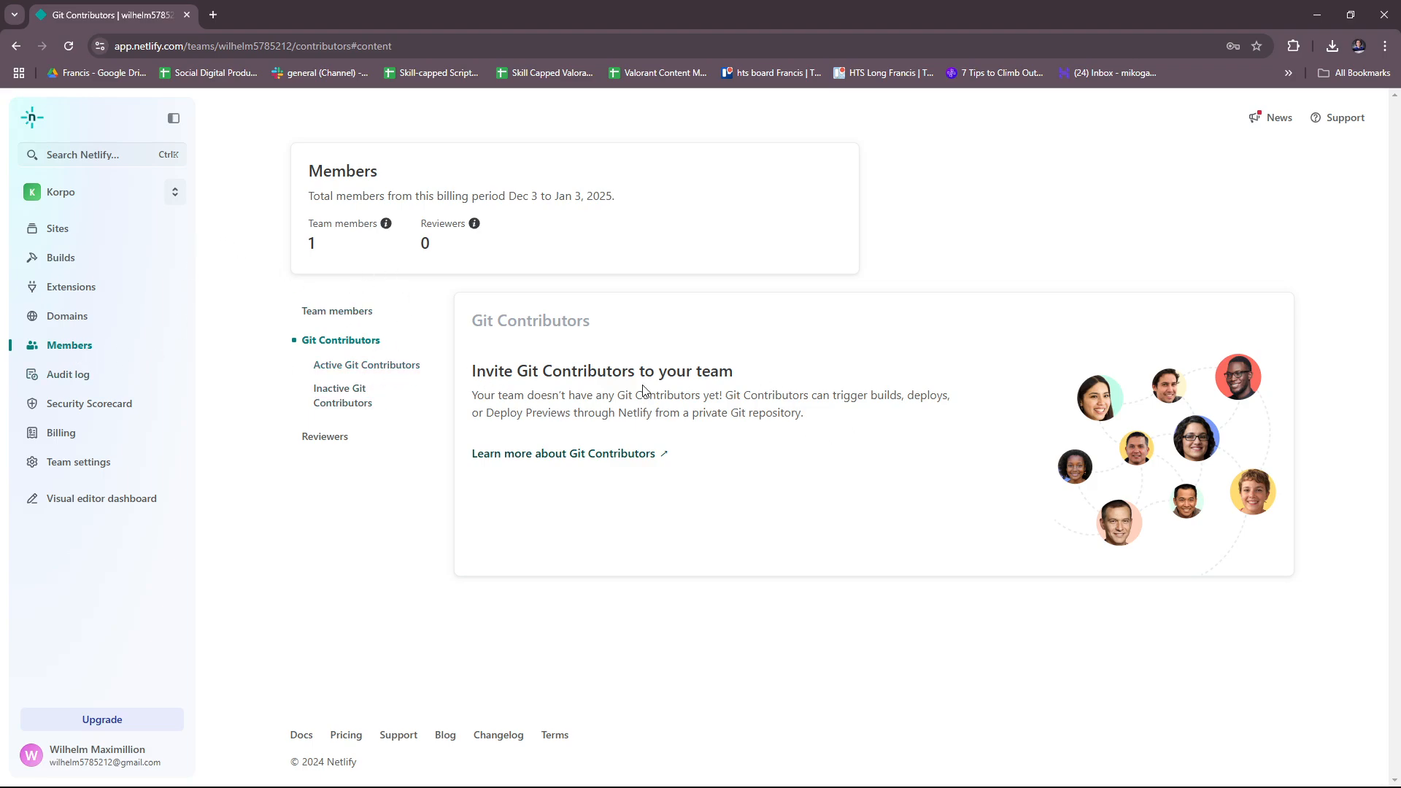
{"action": "left_click", "coordinate": [366, 365]}
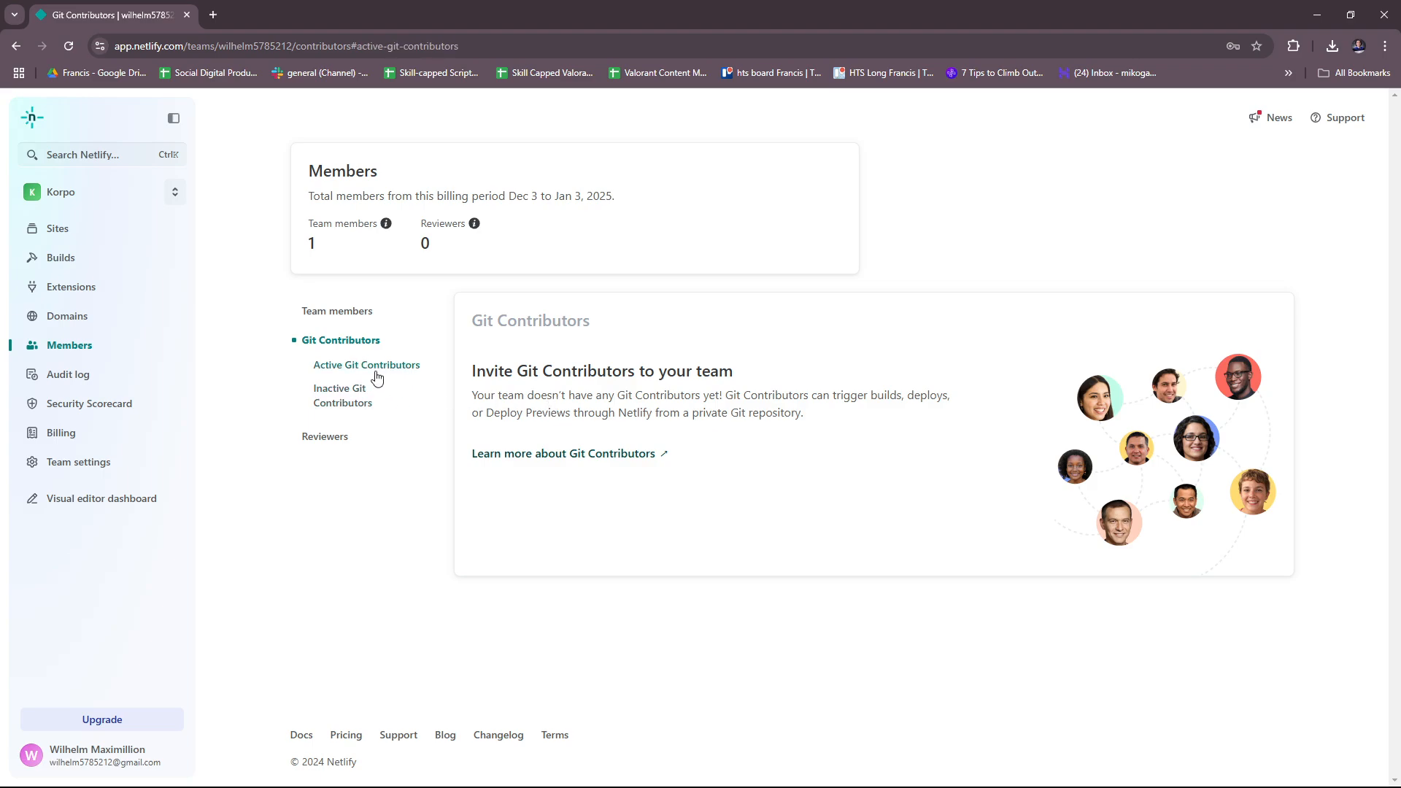
{"action": "mouse_move", "coordinate": [395, 370]}
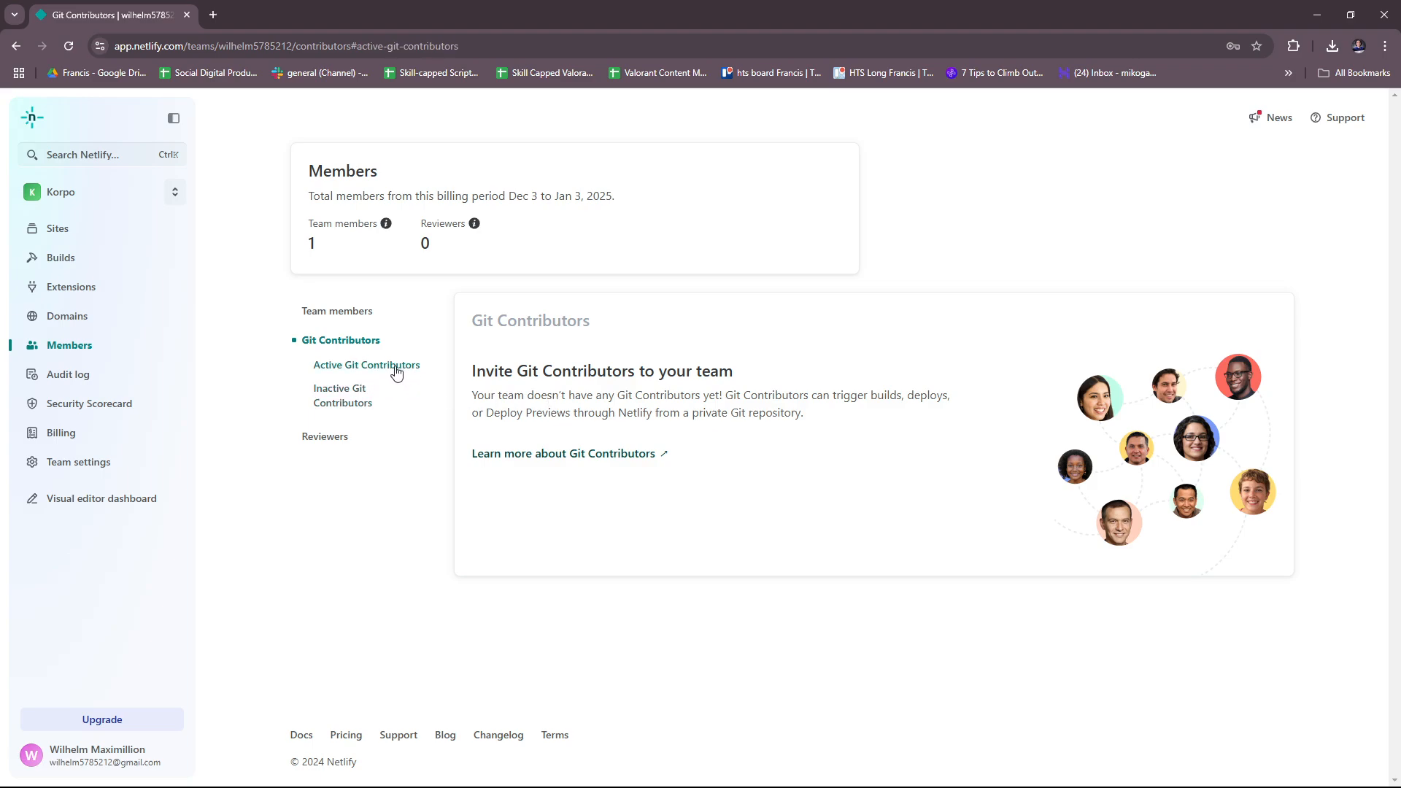
{"action": "mouse_move", "coordinate": [373, 410]}
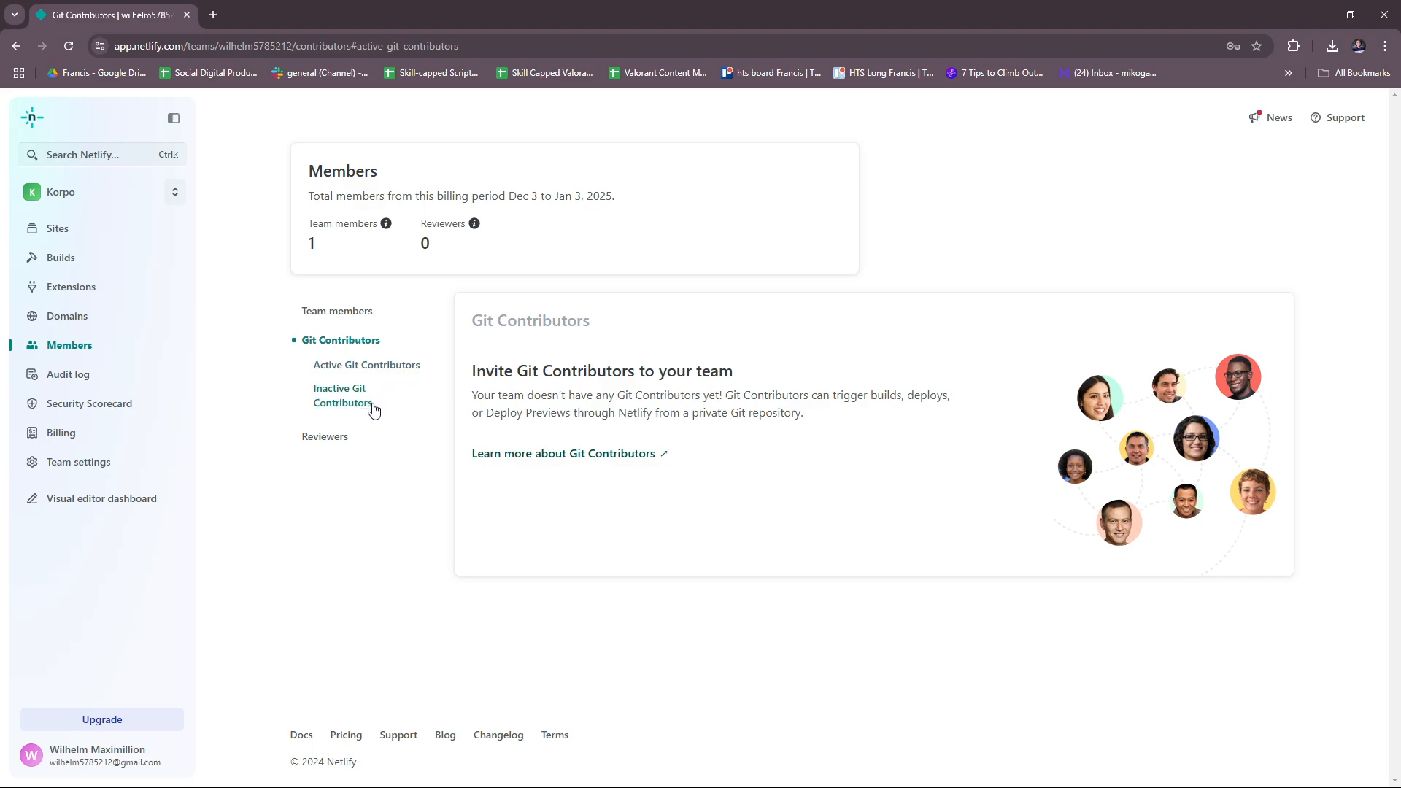
{"action": "mouse_move", "coordinate": [445, 450]}
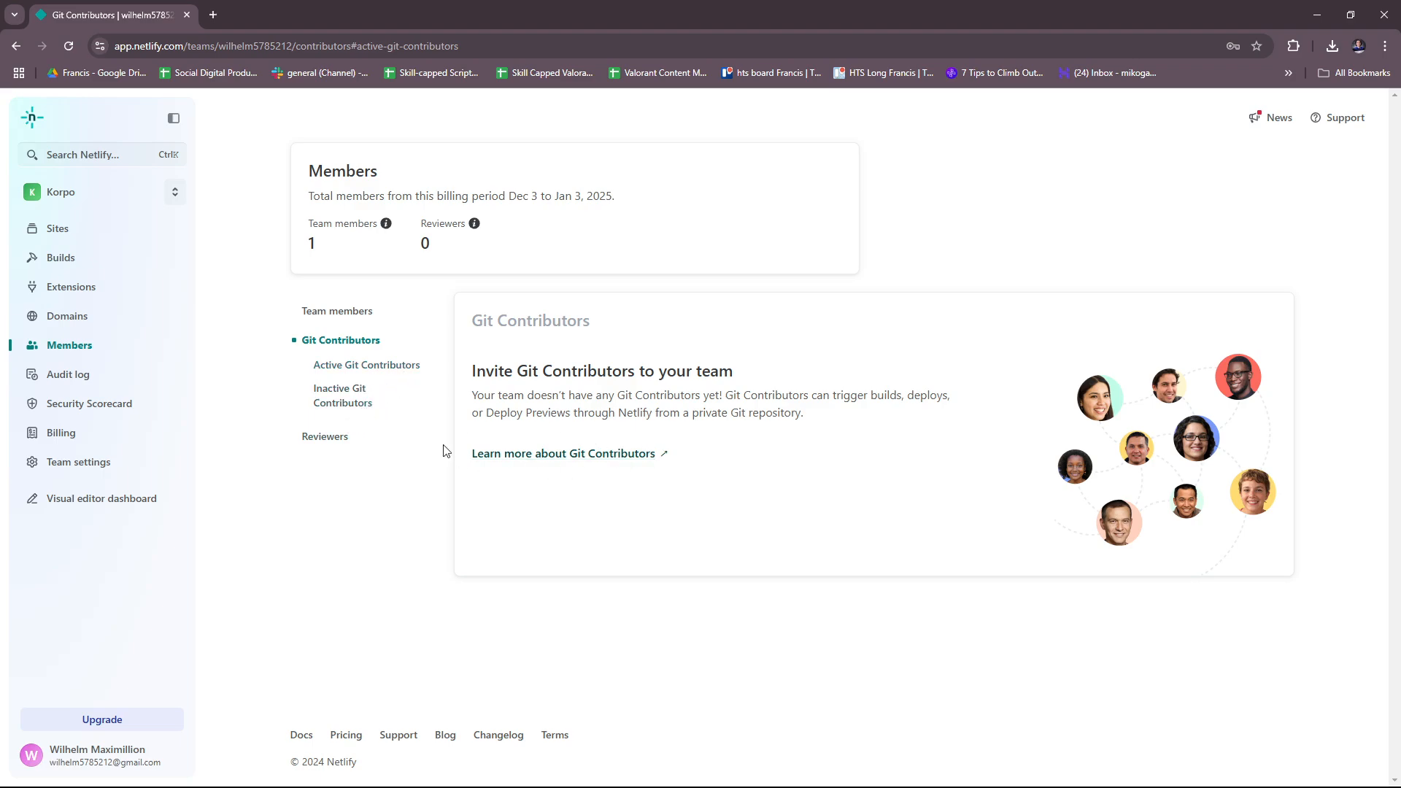
{"action": "left_click", "coordinate": [325, 436]}
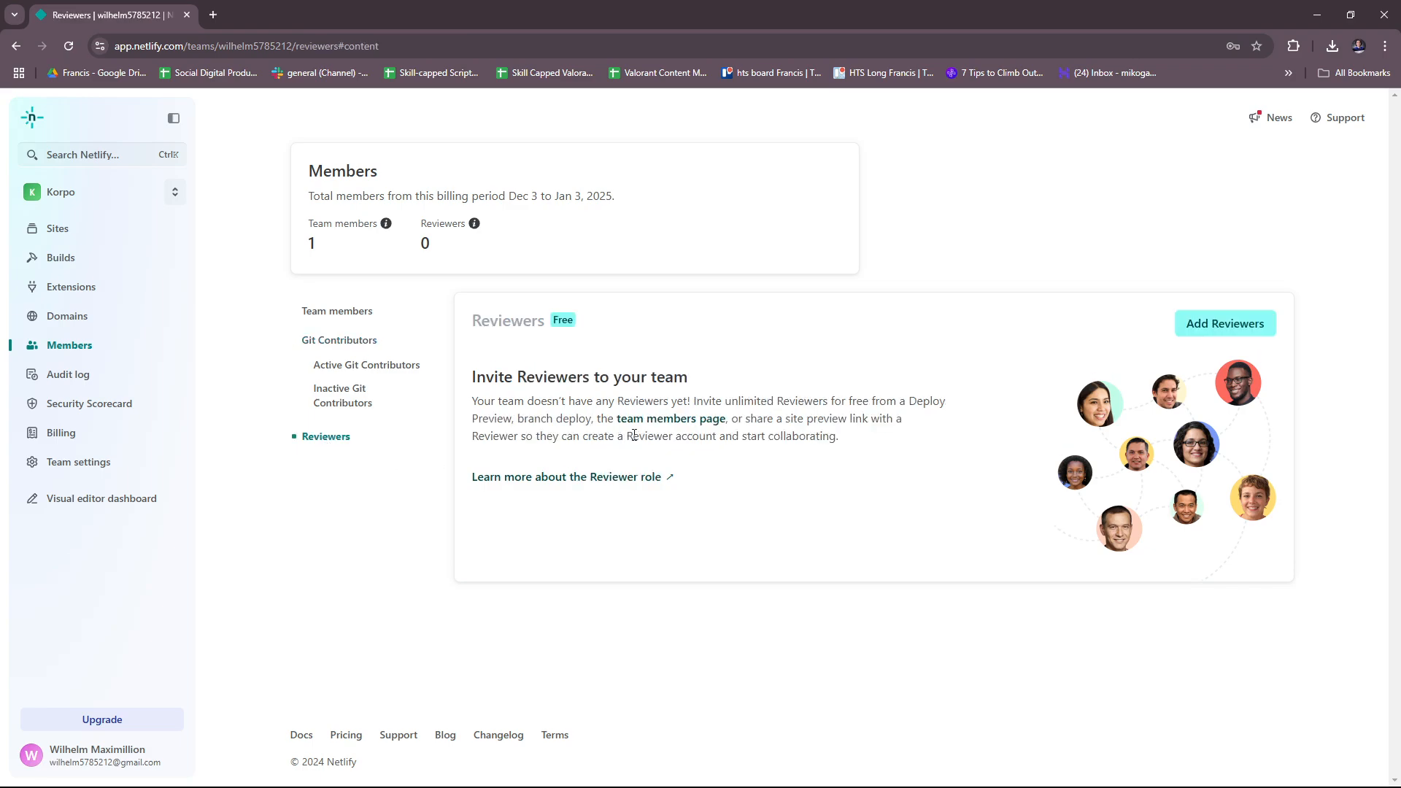
{"action": "mouse_move", "coordinate": [546, 333]}
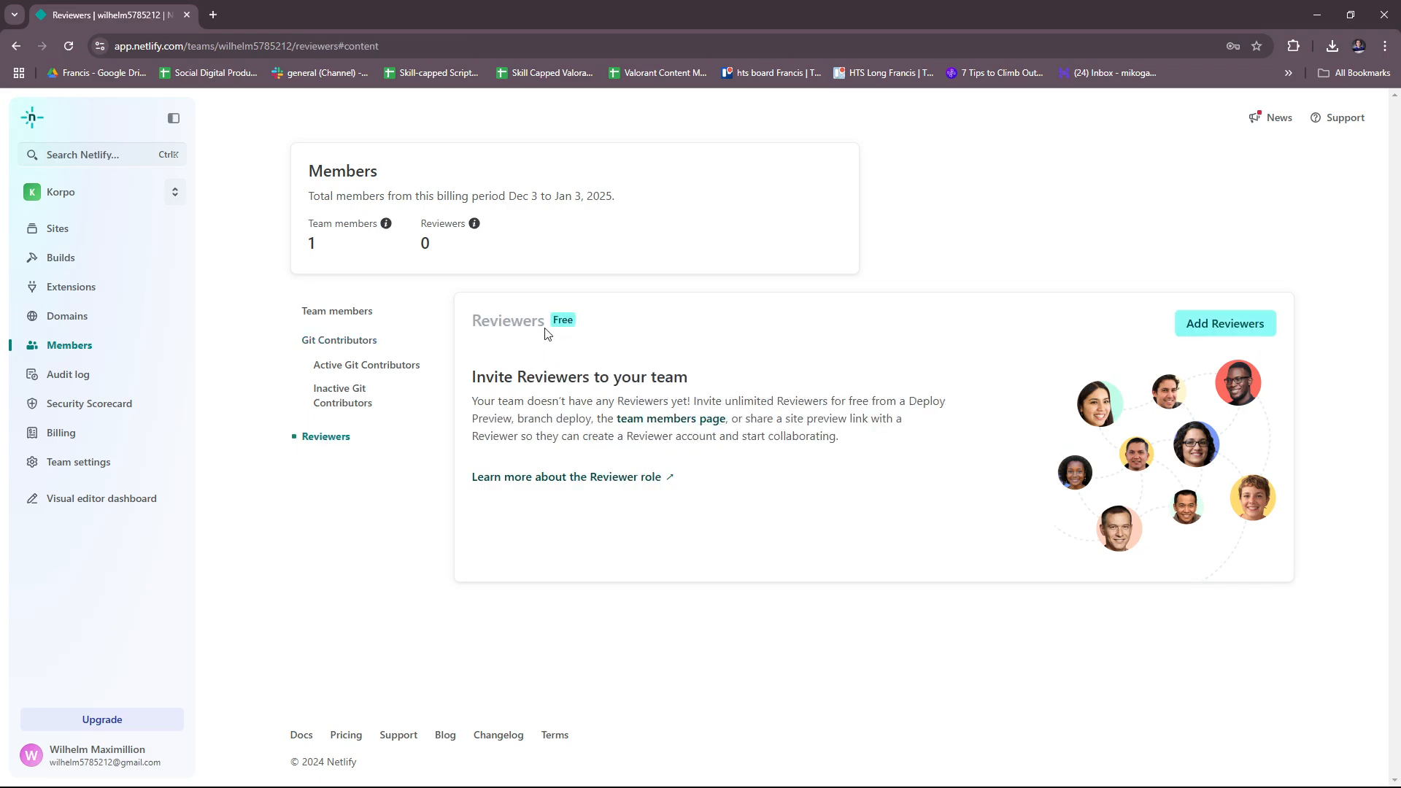
{"action": "mouse_move", "coordinate": [628, 454]}
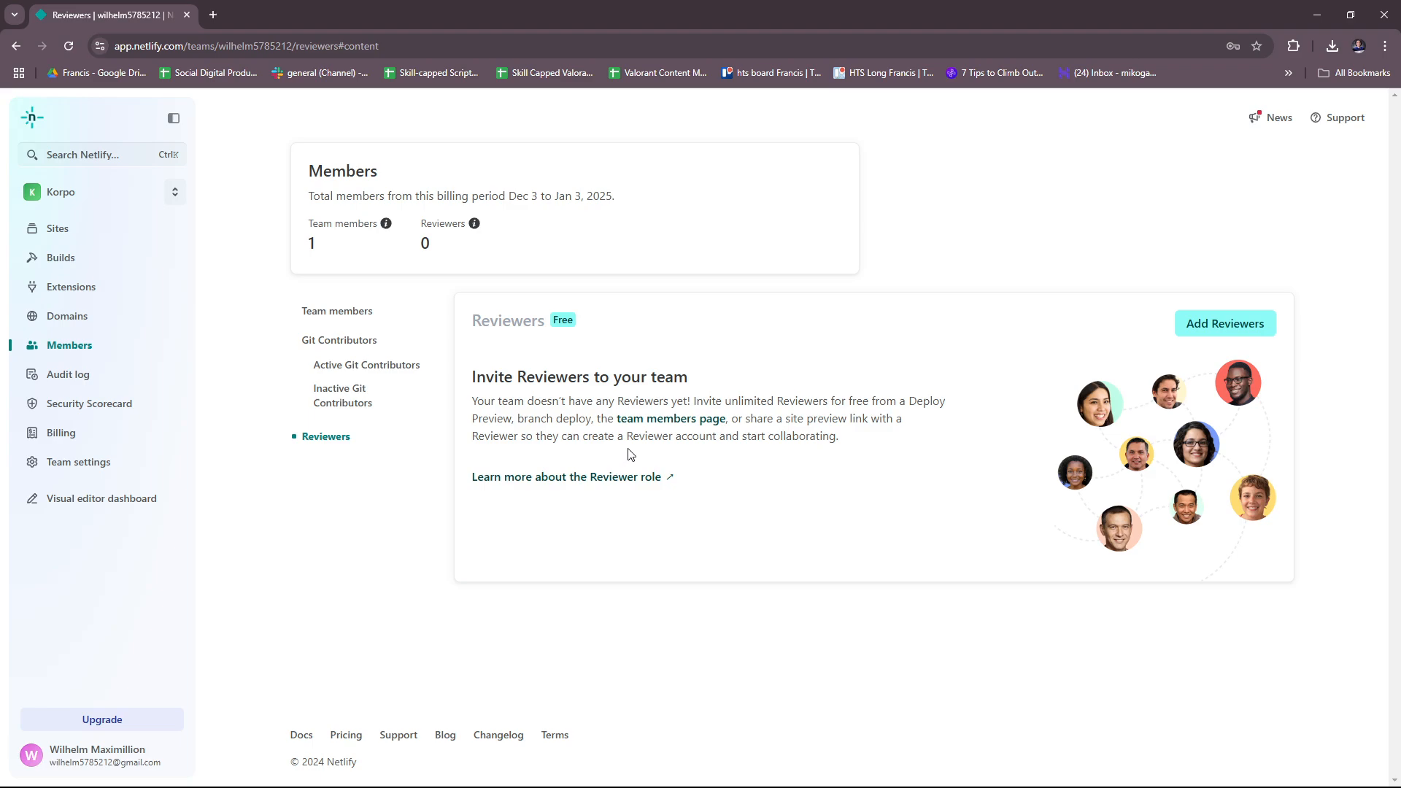
{"action": "mouse_move", "coordinate": [685, 435]}
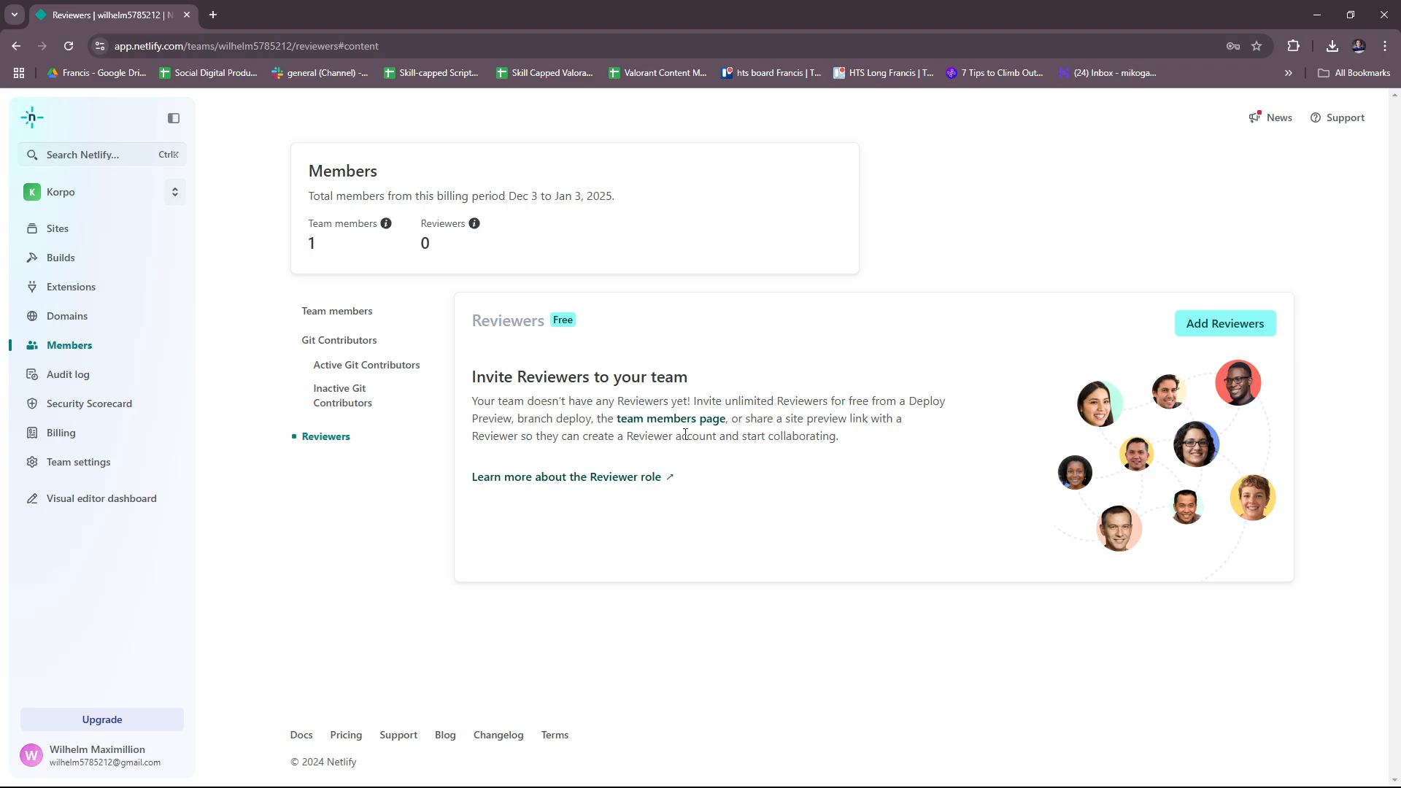
{"action": "mouse_move", "coordinate": [170, 253]}
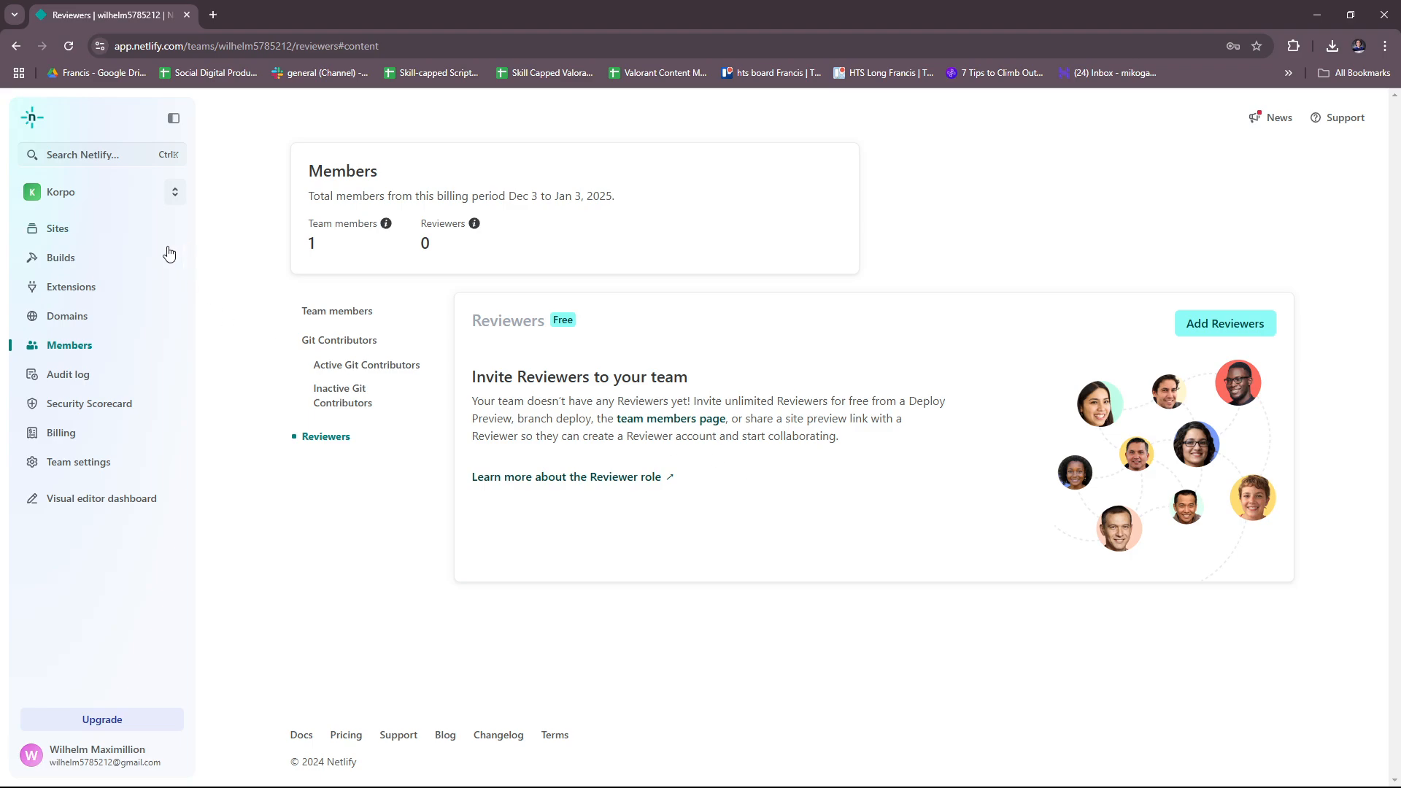
{"action": "left_click", "coordinate": [60, 257]}
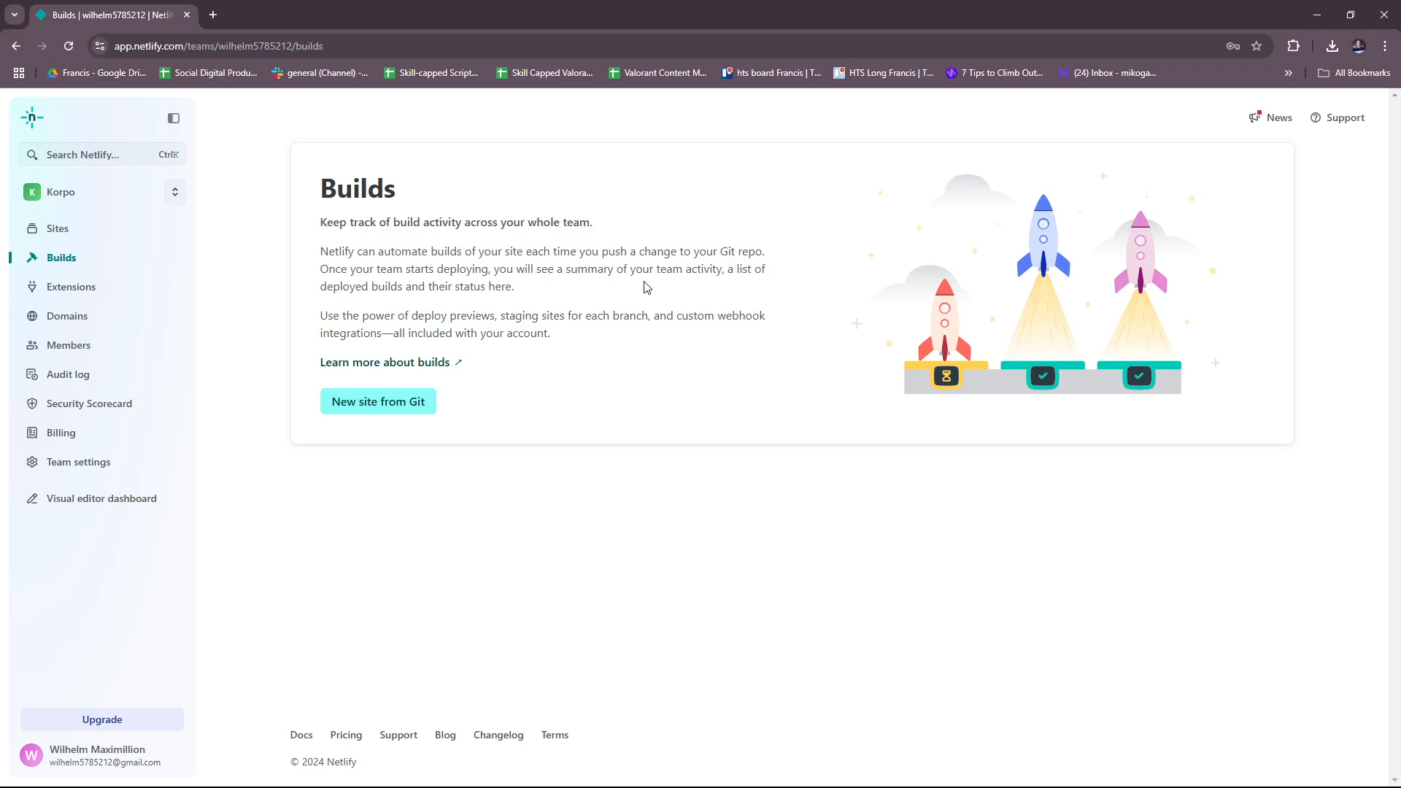
{"action": "mouse_move", "coordinate": [378, 401]}
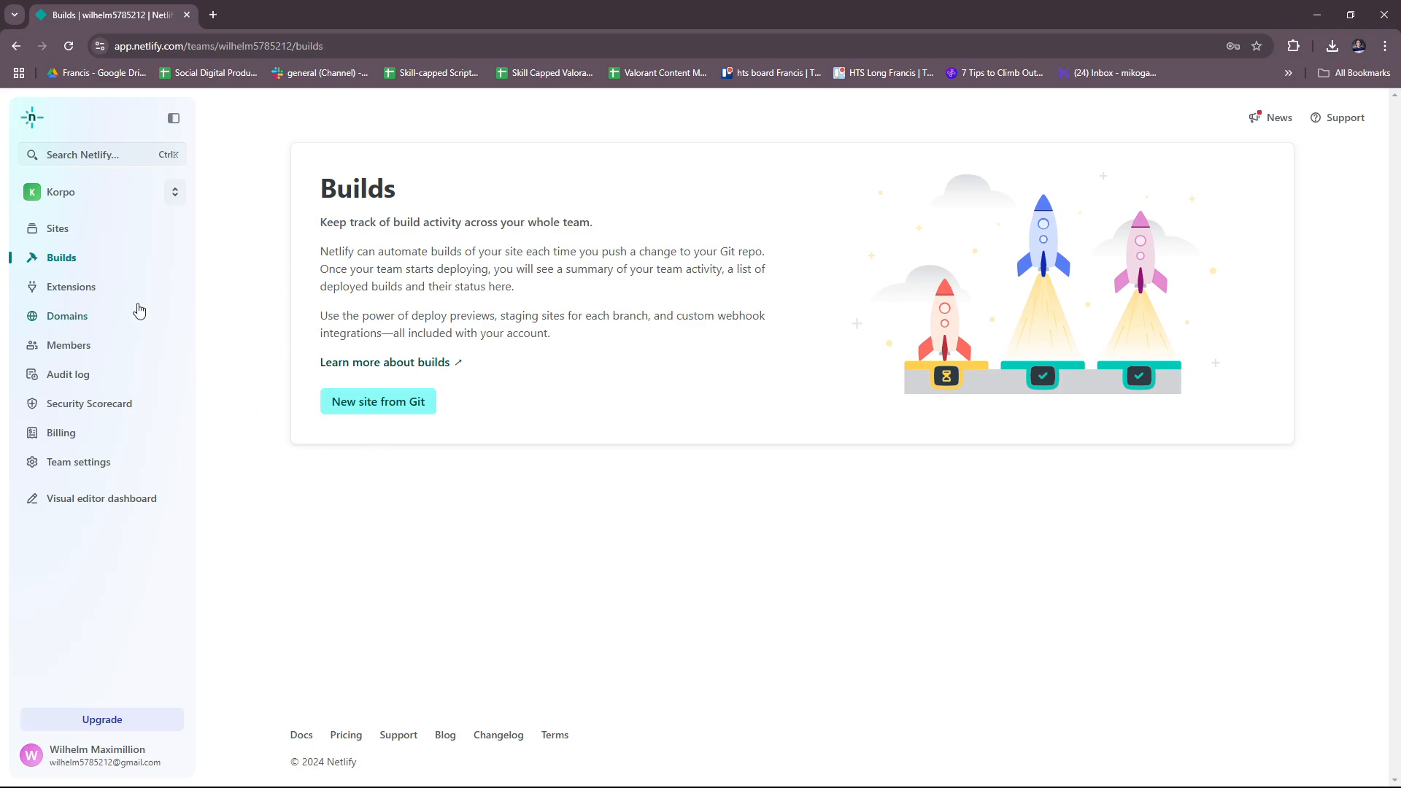
Browse the Extensions directory through the CMS, security and database extensions
{"action": "left_click", "coordinate": [71, 286]}
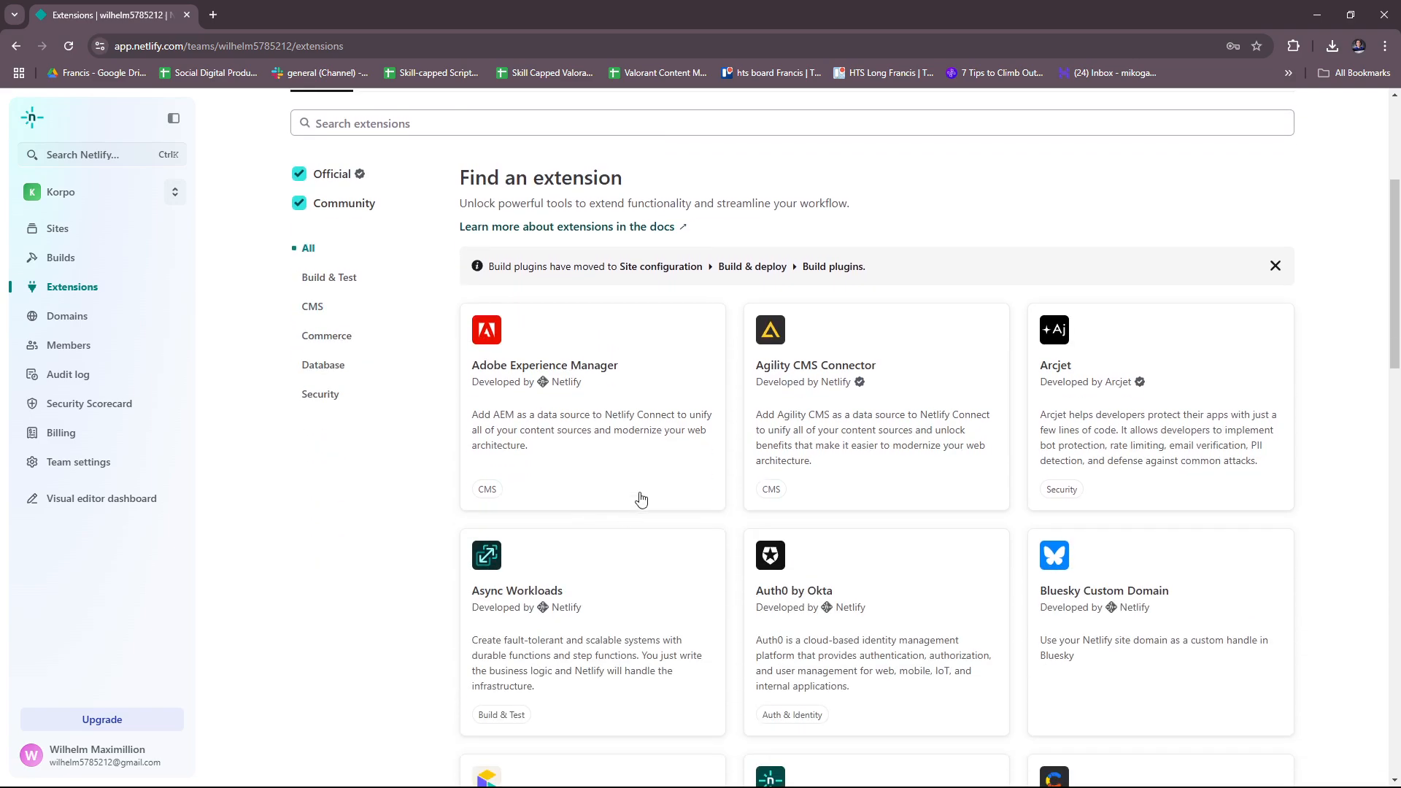
{"action": "mouse_move", "coordinate": [899, 474]}
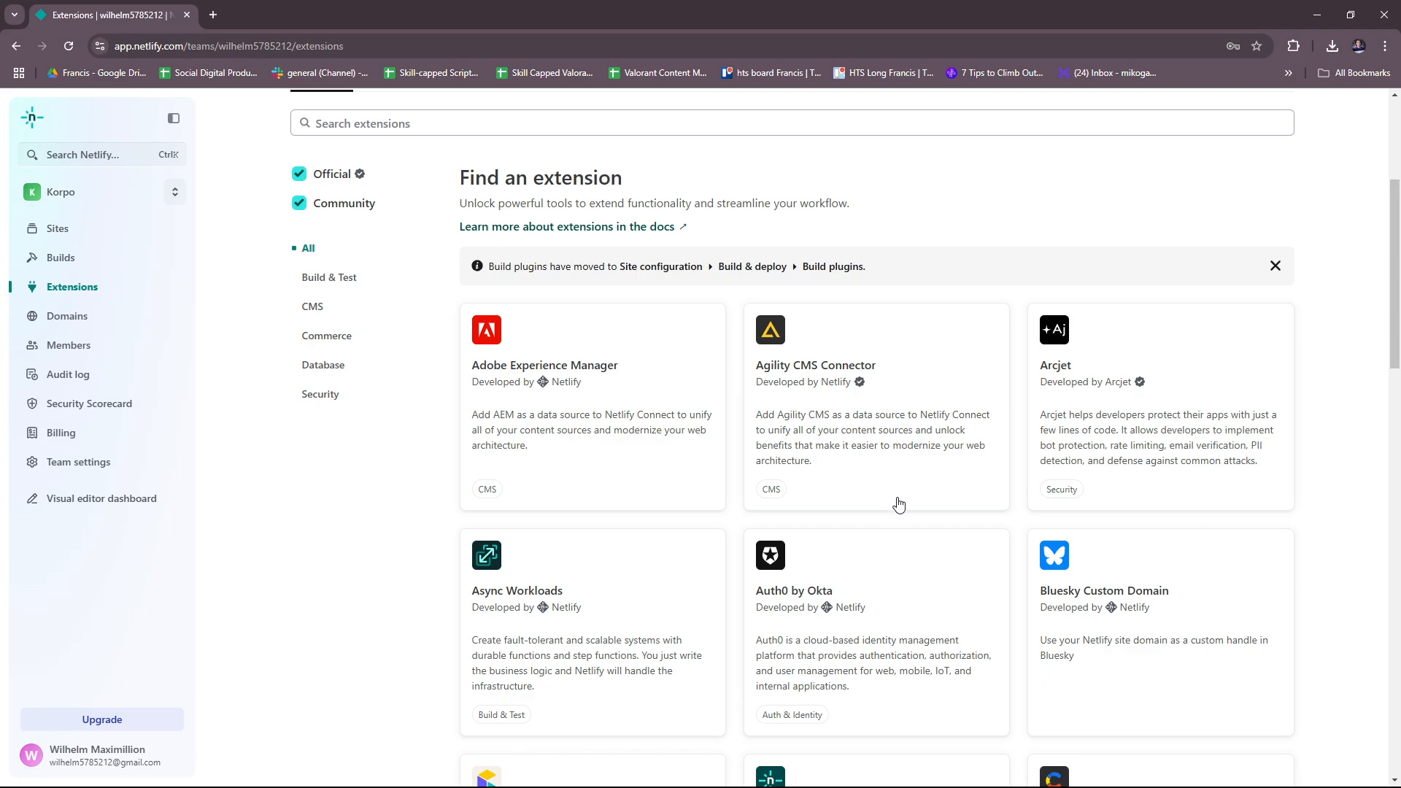
{"action": "mouse_move", "coordinate": [611, 200]}
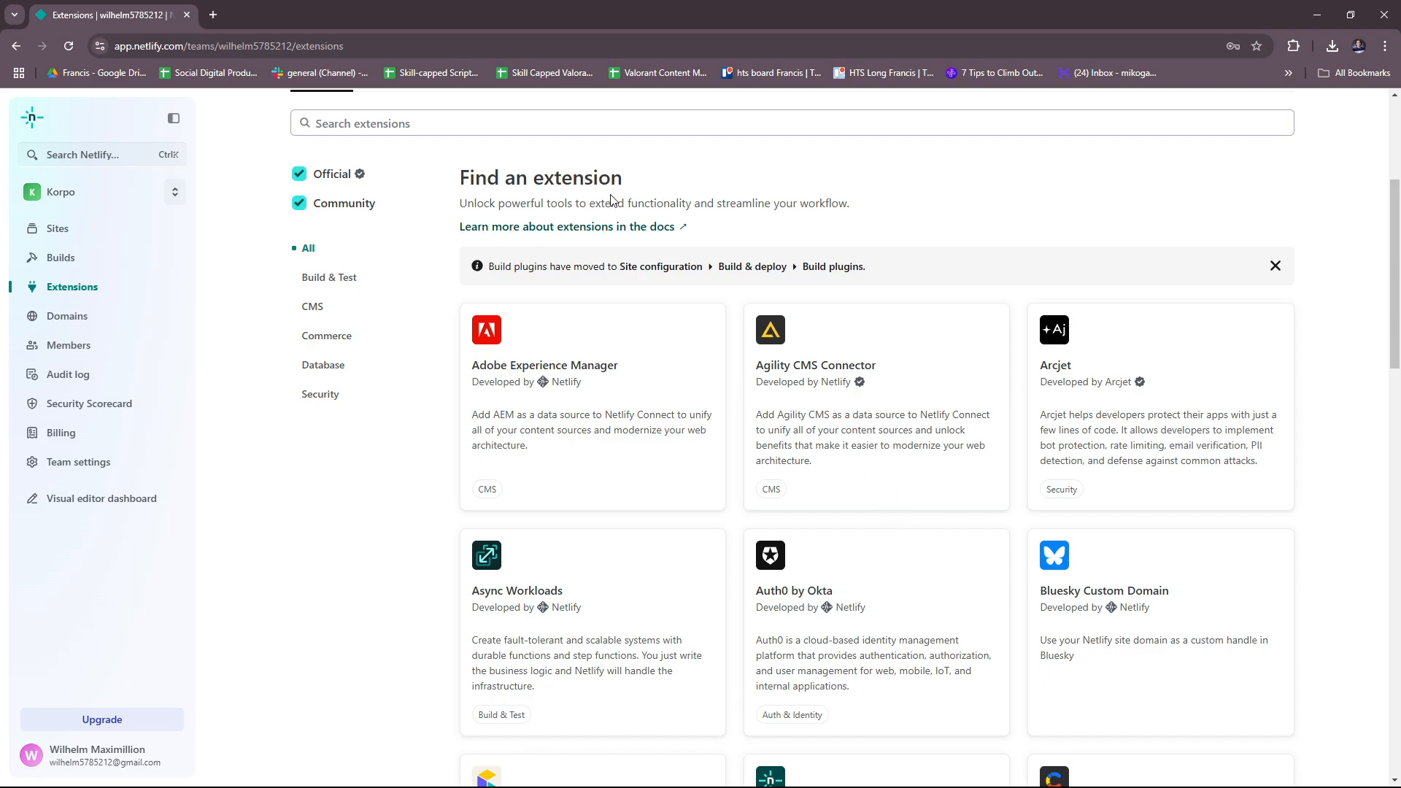
{"action": "scroll", "scroll_direction": "down", "scroll_amount": 3}
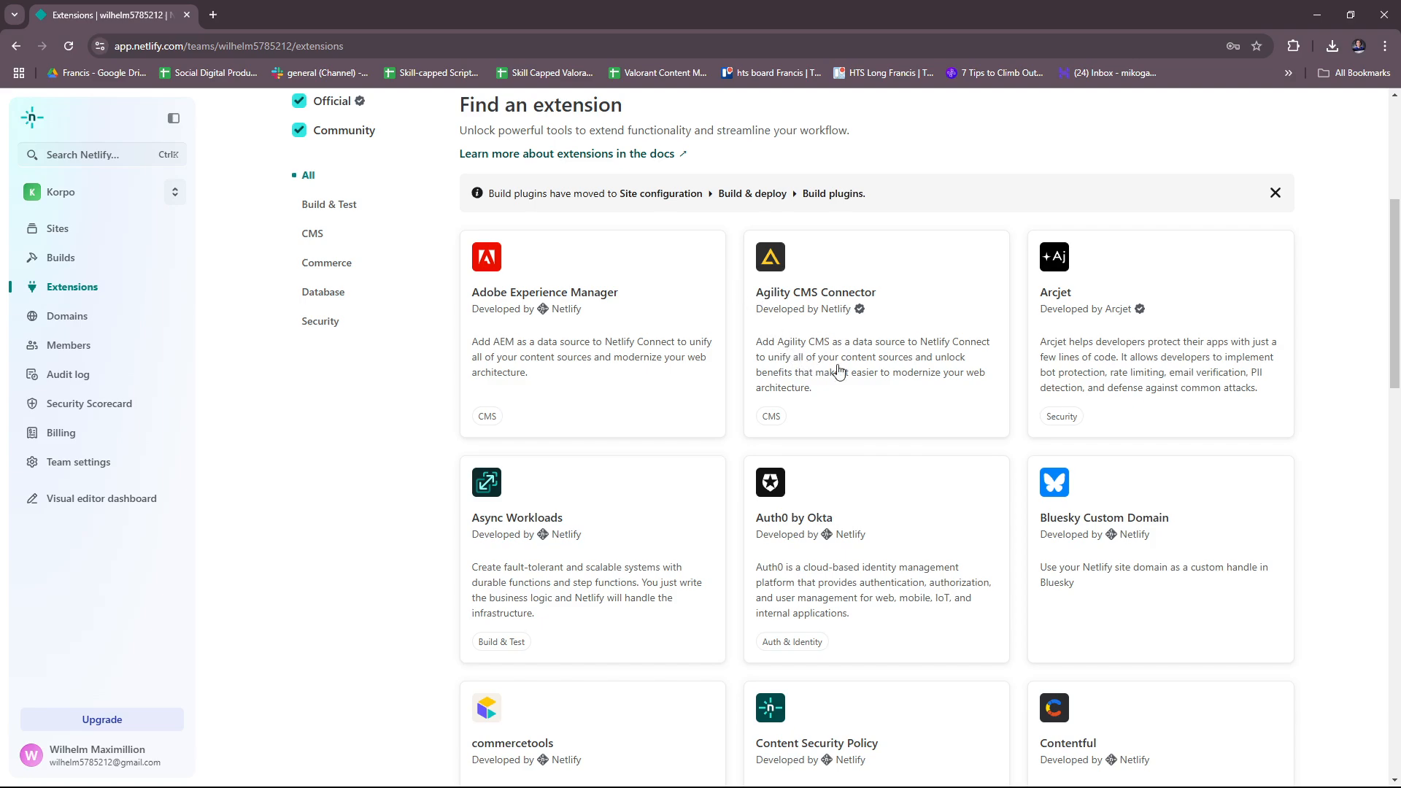
{"action": "mouse_move", "coordinate": [519, 244]}
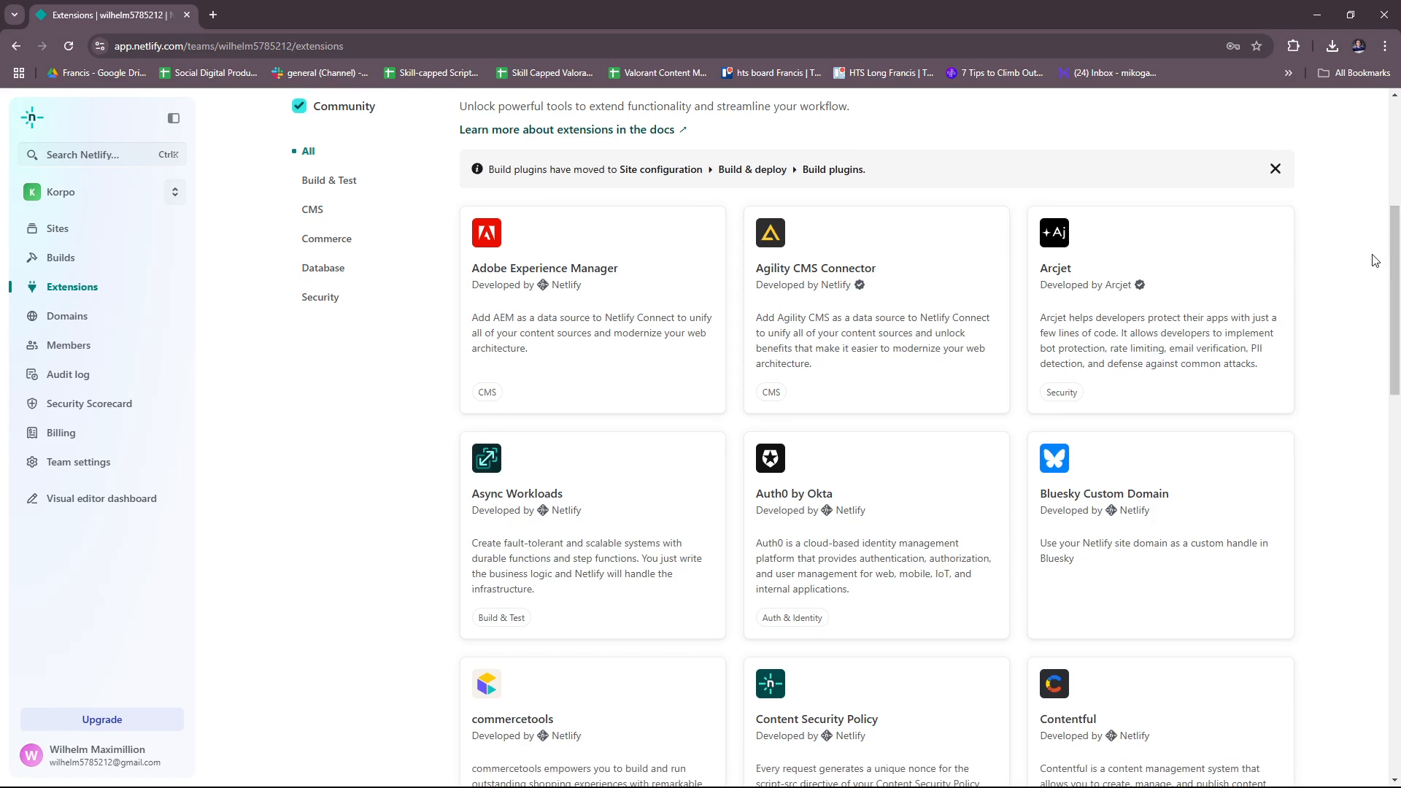
{"action": "scroll", "scroll_direction": "down", "scroll_amount": 3}
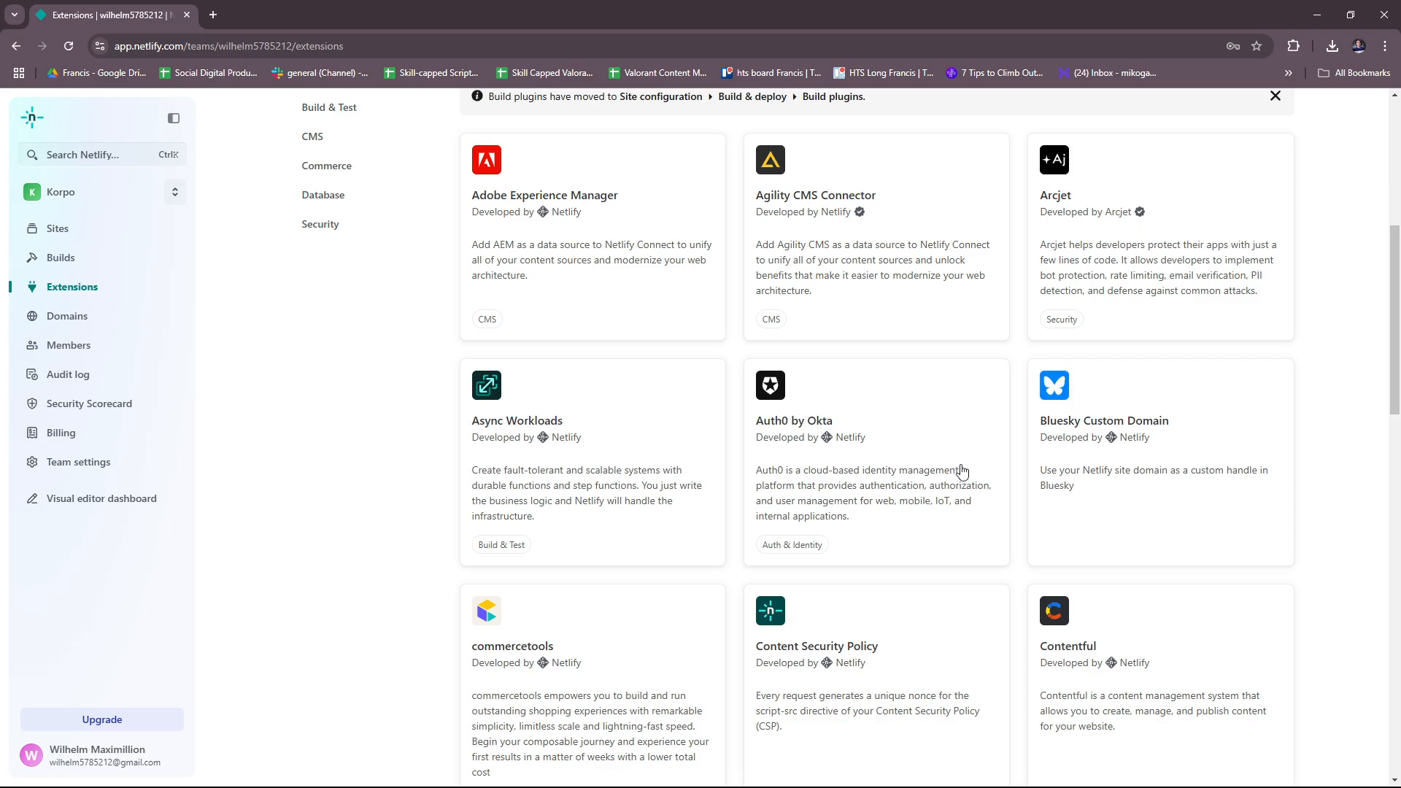
{"action": "scroll", "scroll_direction": "down", "scroll_amount": 3}
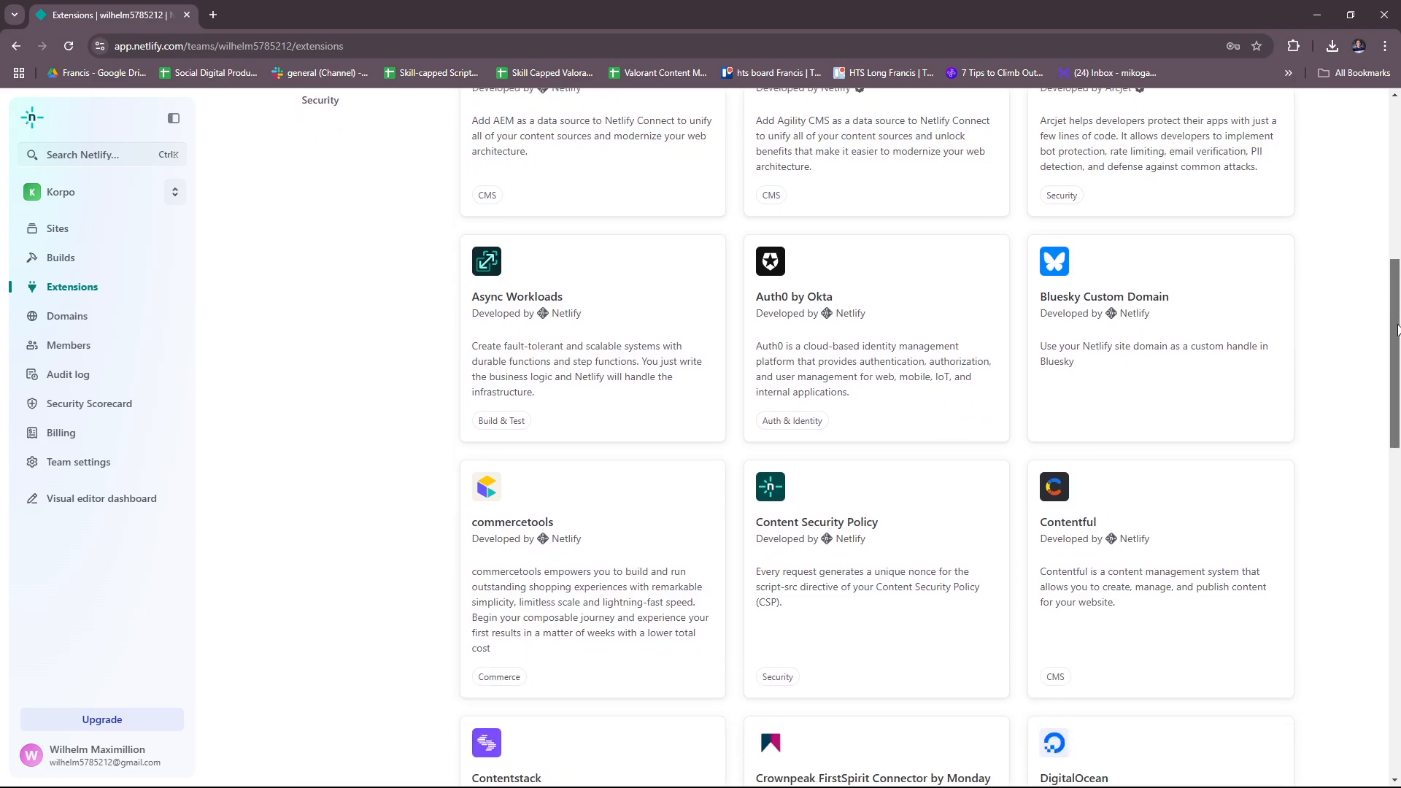
{"action": "scroll", "scroll_direction": "down", "scroll_amount": 3}
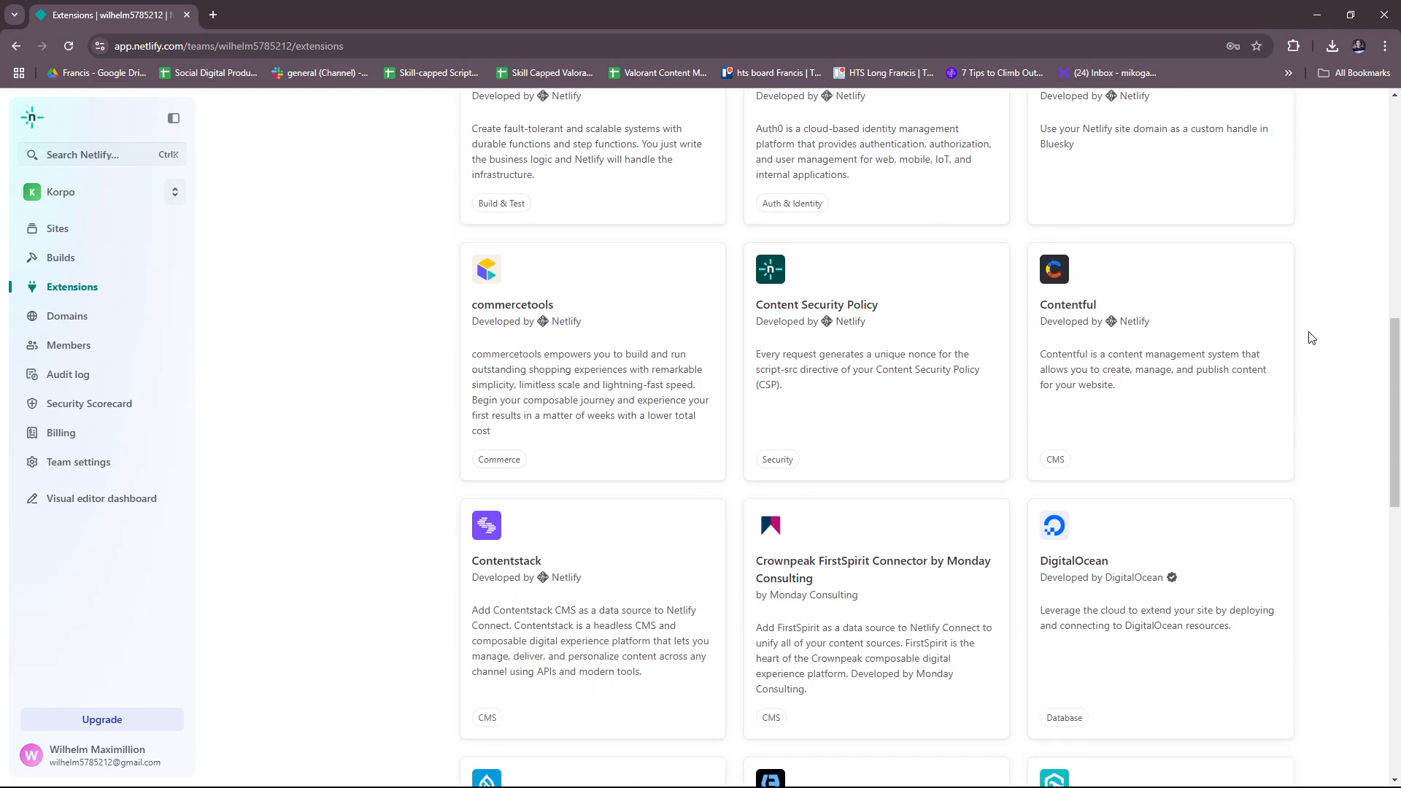
{"action": "scroll", "scroll_direction": "down", "scroll_amount": 3}
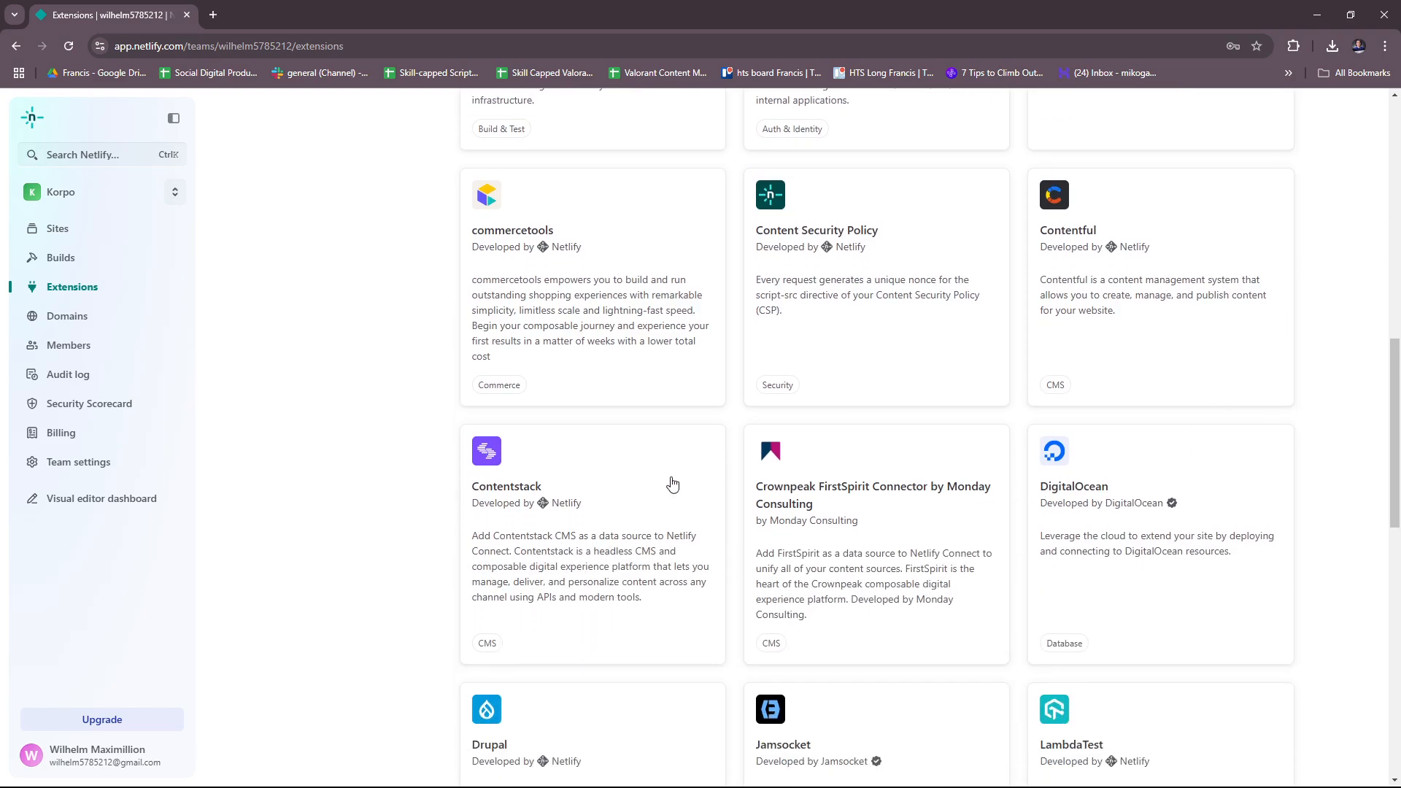
{"action": "scroll", "scroll_direction": "down", "scroll_amount": 3}
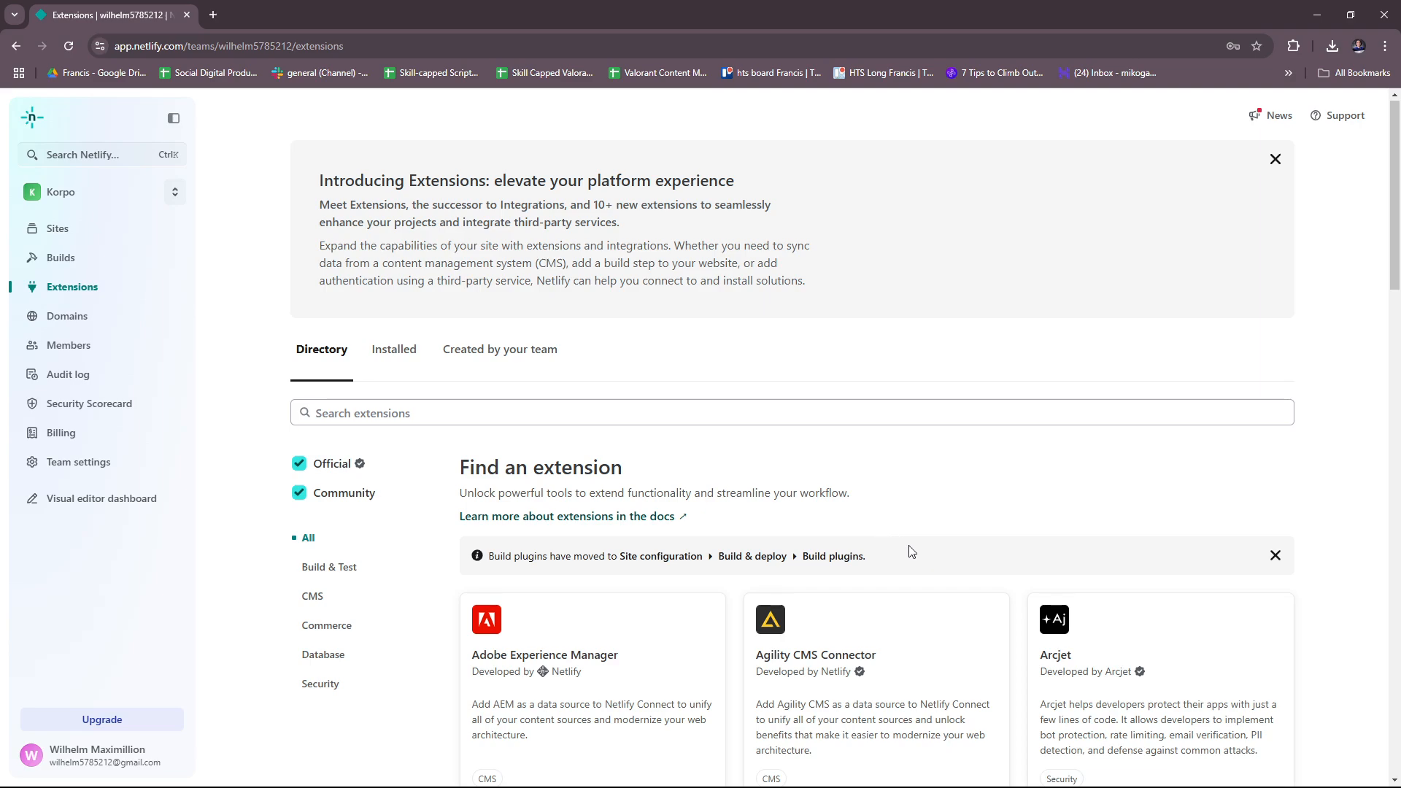
Visit the Domains setup and Members pages, then the plan-locked team Audit log
{"action": "left_click", "coordinate": [67, 315]}
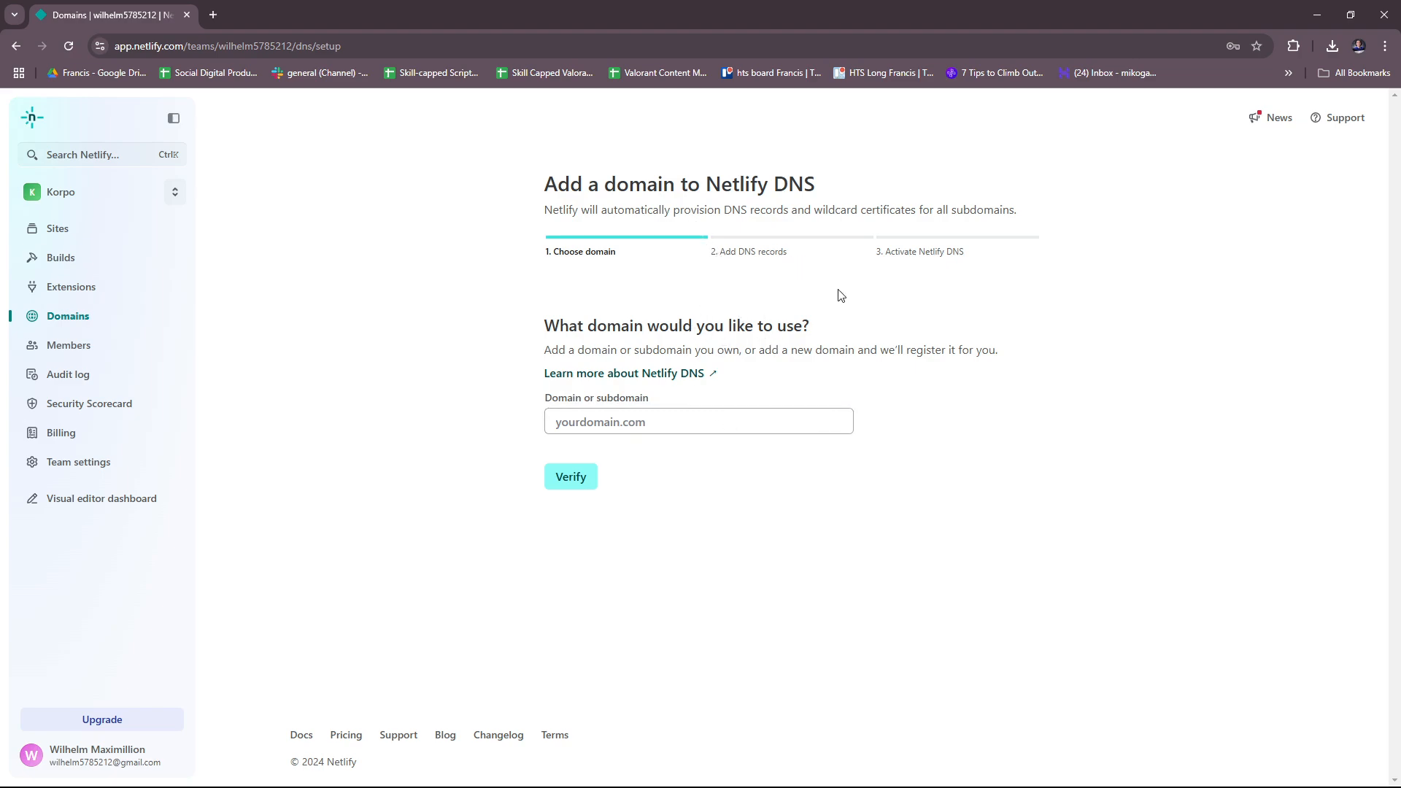
{"action": "mouse_move", "coordinate": [644, 445]}
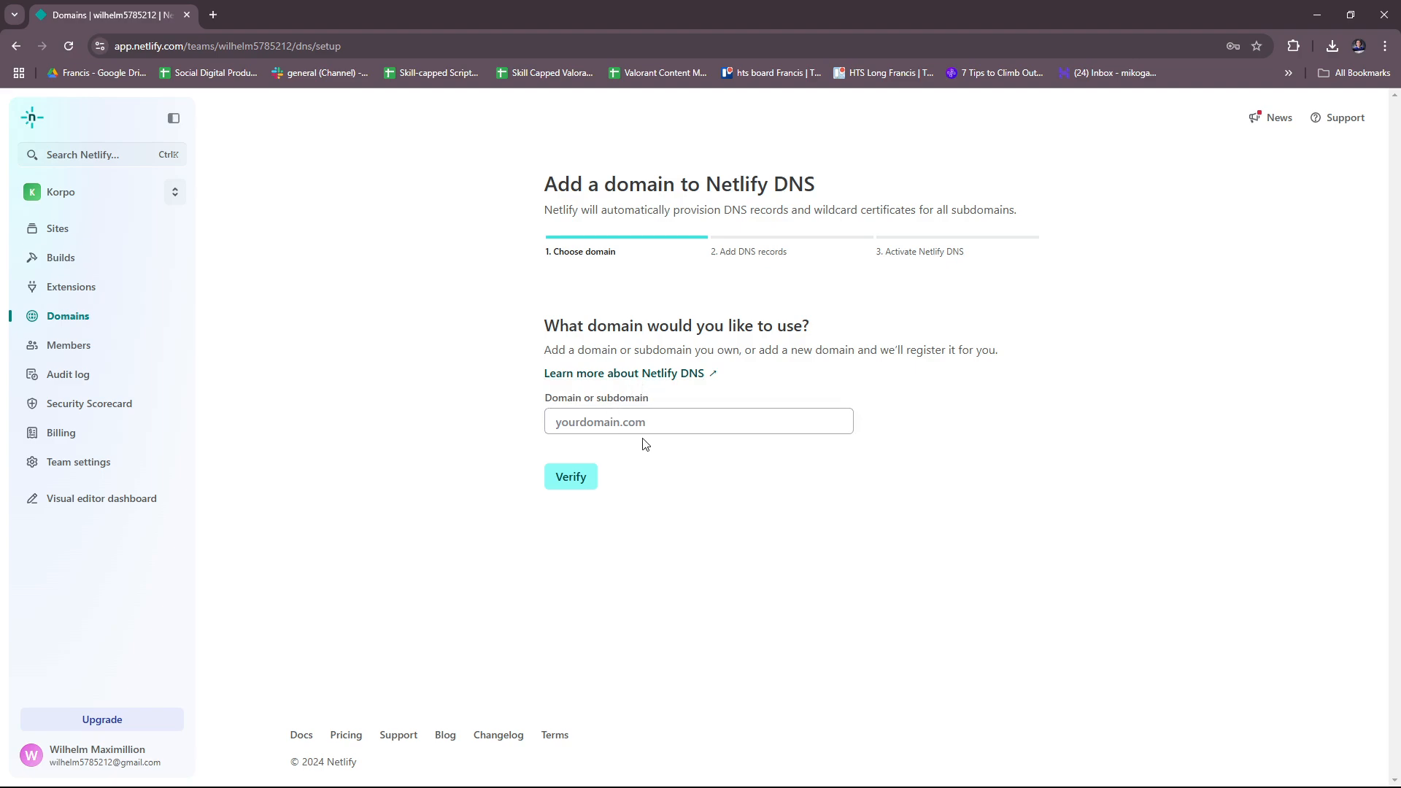
{"action": "mouse_move", "coordinate": [138, 358]}
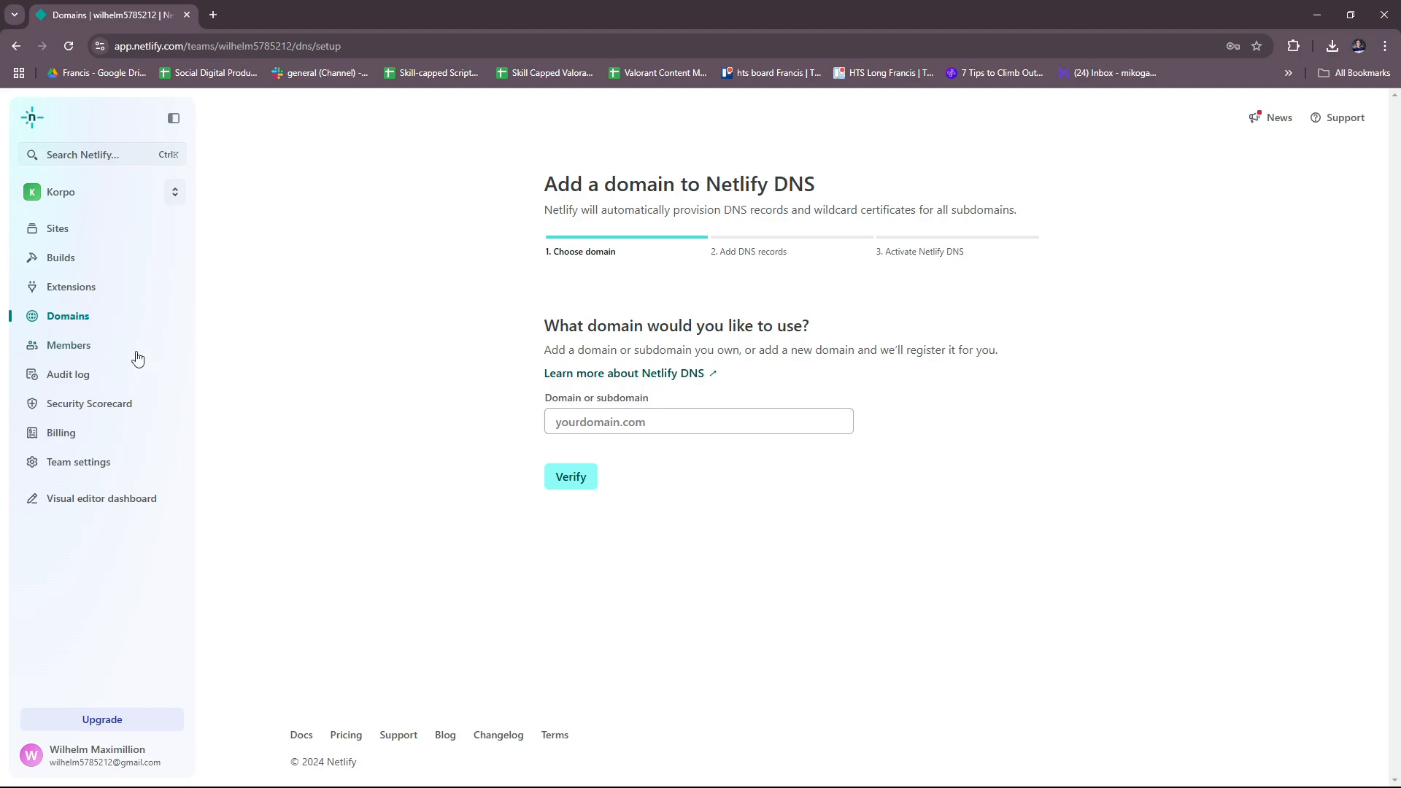
{"action": "left_click", "coordinate": [69, 345]}
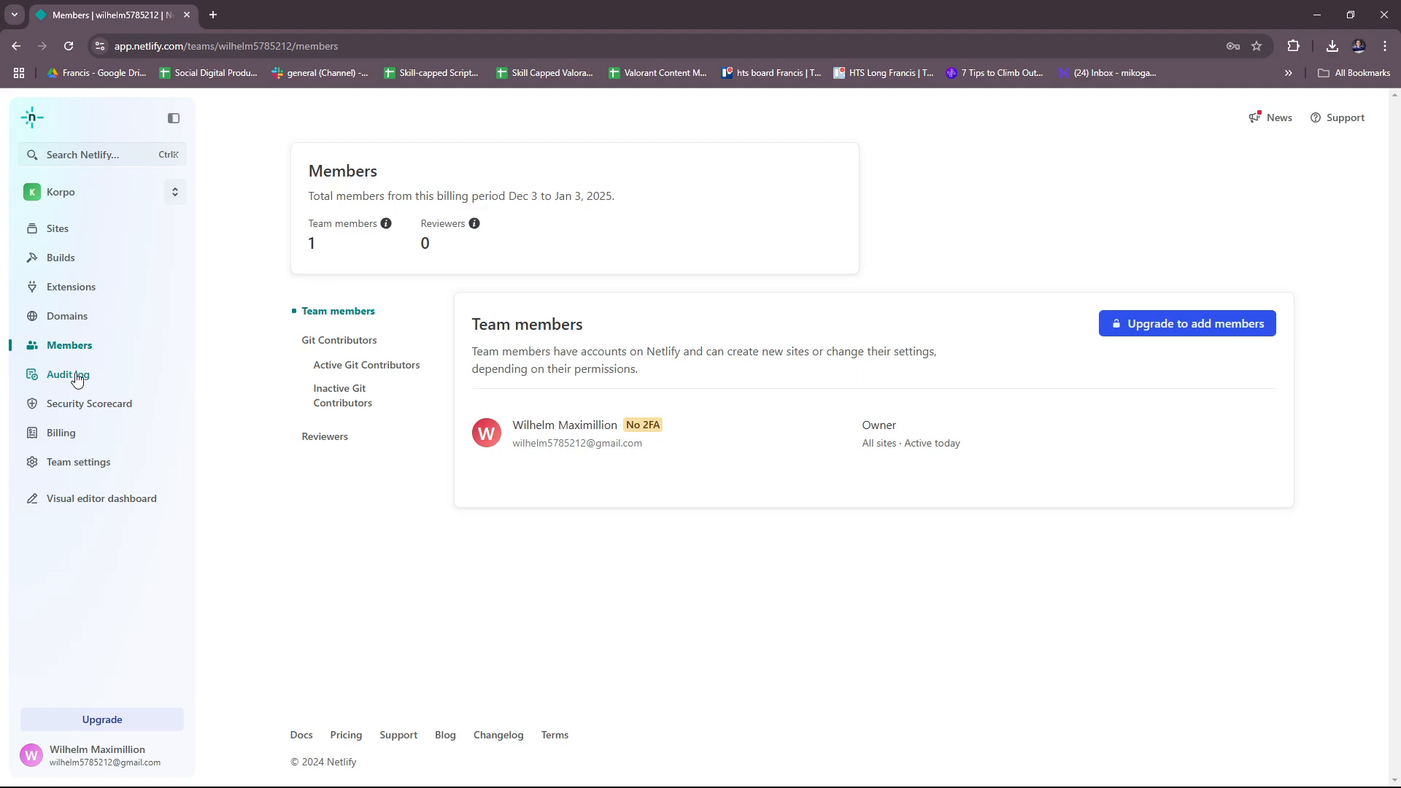
{"action": "left_click", "coordinate": [68, 374]}
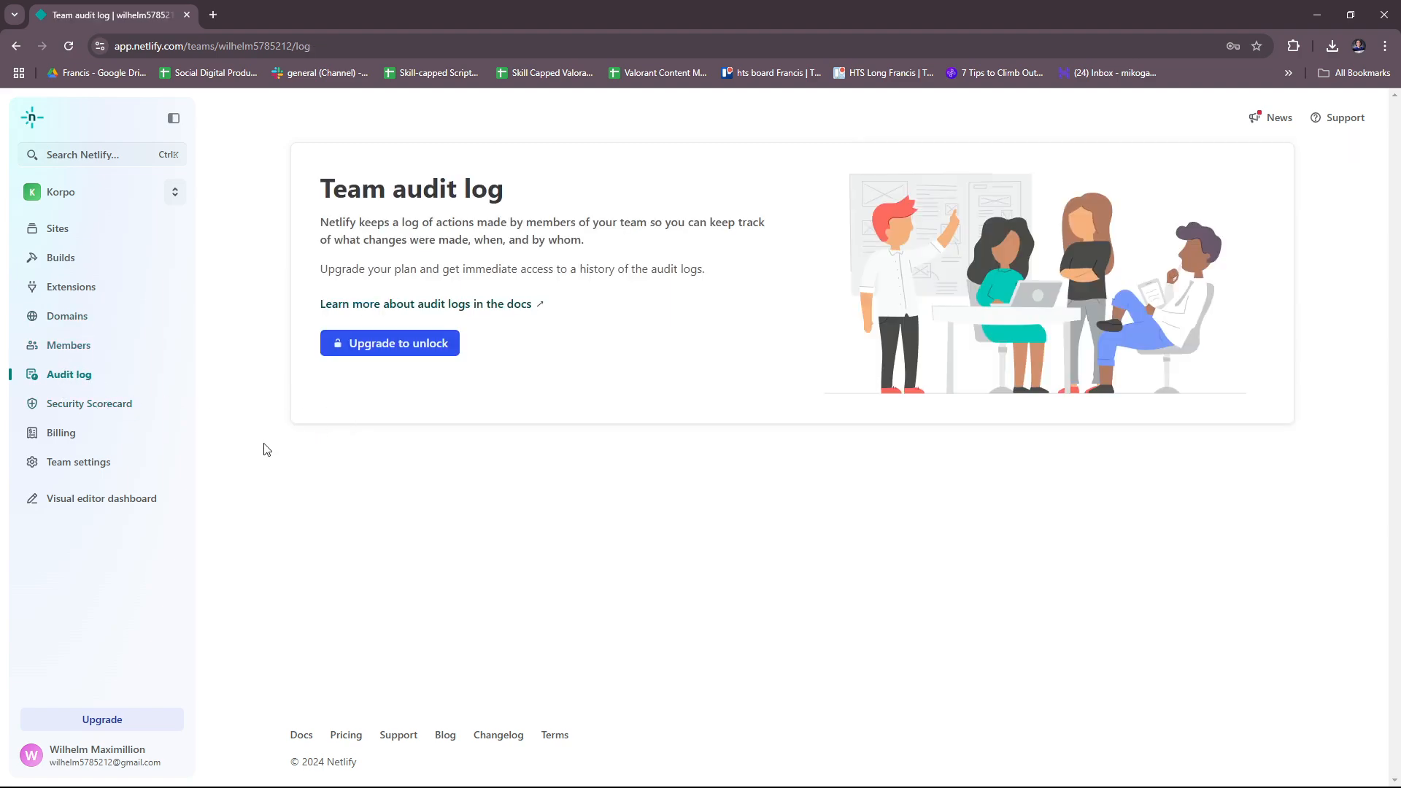
{"action": "mouse_move", "coordinate": [501, 404]}
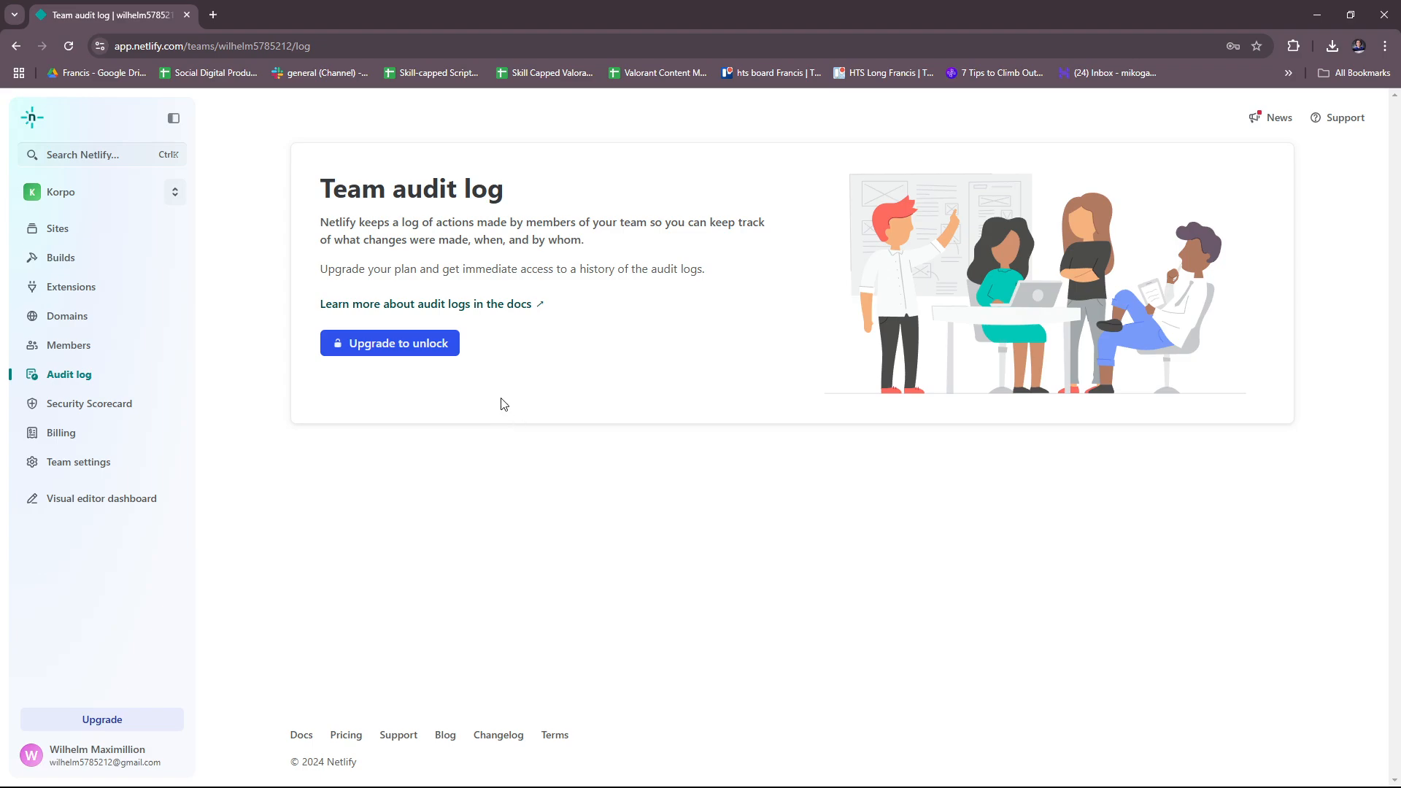
{"action": "mouse_move", "coordinate": [511, 385]}
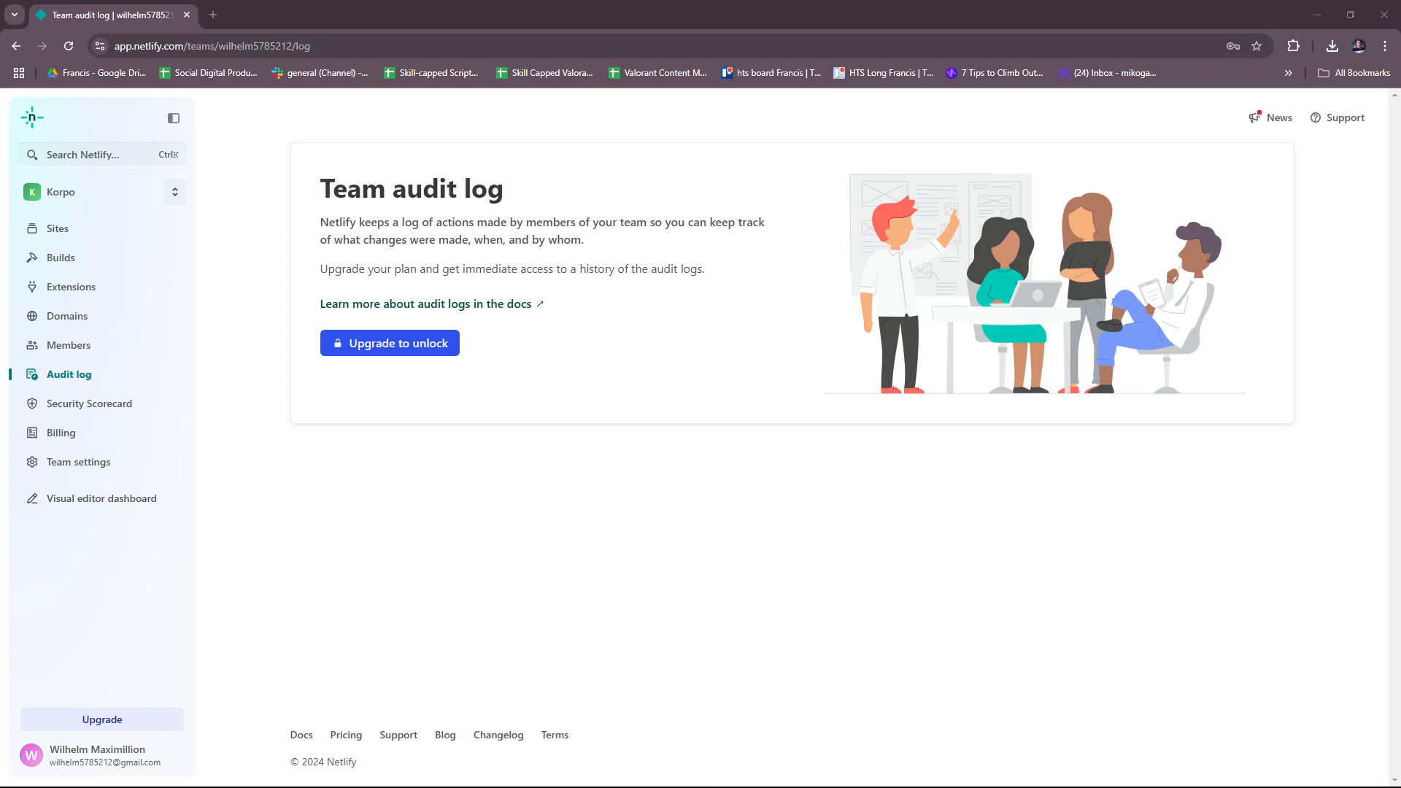
View the Security Scorecard, then the Billing overview with the Free plan details
{"action": "left_click", "coordinate": [89, 403]}
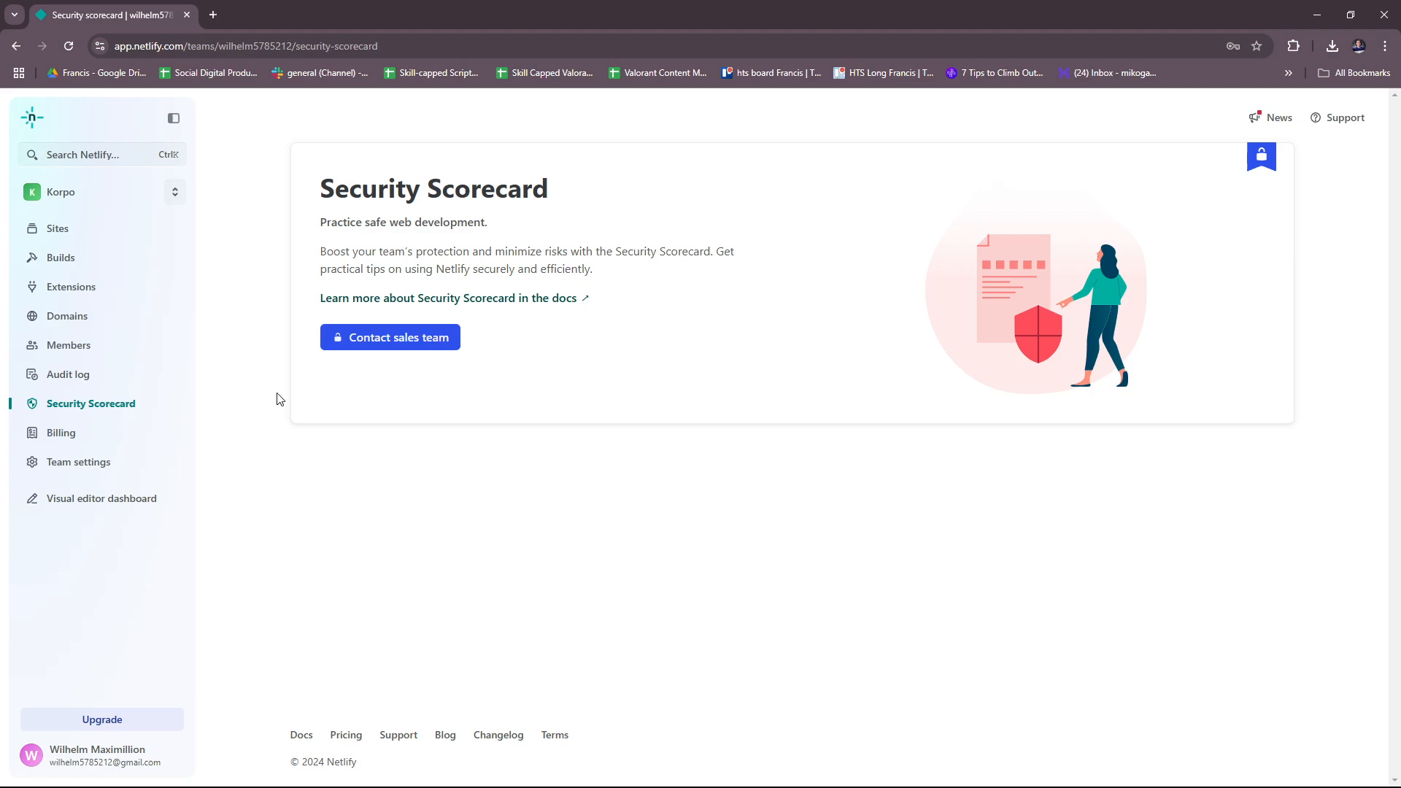
{"action": "left_click", "coordinate": [60, 432]}
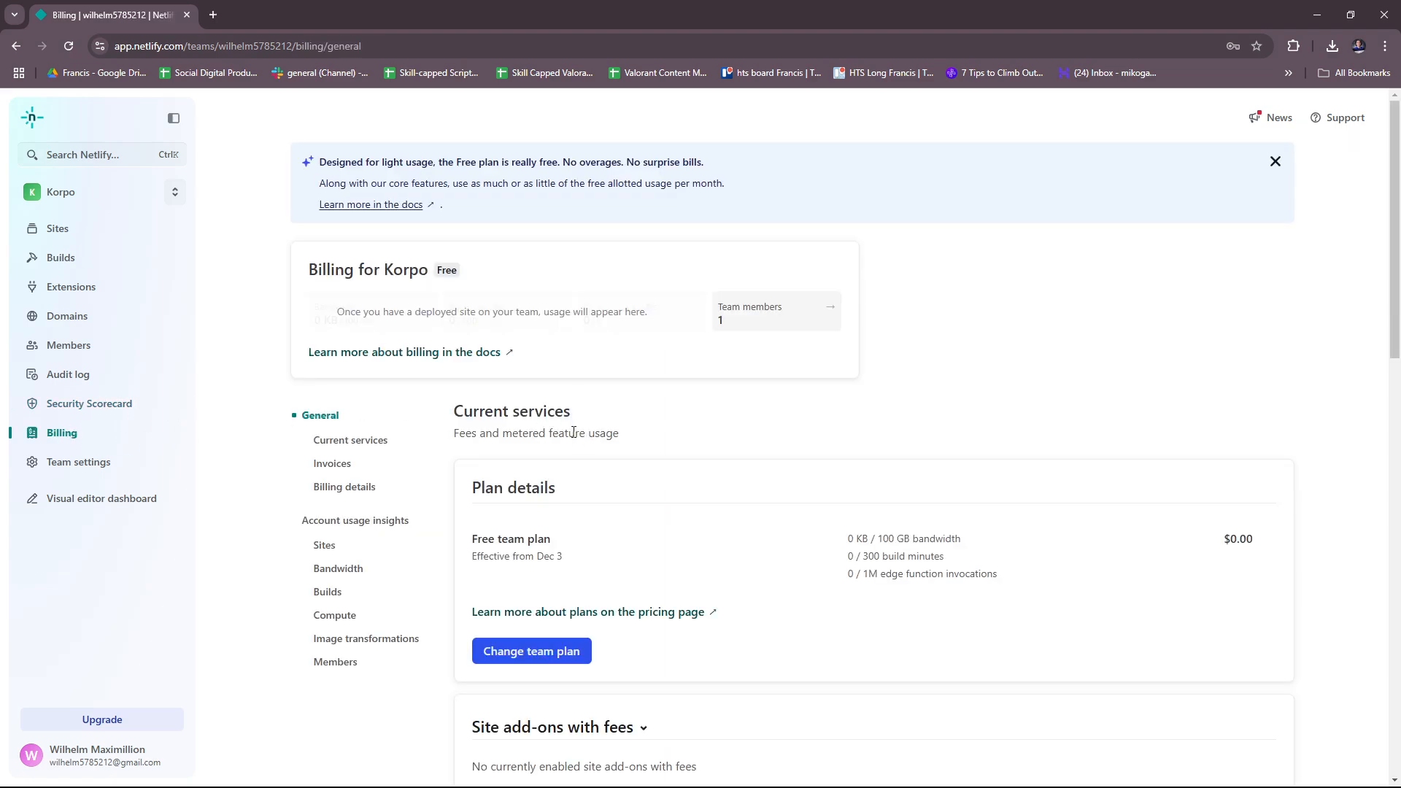
{"action": "scroll", "scroll_direction": "down", "scroll_amount": 3}
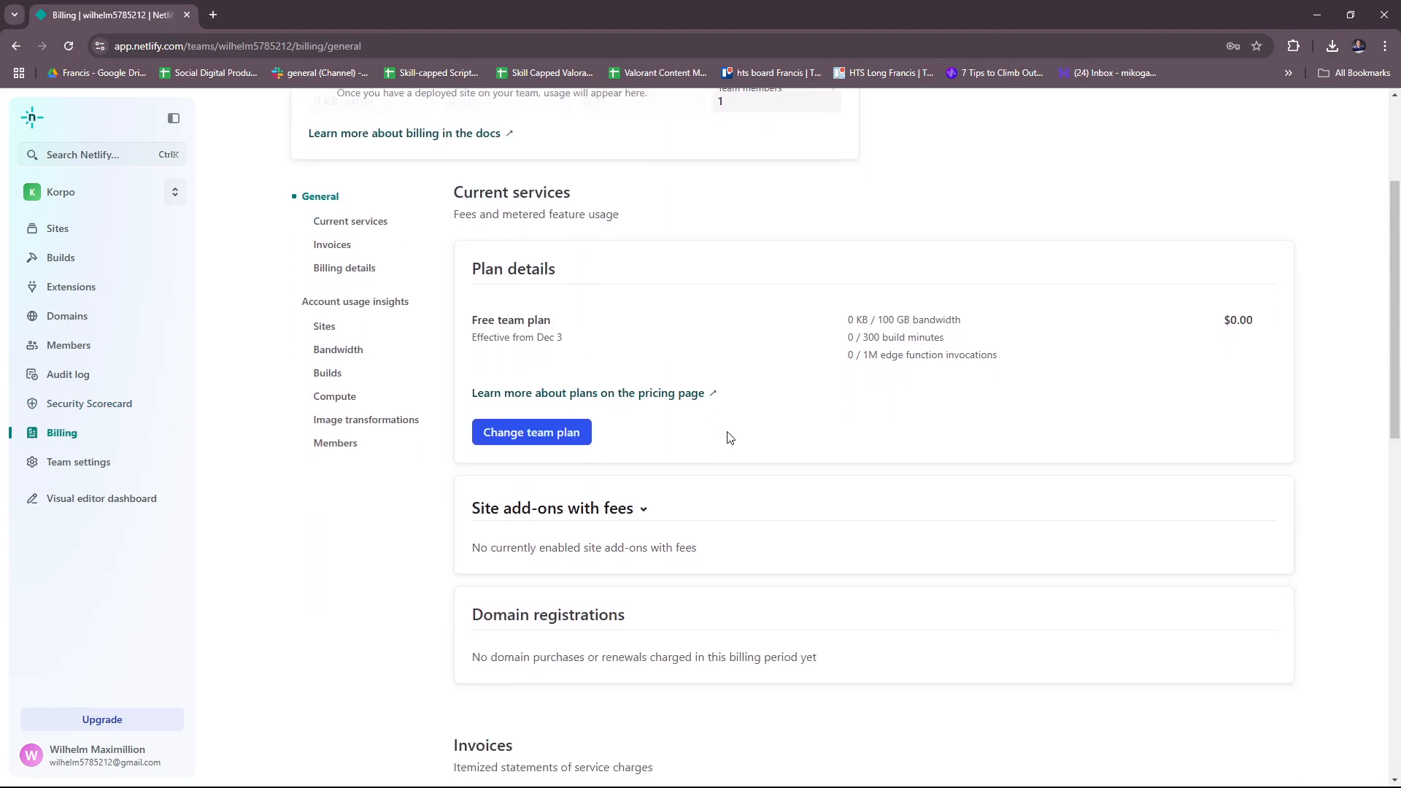
{"action": "scroll", "scroll_direction": "down", "scroll_amount": 3}
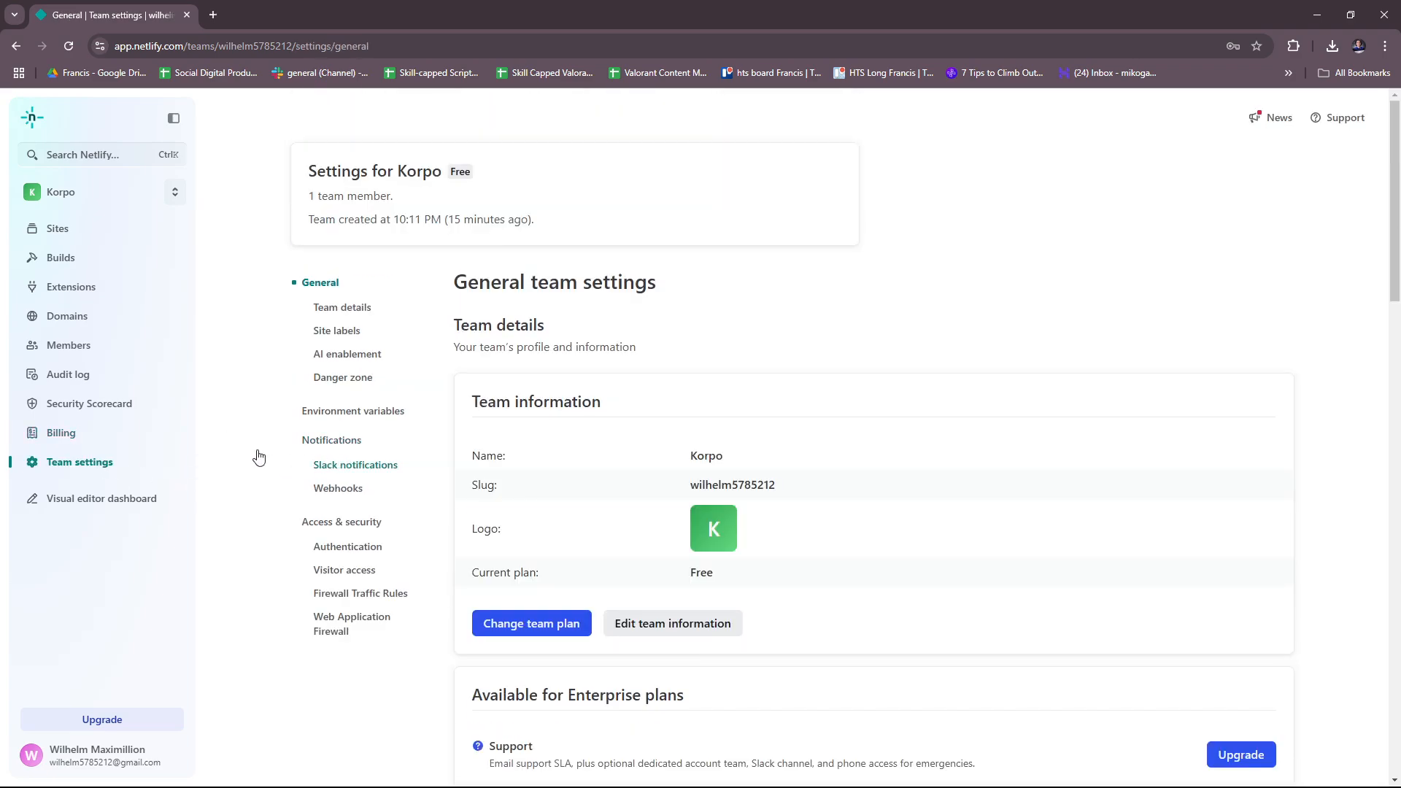
{"action": "mouse_move", "coordinate": [486, 361]}
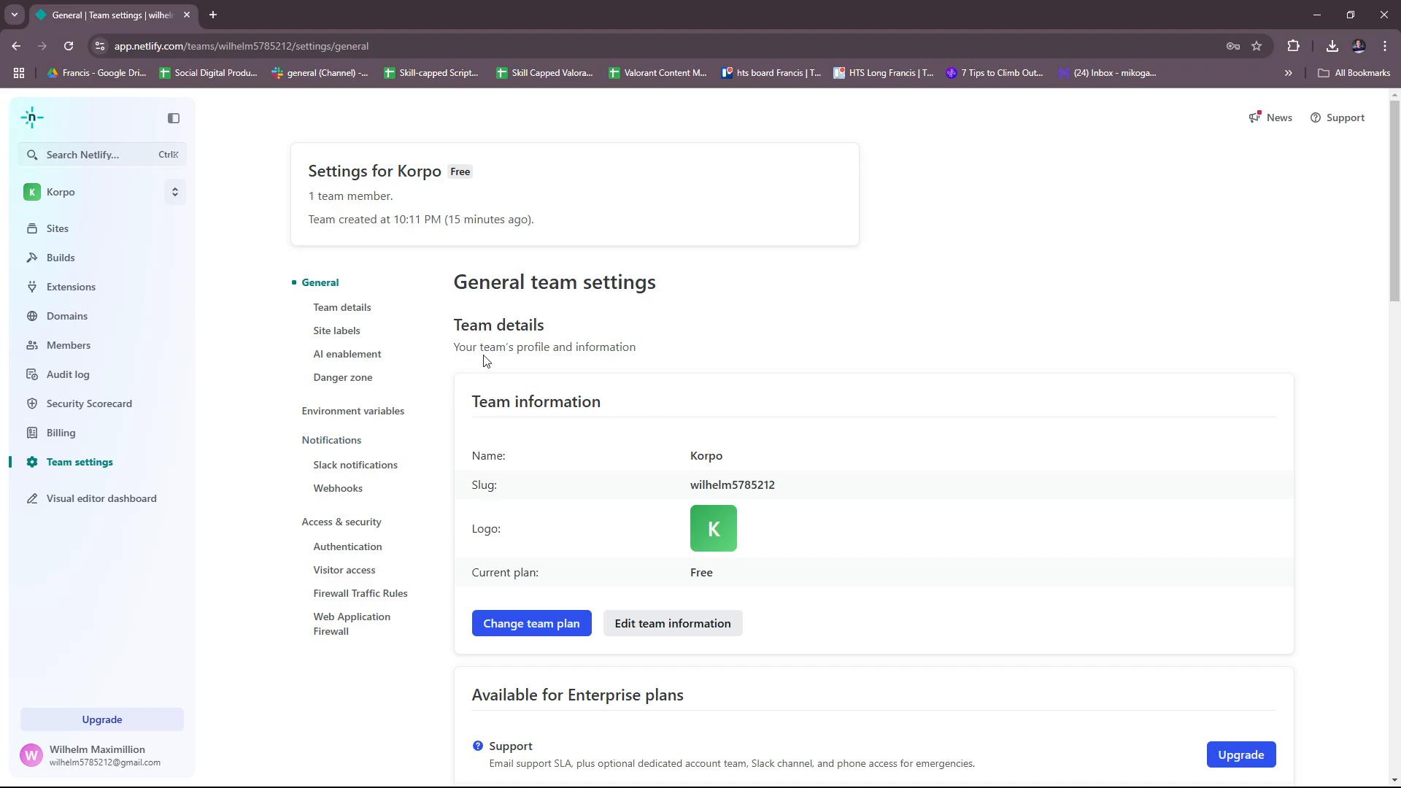
{"action": "mouse_move", "coordinate": [494, 363]}
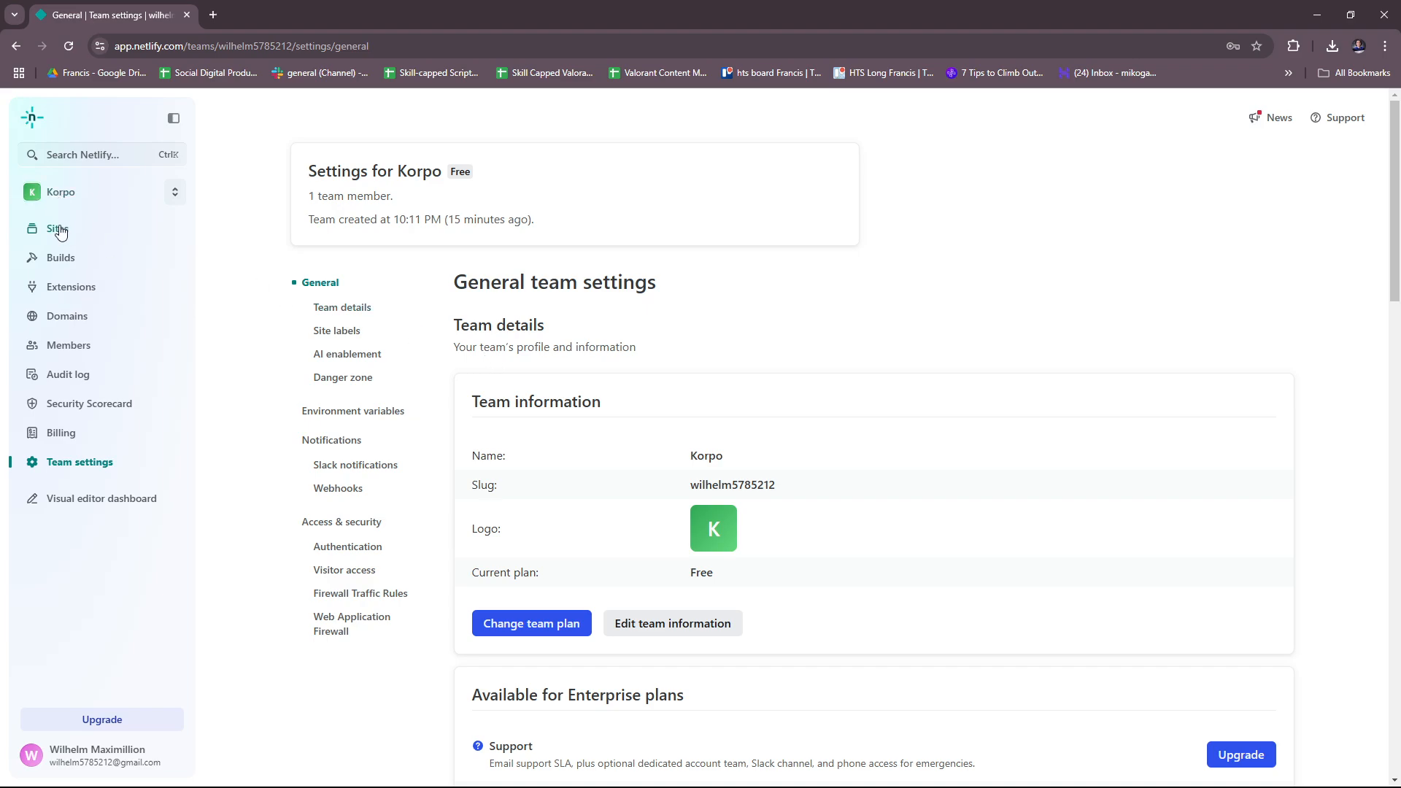
Return from Korpo's team settings to the team's Sites page
{"action": "left_click", "coordinate": [56, 228]}
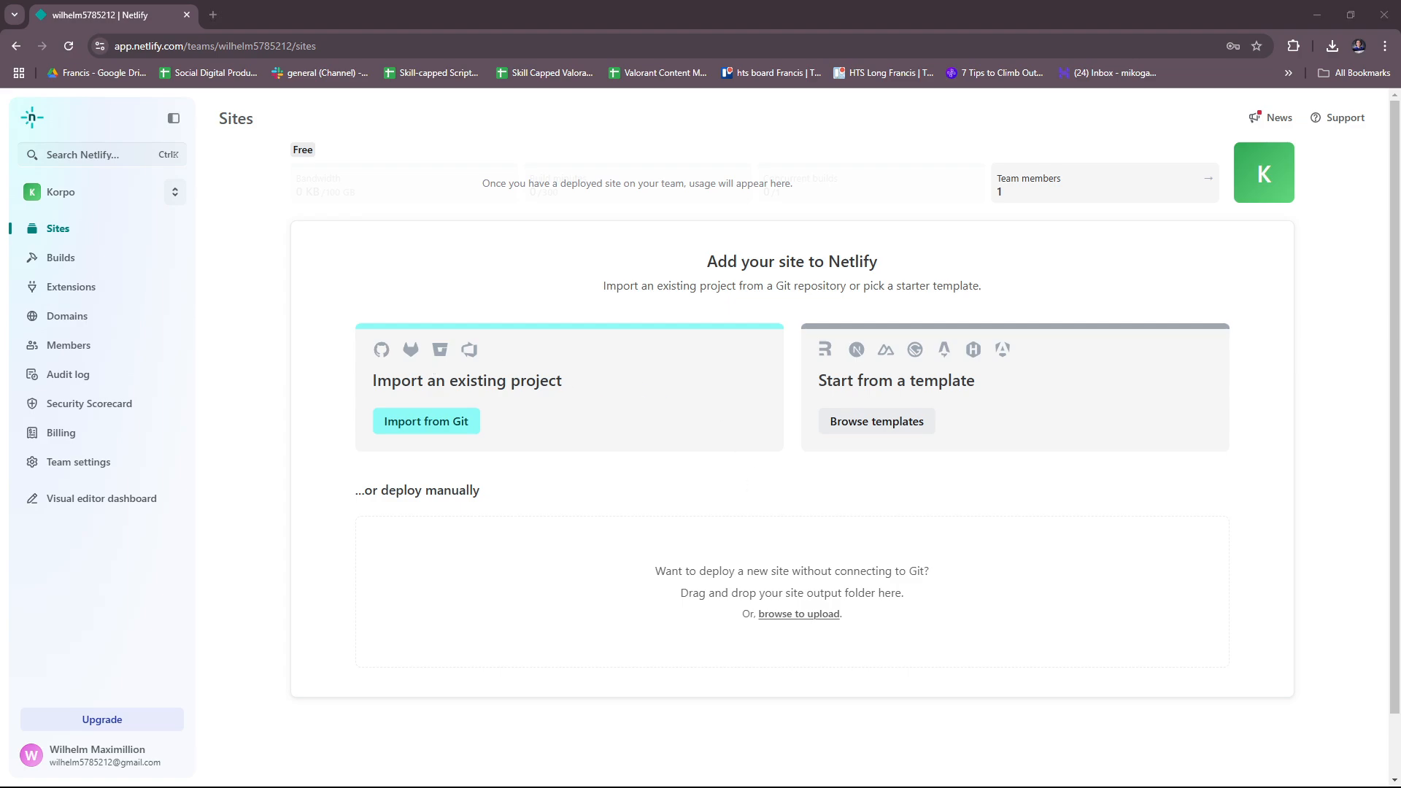